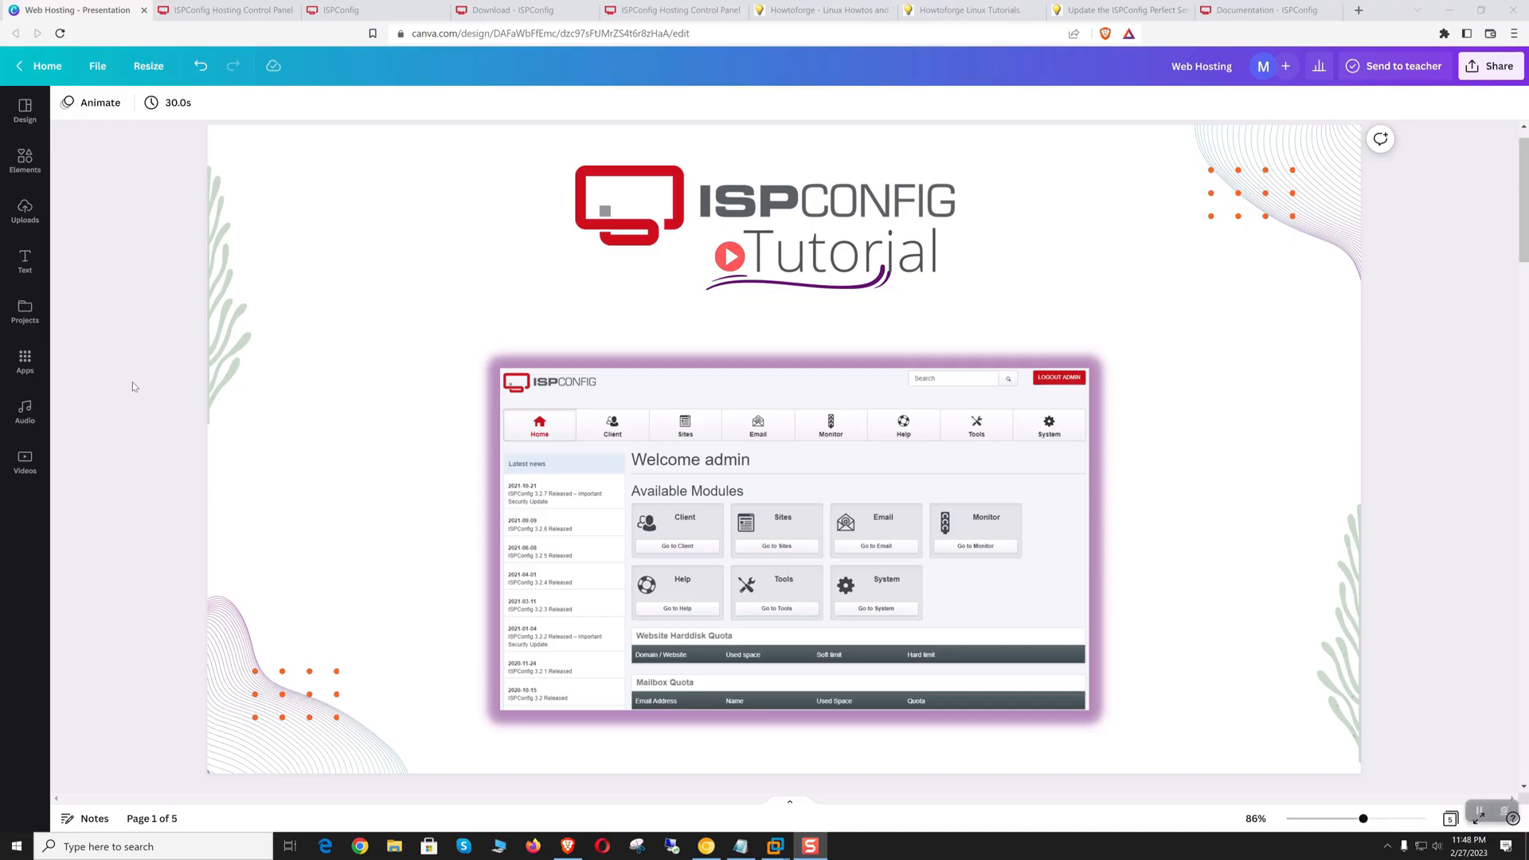
{"action": "mouse_move", "coordinate": [140, 143]}
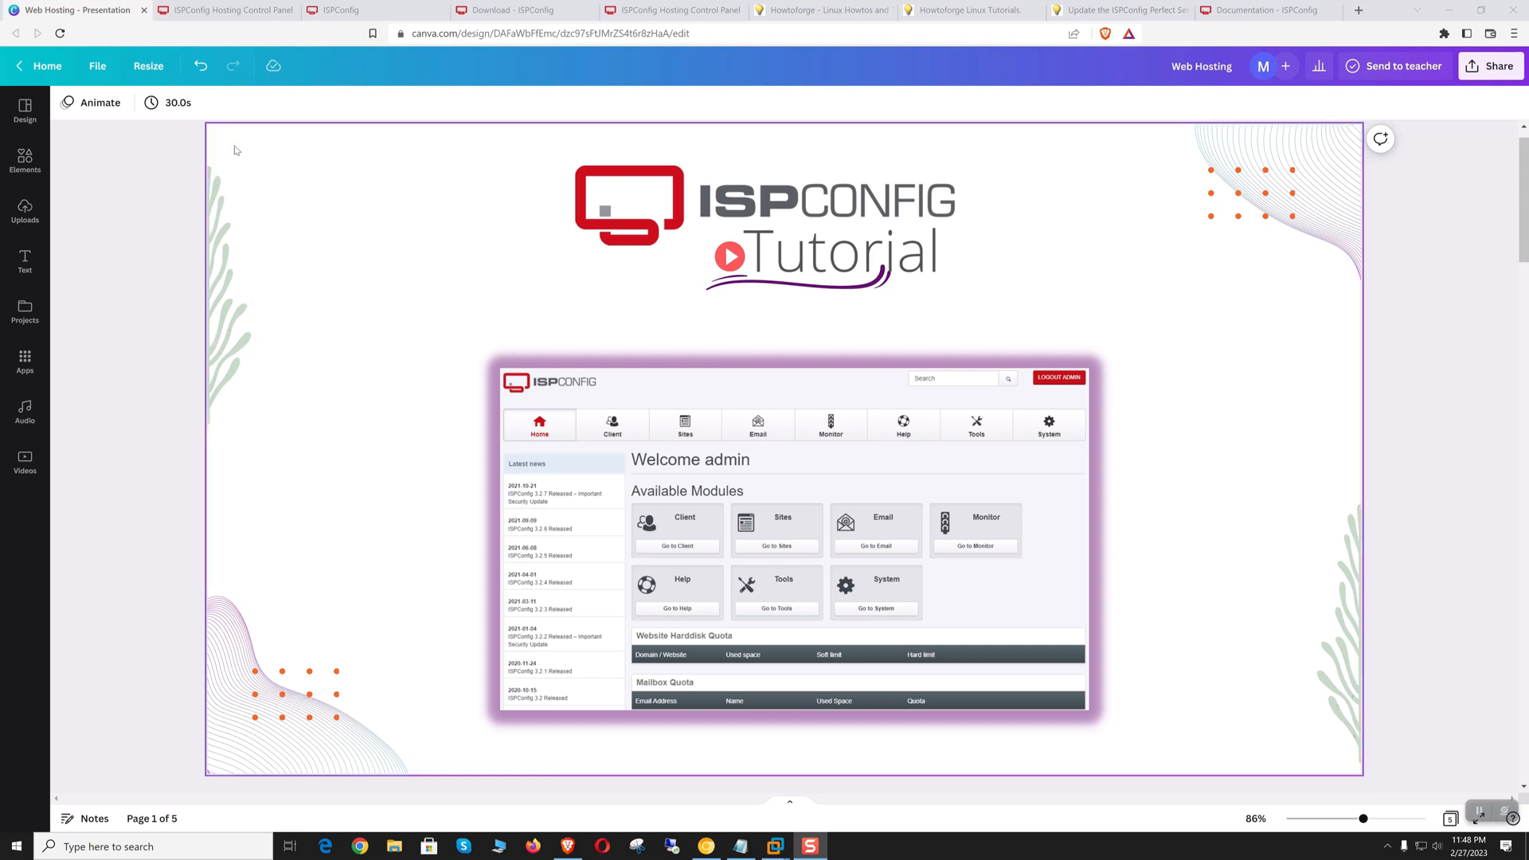
Step: Peek at the ispconfig.org site, then step through the slides, highlighting the DNS and email hosting bubbles
{"action": "left_click", "coordinate": [225, 9]}
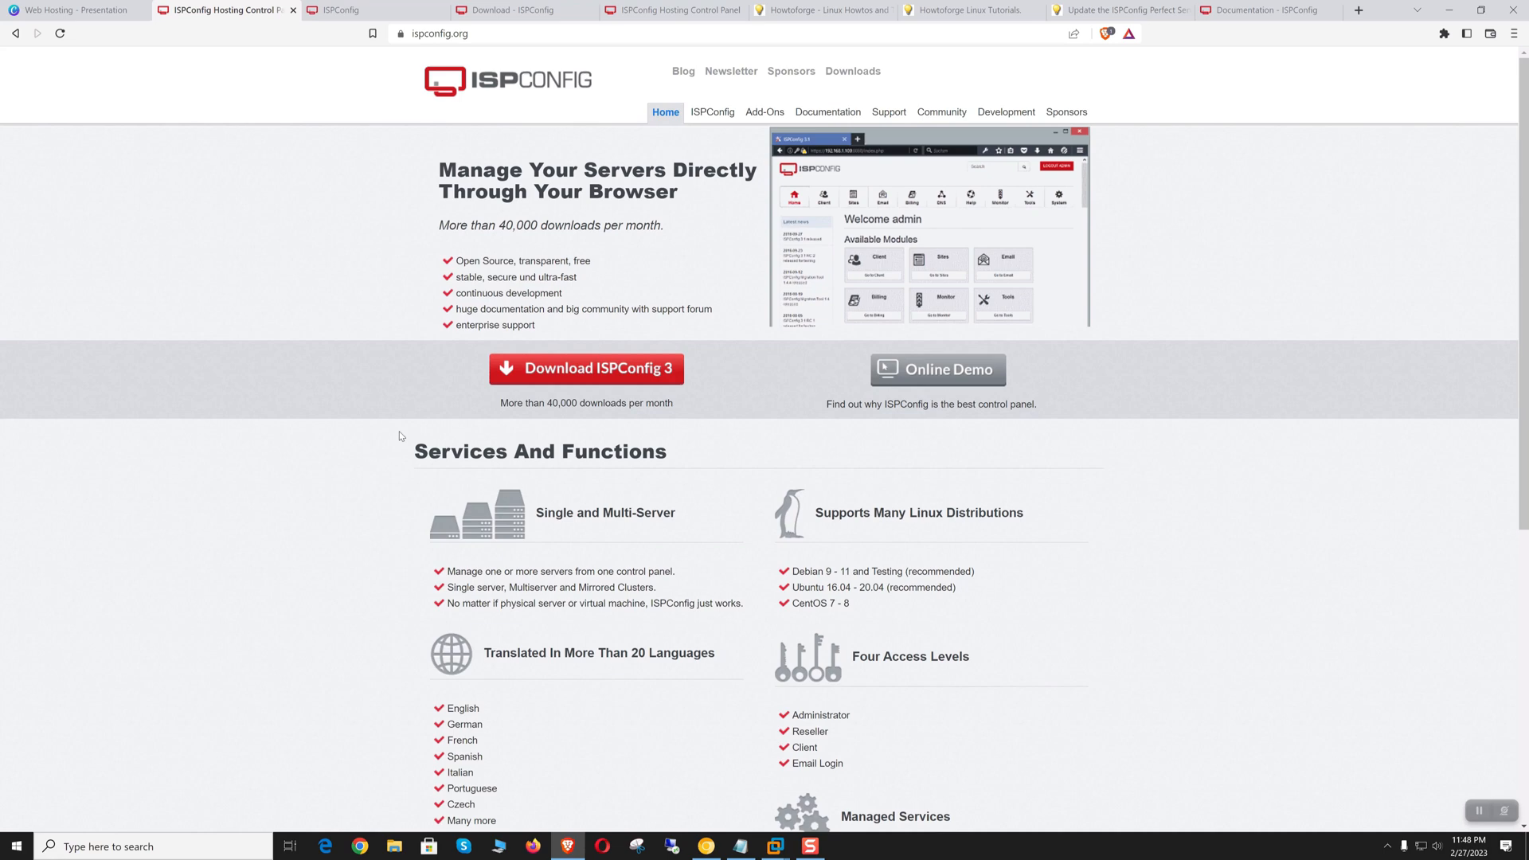
{"action": "left_click", "coordinate": [71, 12]}
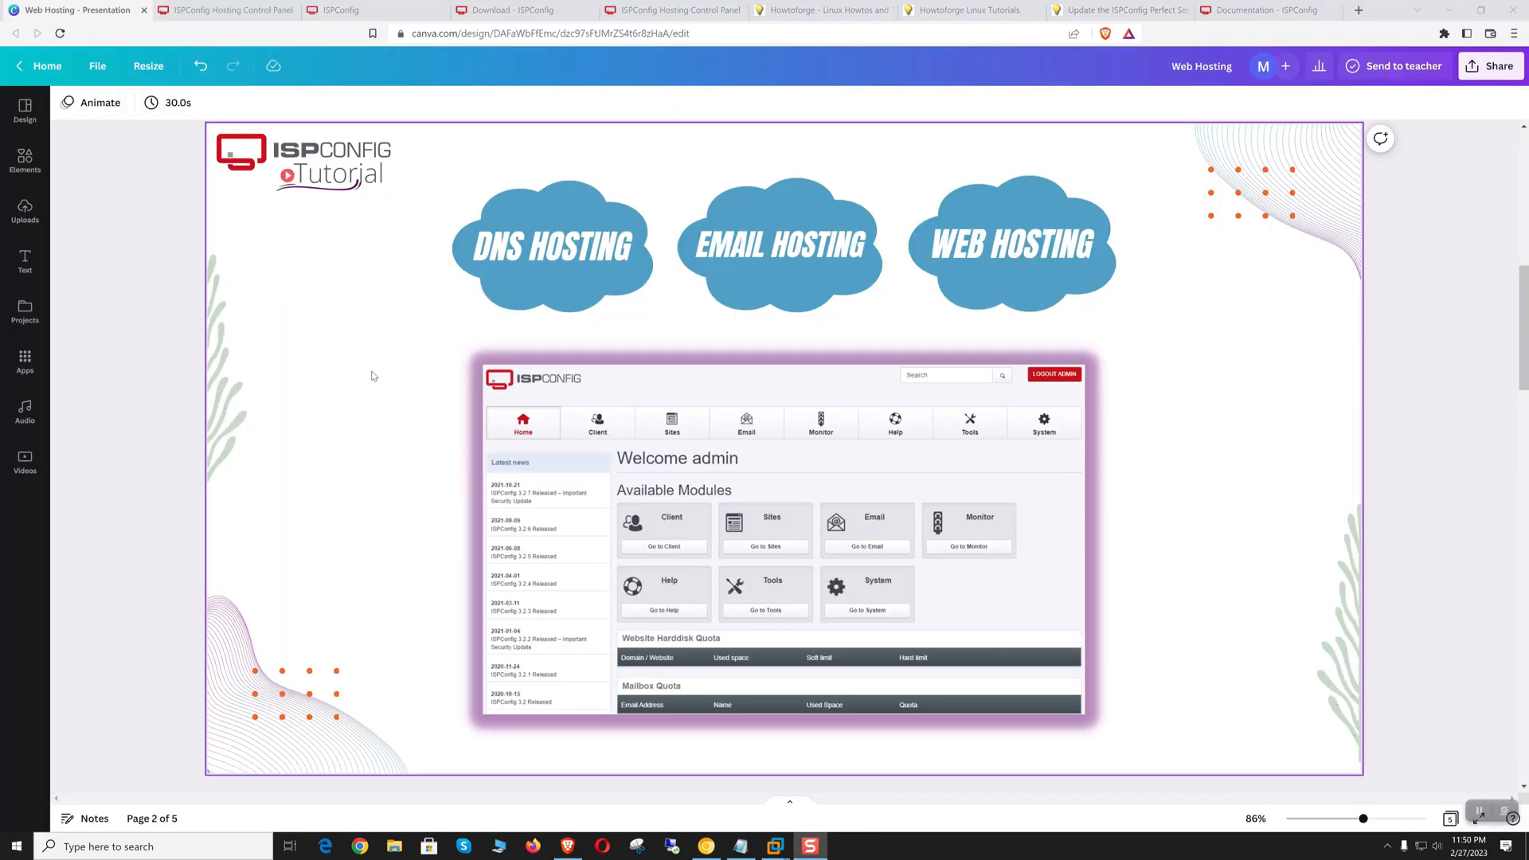
{"action": "left_click", "coordinate": [553, 245]}
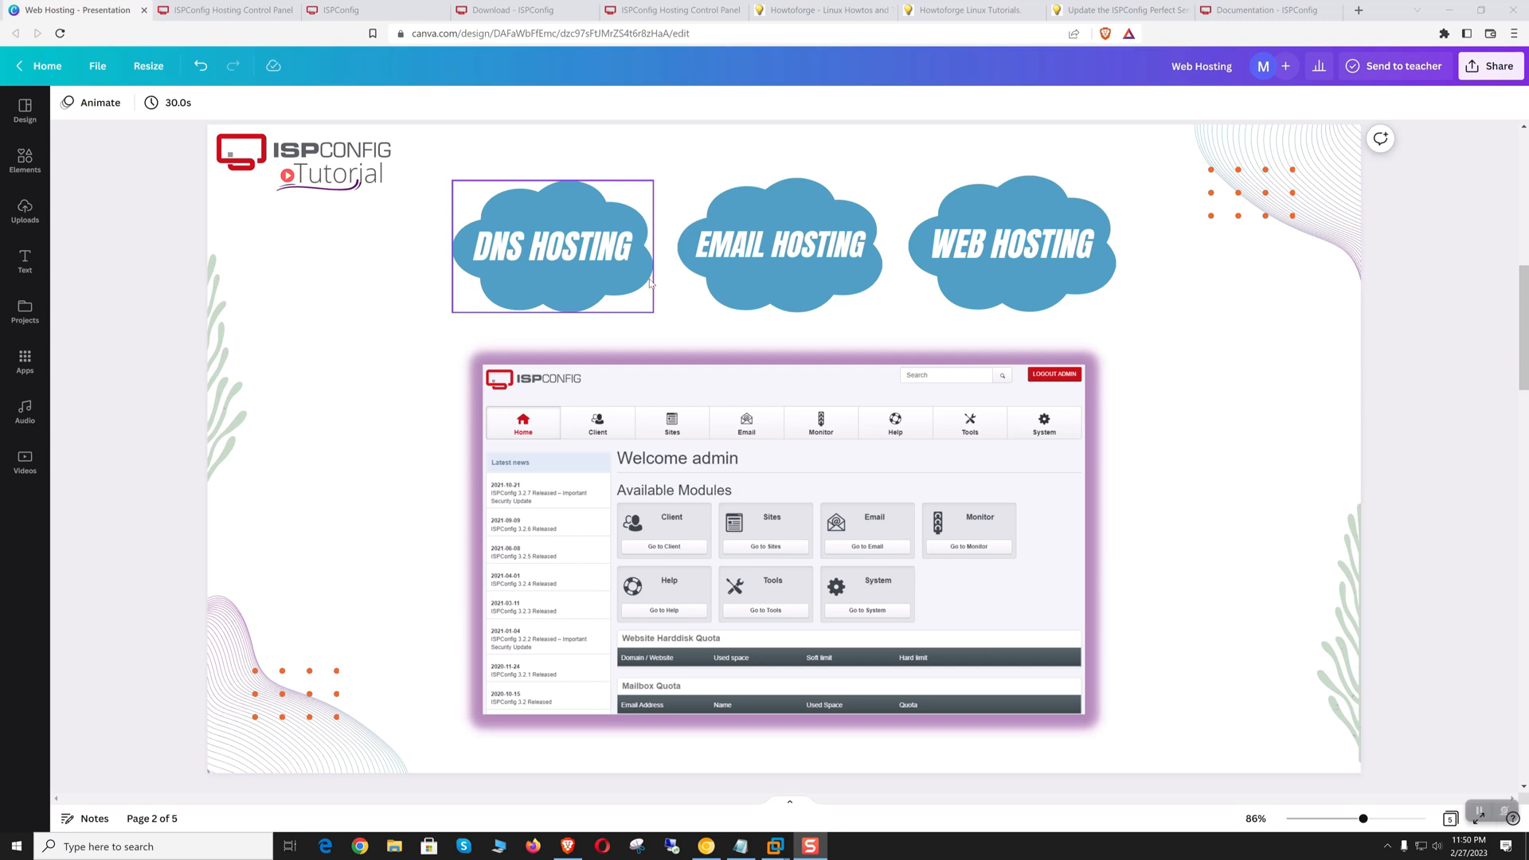
{"action": "left_click", "coordinate": [1354, 464]}
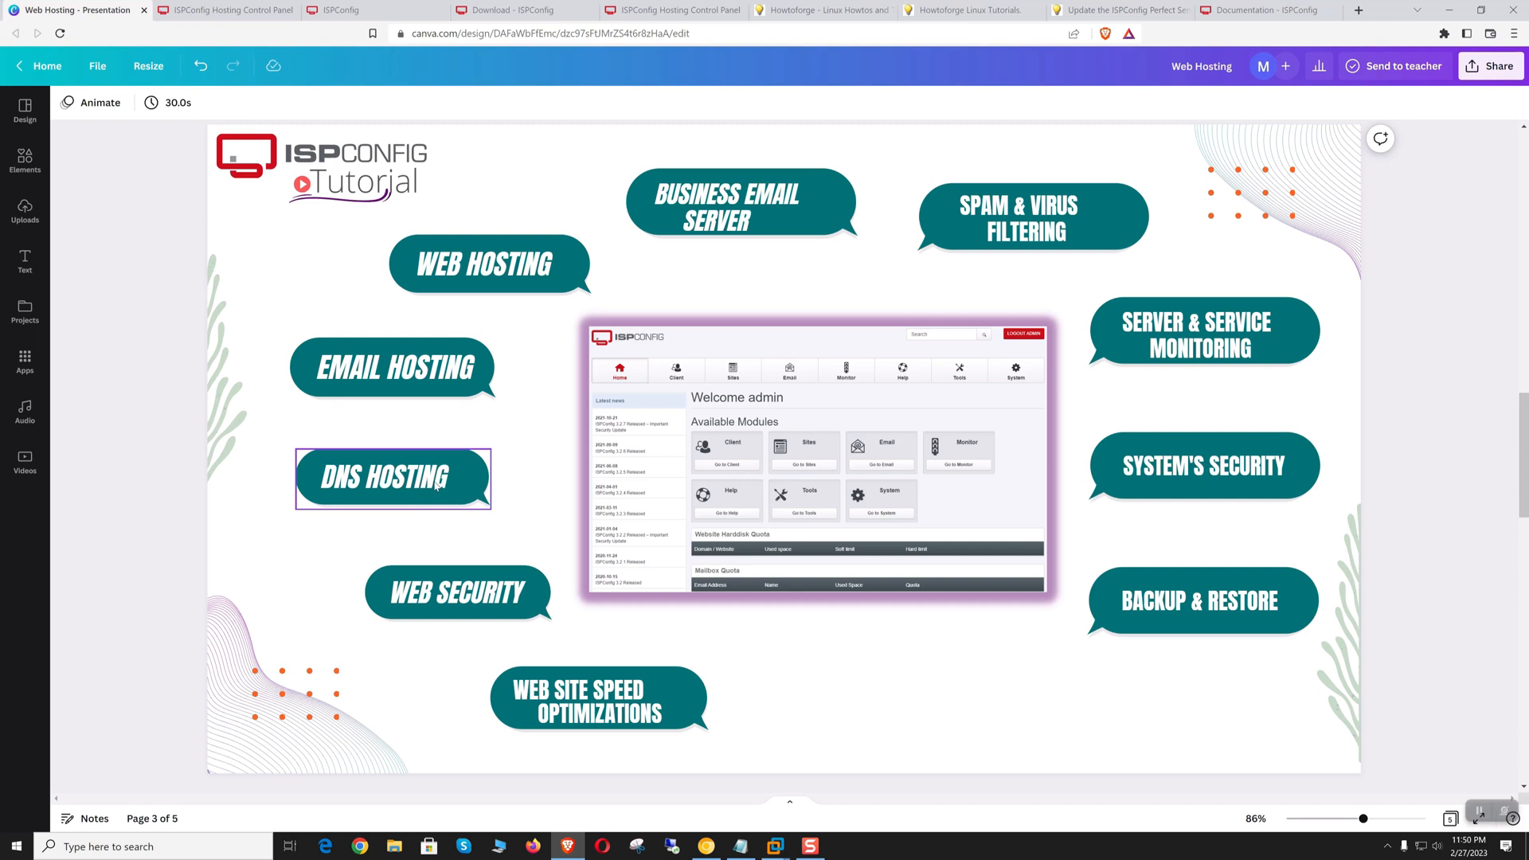
{"action": "left_click", "coordinate": [394, 368]}
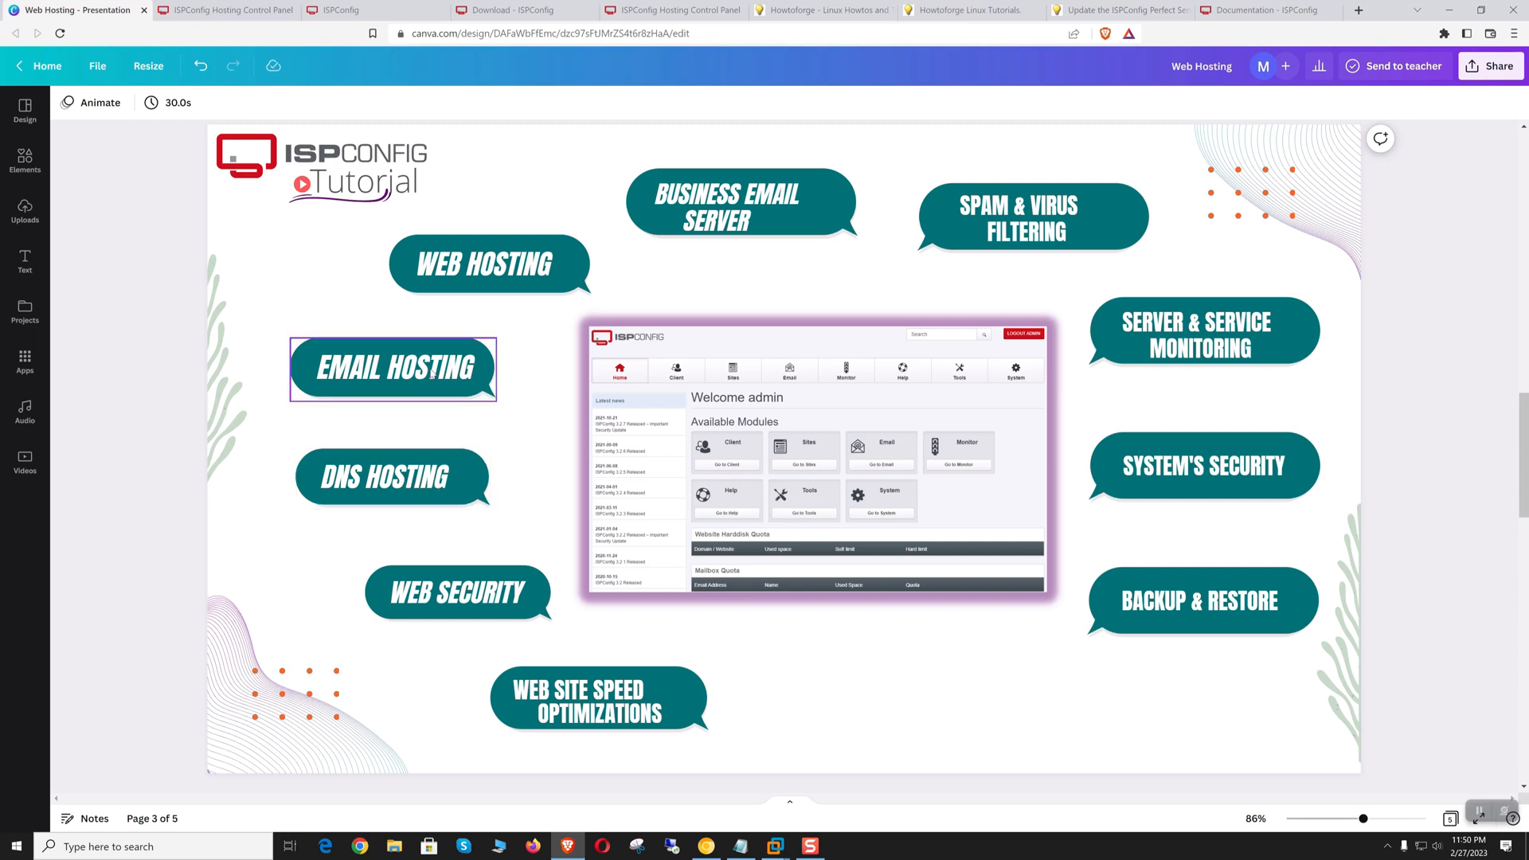
{"action": "left_click", "coordinate": [765, 287]}
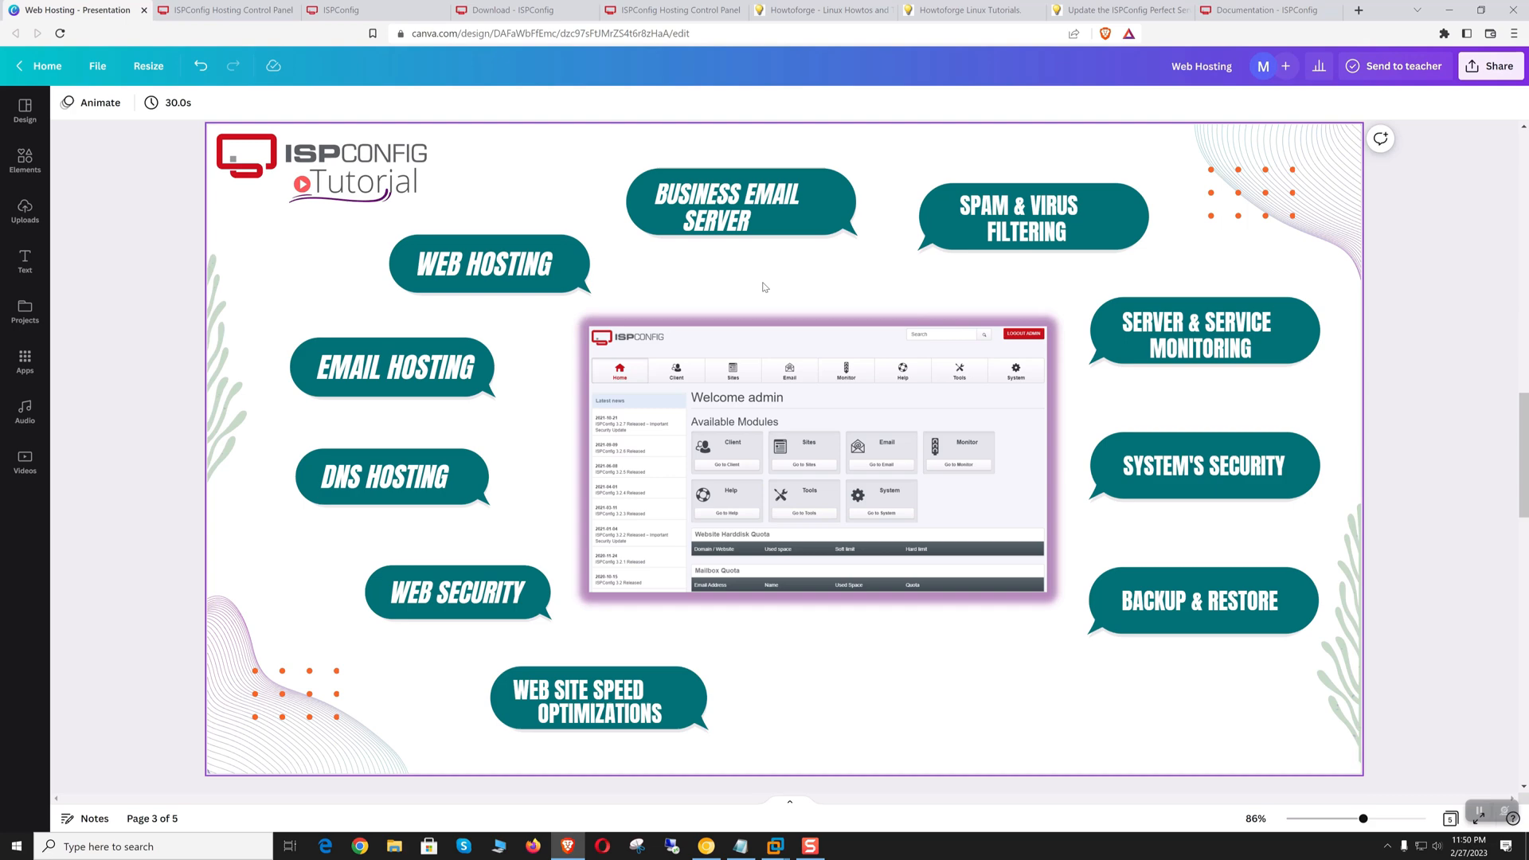
{"action": "mouse_move", "coordinate": [997, 661]}
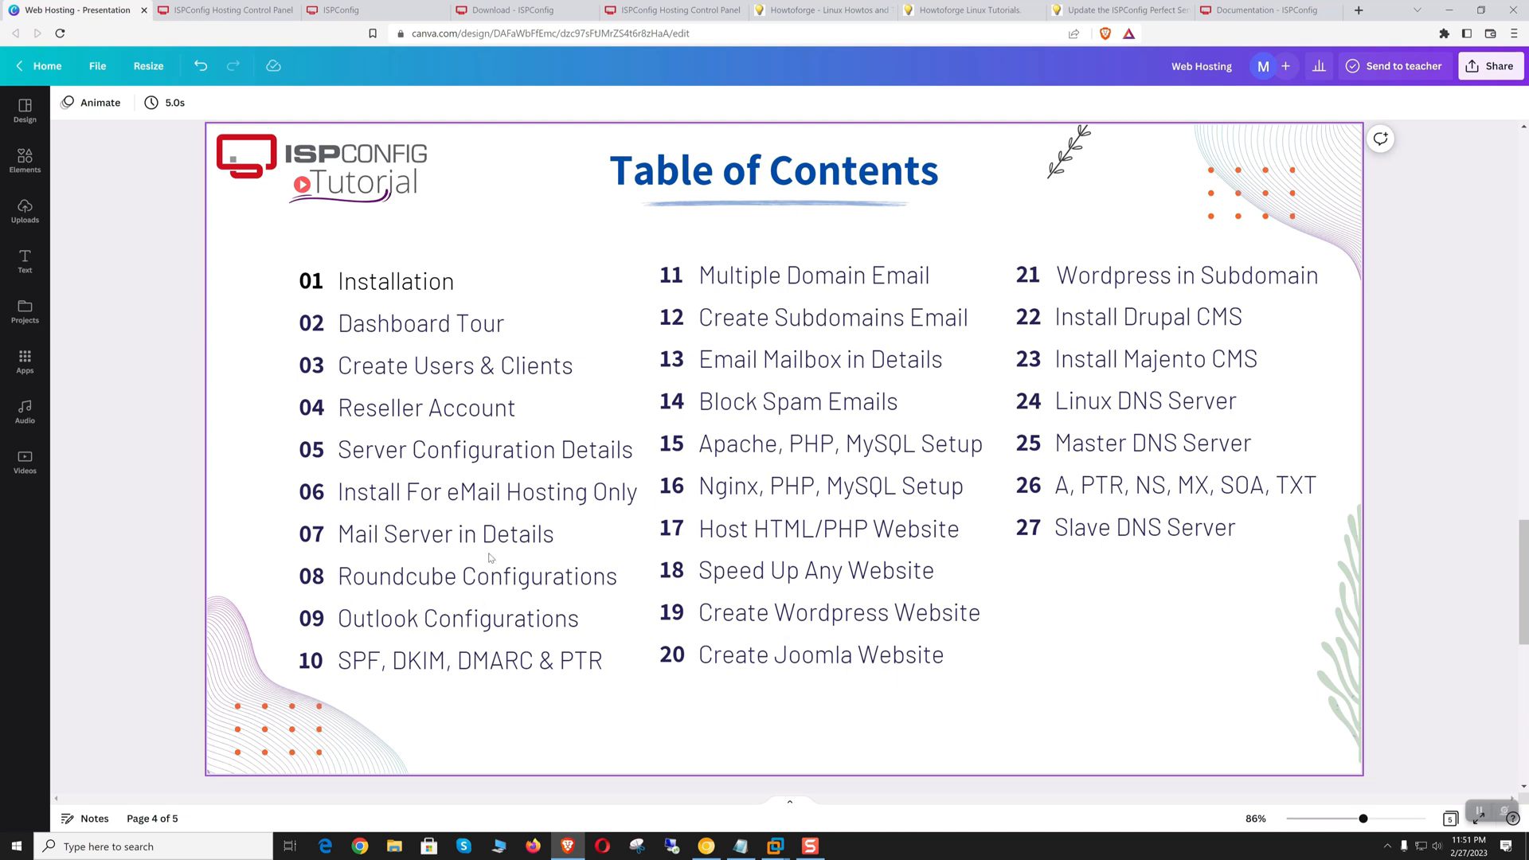
{"action": "left_click", "coordinate": [828, 529]}
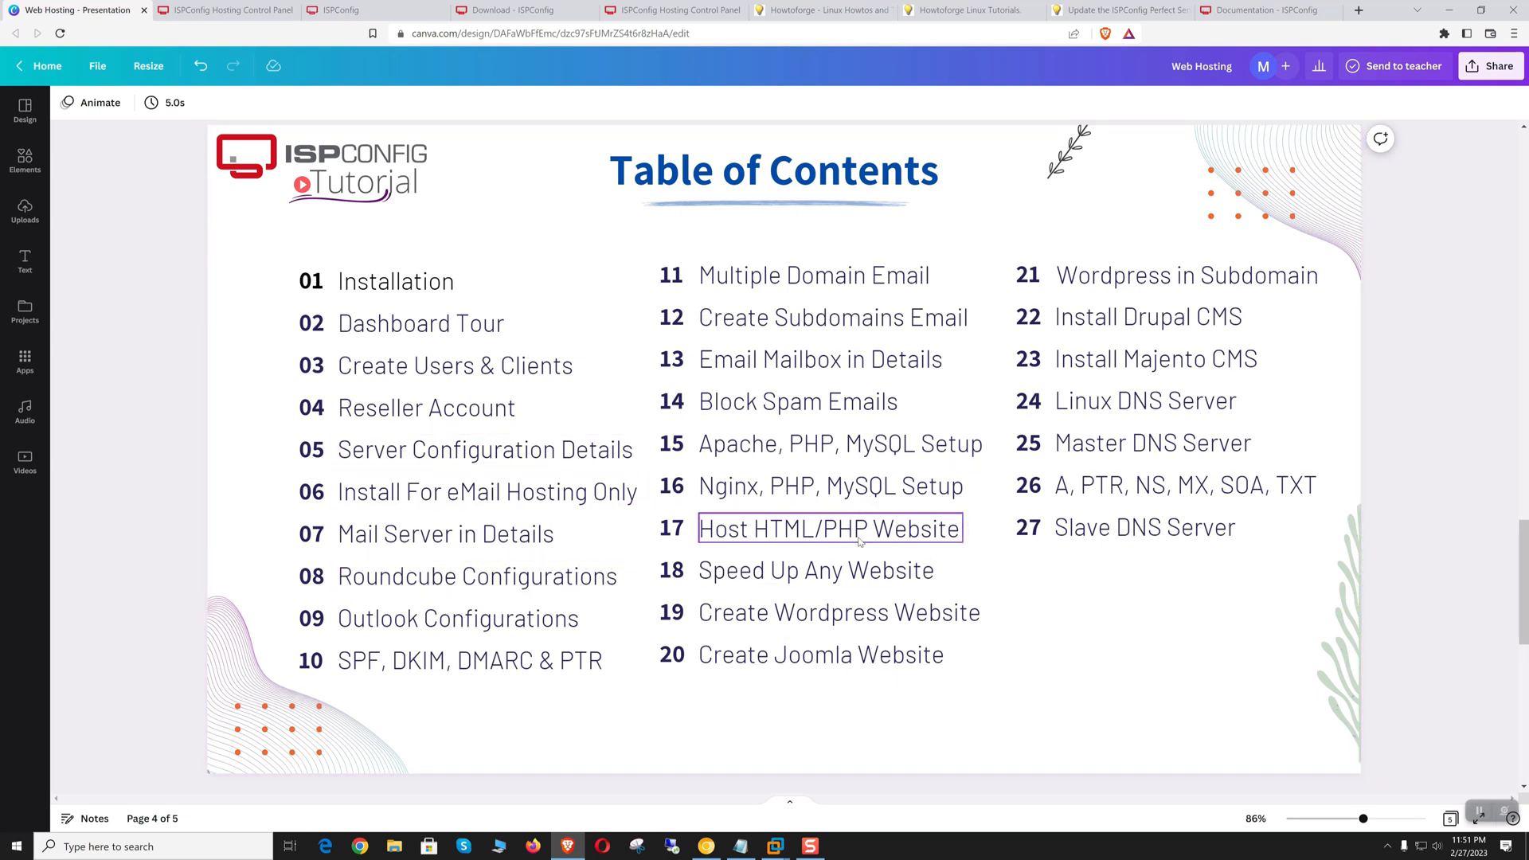
{"action": "left_click", "coordinate": [830, 486]}
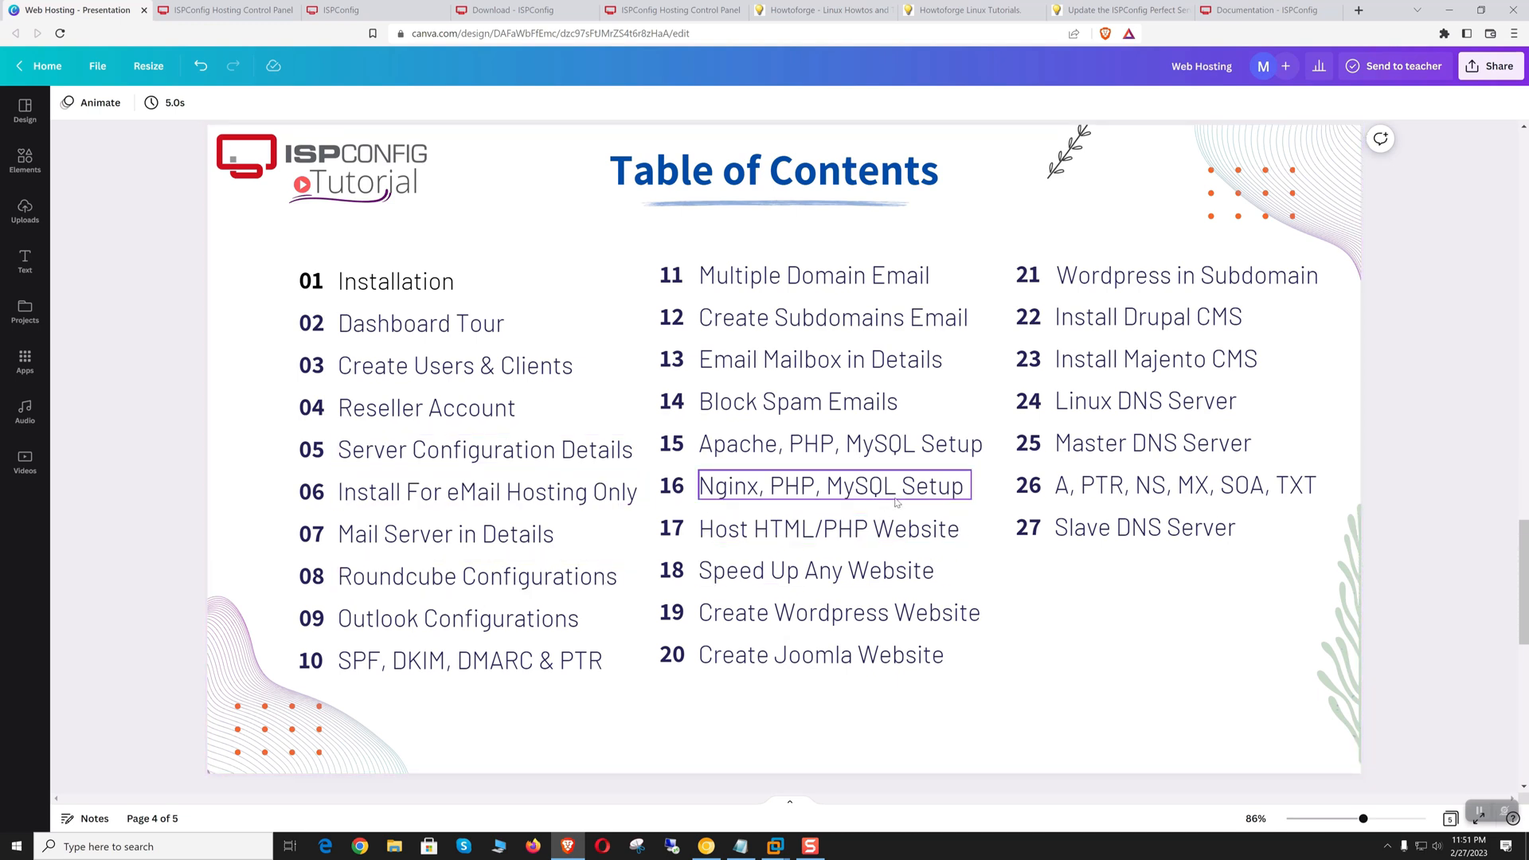
{"action": "left_click", "coordinate": [1166, 633]}
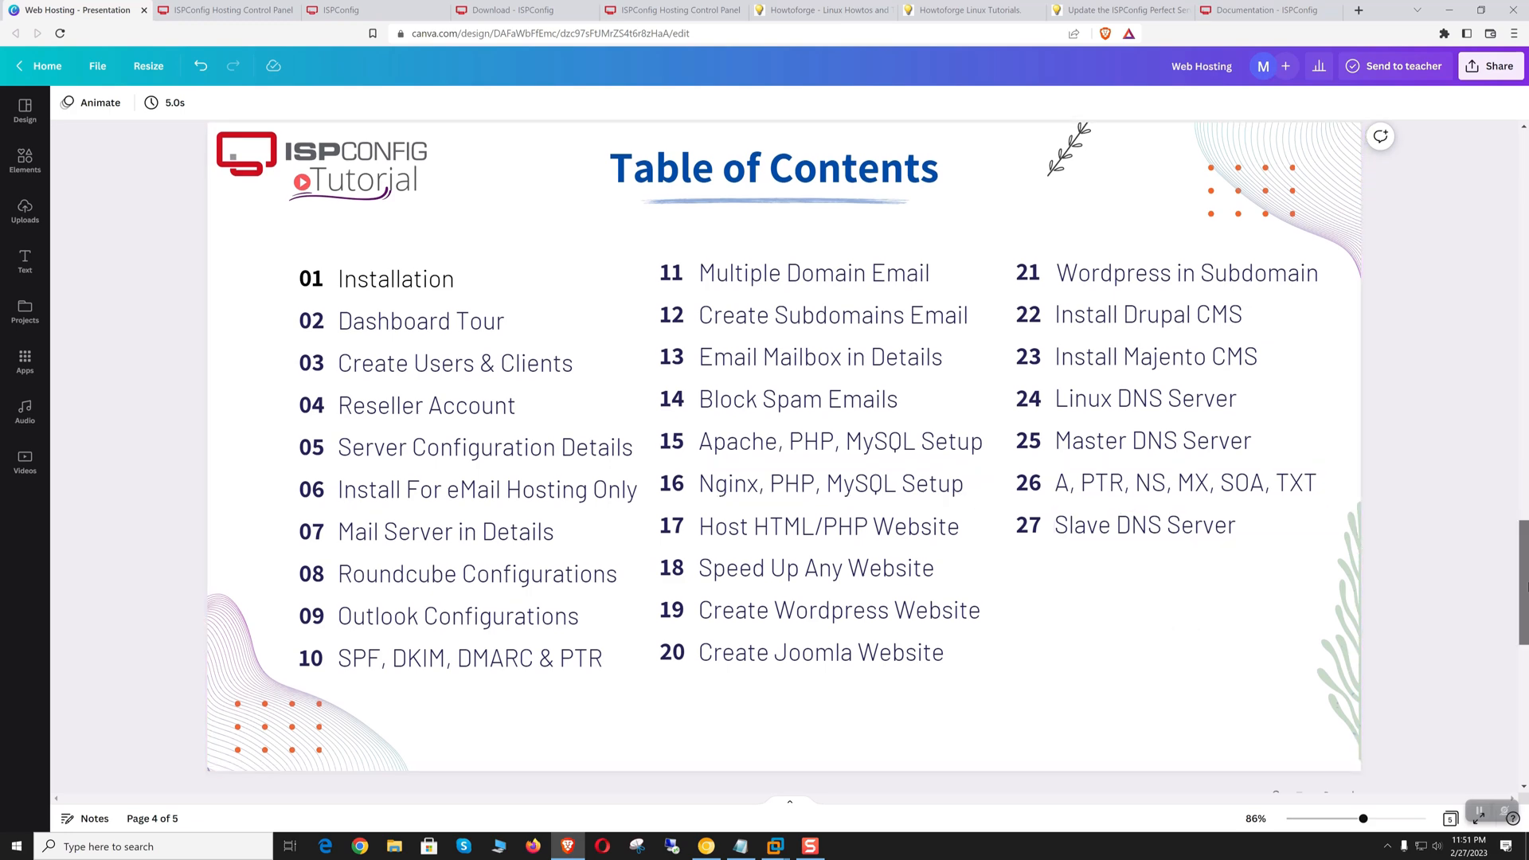
{"action": "scroll", "scroll_direction": "up", "scroll_amount": 3}
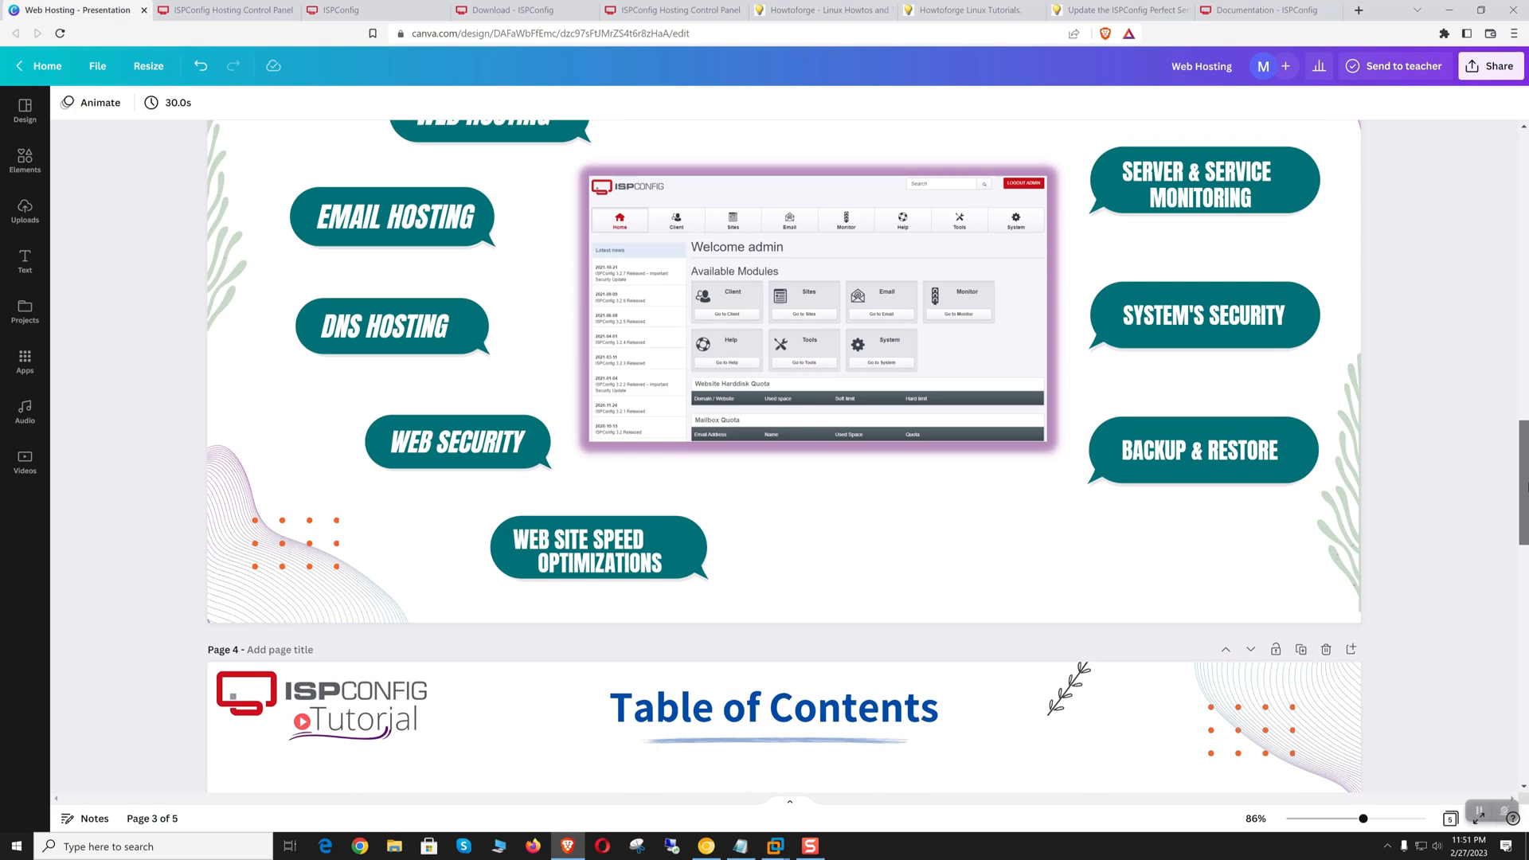
{"action": "scroll", "scroll_direction": "down", "scroll_amount": 3}
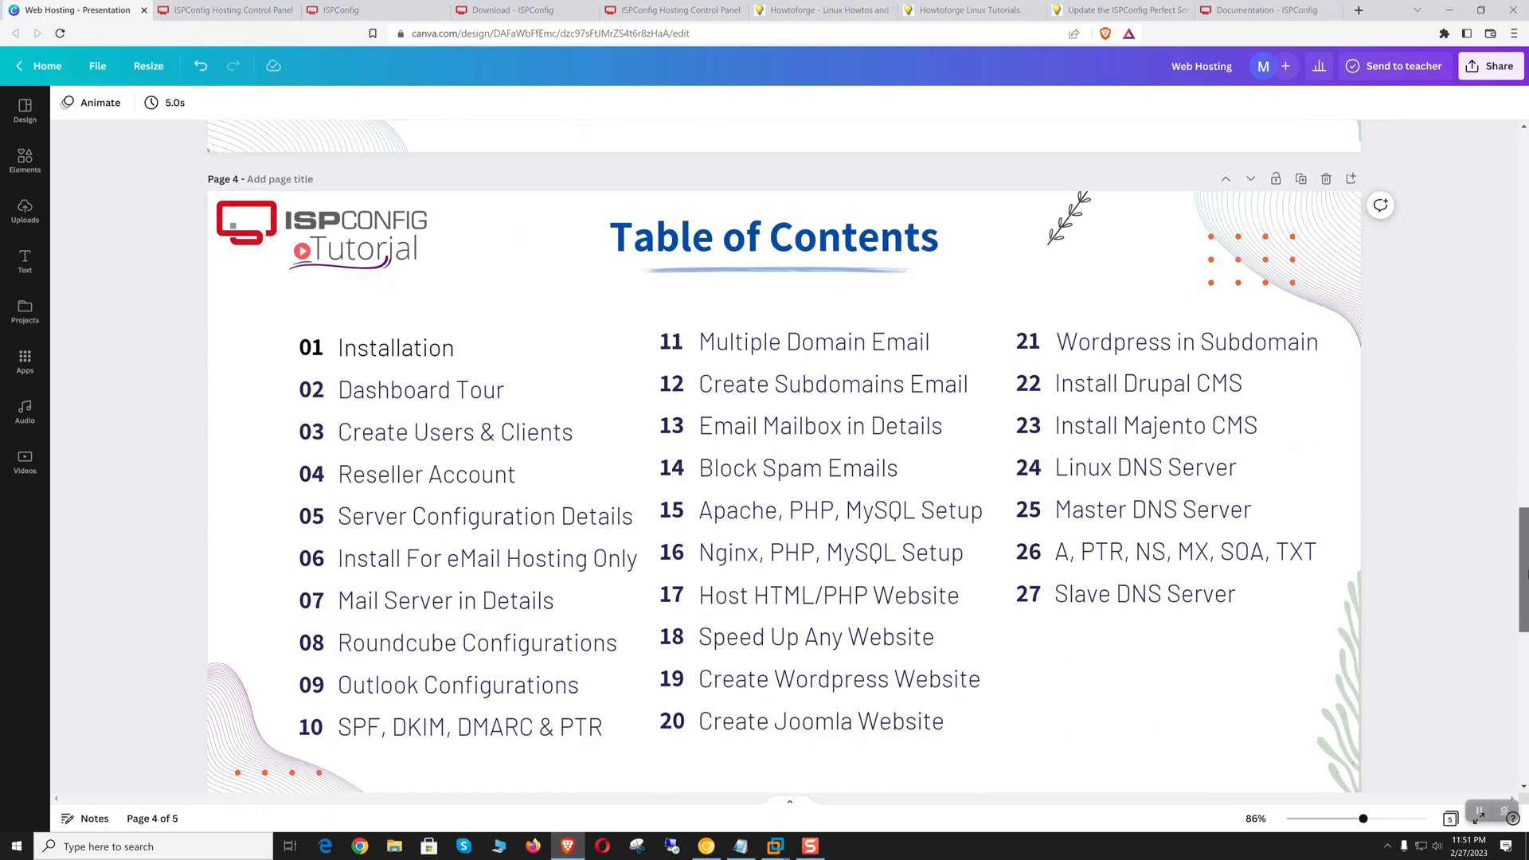
{"action": "scroll", "scroll_direction": "up", "scroll_amount": 3}
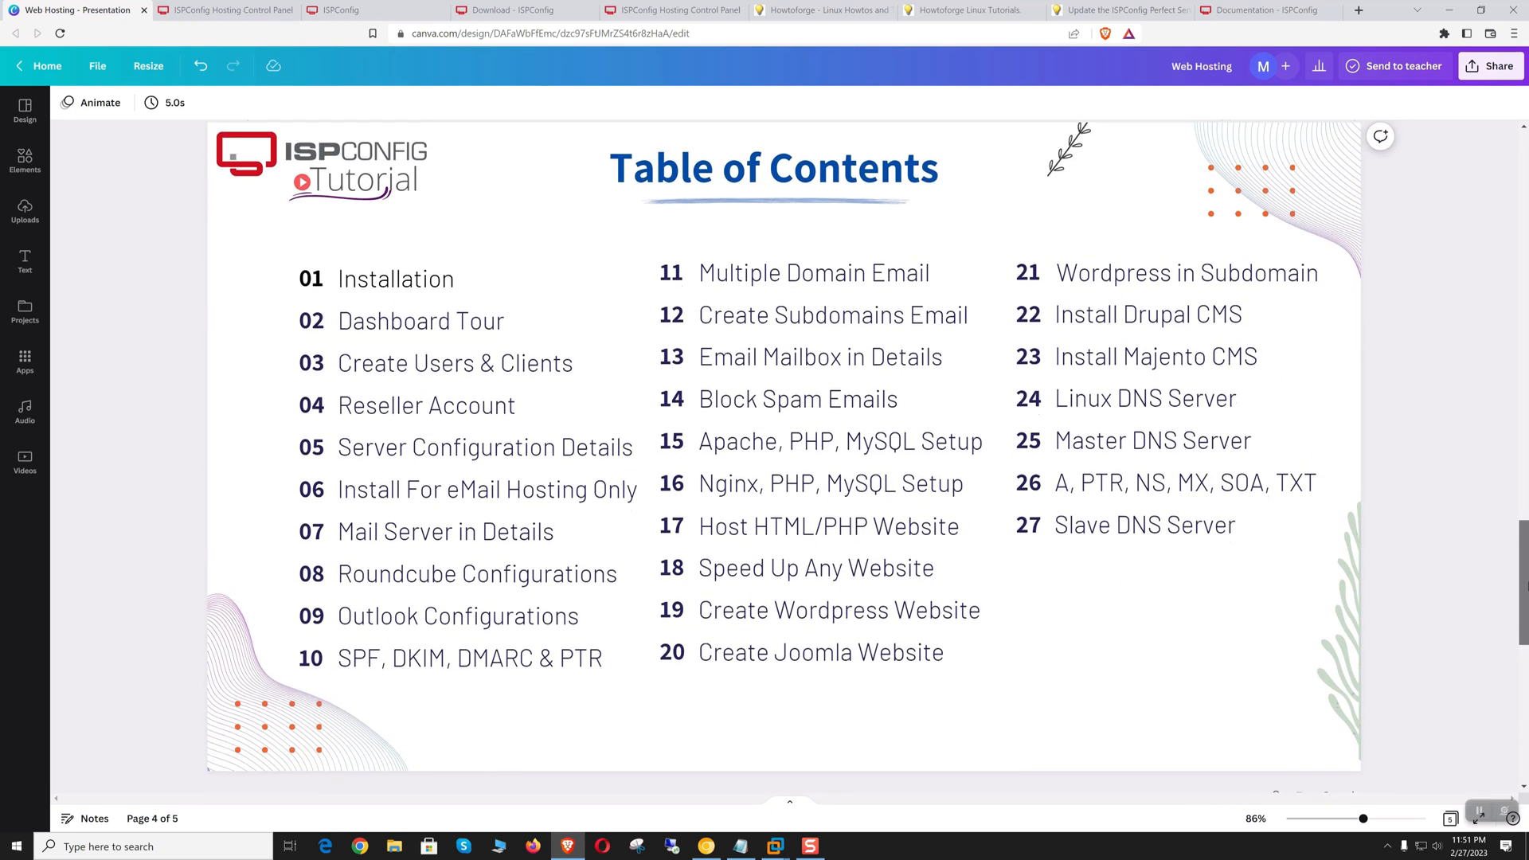
Step: Bring up the logged-in ISPConfig dashboard, glancing at the closing Thank You slide on the way
{"action": "left_click", "coordinate": [336, 10]}
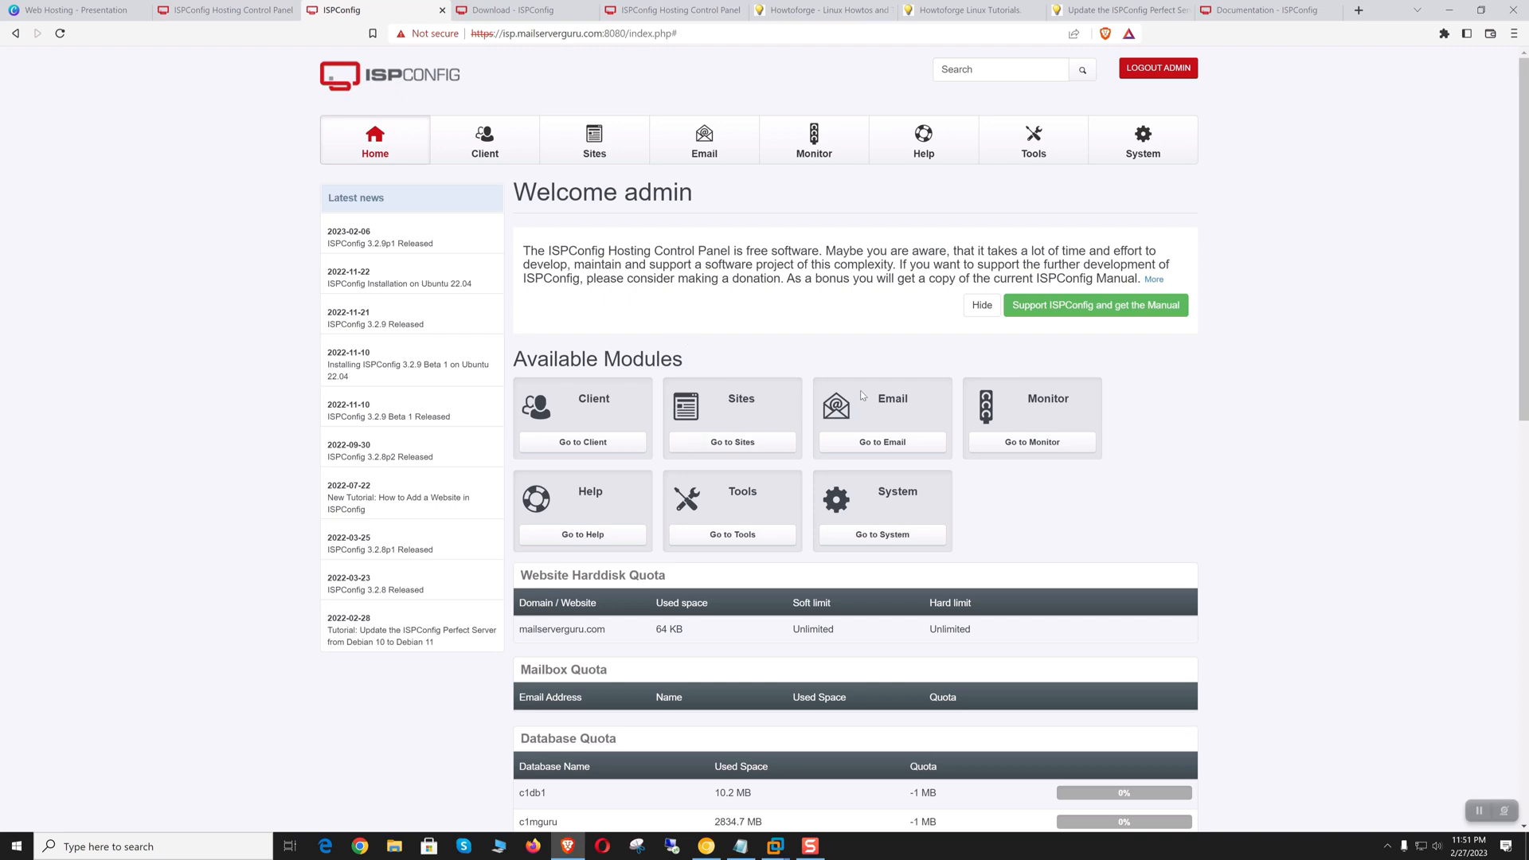
{"action": "mouse_move", "coordinate": [612, 328]}
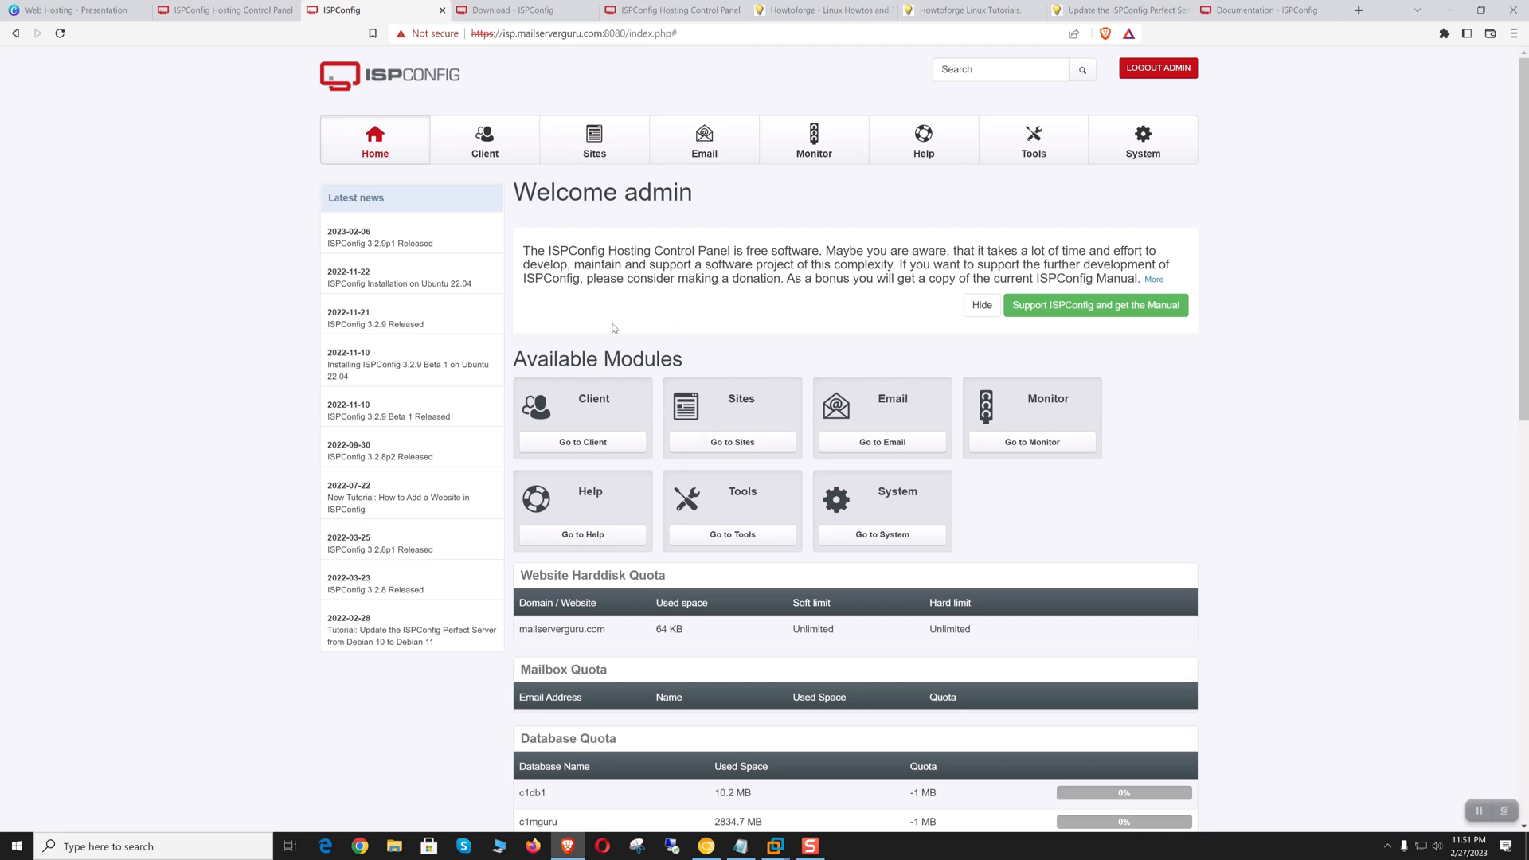
{"action": "left_click", "coordinate": [73, 10]}
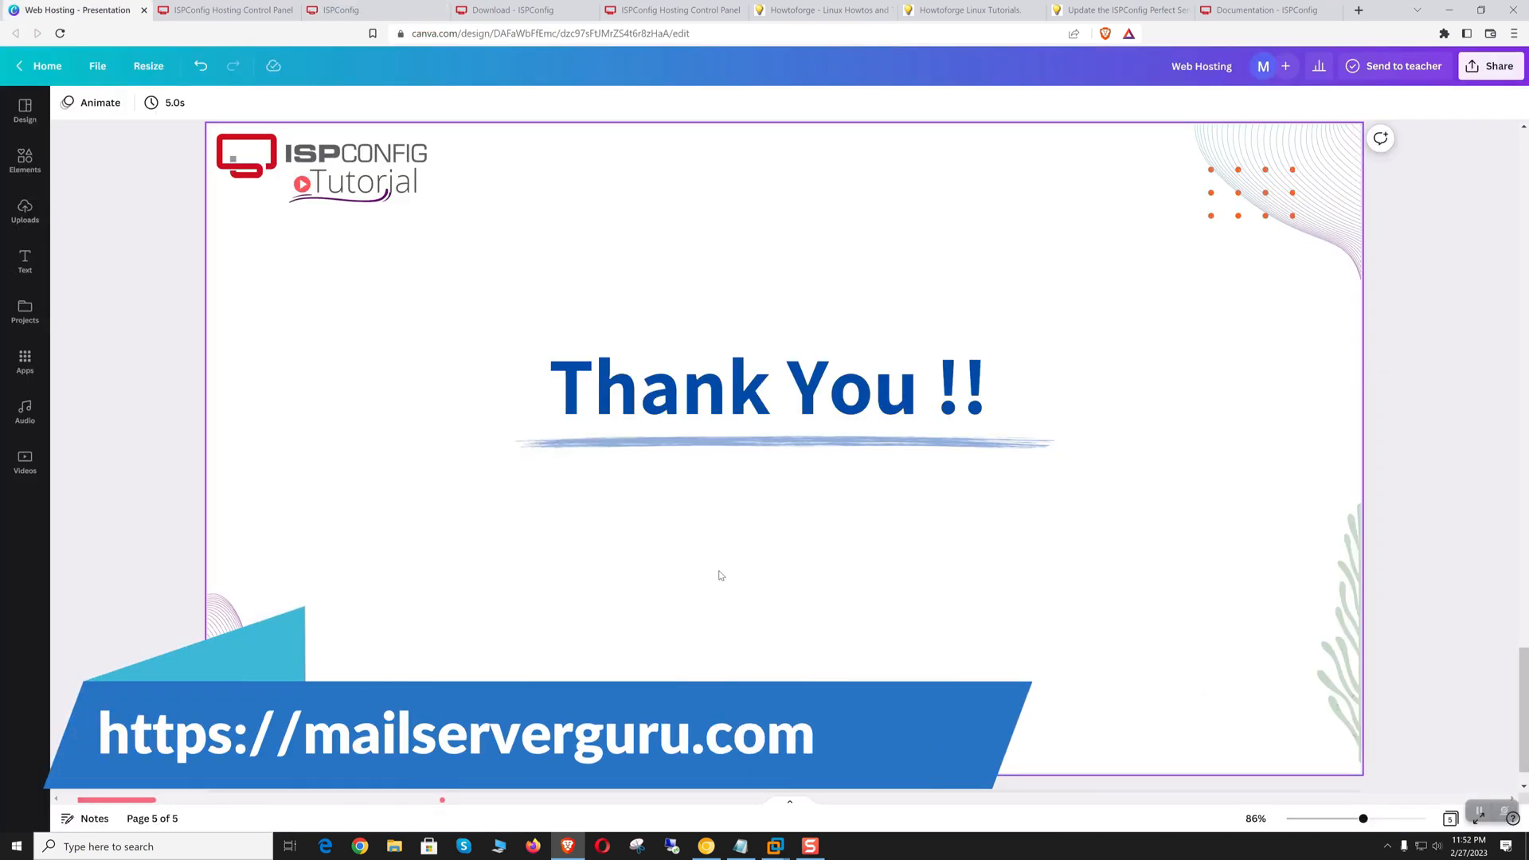
{"action": "left_click", "coordinate": [362, 9]}
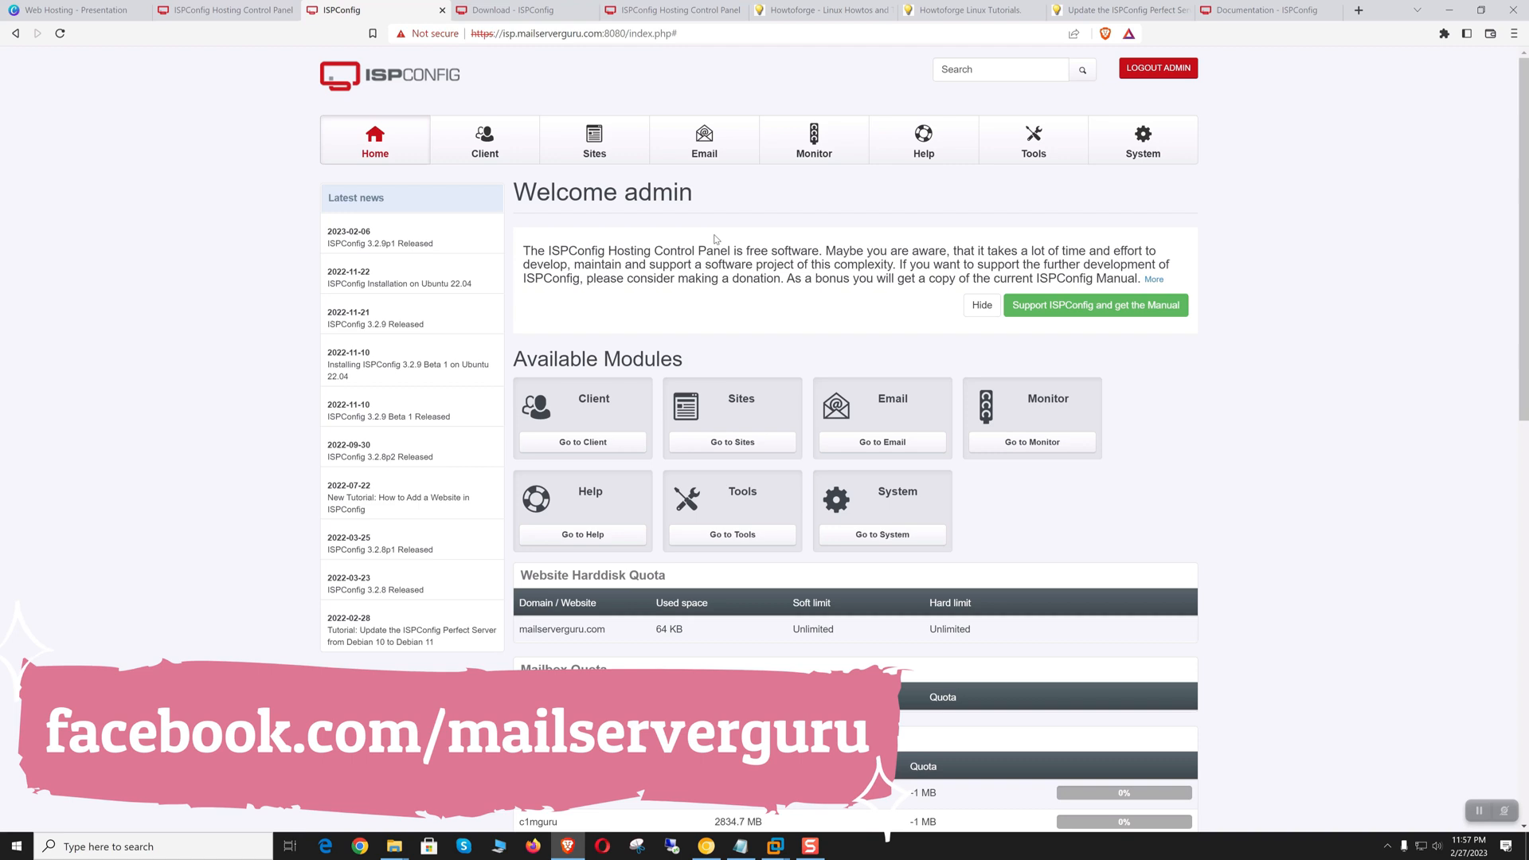
Step: Tour the Sites, Email and Monitor pages, then move on to the HowtoForge forums
{"action": "left_click", "coordinate": [594, 140]}
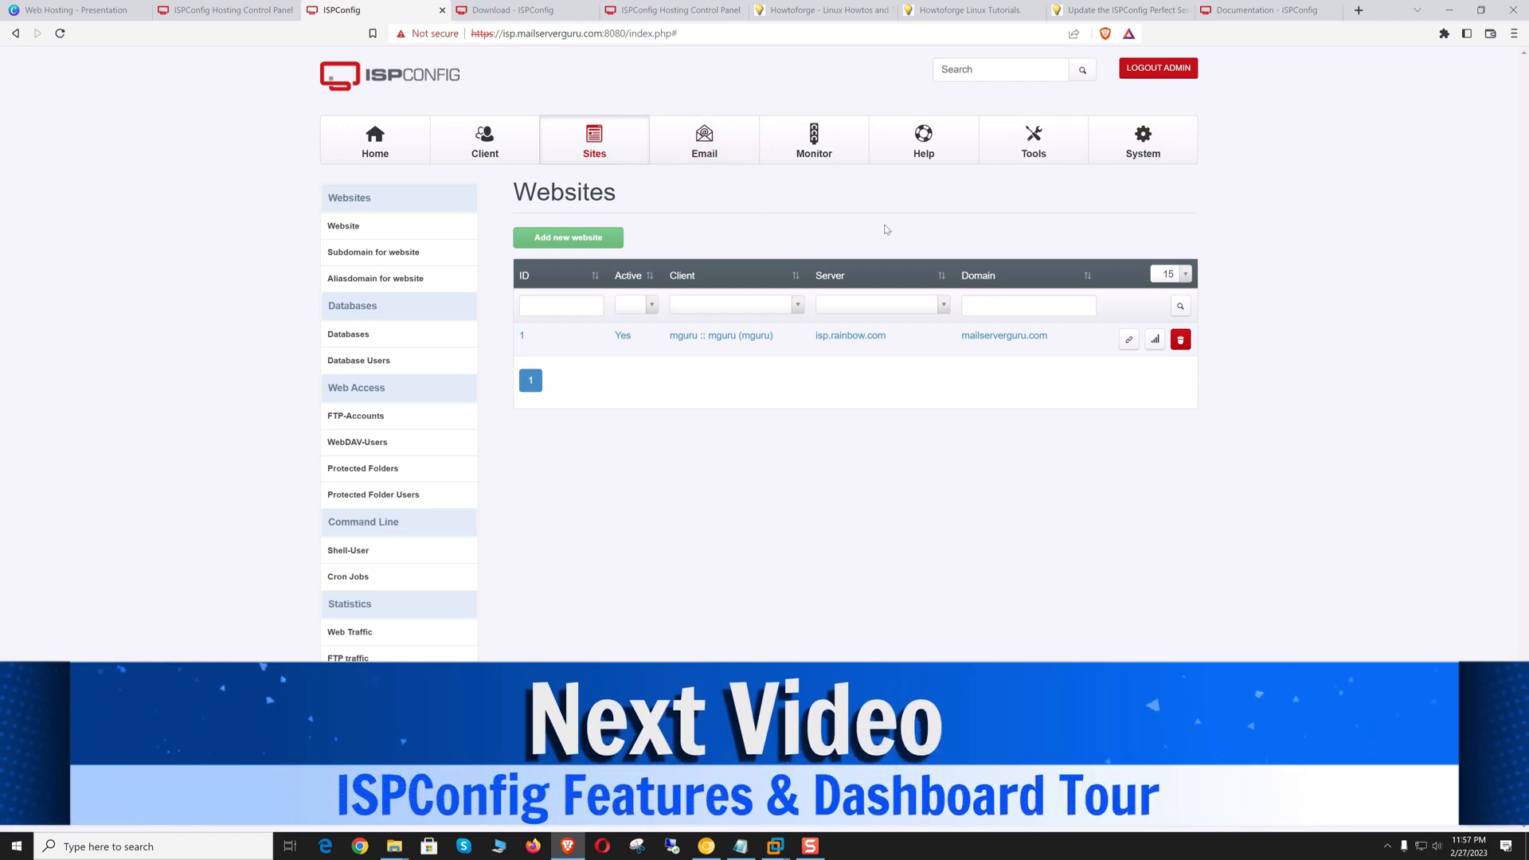
{"action": "left_click", "coordinate": [705, 140]}
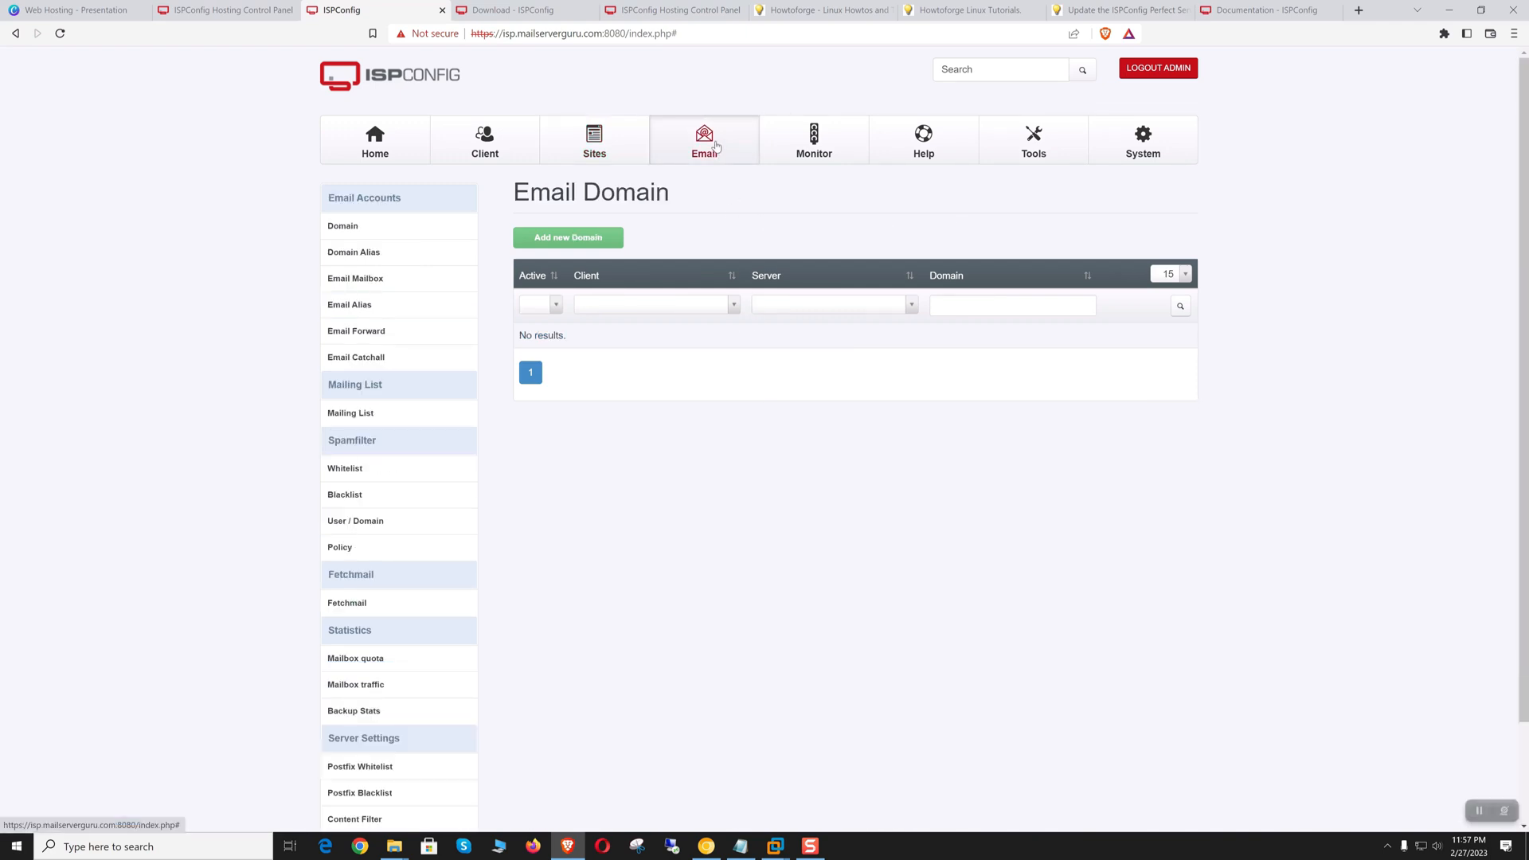
{"action": "left_click", "coordinate": [814, 141]}
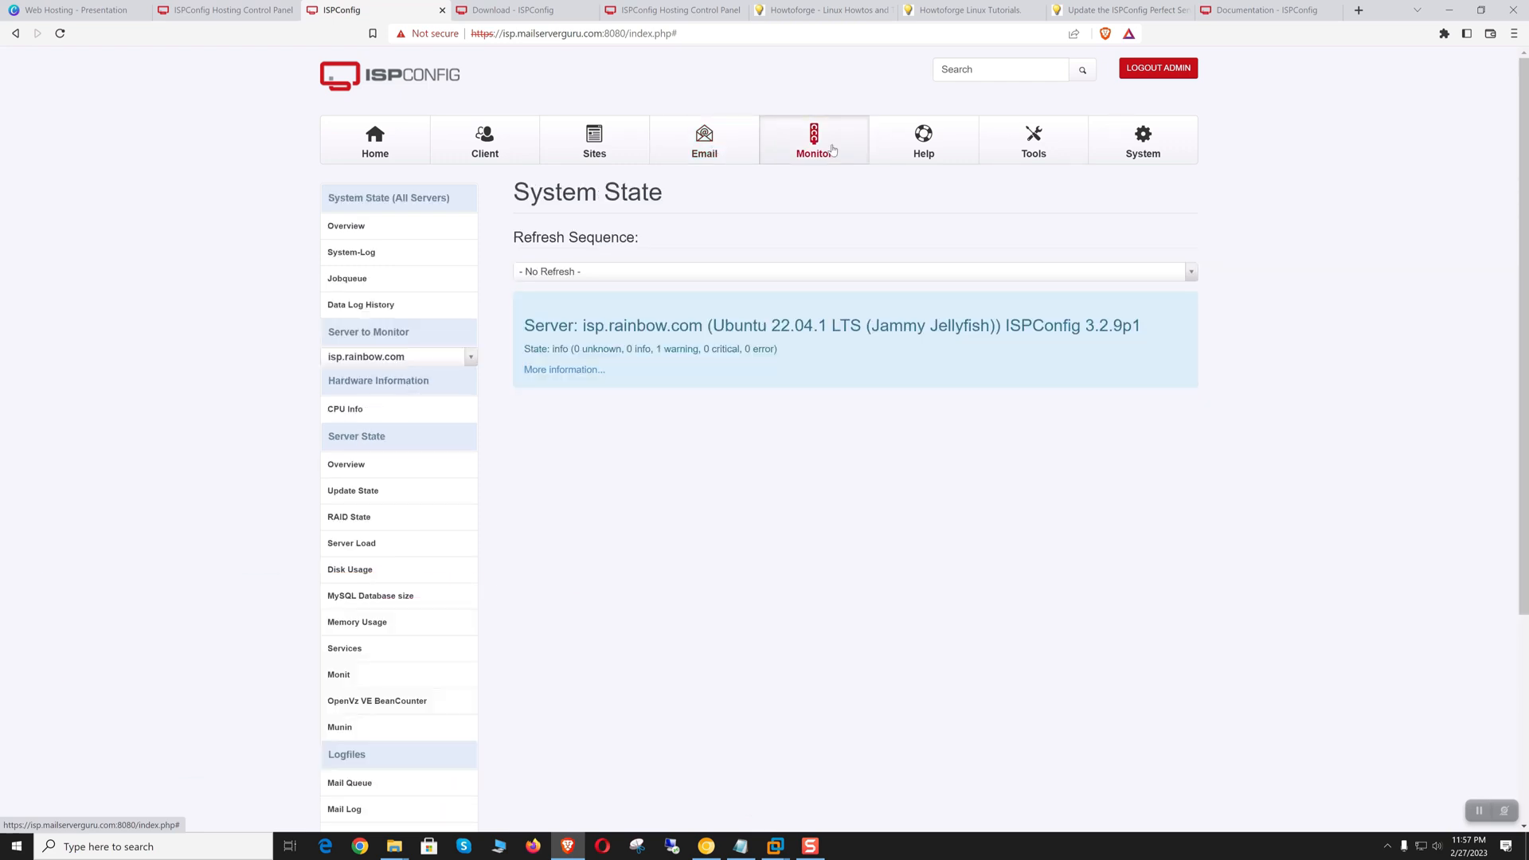
{"action": "left_click", "coordinate": [824, 9]}
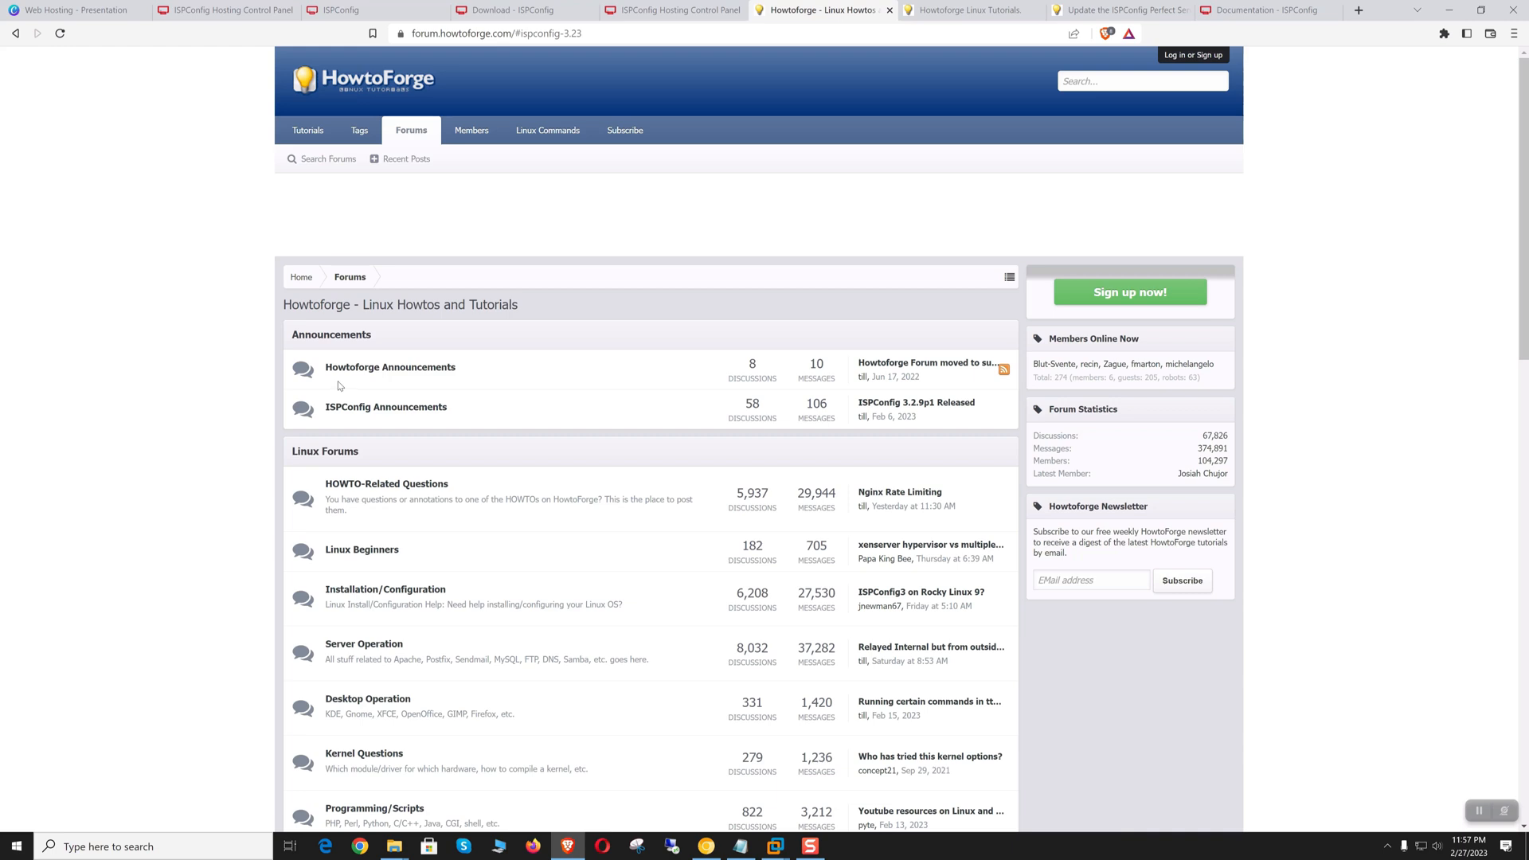
Step: Skim the HowtoForge ISPConfig tutorials and the documentation page, then return to the ISPConfig dashboard
{"action": "scroll", "scroll_direction": "down", "scroll_amount": 3}
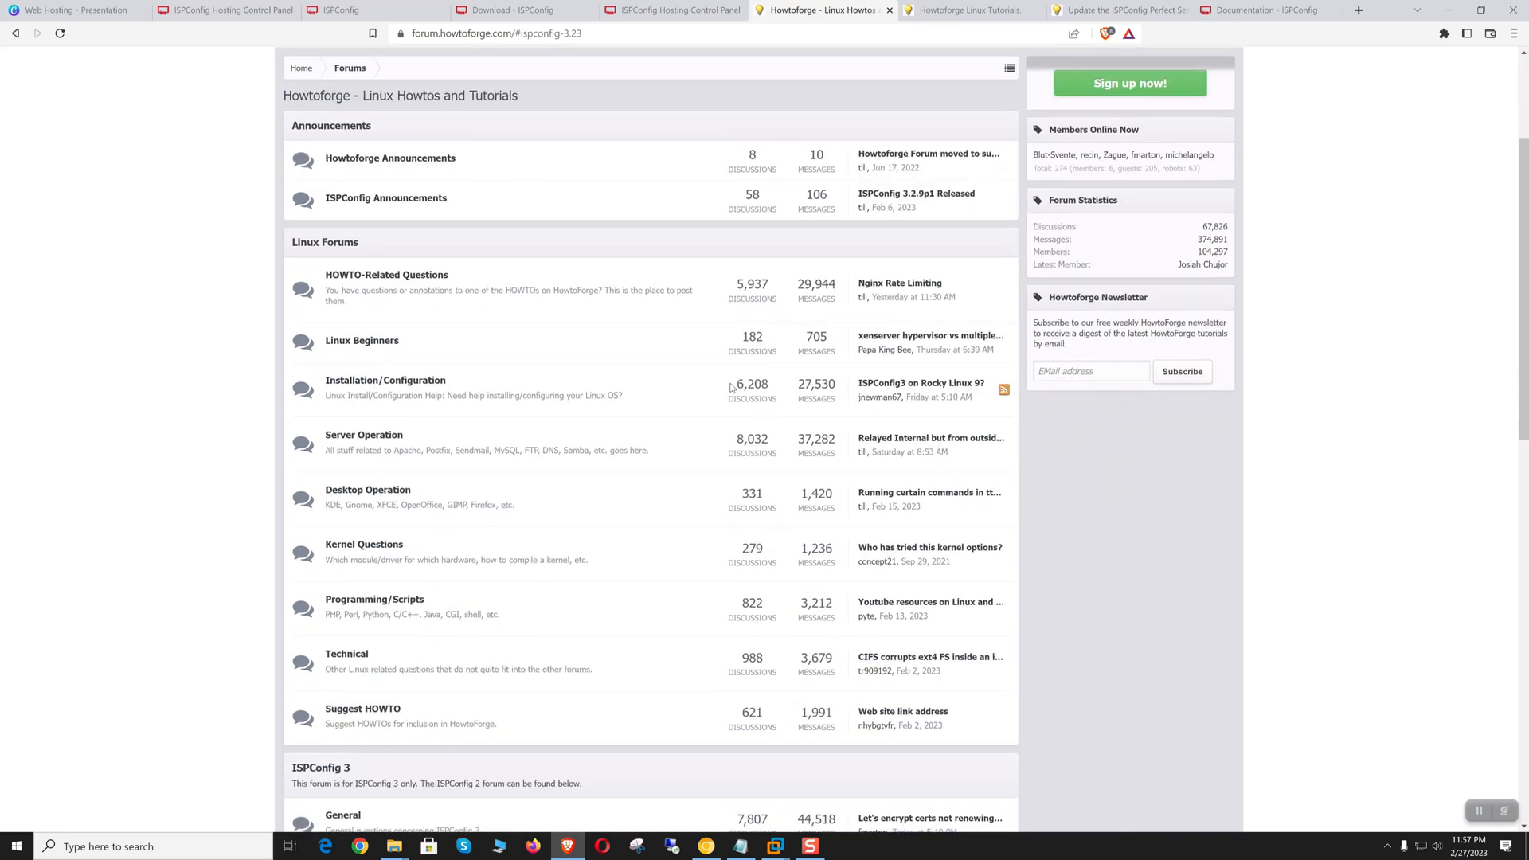
{"action": "left_click", "coordinate": [965, 10]}
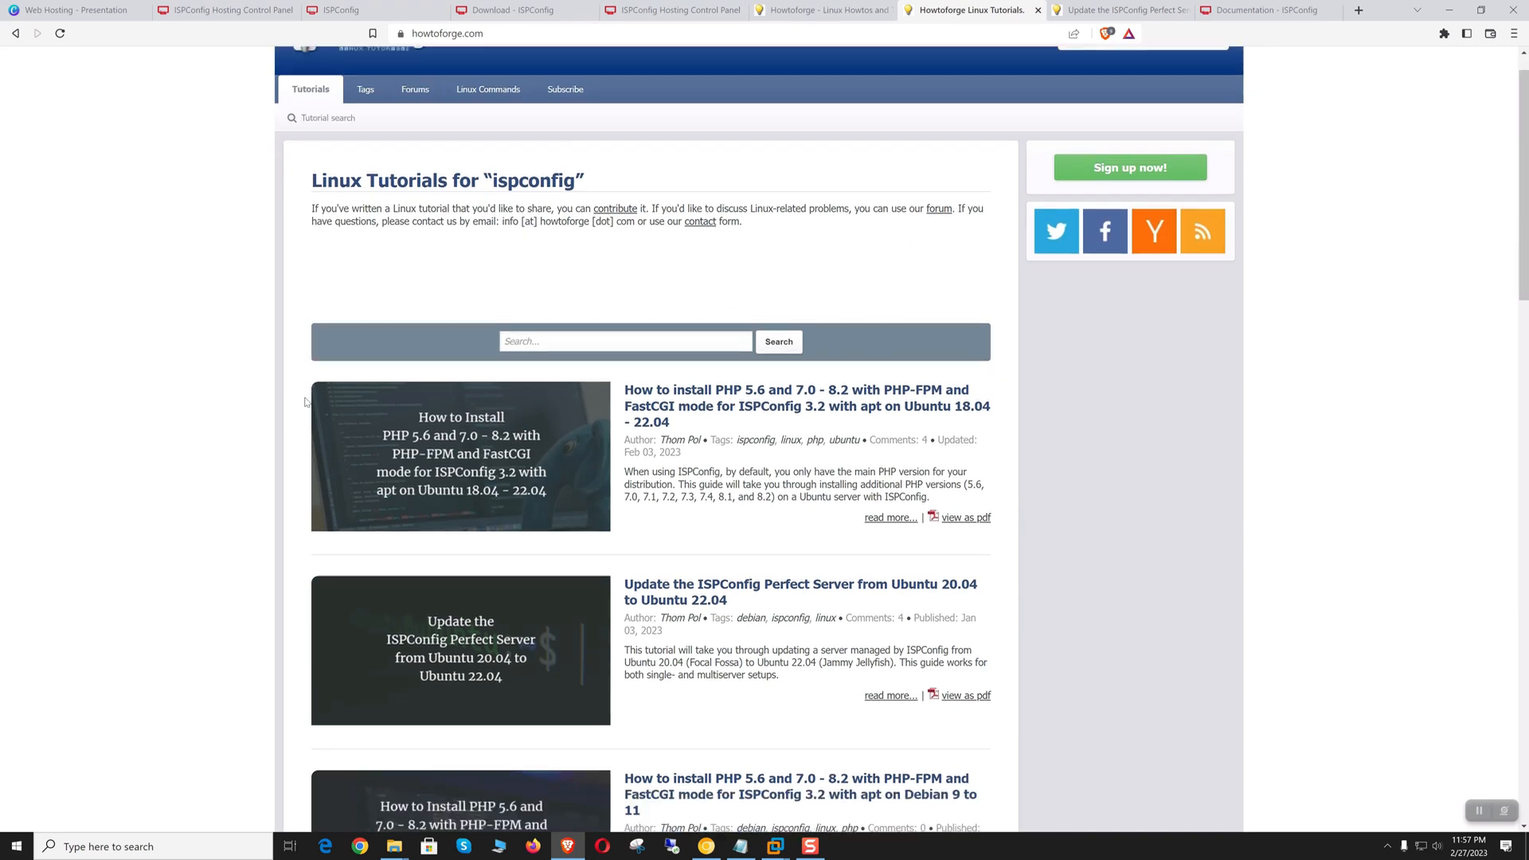
{"action": "scroll", "scroll_direction": "up", "scroll_amount": 3}
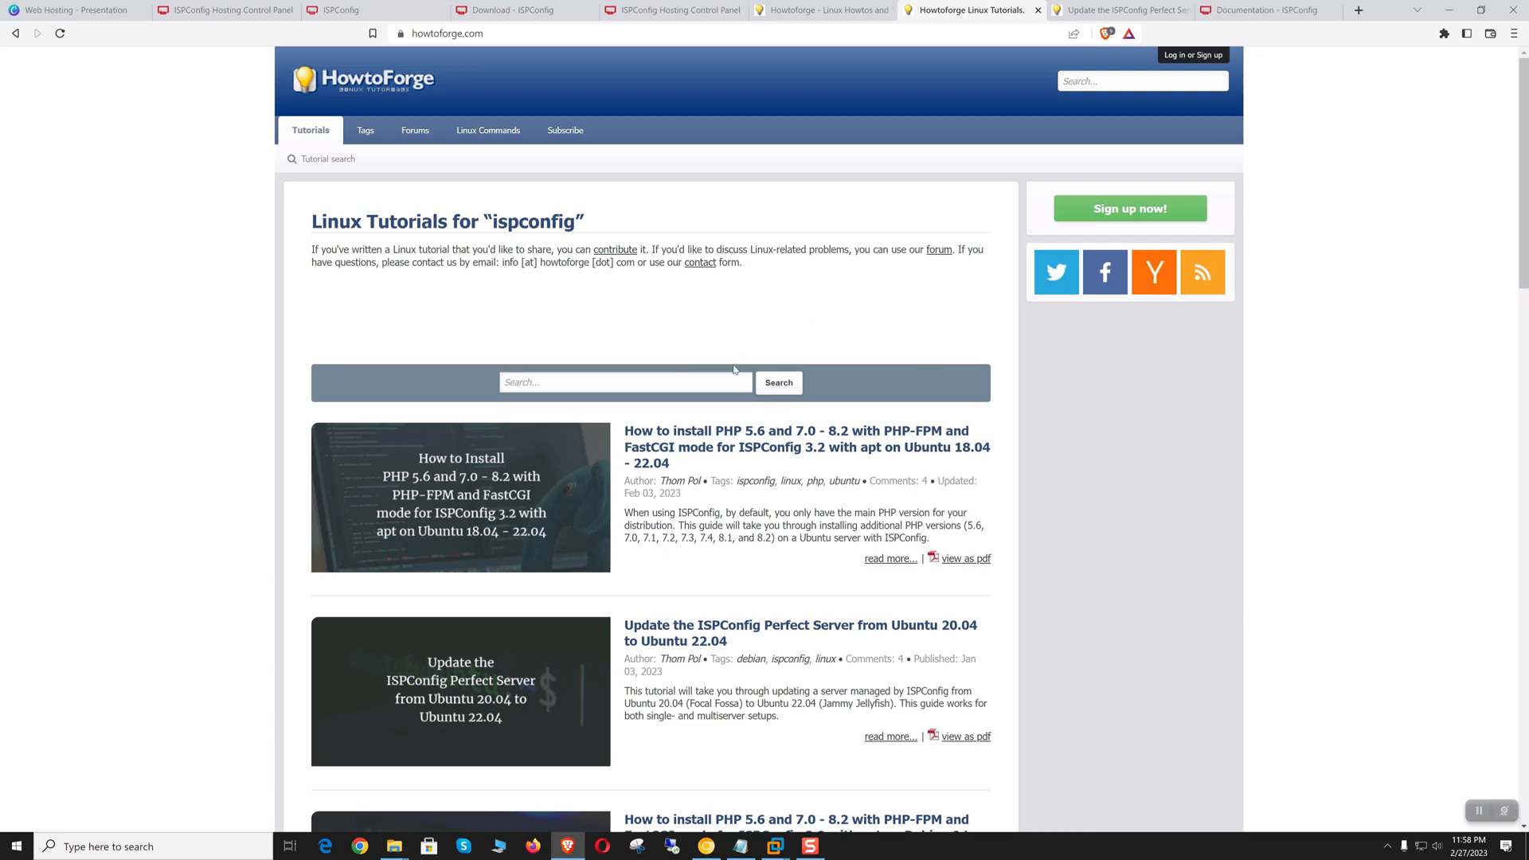
{"action": "left_click", "coordinate": [1268, 10]}
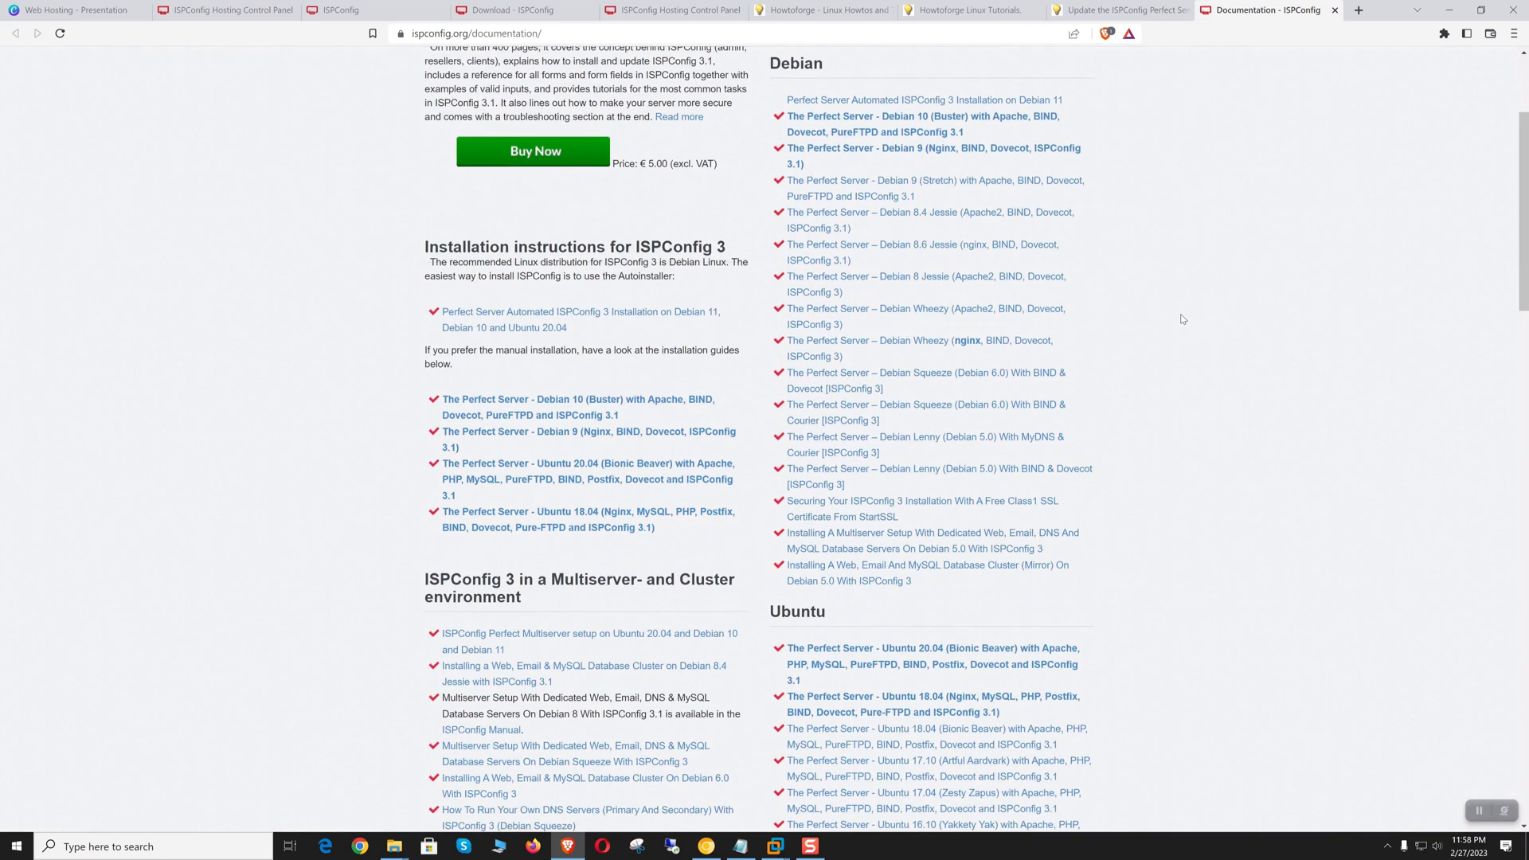
{"action": "scroll", "scroll_direction": "down", "scroll_amount": 3}
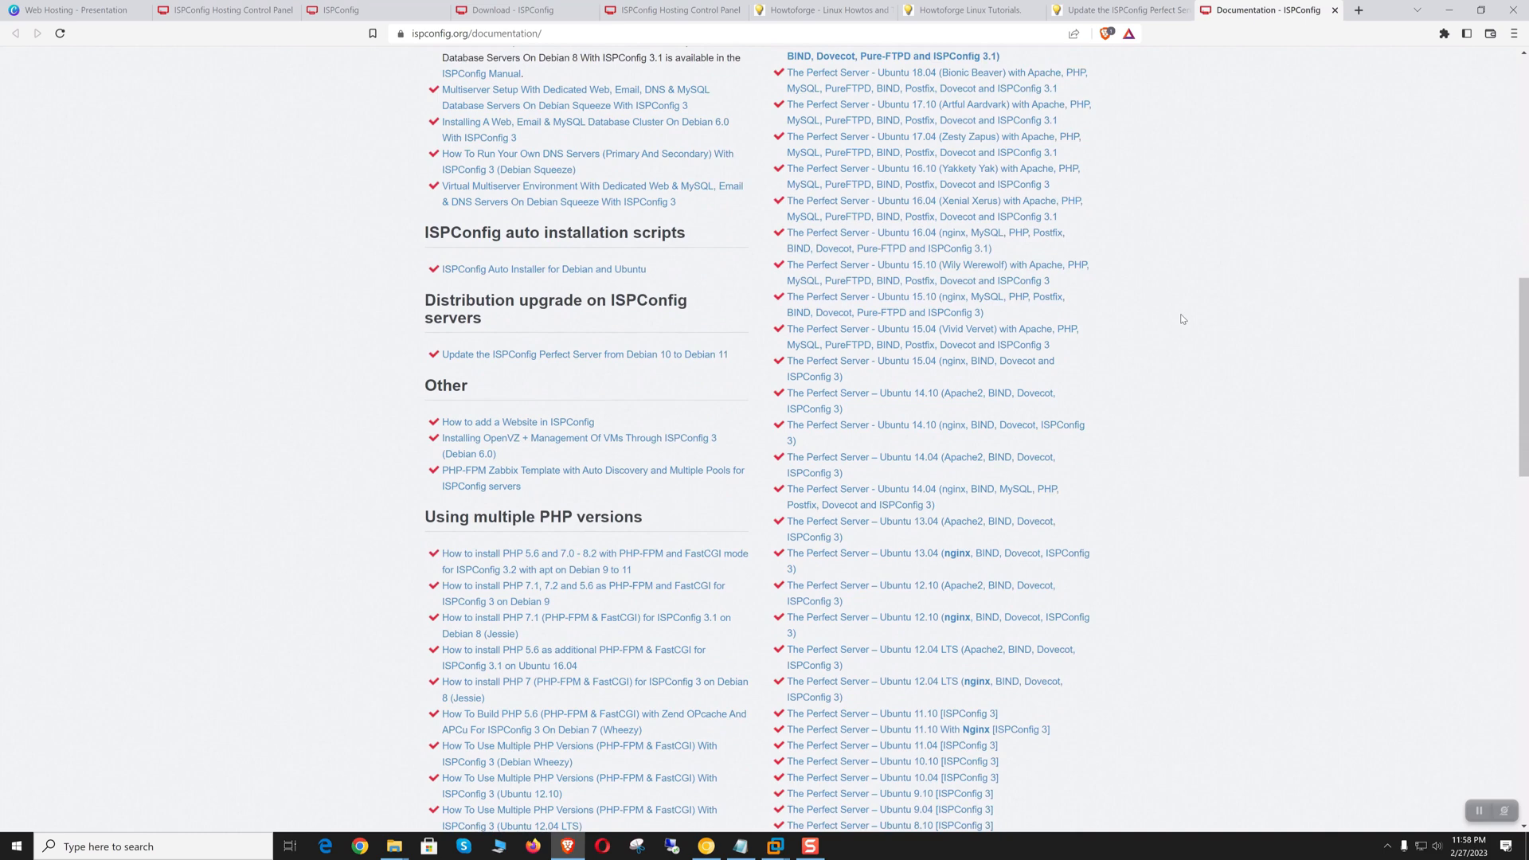
{"action": "left_click", "coordinate": [336, 10]}
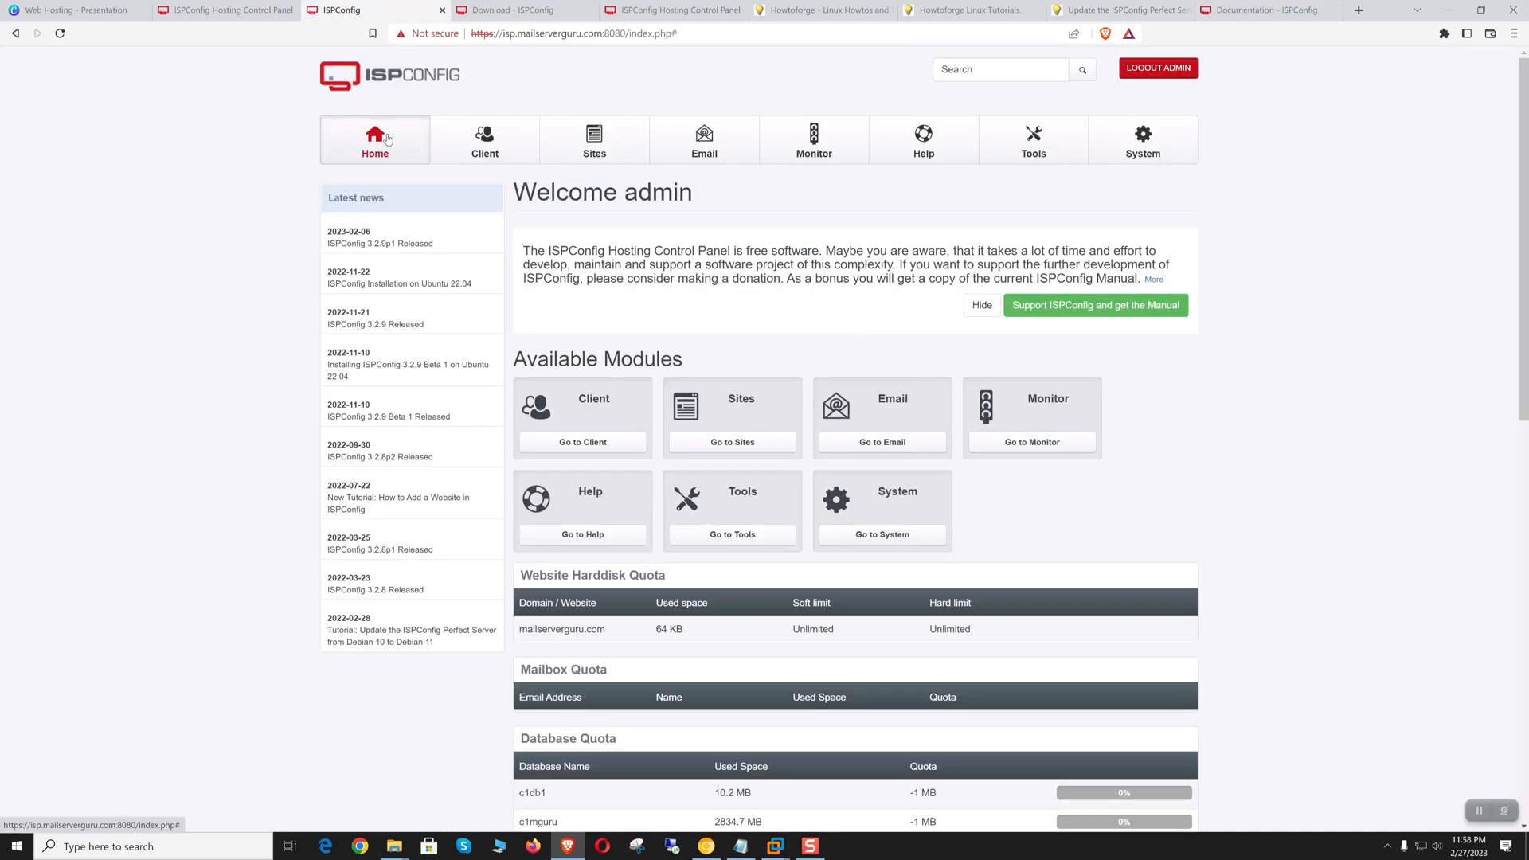
{"action": "mouse_move", "coordinate": [661, 184]}
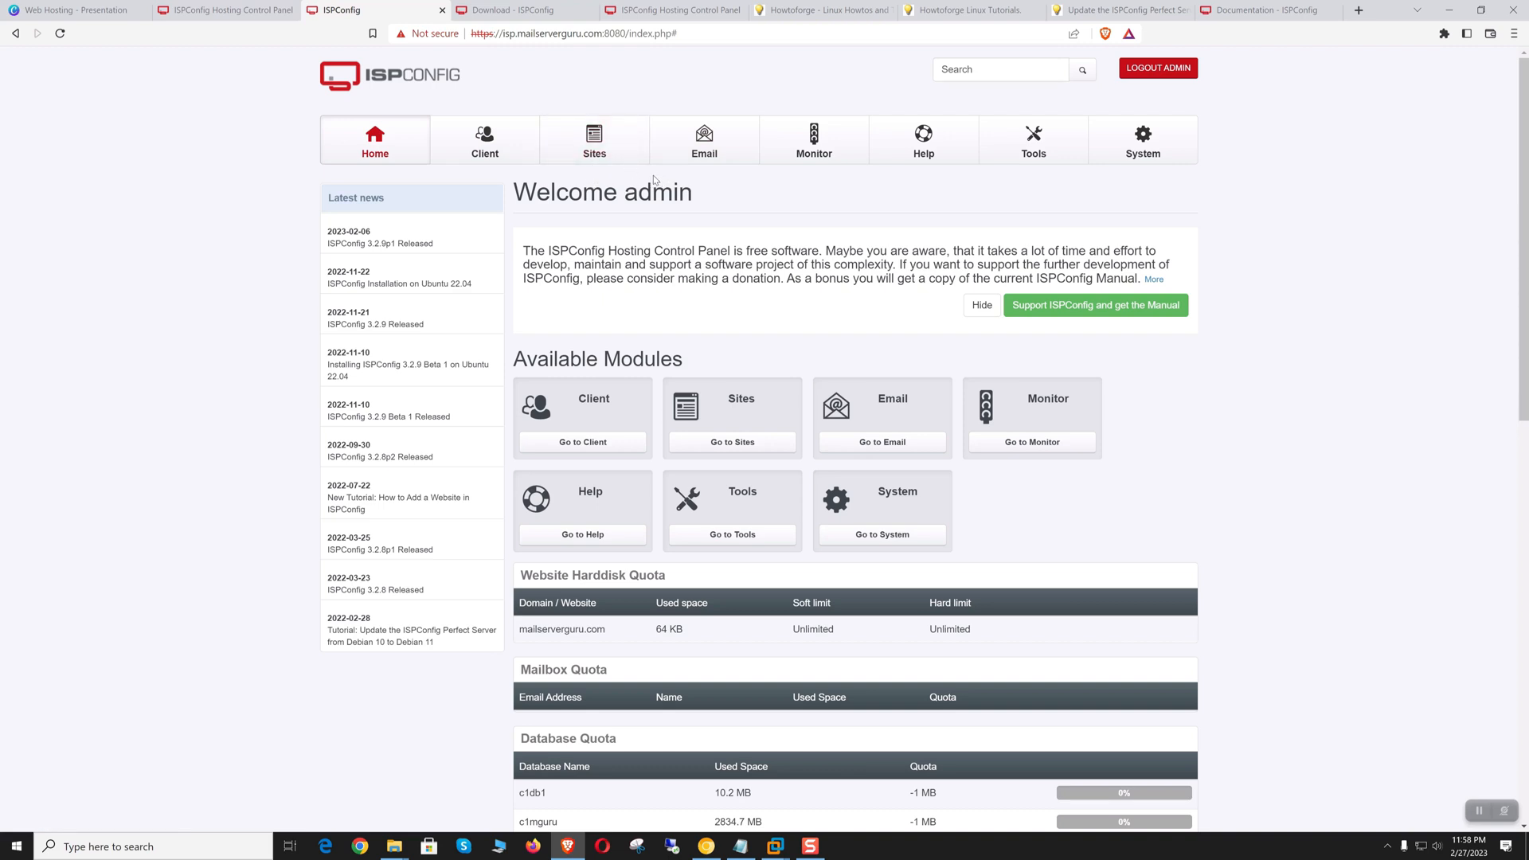
{"action": "mouse_move", "coordinate": [682, 255]}
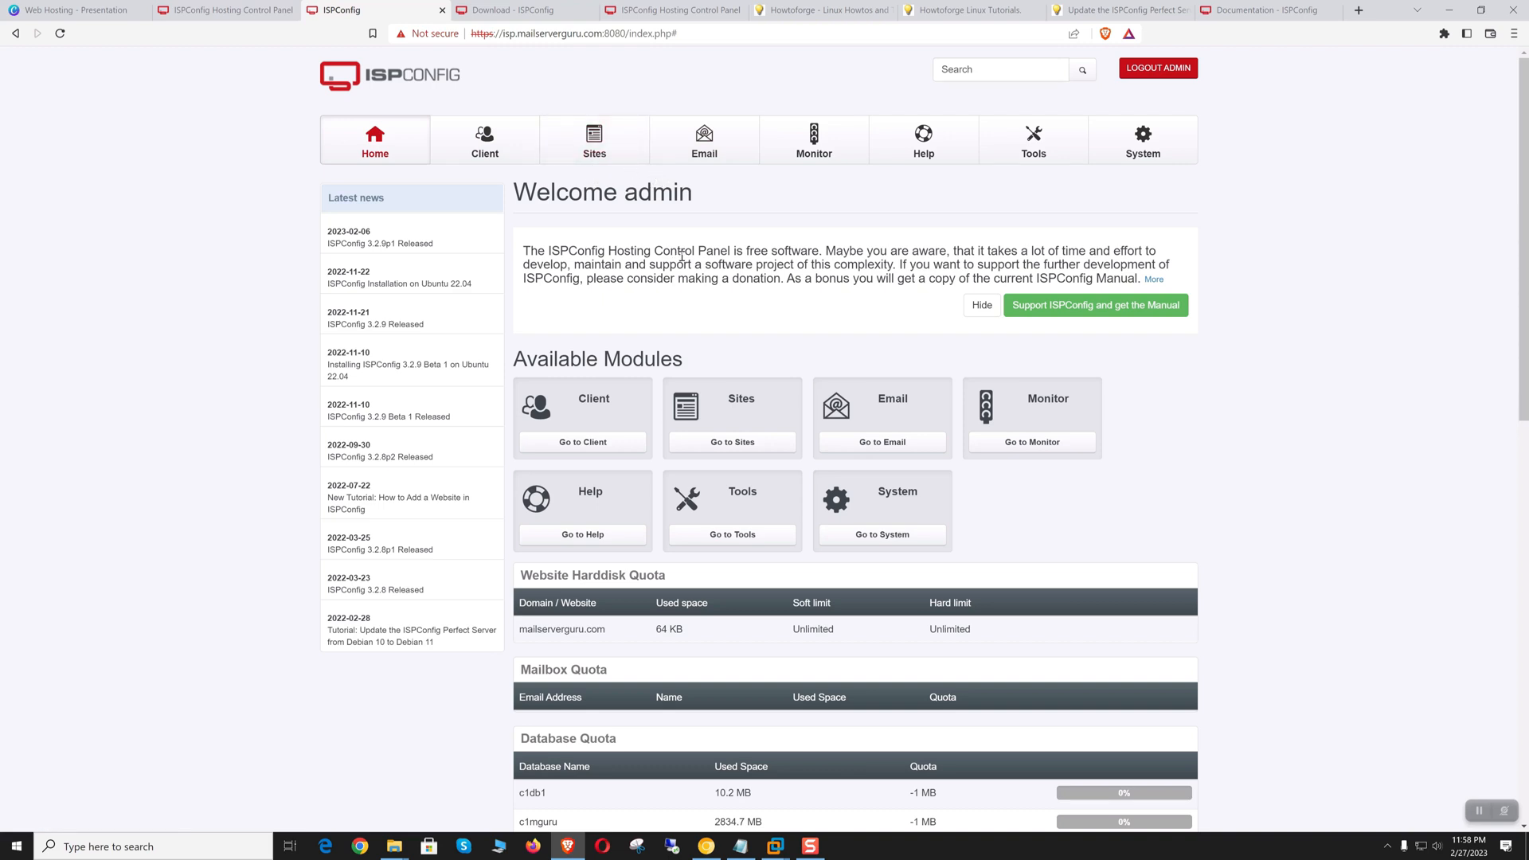
Step: Bring the ISPConfig-Scenarios notebook in Xournal++ to the front
{"action": "left_click", "coordinate": [843, 846]}
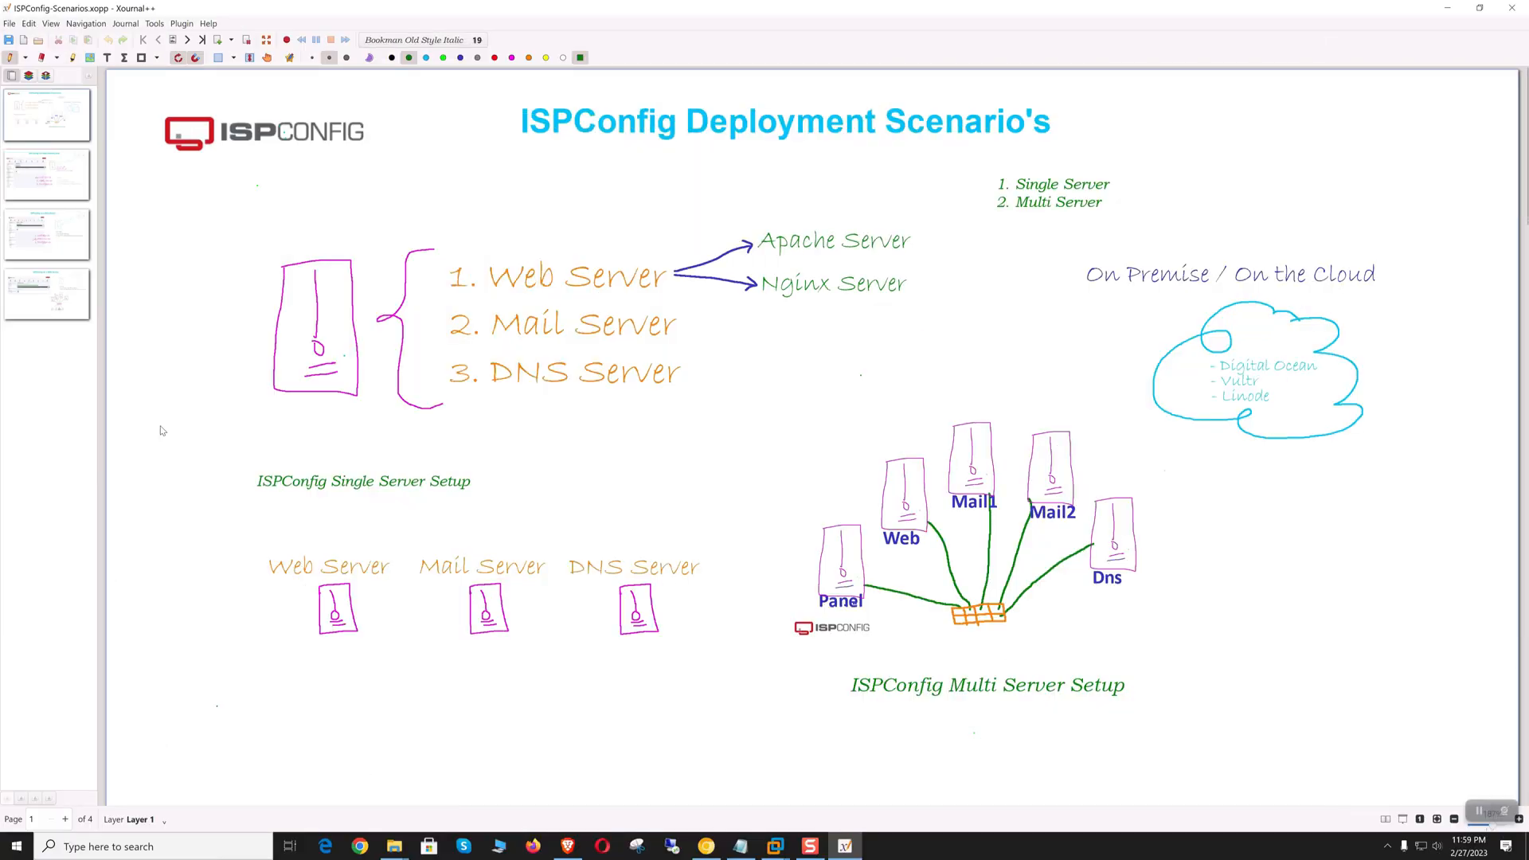
{"action": "mouse_move", "coordinate": [166, 427]}
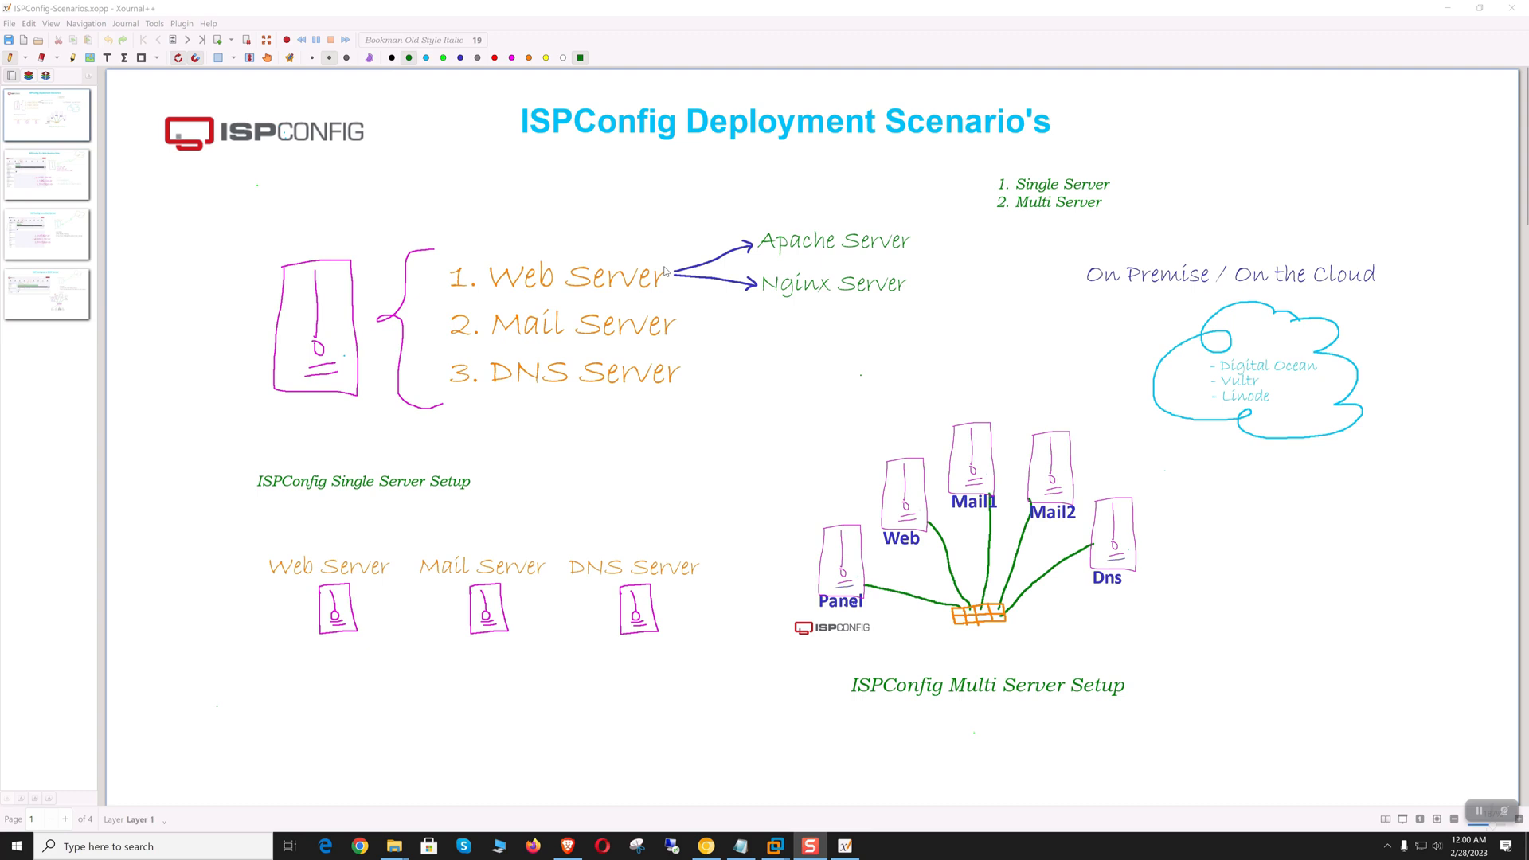
{"action": "mouse_move", "coordinate": [1088, 211]}
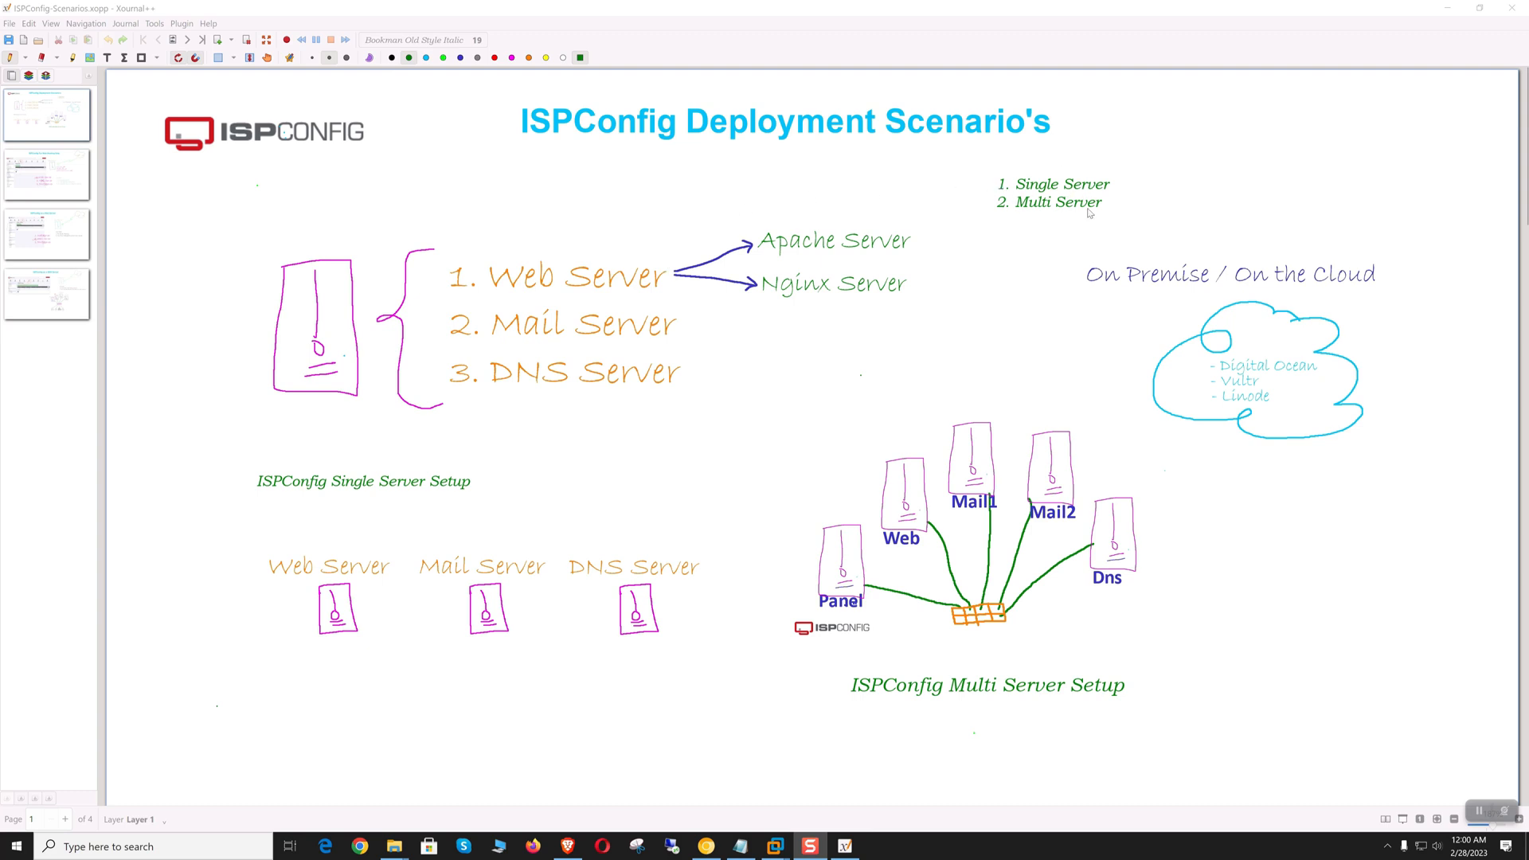
{"action": "mouse_move", "coordinate": [519, 397]}
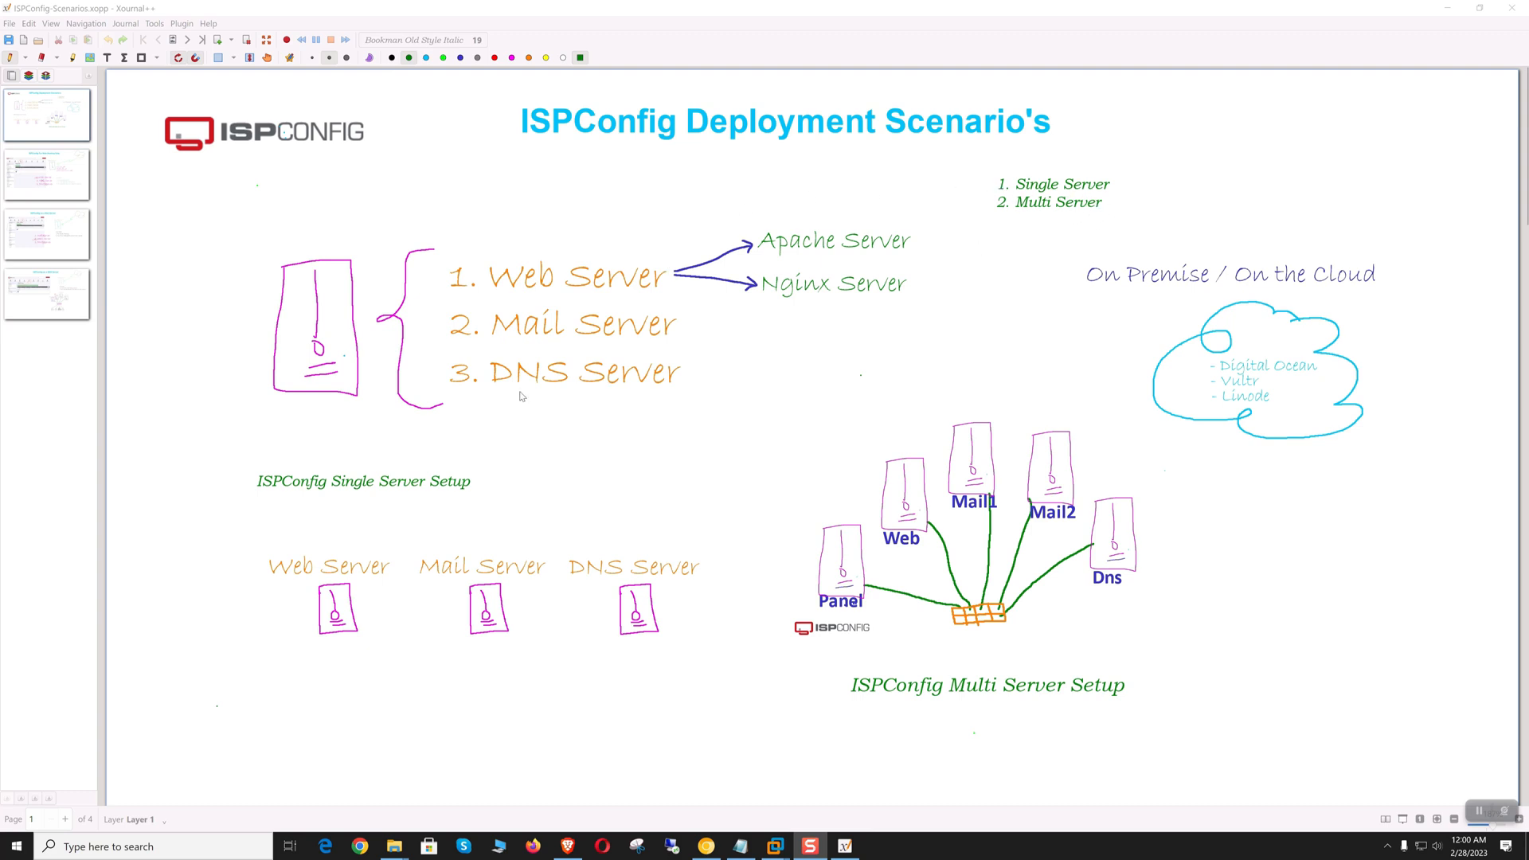
{"action": "mouse_move", "coordinate": [1015, 564]}
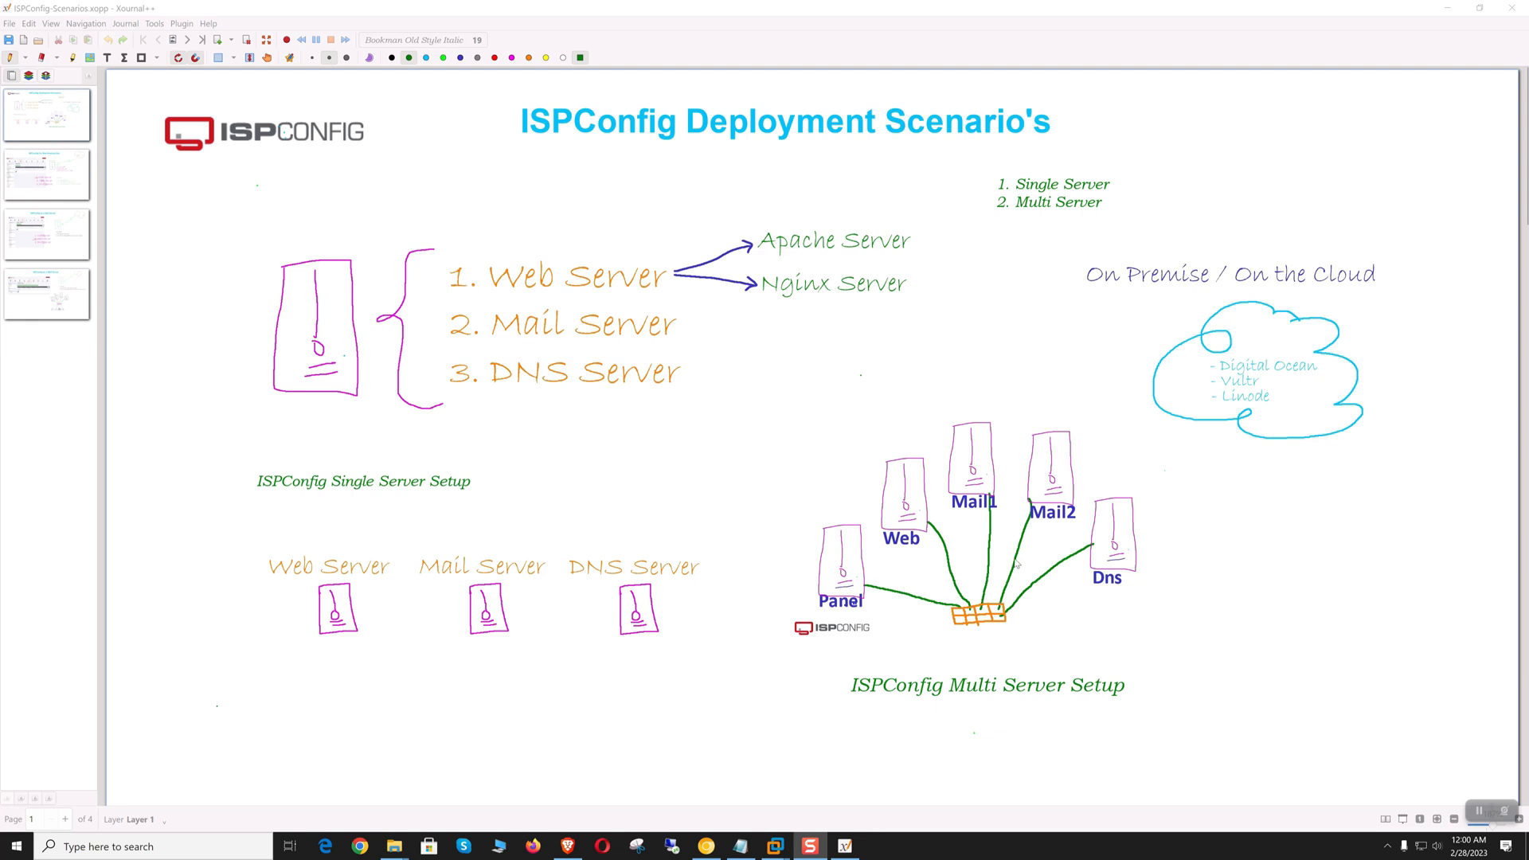
{"action": "mouse_move", "coordinate": [464, 341]}
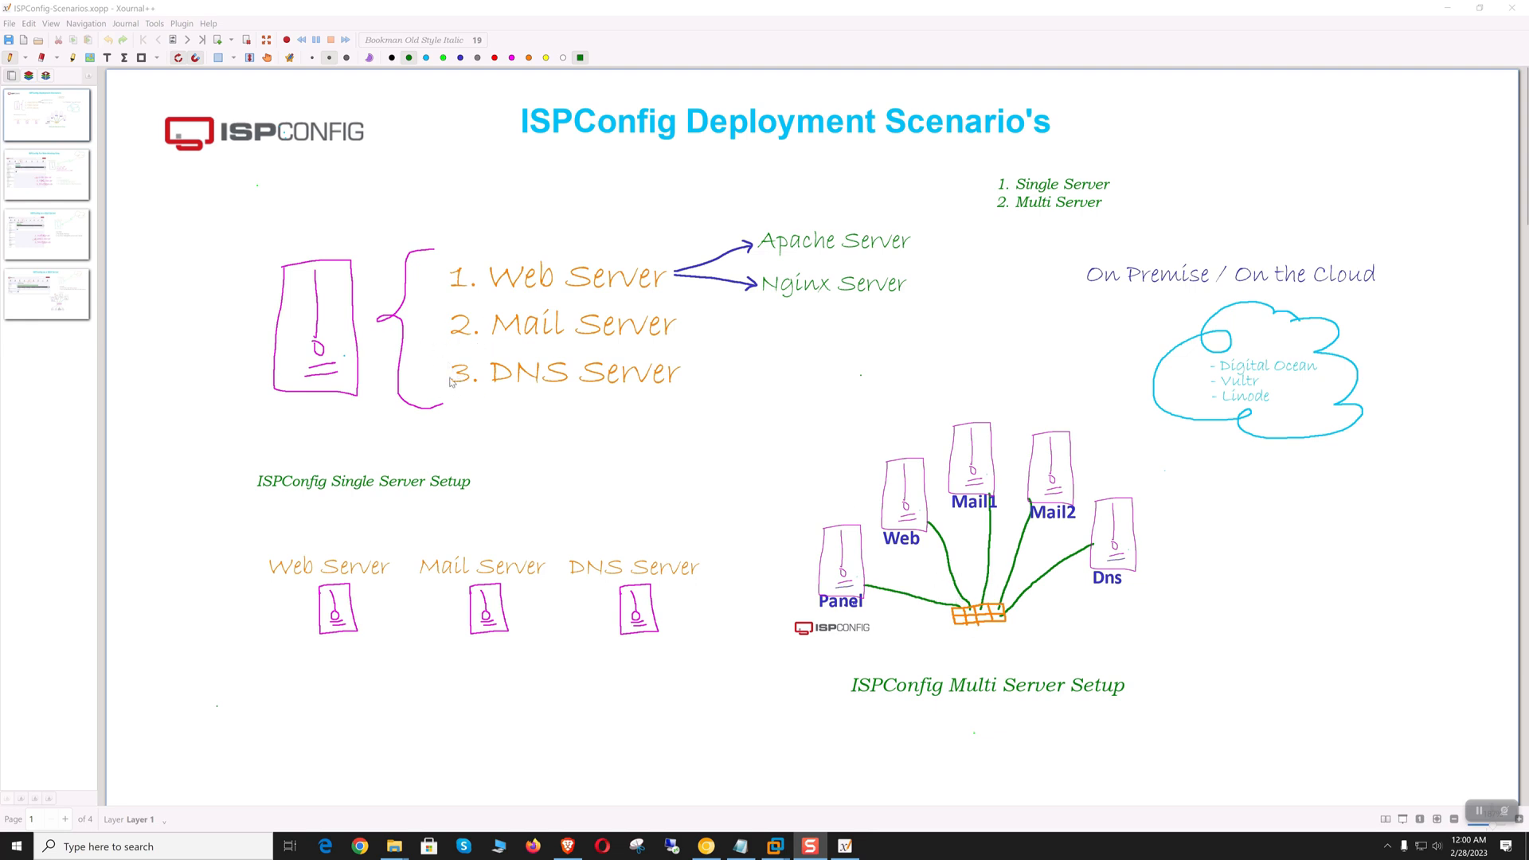
{"action": "mouse_move", "coordinate": [515, 373]}
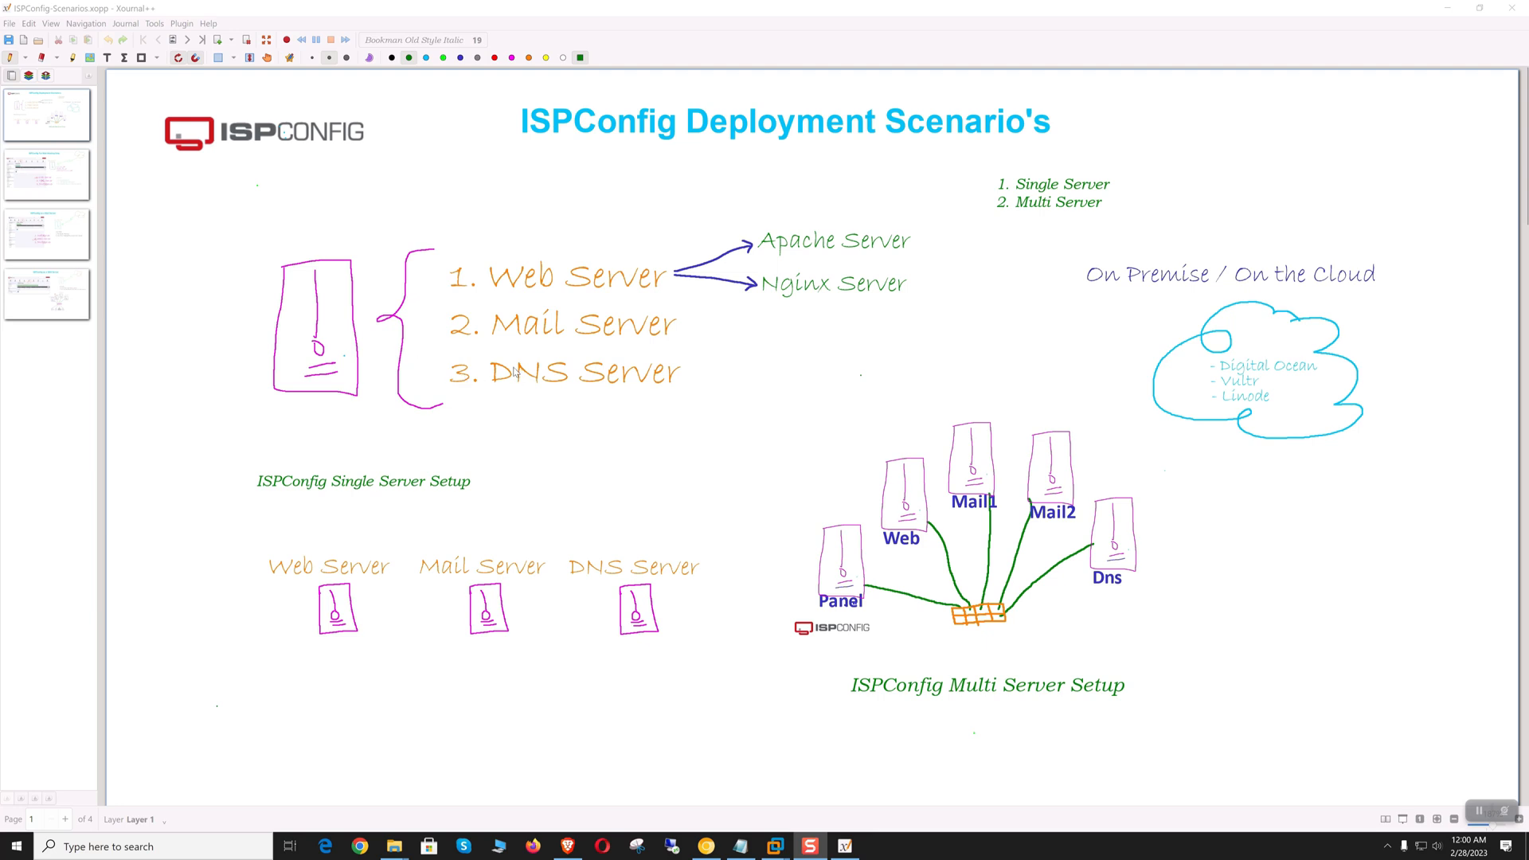
{"action": "mouse_move", "coordinate": [542, 335]}
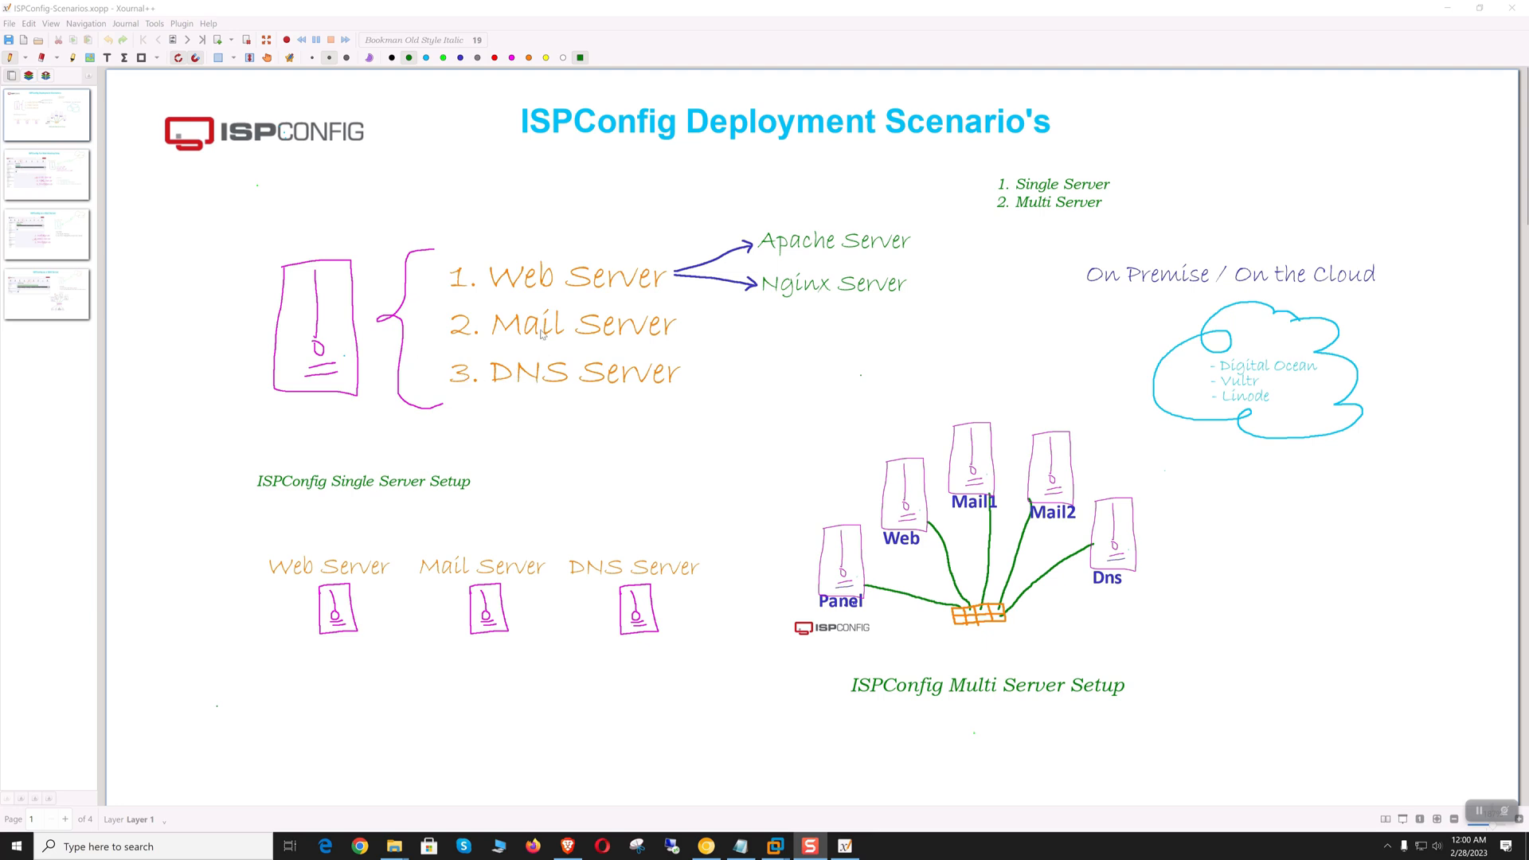
{"action": "mouse_move", "coordinate": [499, 399]}
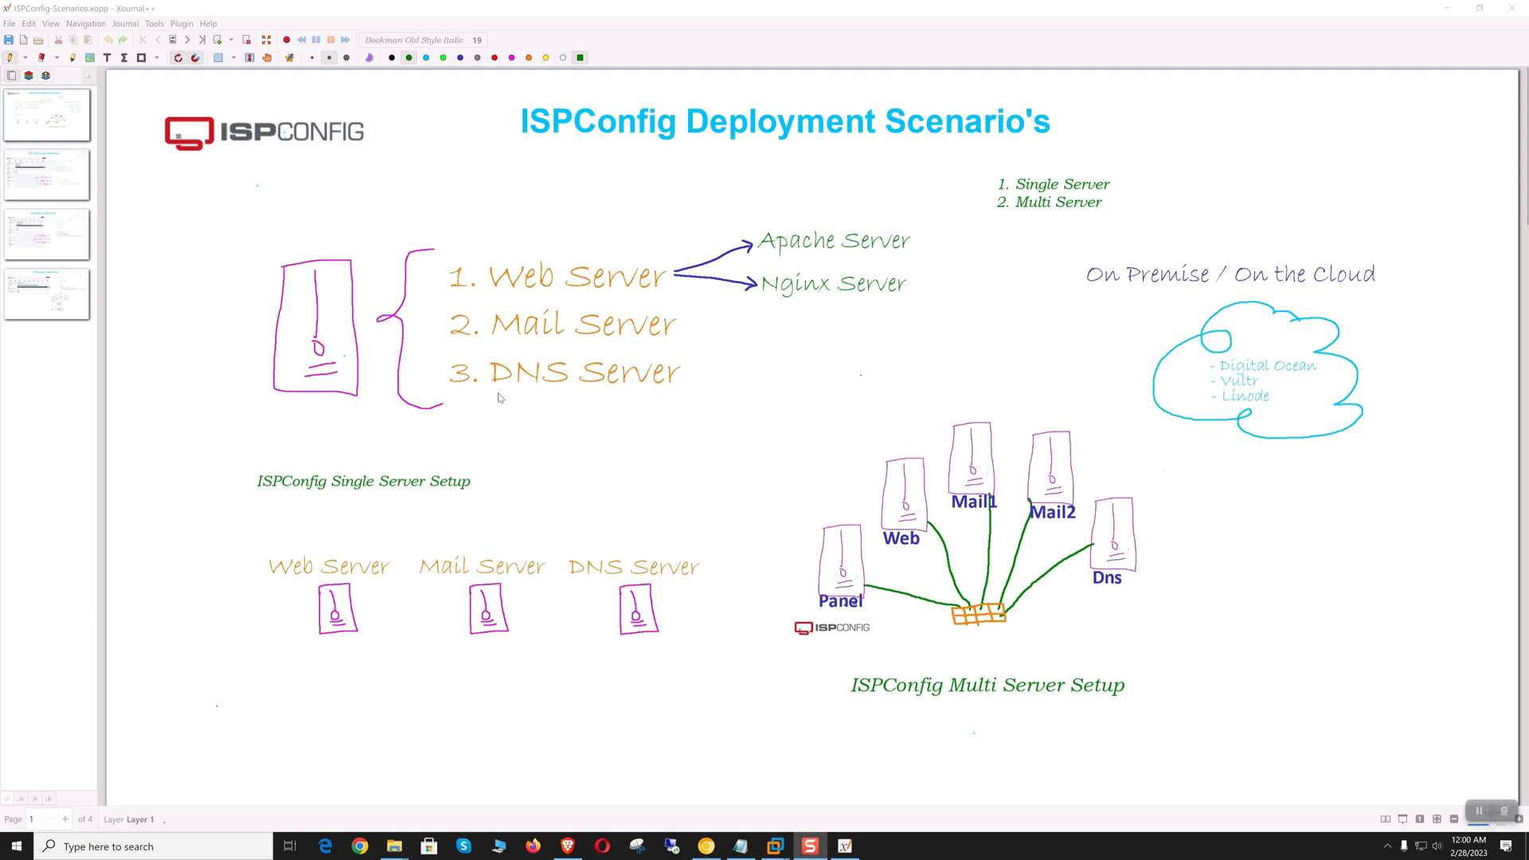
{"action": "mouse_move", "coordinate": [473, 392]}
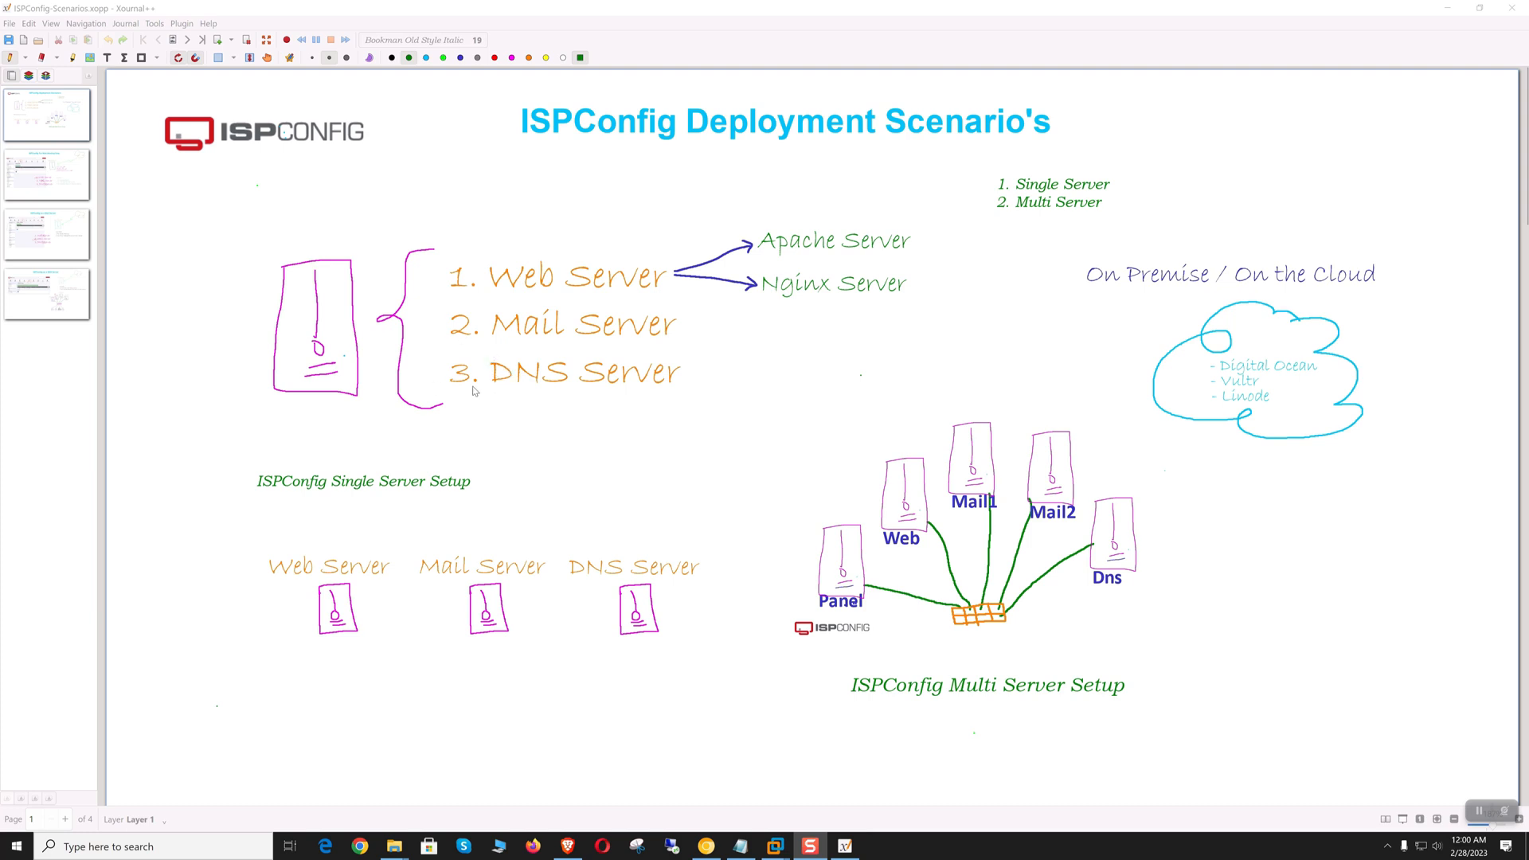
{"action": "mouse_move", "coordinate": [280, 645]}
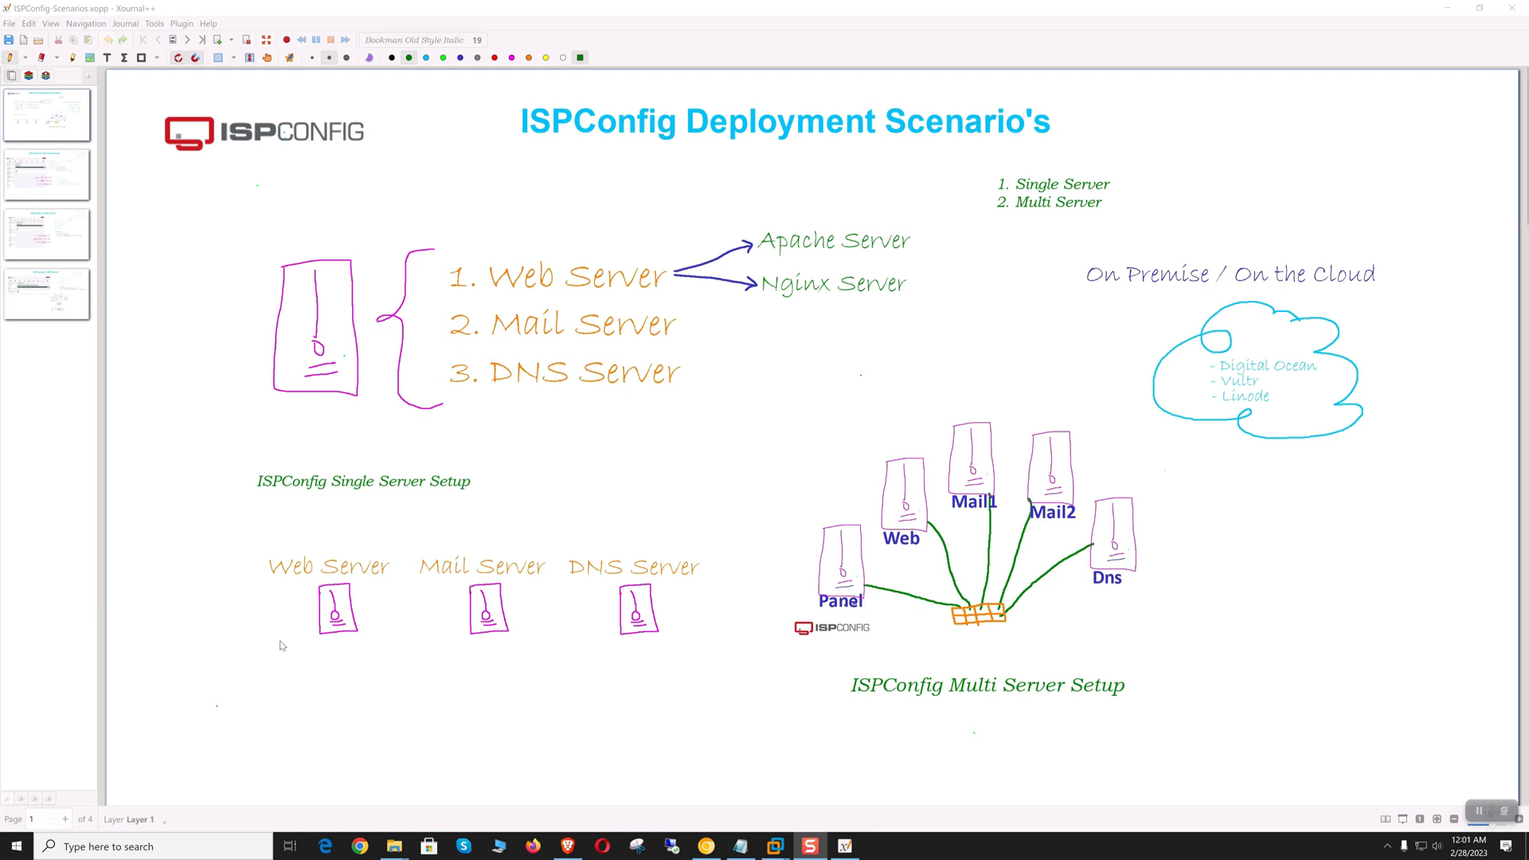
{"action": "mouse_move", "coordinate": [385, 643]}
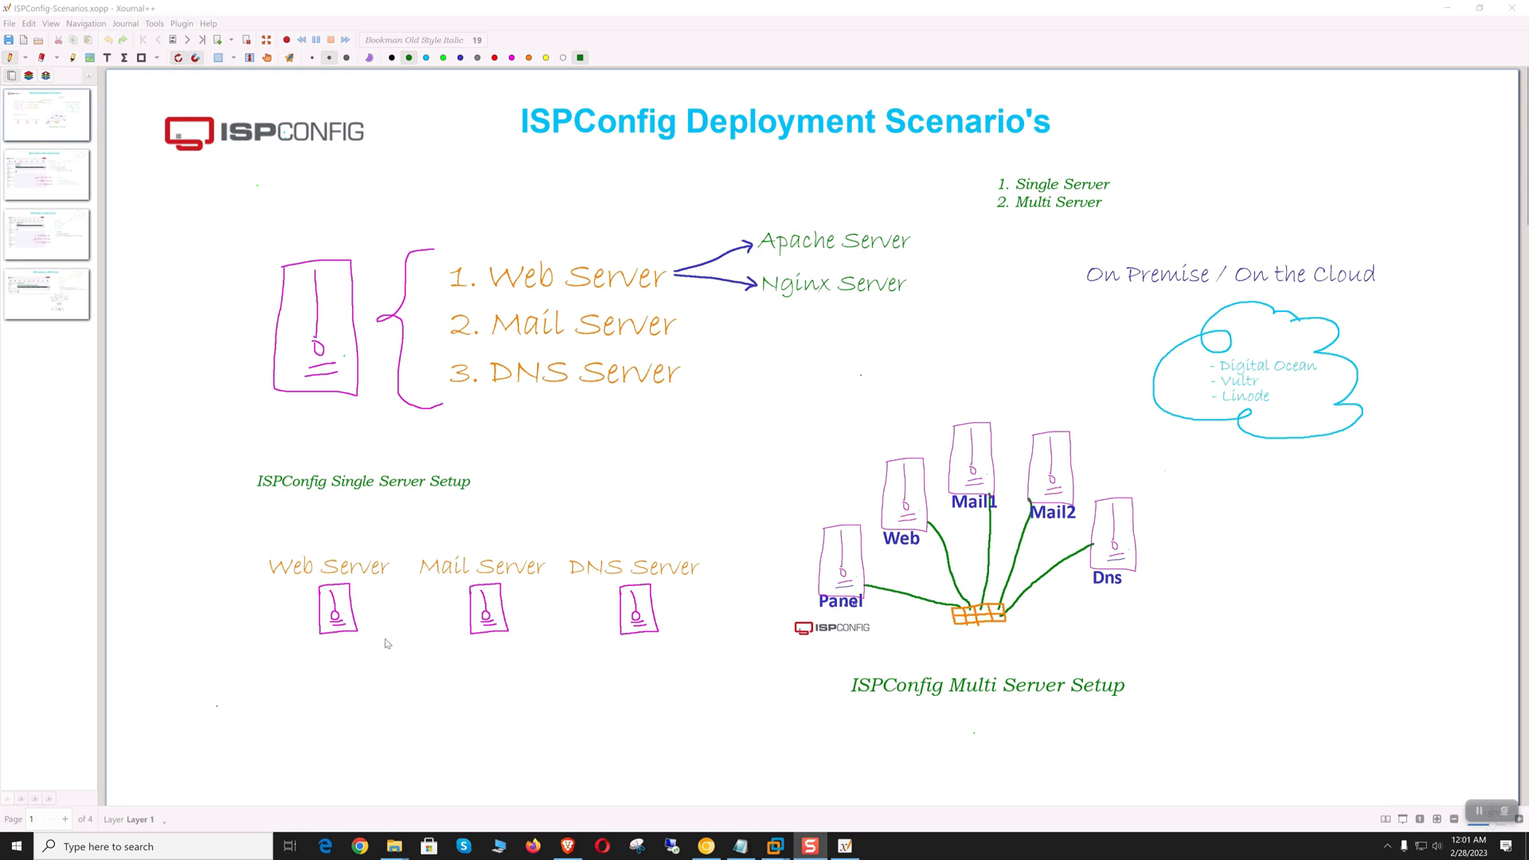
{"action": "mouse_move", "coordinate": [561, 624]}
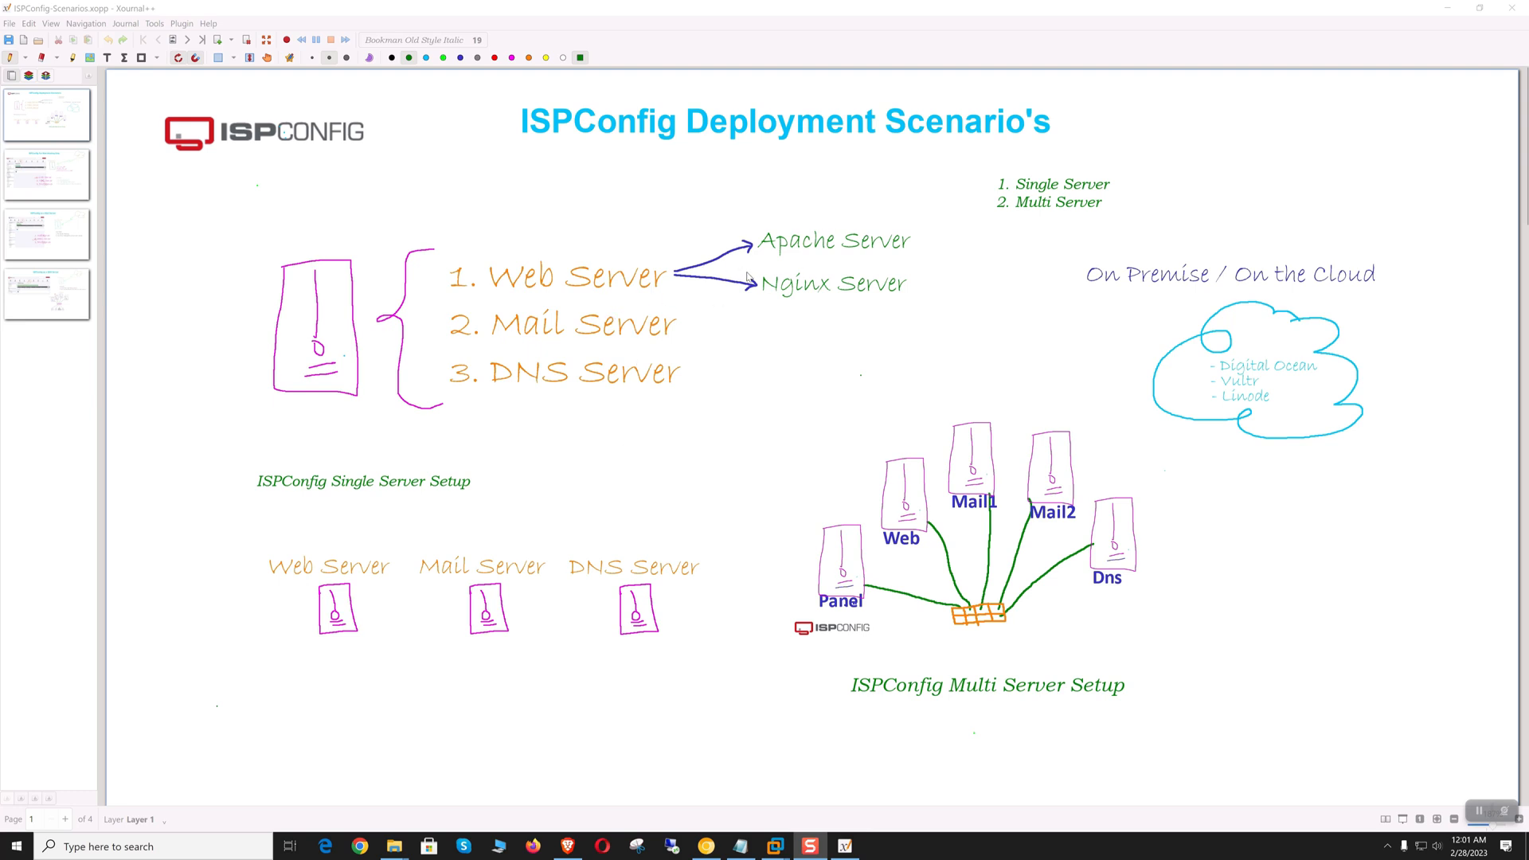
{"action": "mouse_move", "coordinate": [842, 256]}
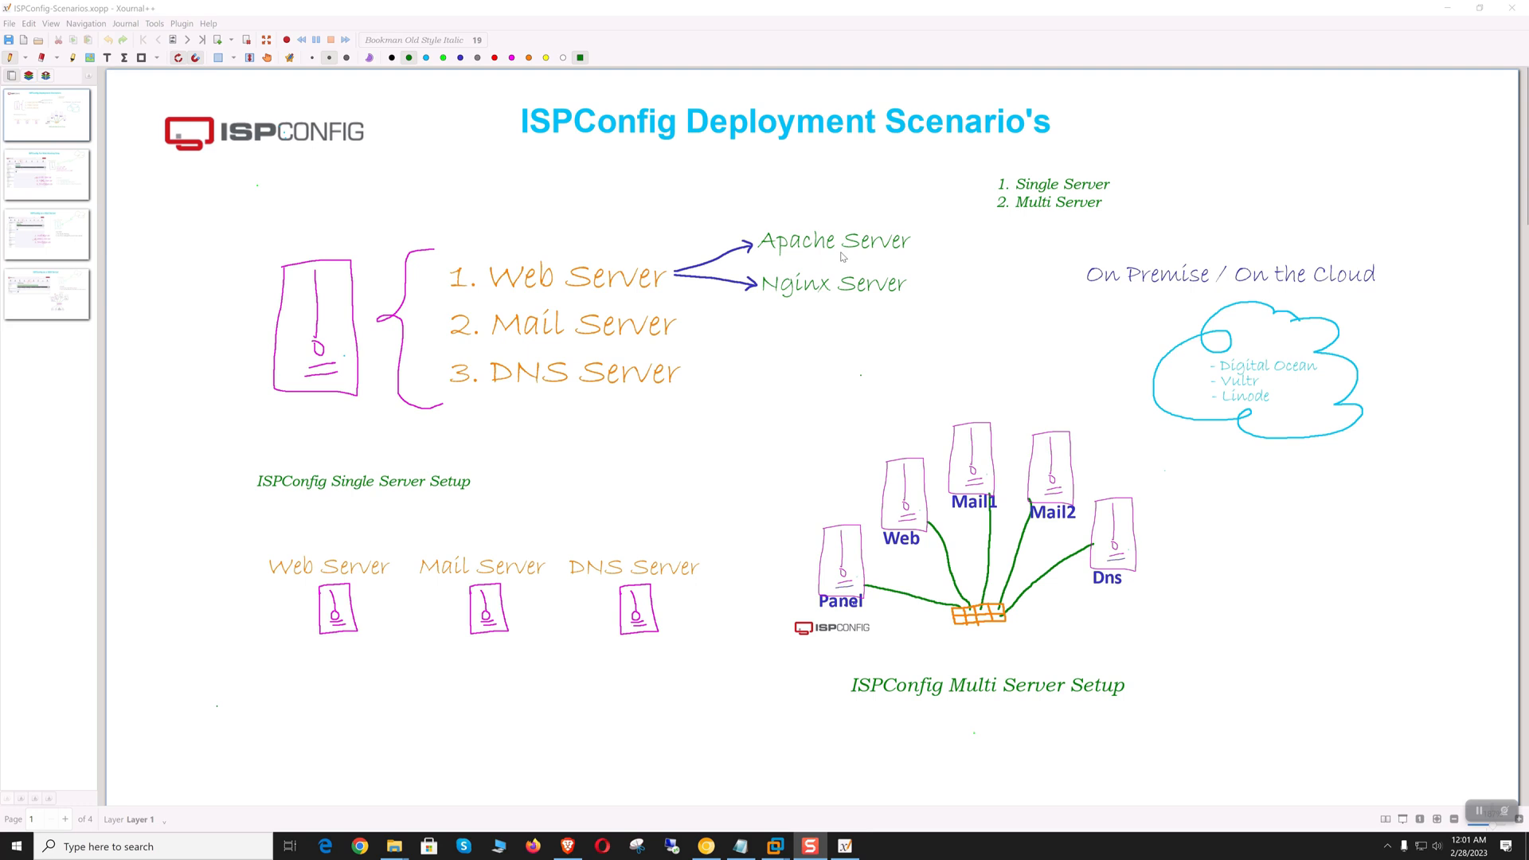
{"action": "mouse_move", "coordinate": [807, 336]}
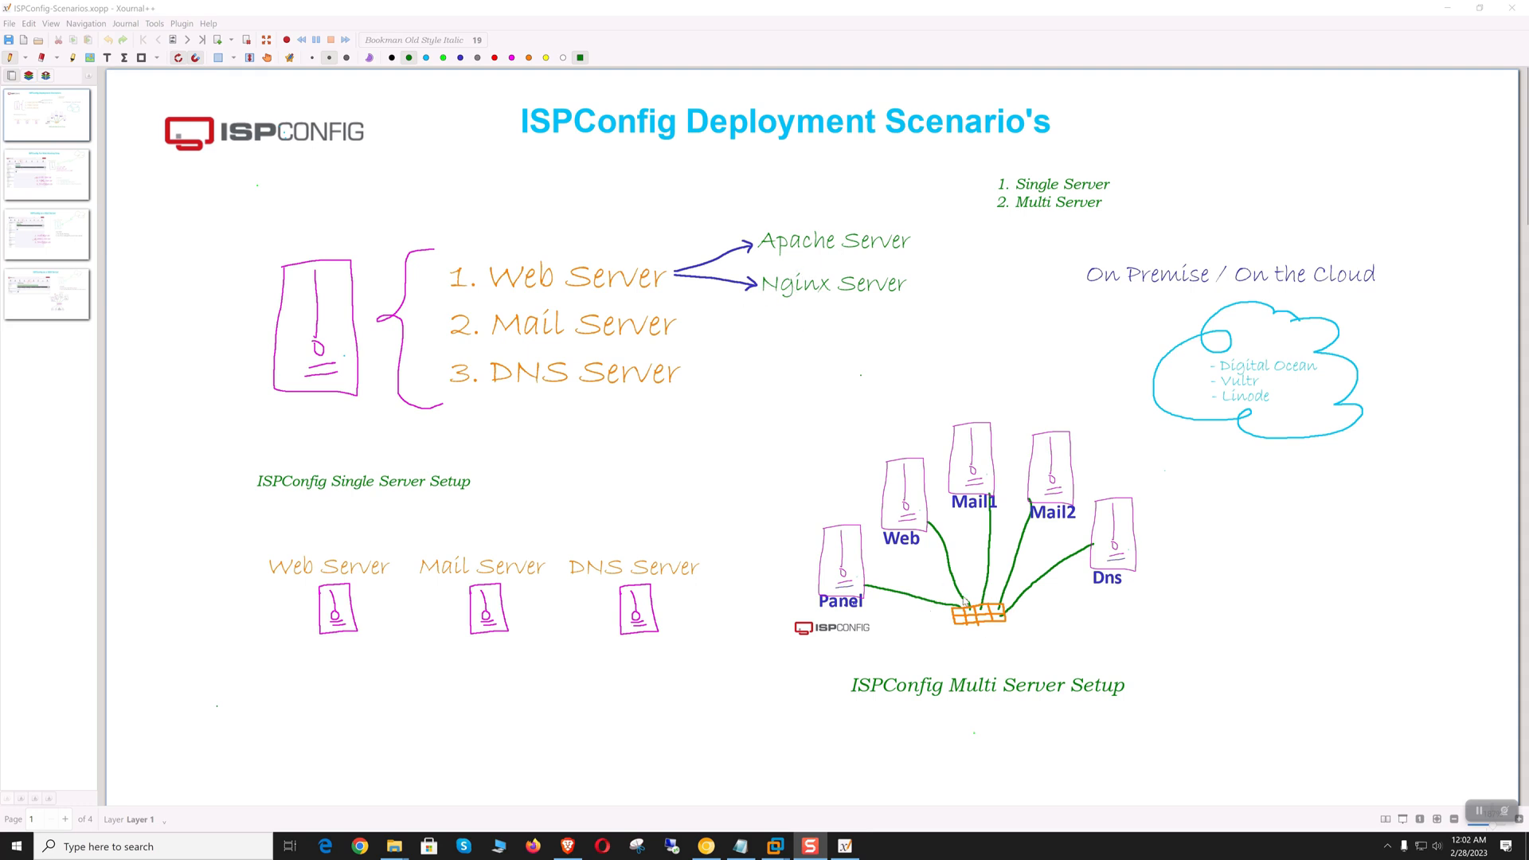
{"action": "mouse_move", "coordinate": [966, 592]}
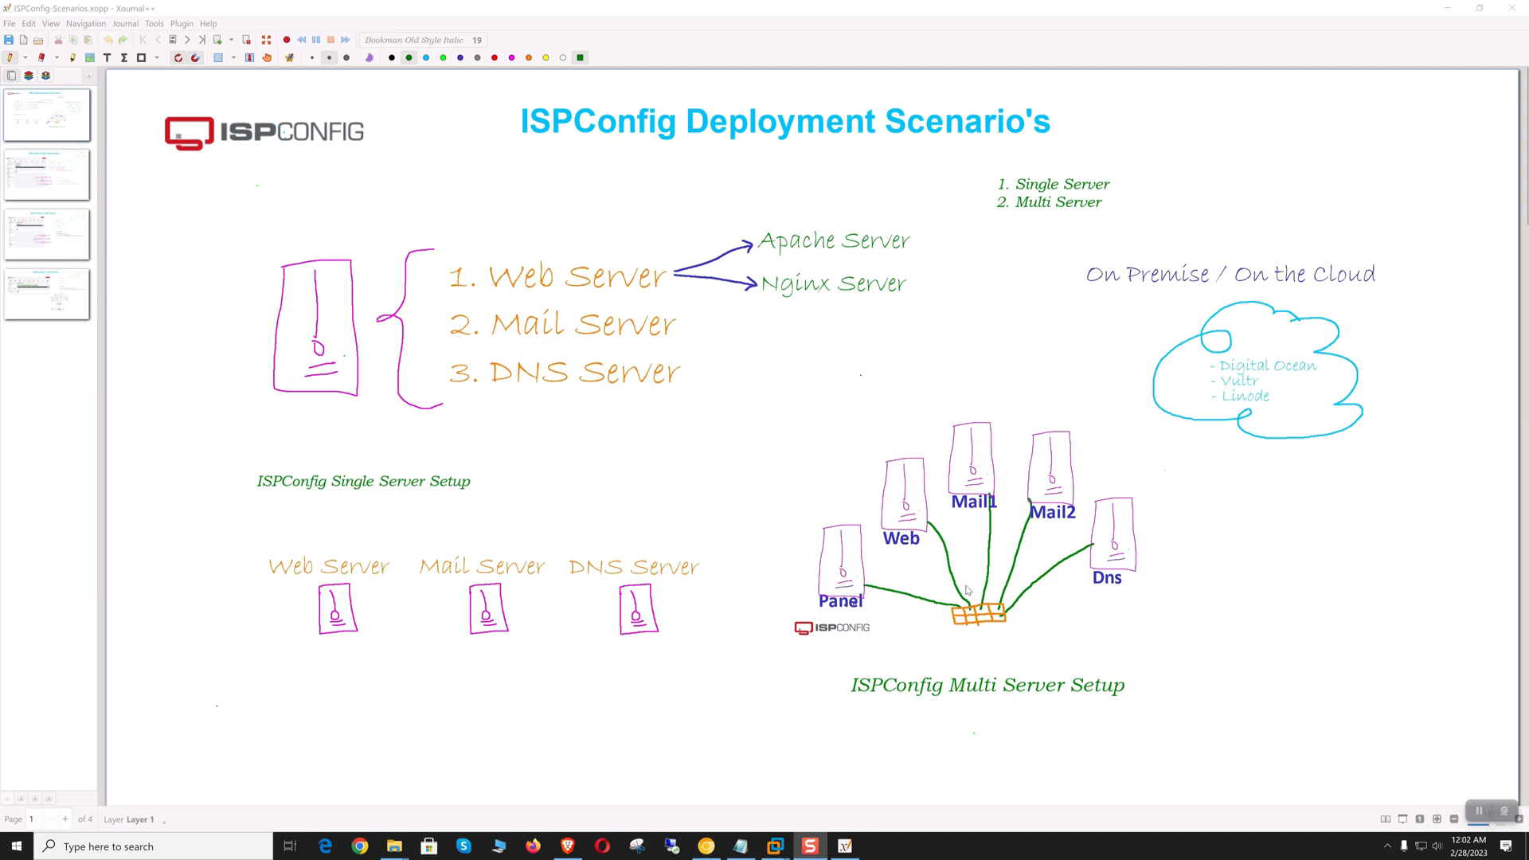
{"action": "mouse_move", "coordinate": [938, 575]}
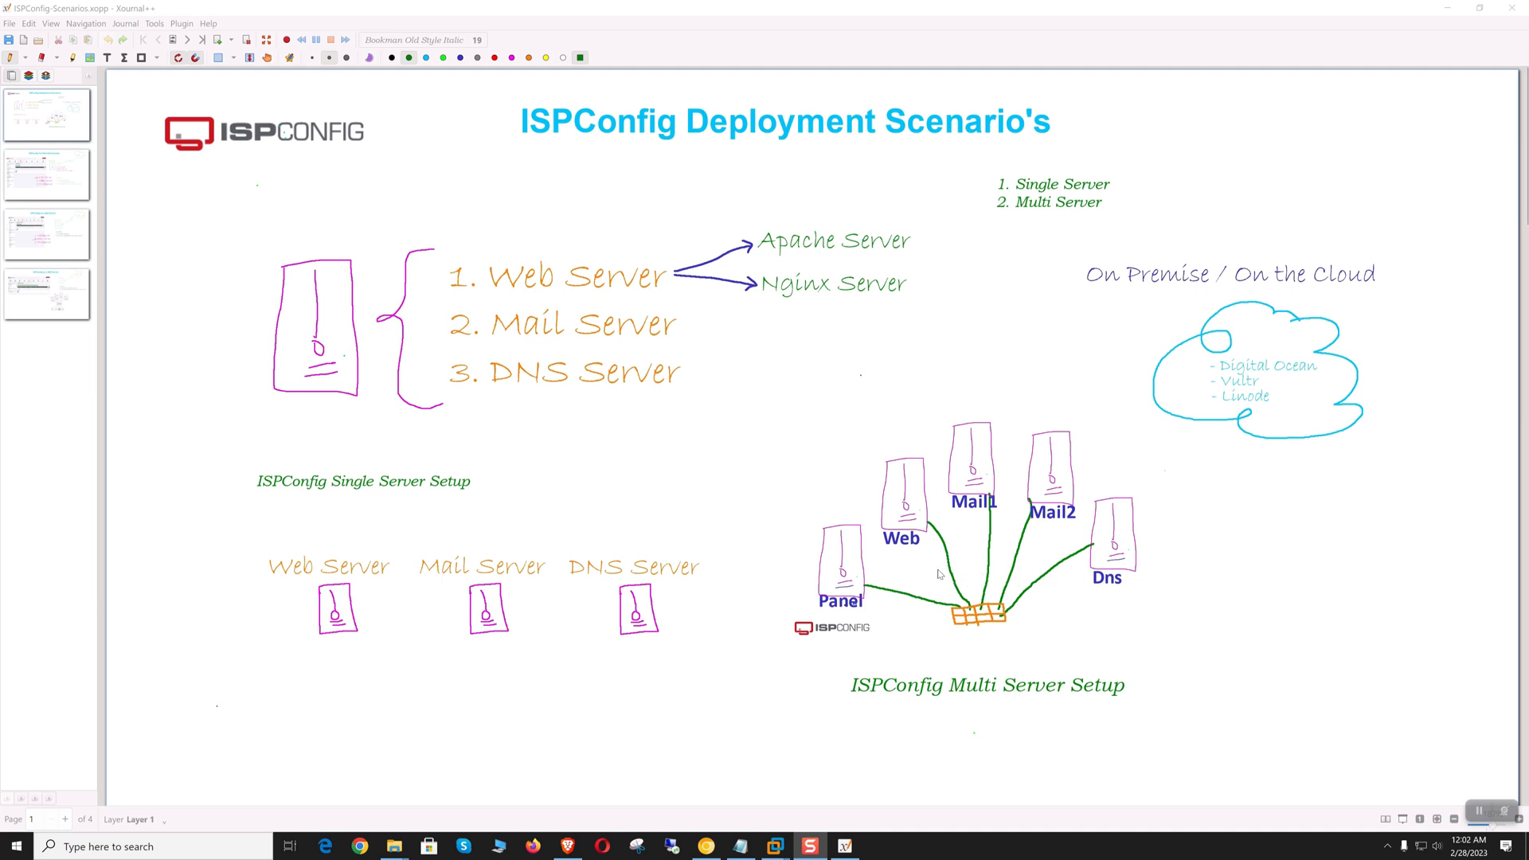
{"action": "mouse_move", "coordinate": [1012, 581]}
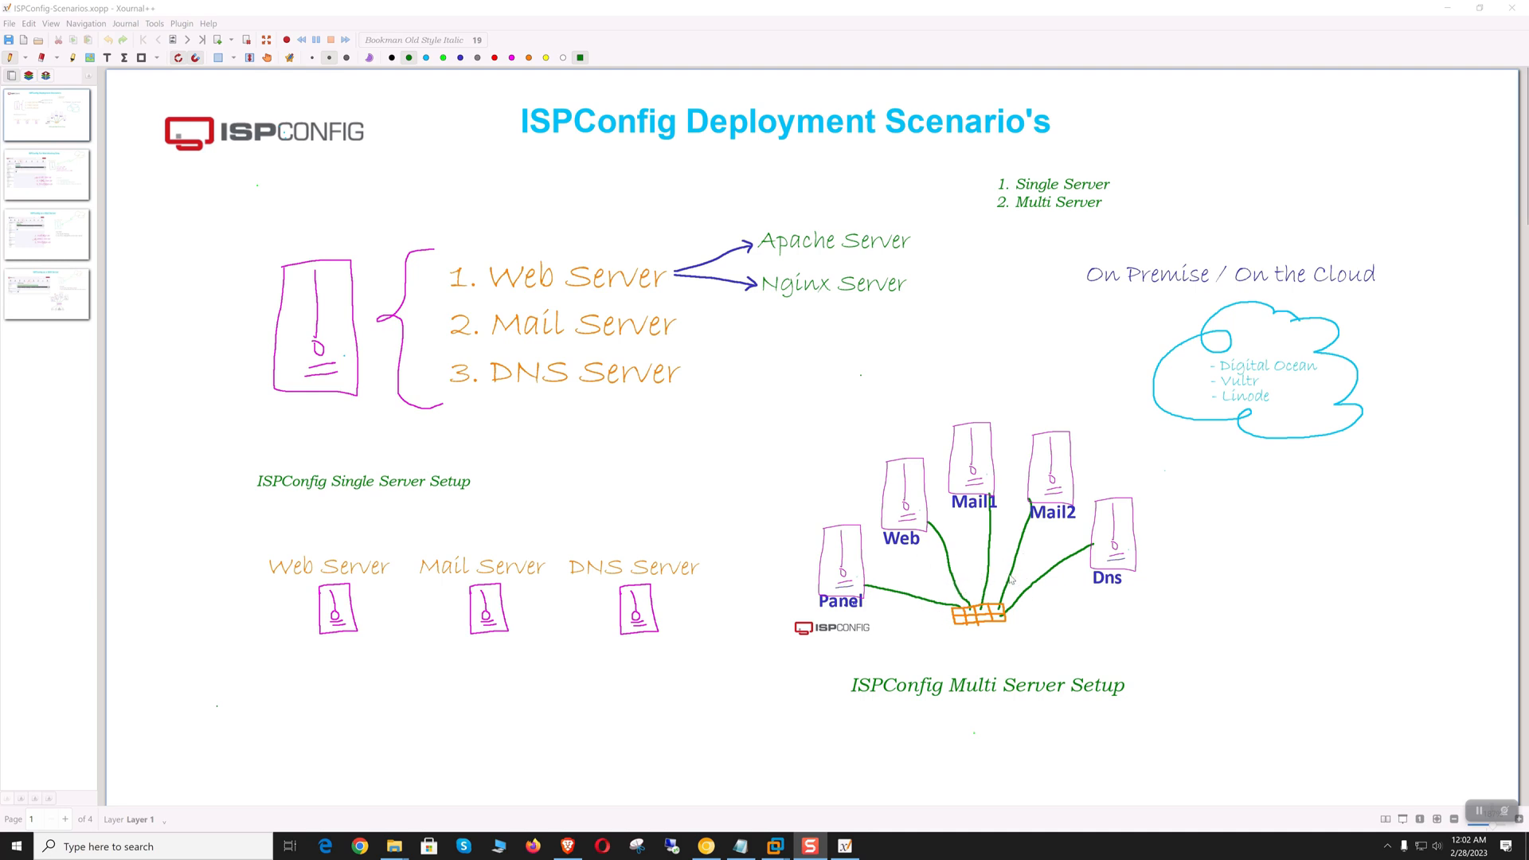
{"action": "mouse_move", "coordinate": [983, 574]}
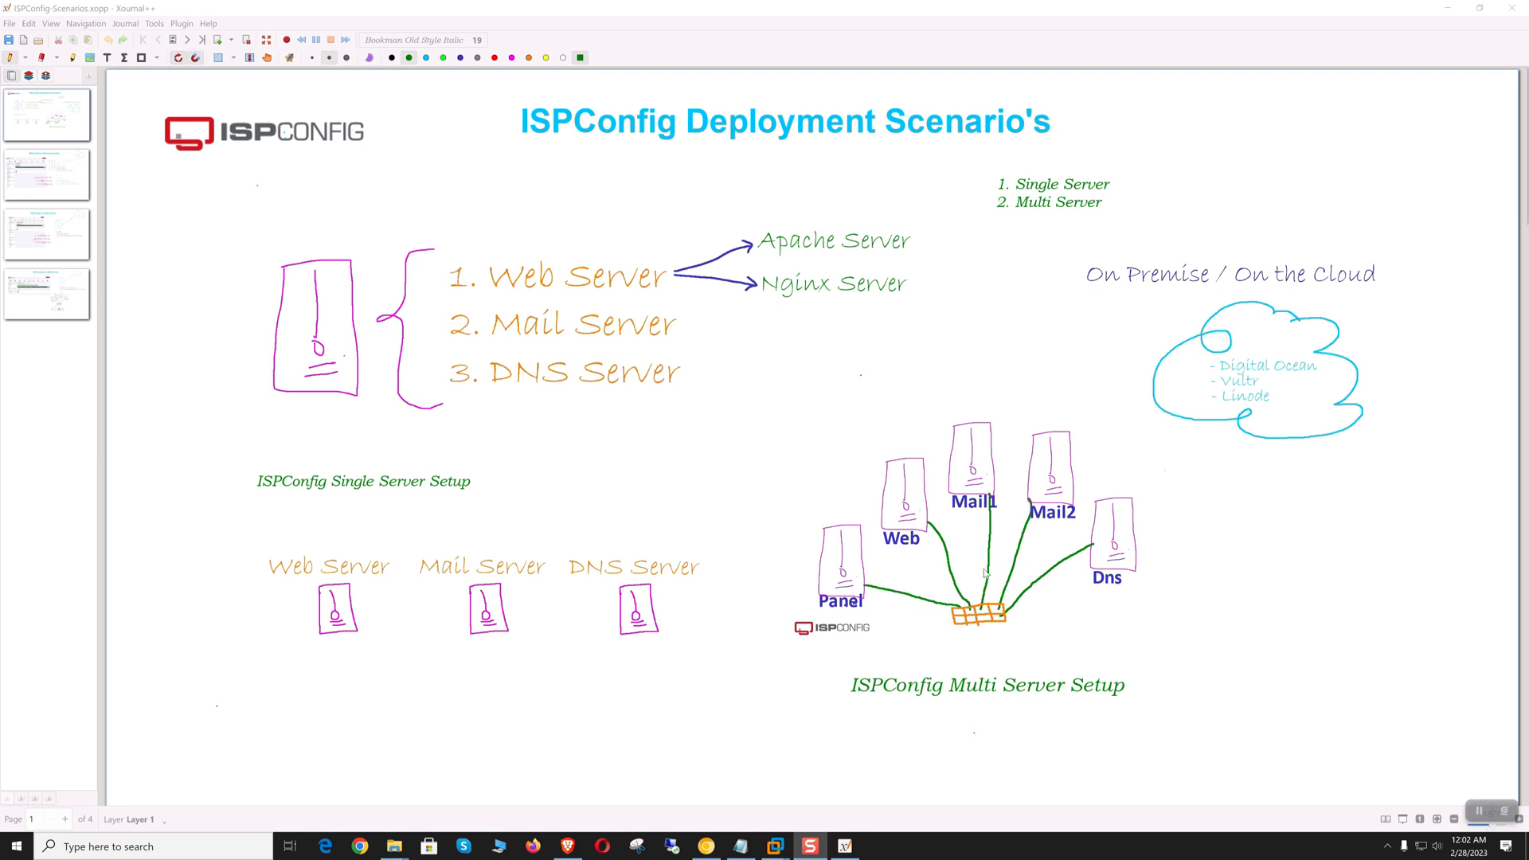
{"action": "mouse_move", "coordinate": [826, 634]}
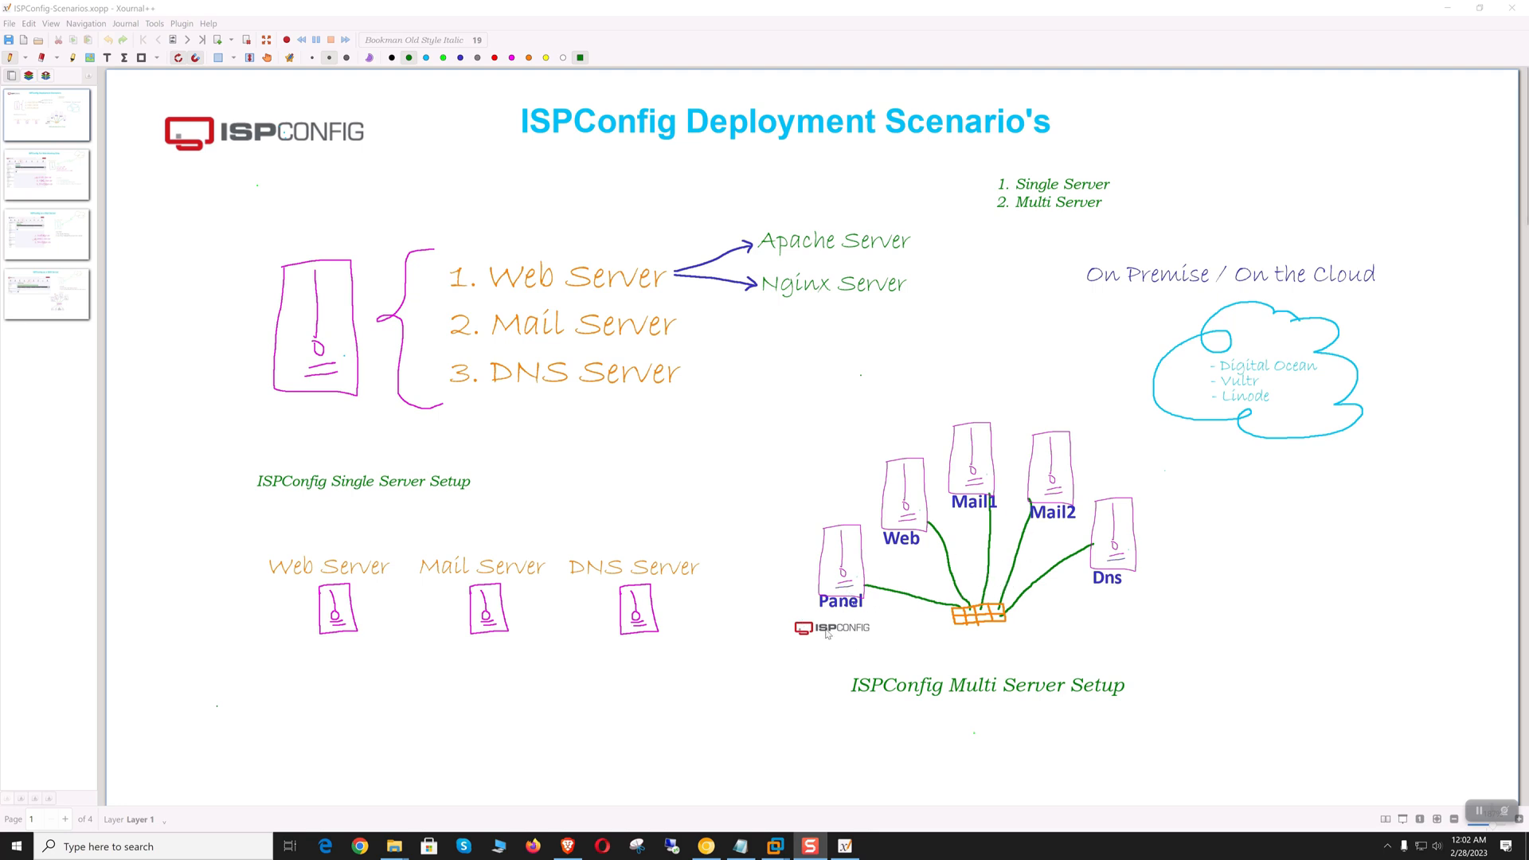
{"action": "mouse_move", "coordinate": [1061, 356]}
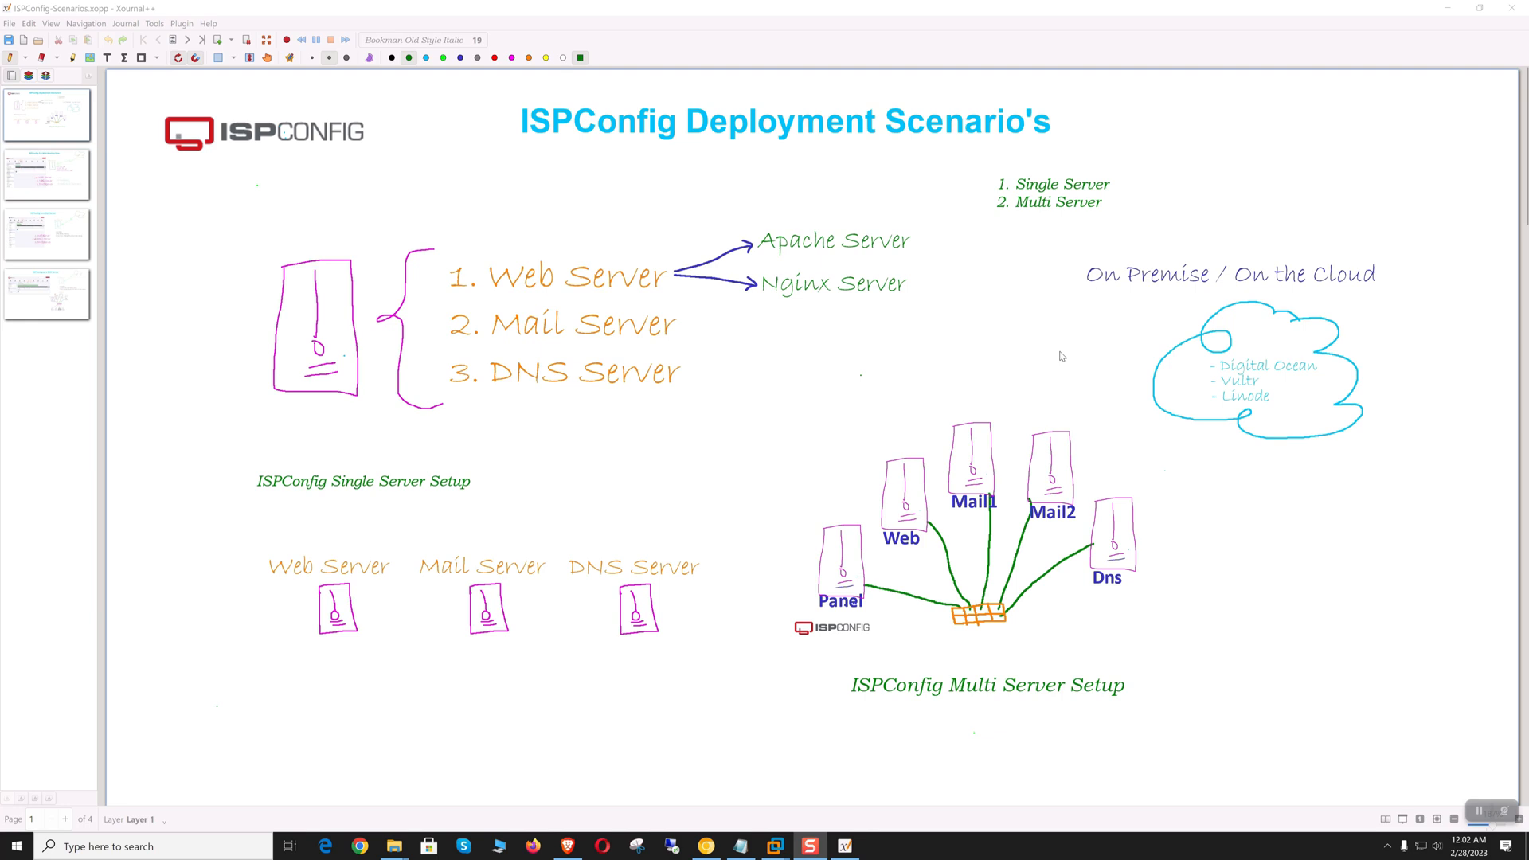
{"action": "mouse_move", "coordinate": [1332, 298]}
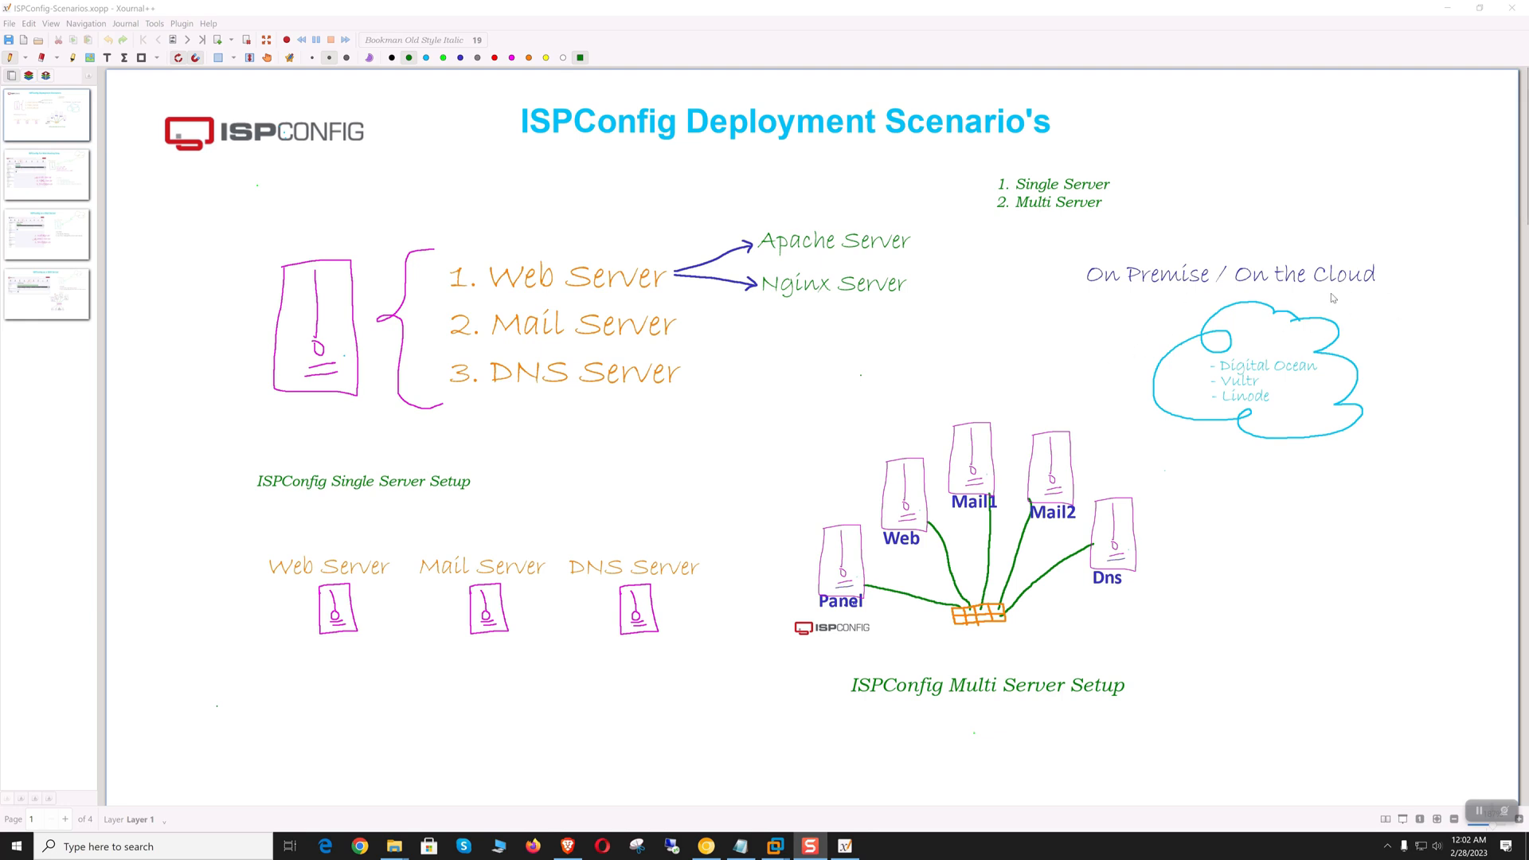
{"action": "mouse_move", "coordinate": [1356, 469]}
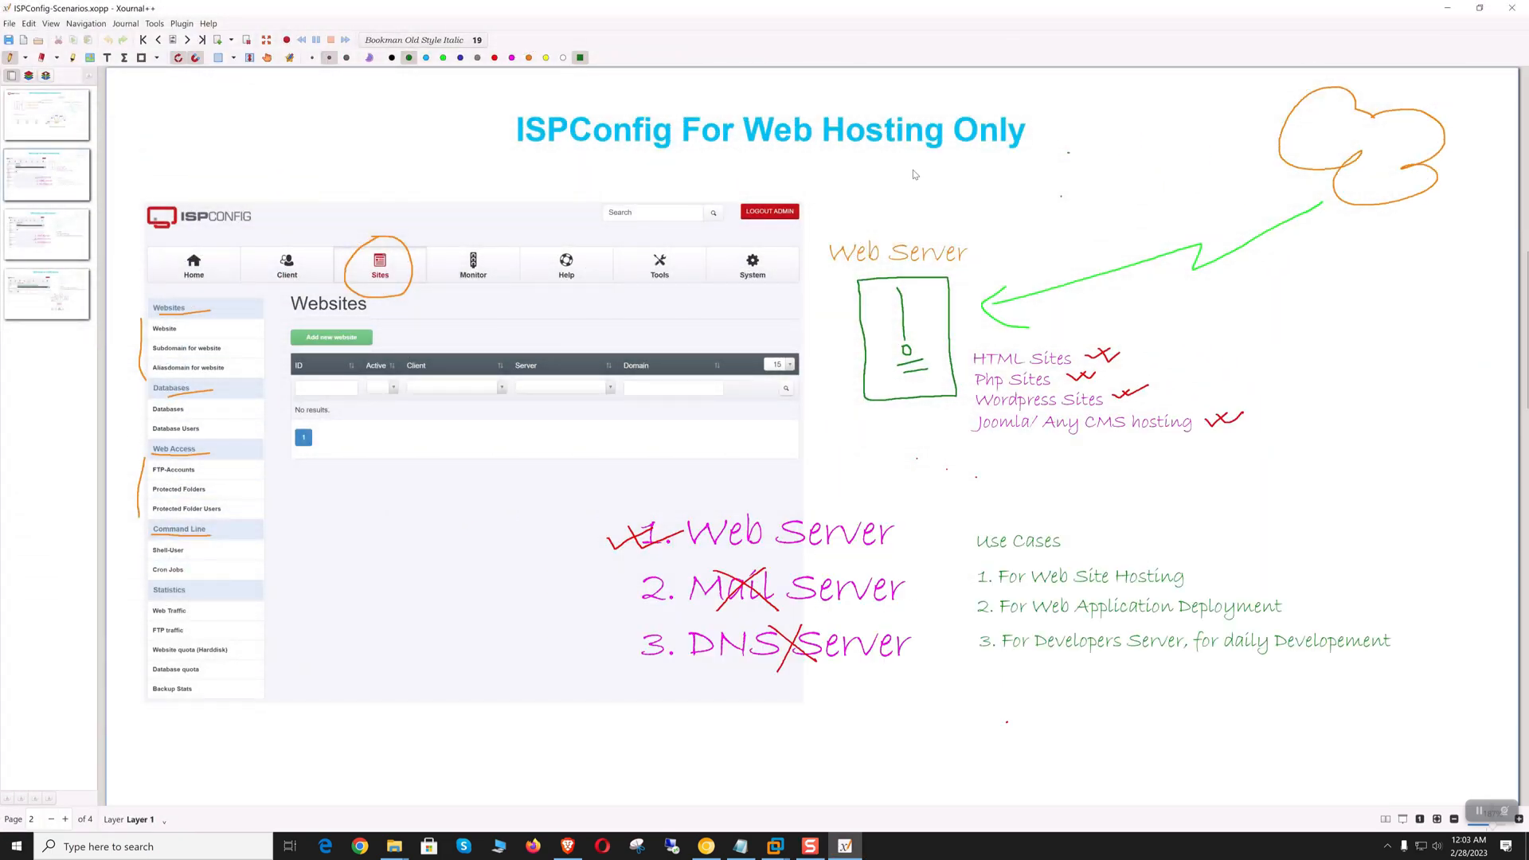
{"action": "mouse_move", "coordinate": [997, 244]}
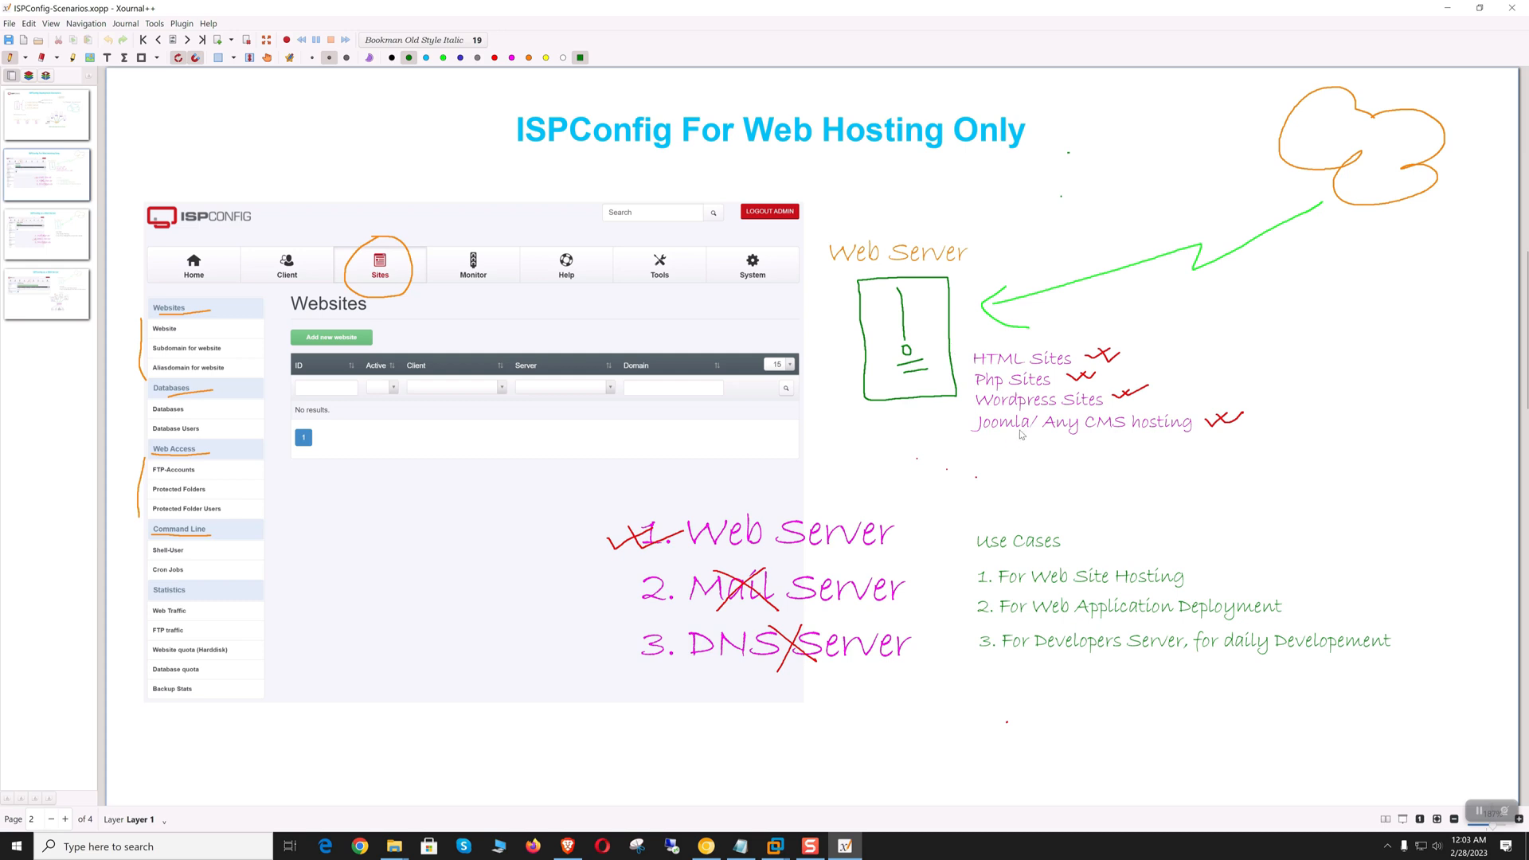
{"action": "mouse_move", "coordinate": [1068, 382]}
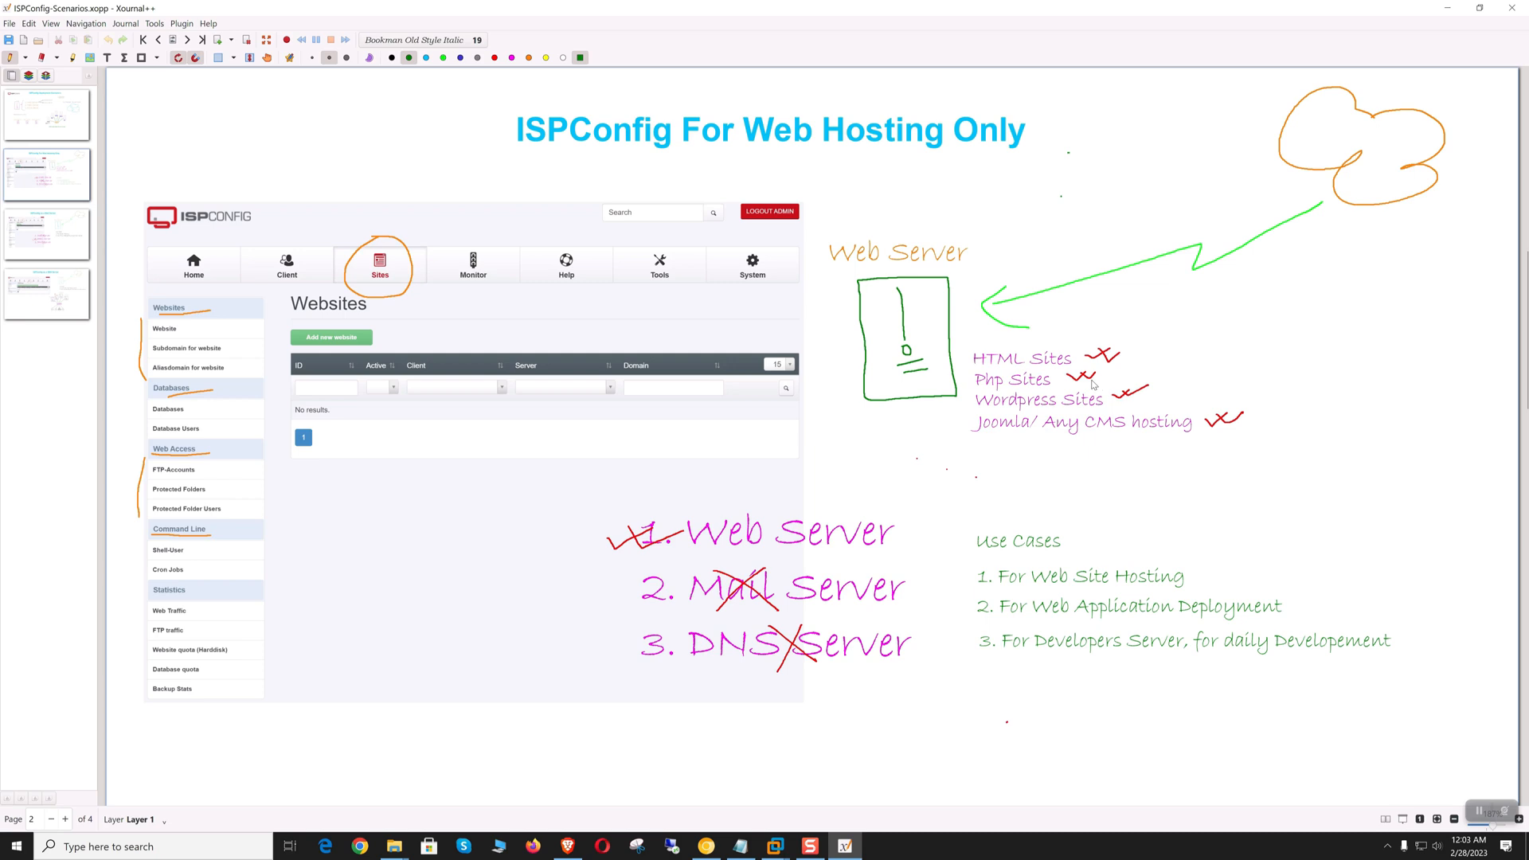
{"action": "mouse_move", "coordinate": [827, 570]}
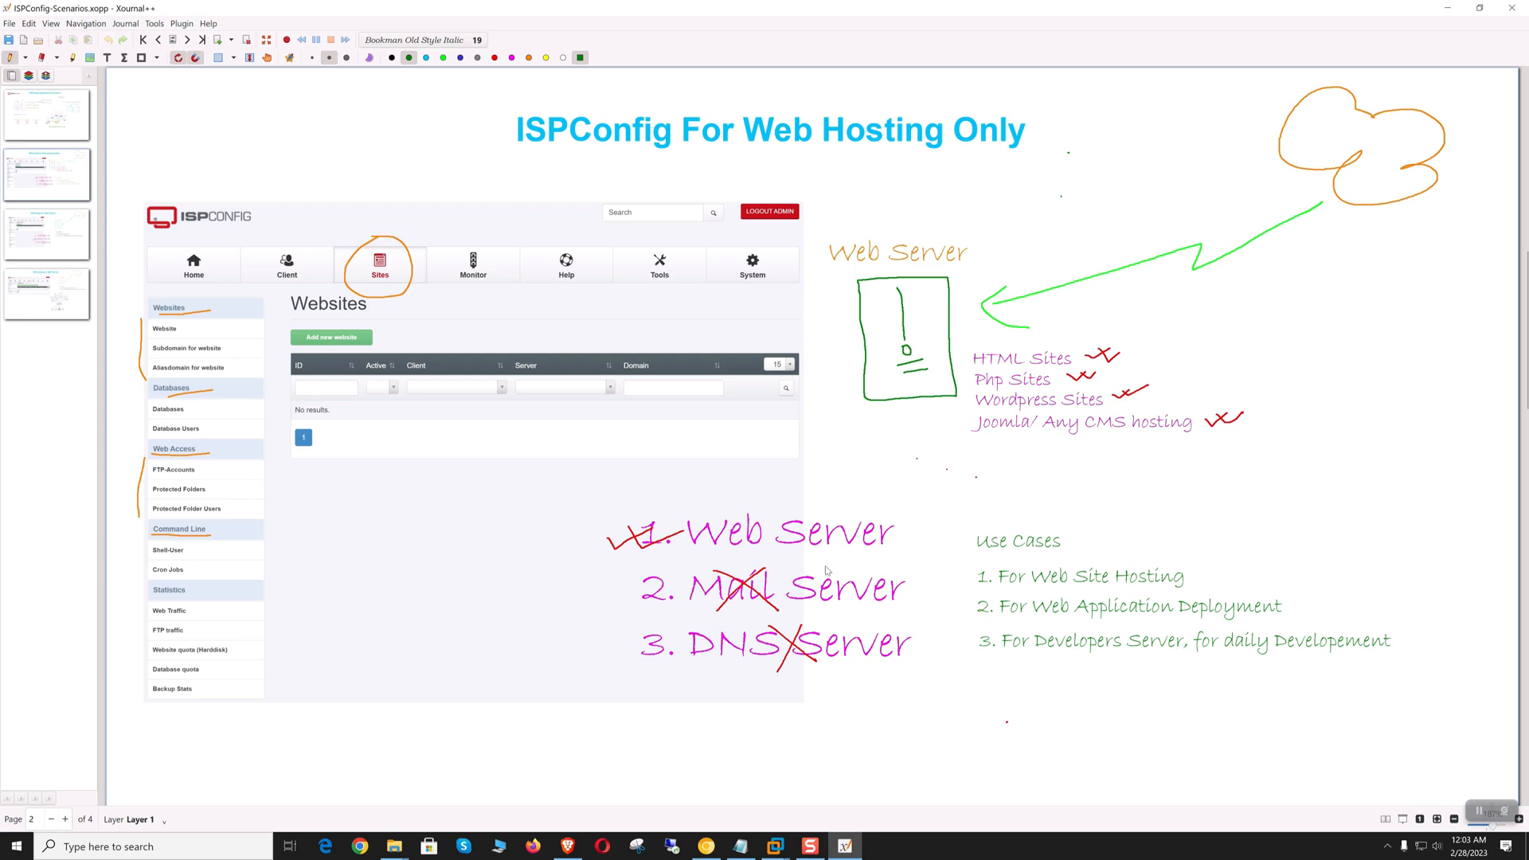
{"action": "mouse_move", "coordinate": [601, 361]}
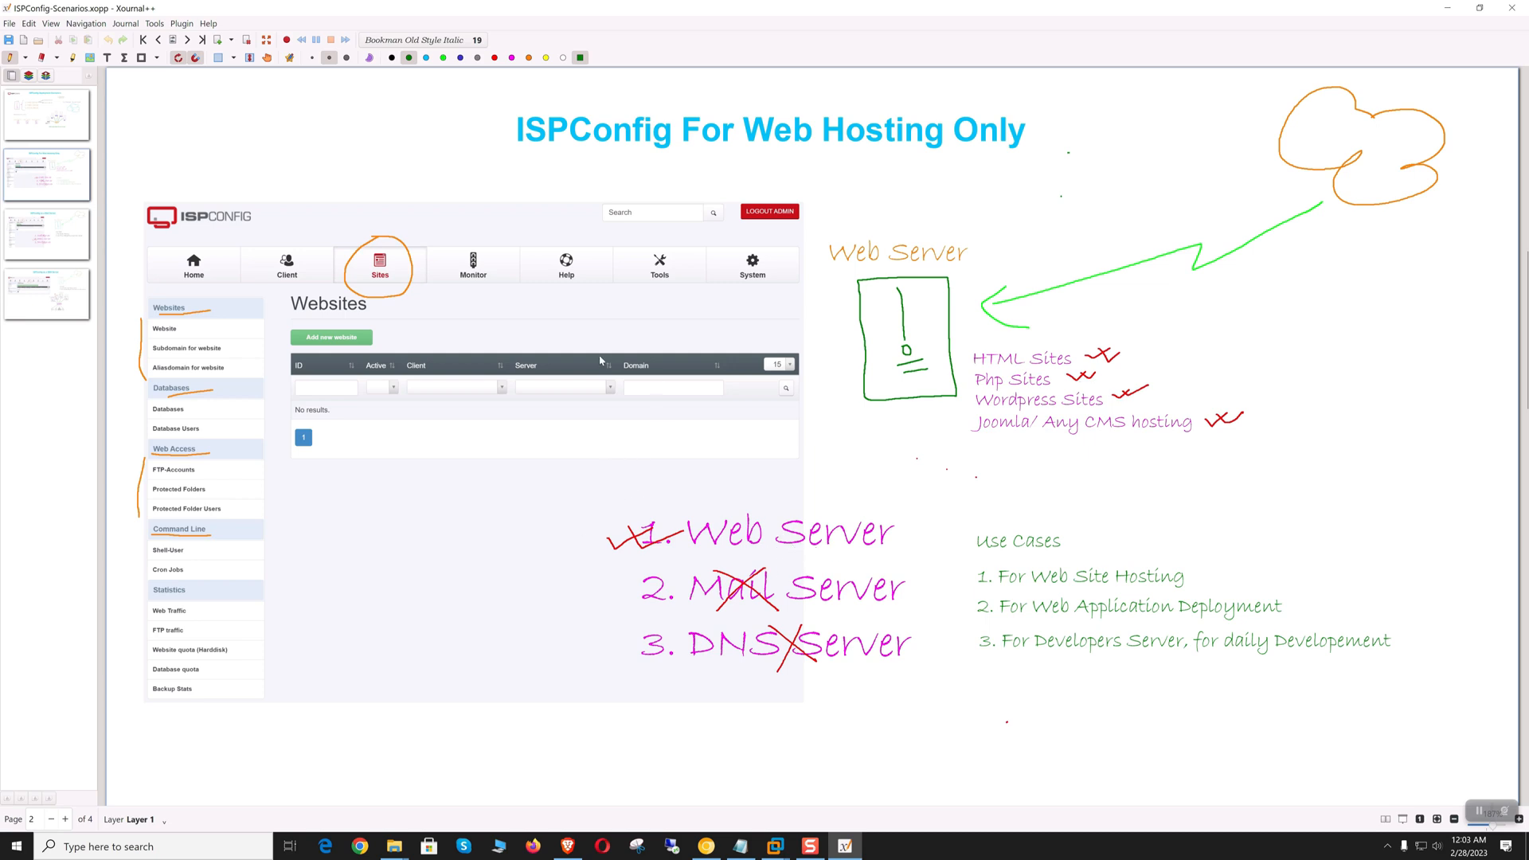
{"action": "mouse_move", "coordinate": [584, 394]}
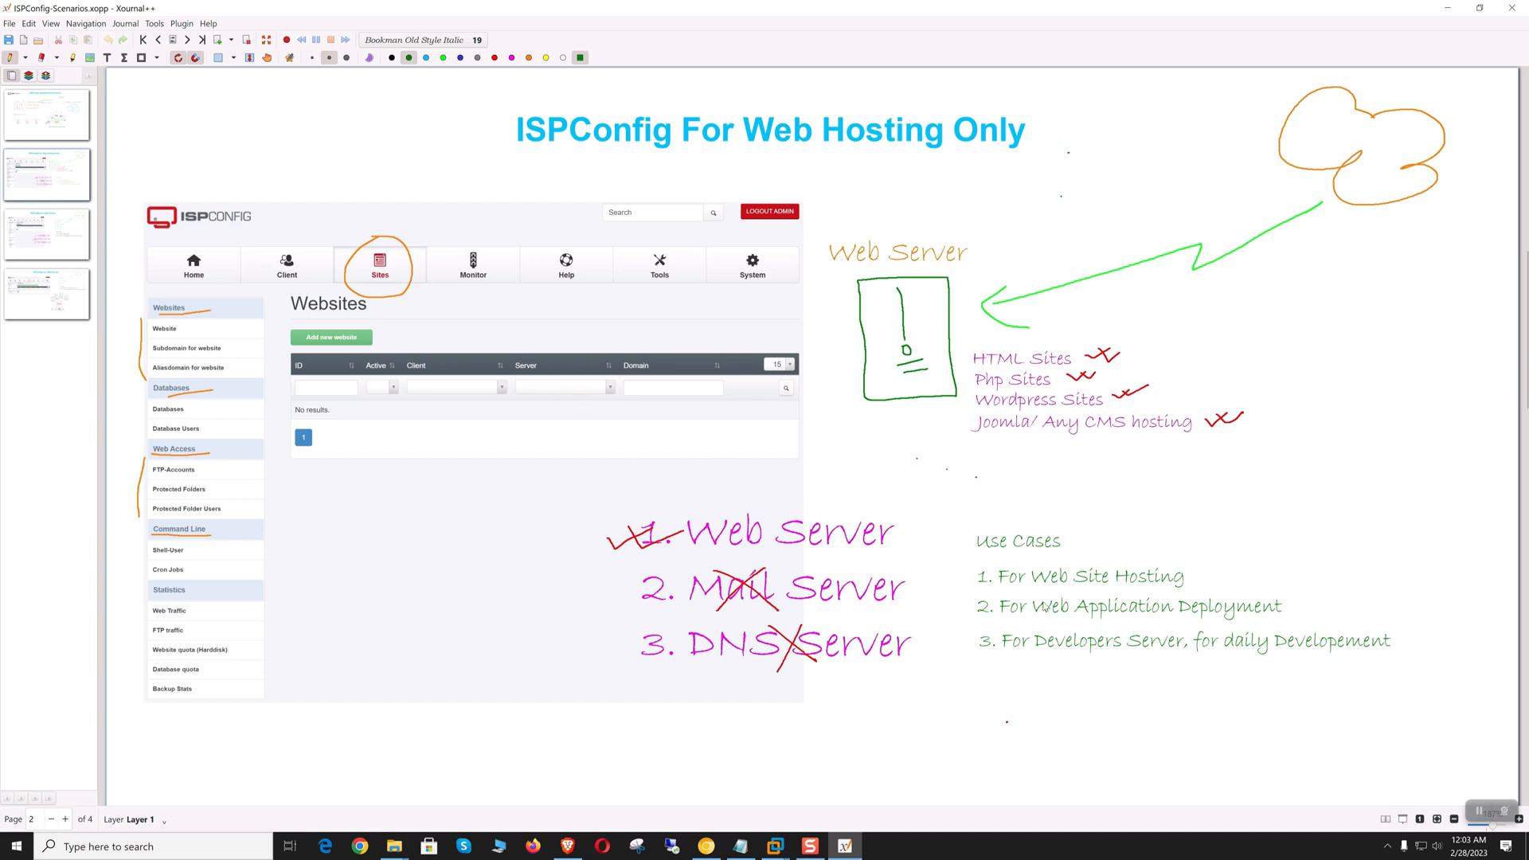
{"action": "mouse_move", "coordinate": [1024, 674]}
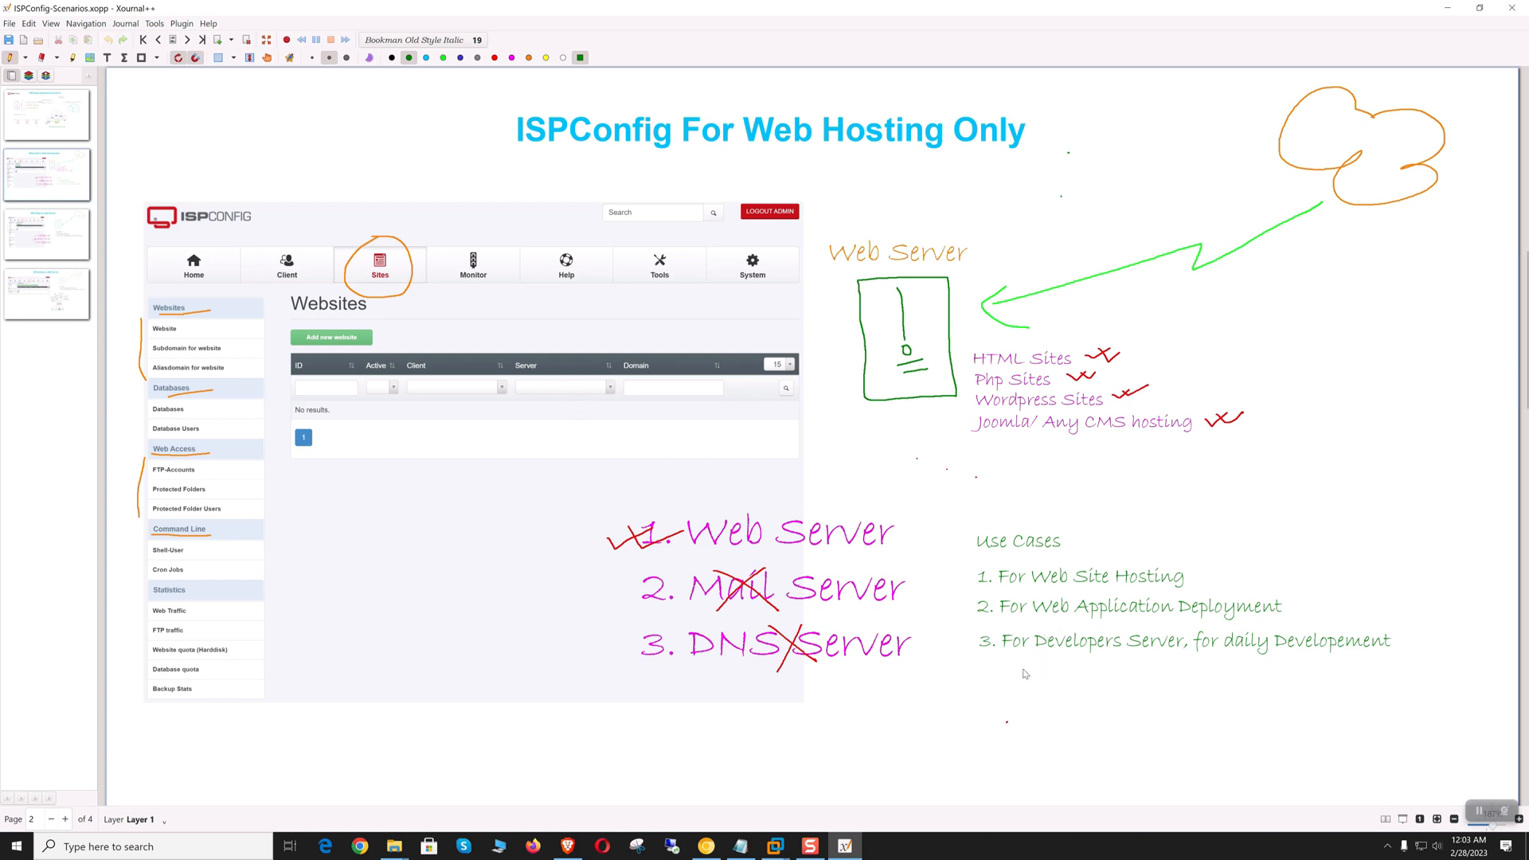
{"action": "mouse_move", "coordinate": [975, 625]}
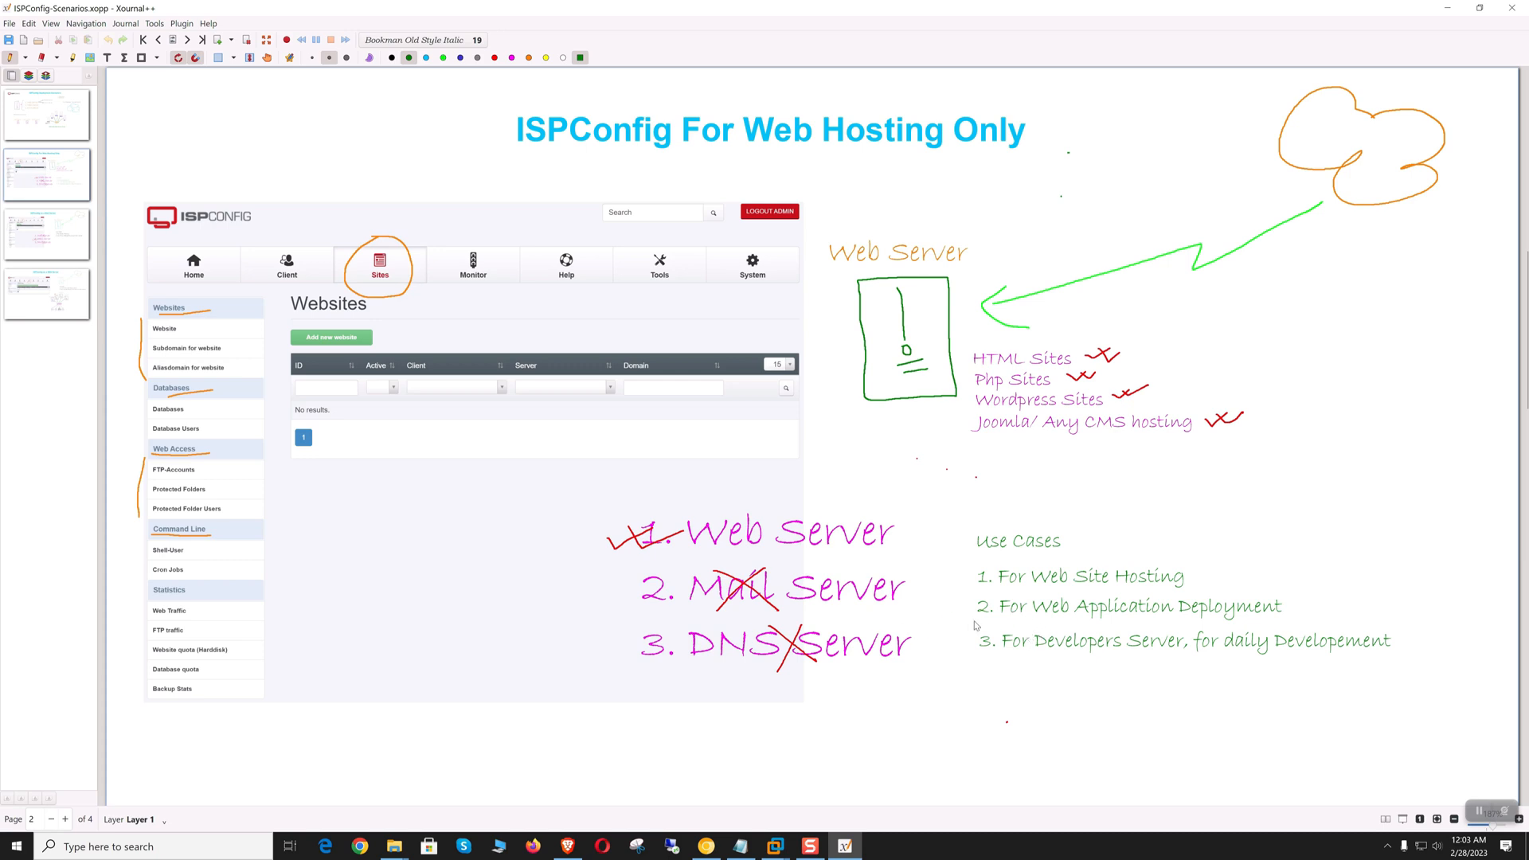
{"action": "mouse_move", "coordinate": [514, 517]}
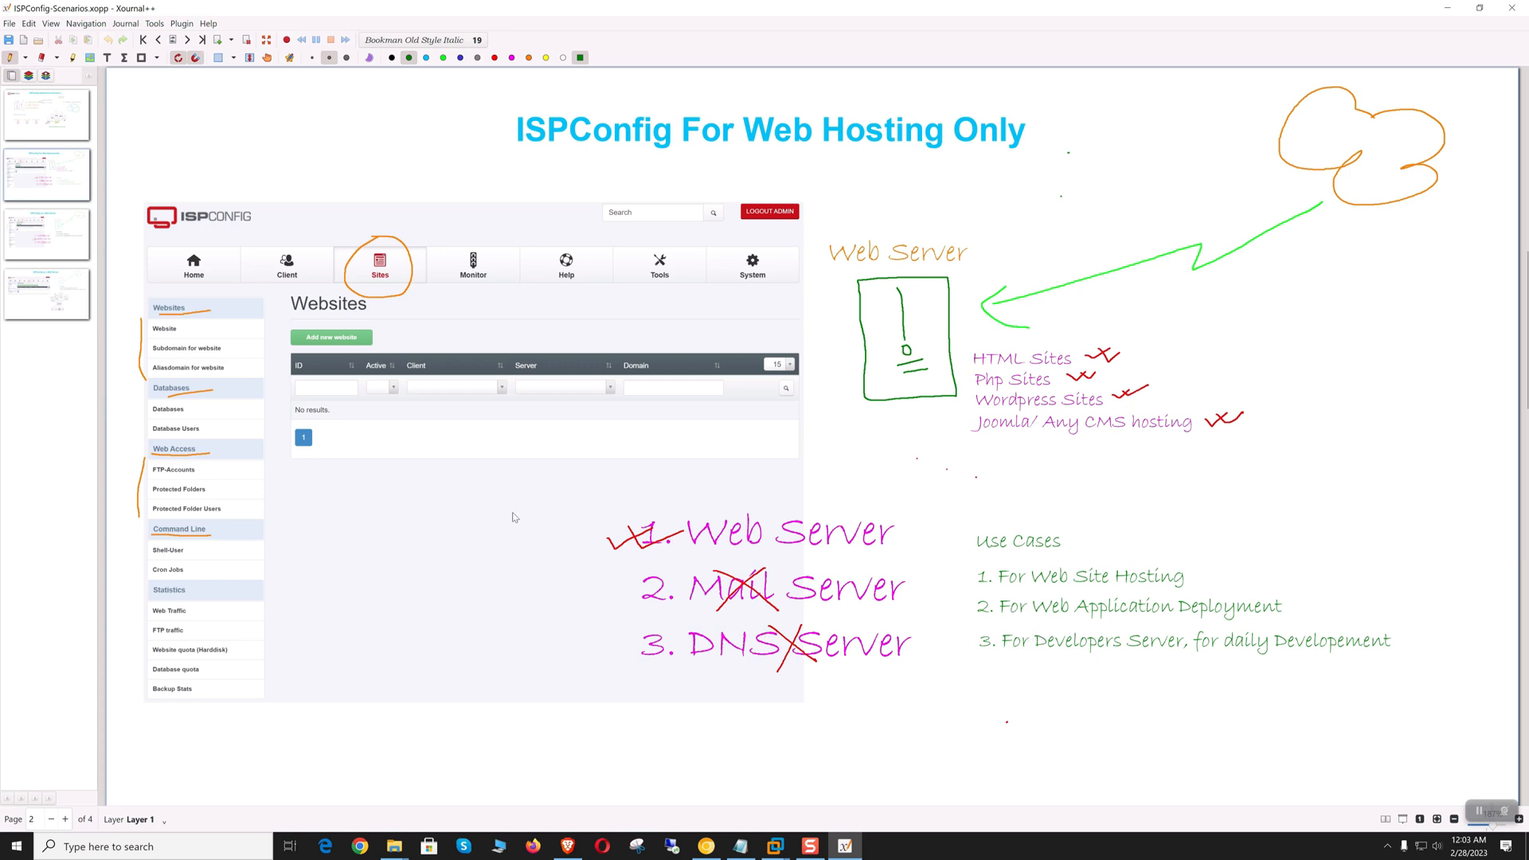
{"action": "mouse_move", "coordinate": [569, 588]}
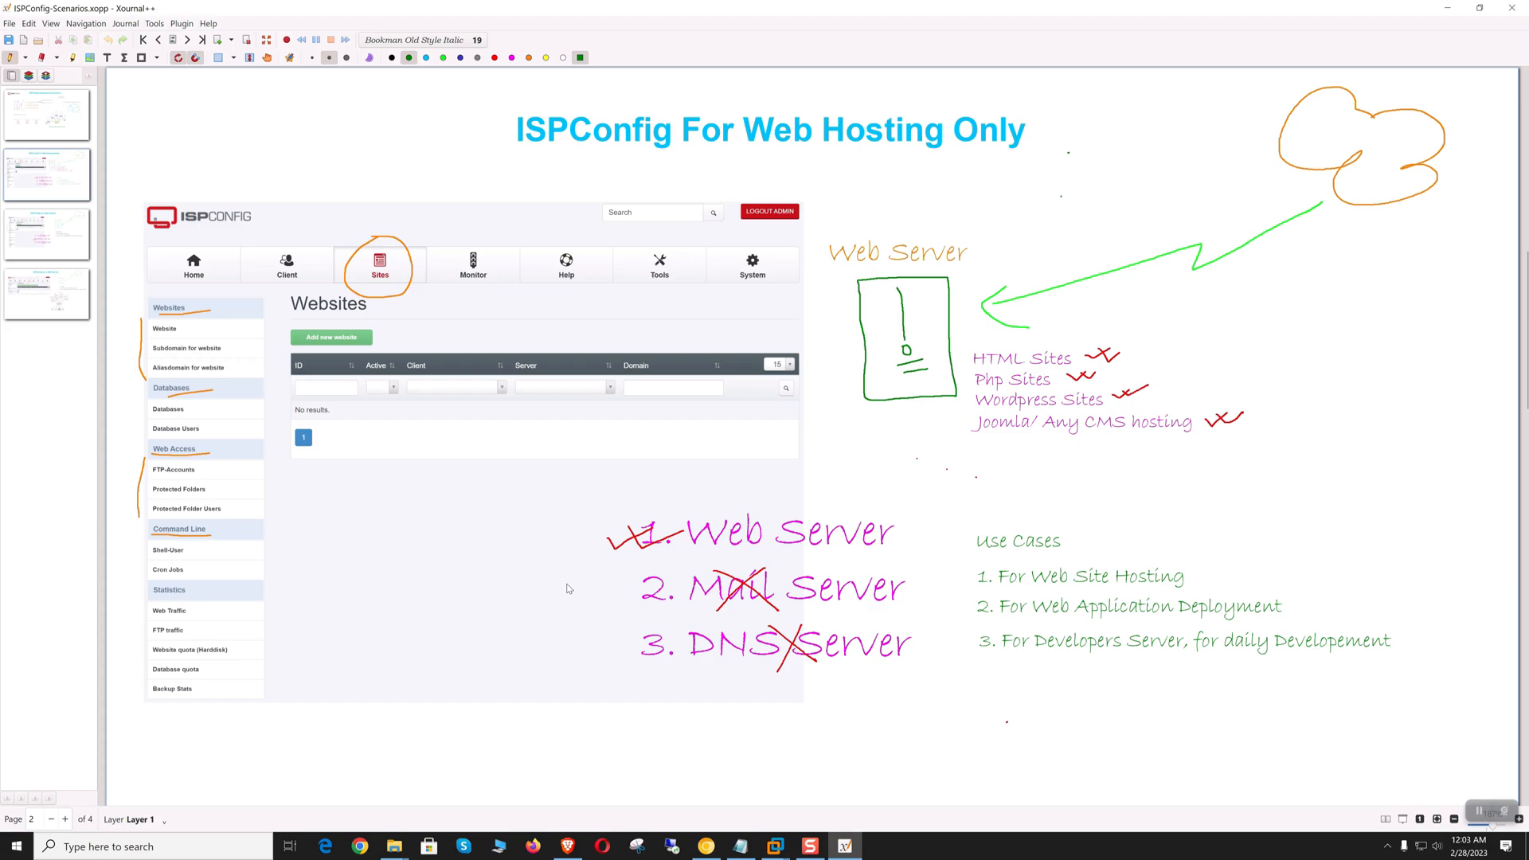
{"action": "mouse_move", "coordinate": [556, 557]}
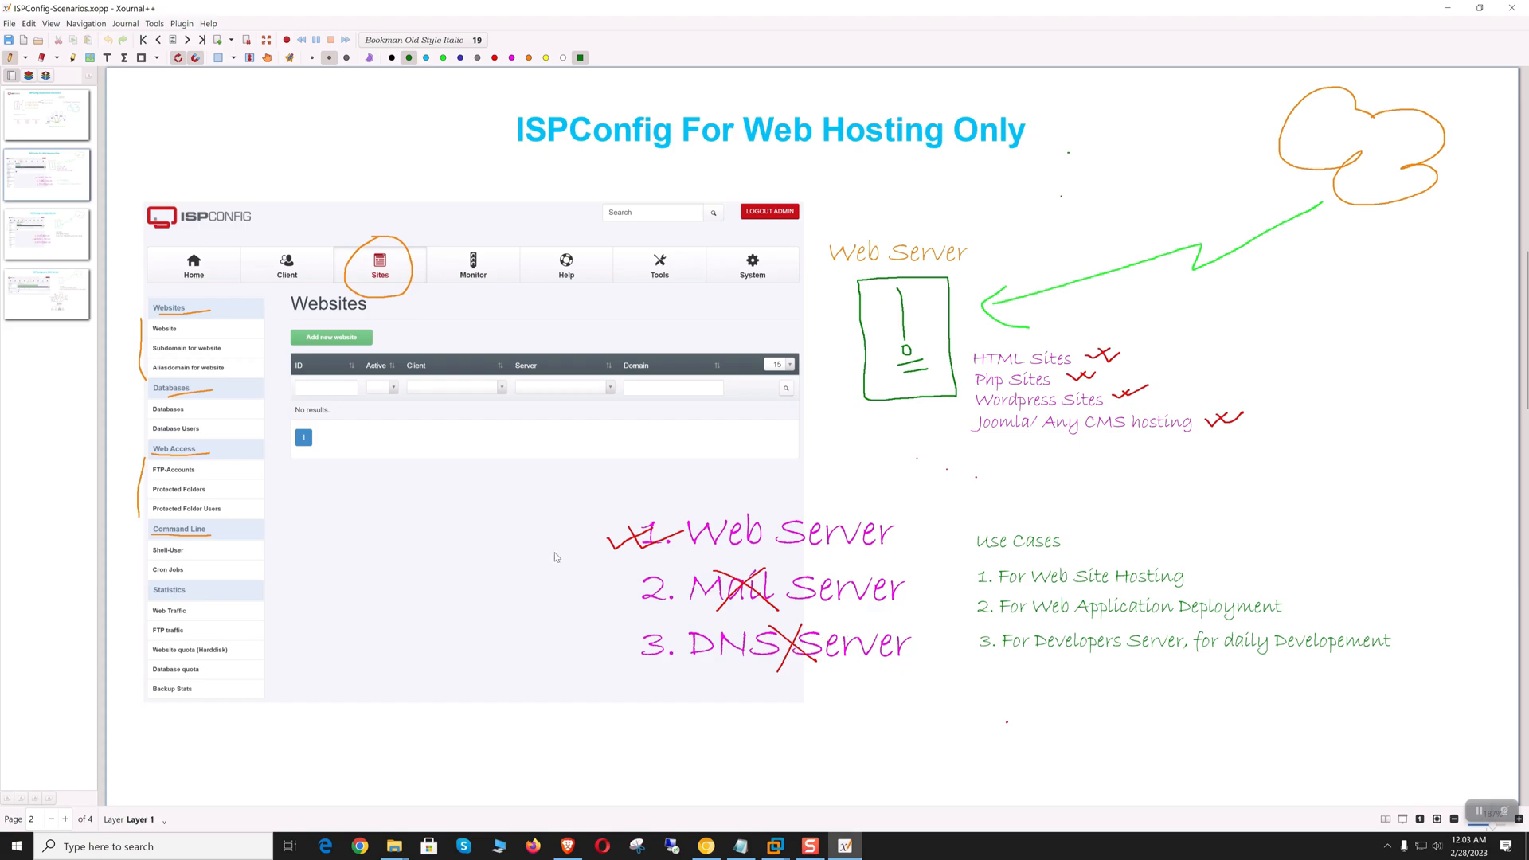
{"action": "mouse_move", "coordinate": [709, 601]}
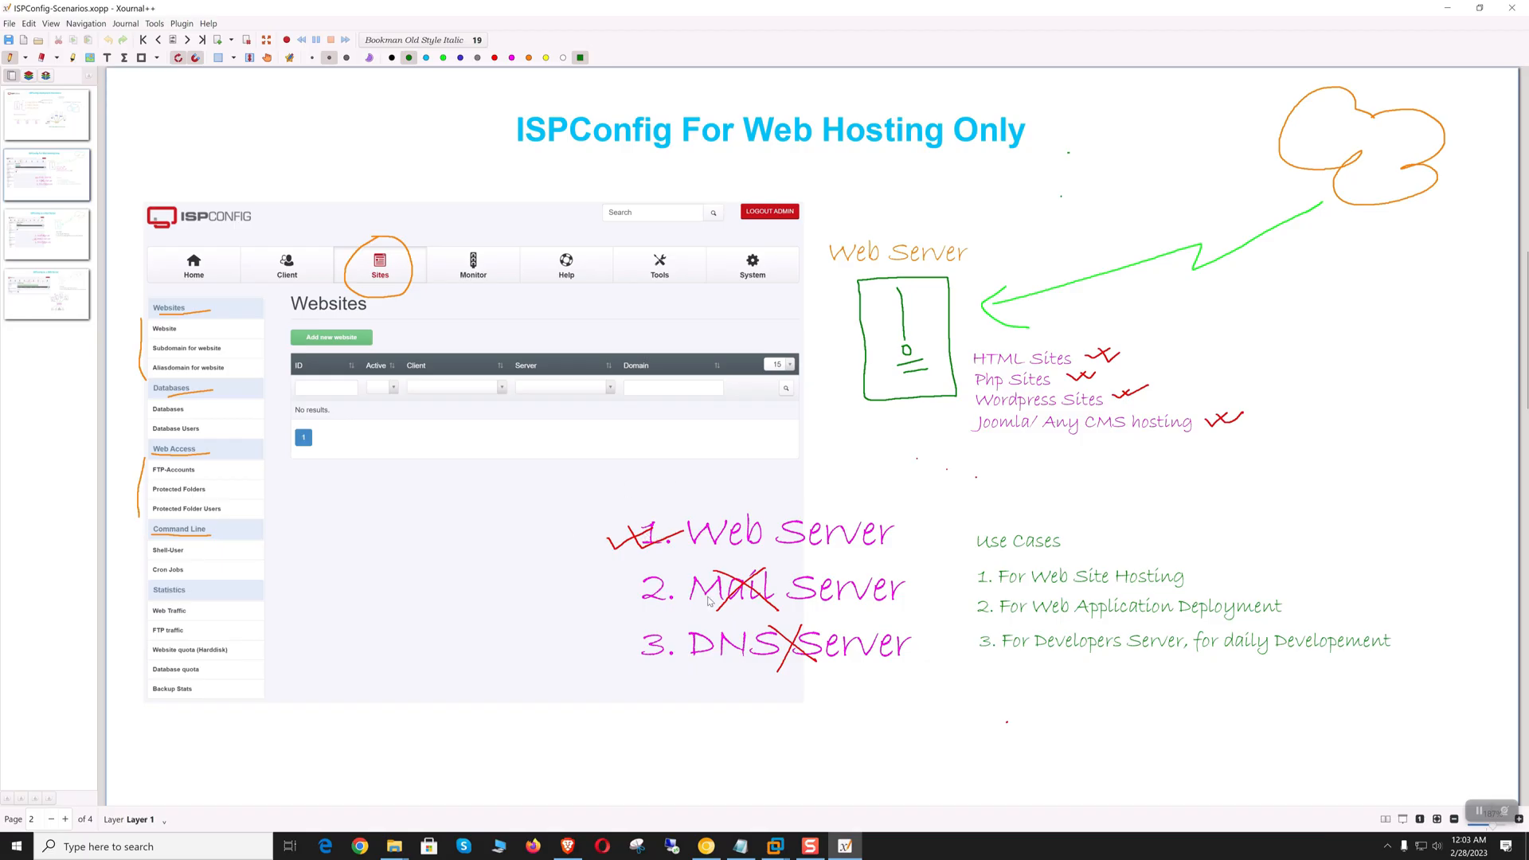
{"action": "mouse_move", "coordinate": [944, 641]}
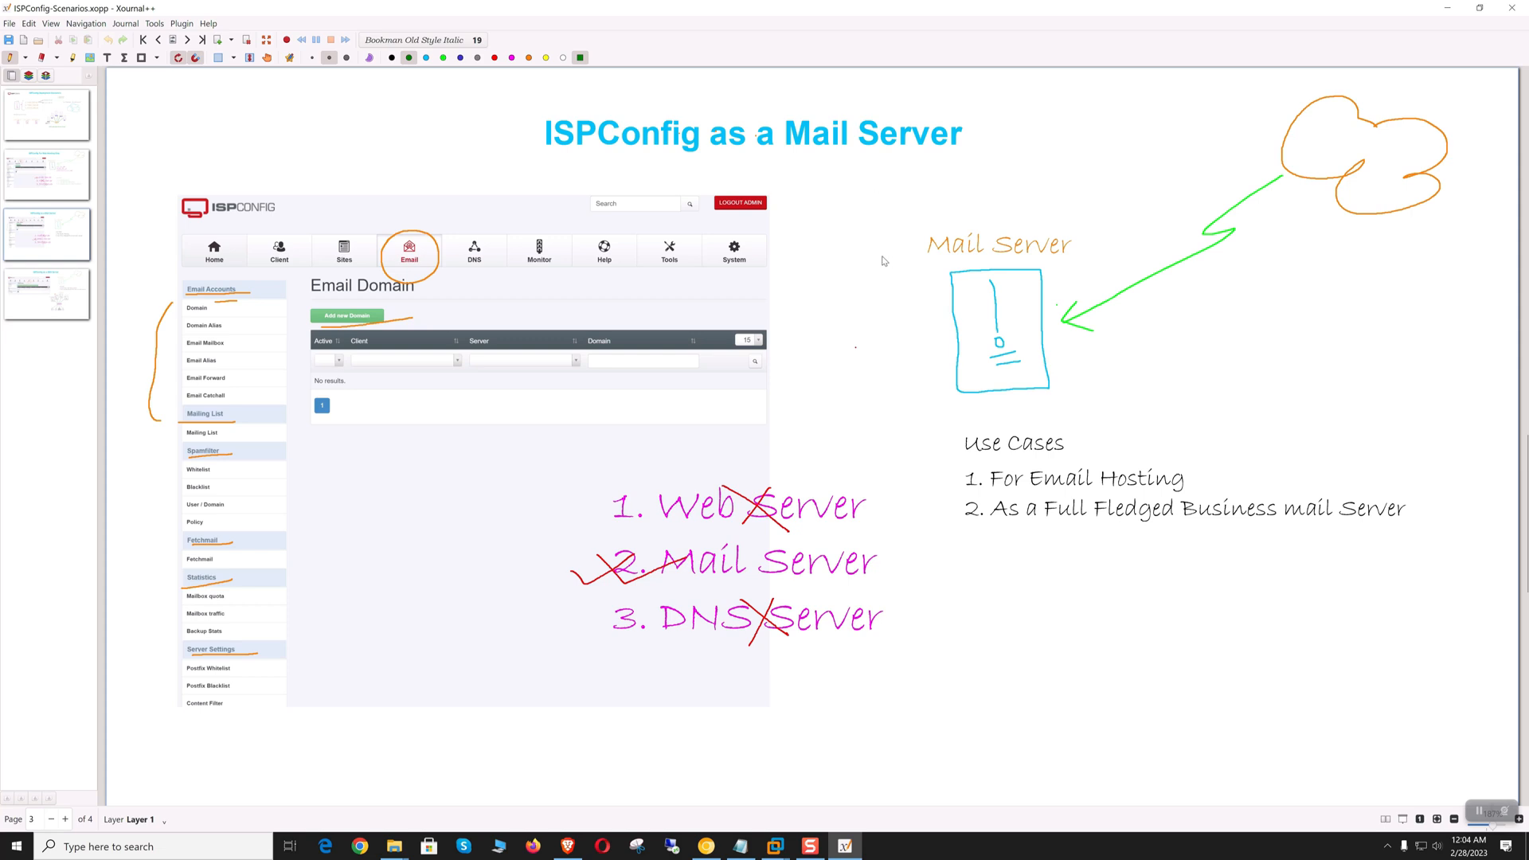
{"action": "mouse_move", "coordinate": [402, 476]}
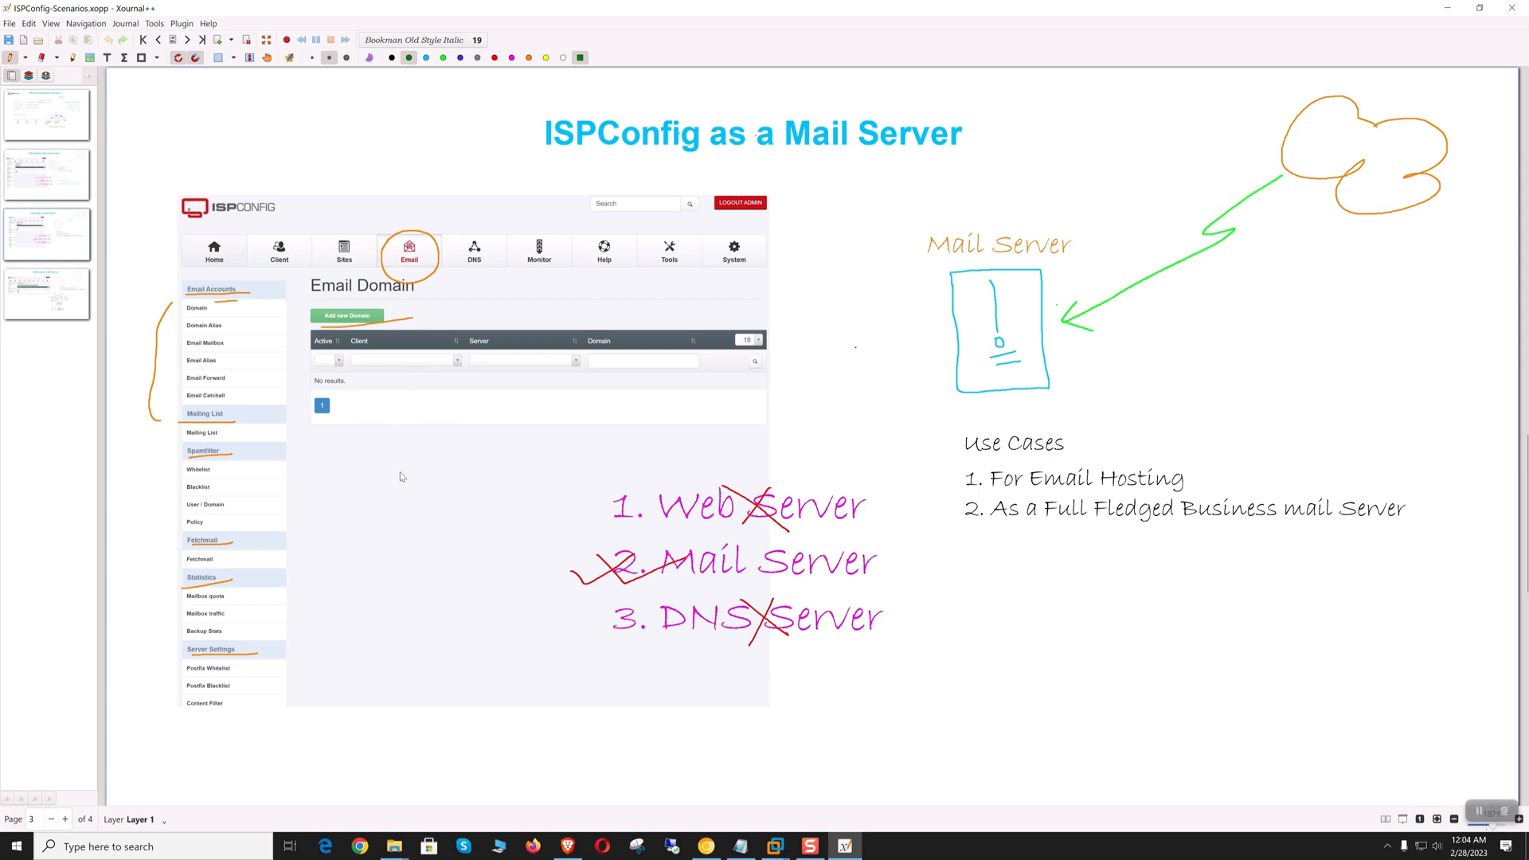
{"action": "mouse_move", "coordinate": [445, 546]}
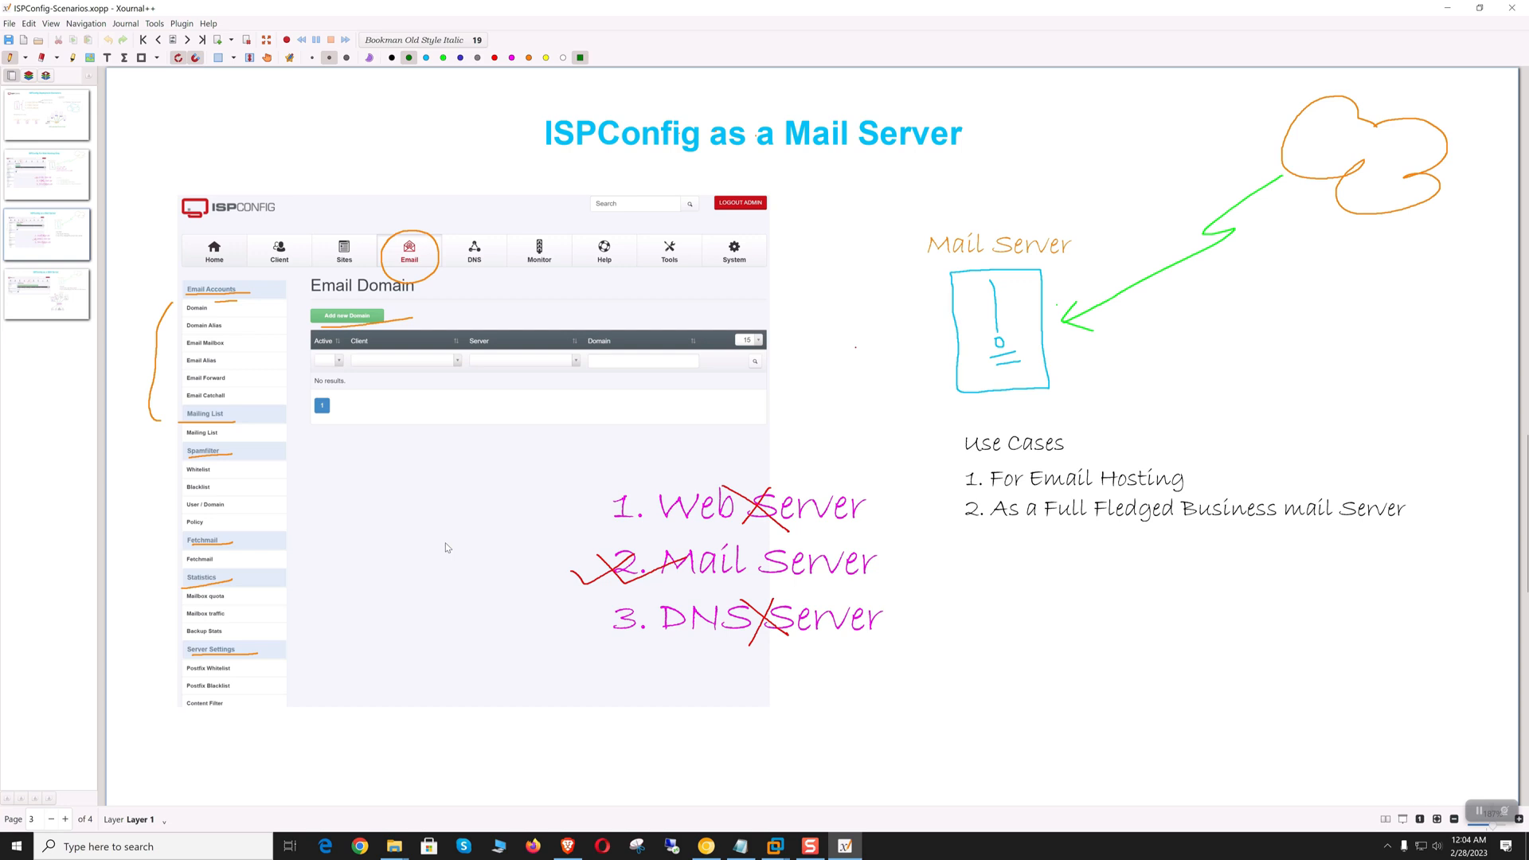
{"action": "mouse_move", "coordinate": [403, 529]}
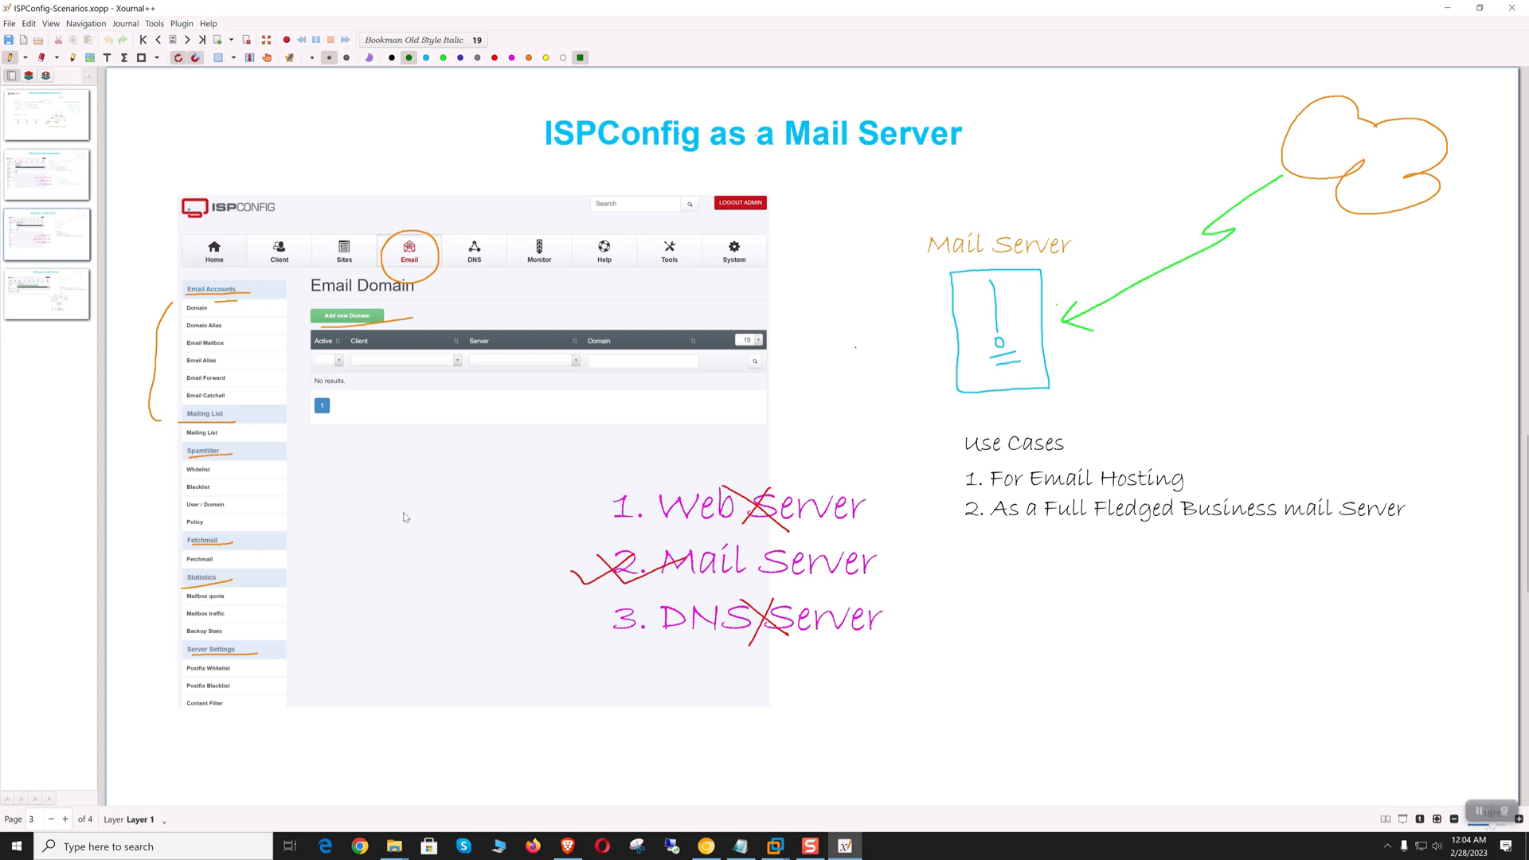
{"action": "mouse_move", "coordinate": [339, 475]}
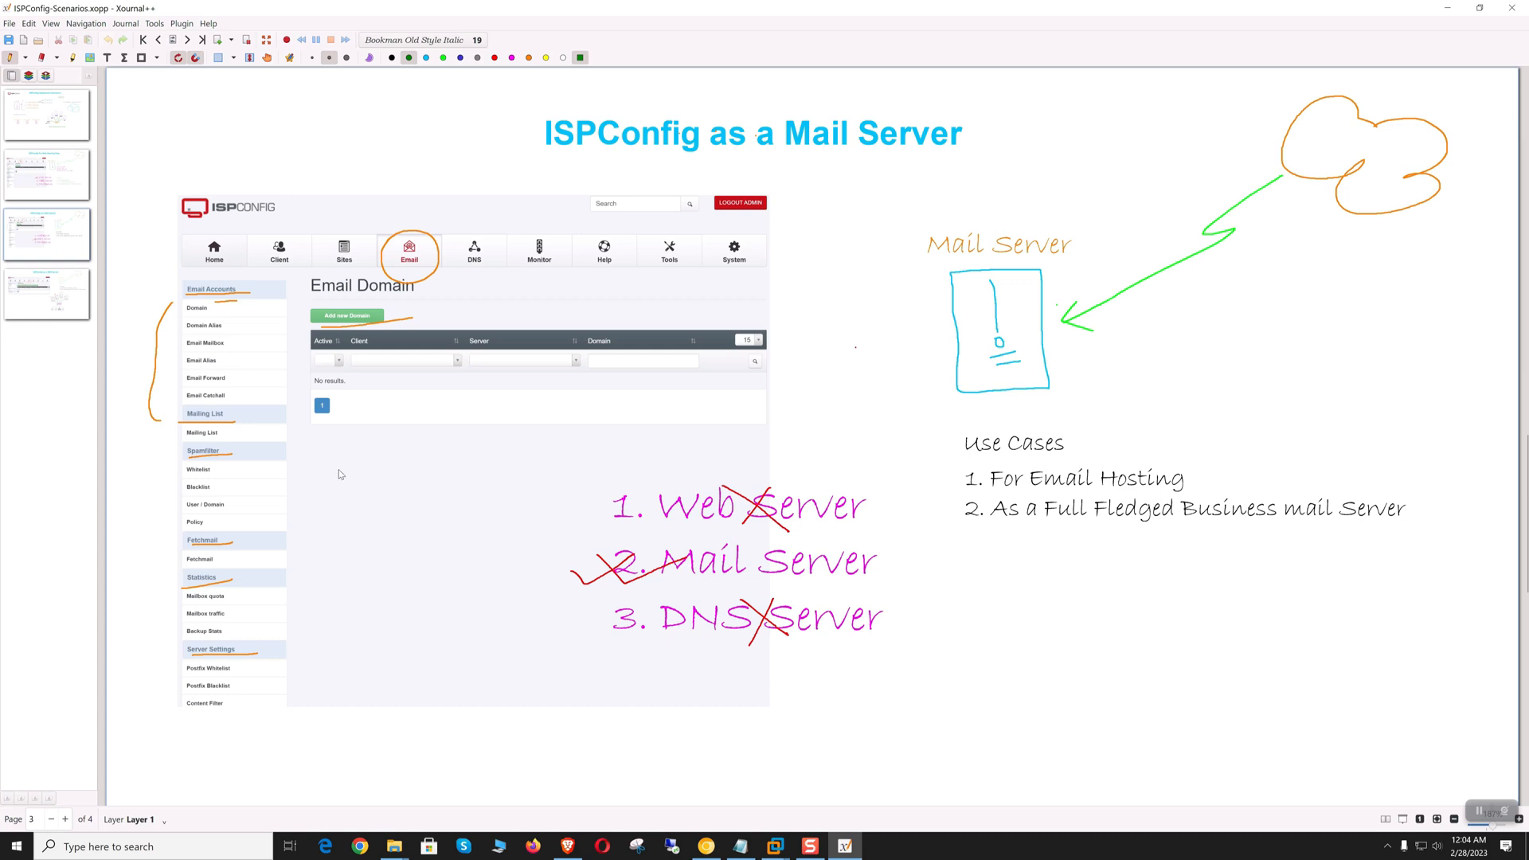
{"action": "mouse_move", "coordinate": [790, 473]}
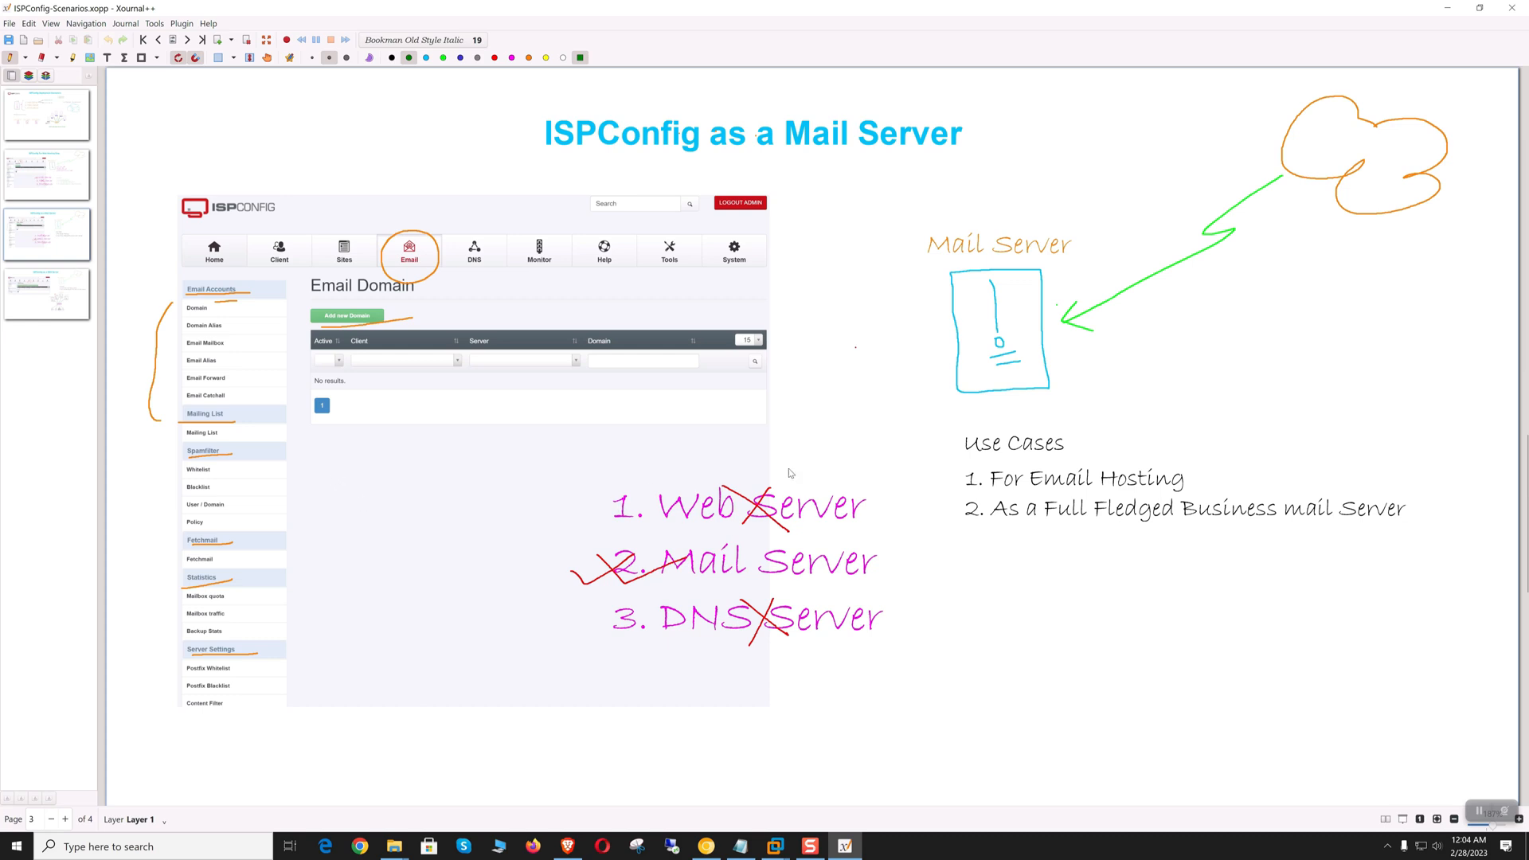
{"action": "mouse_move", "coordinate": [1012, 497]}
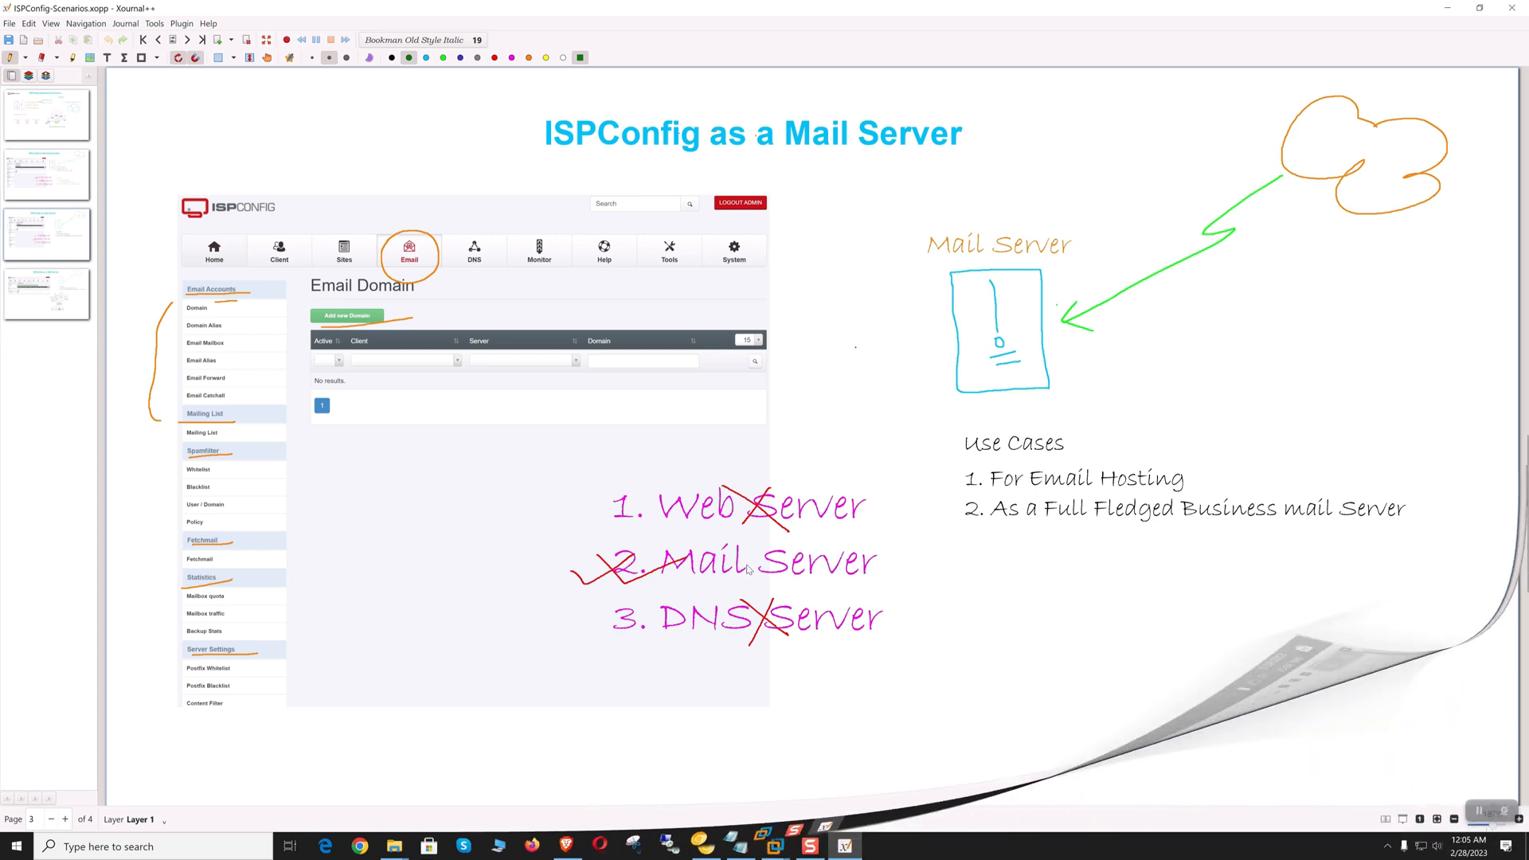
Step: Turn to the 'ISPConfig as a DNS Server' notes page
{"action": "left_click", "coordinate": [186, 40]}
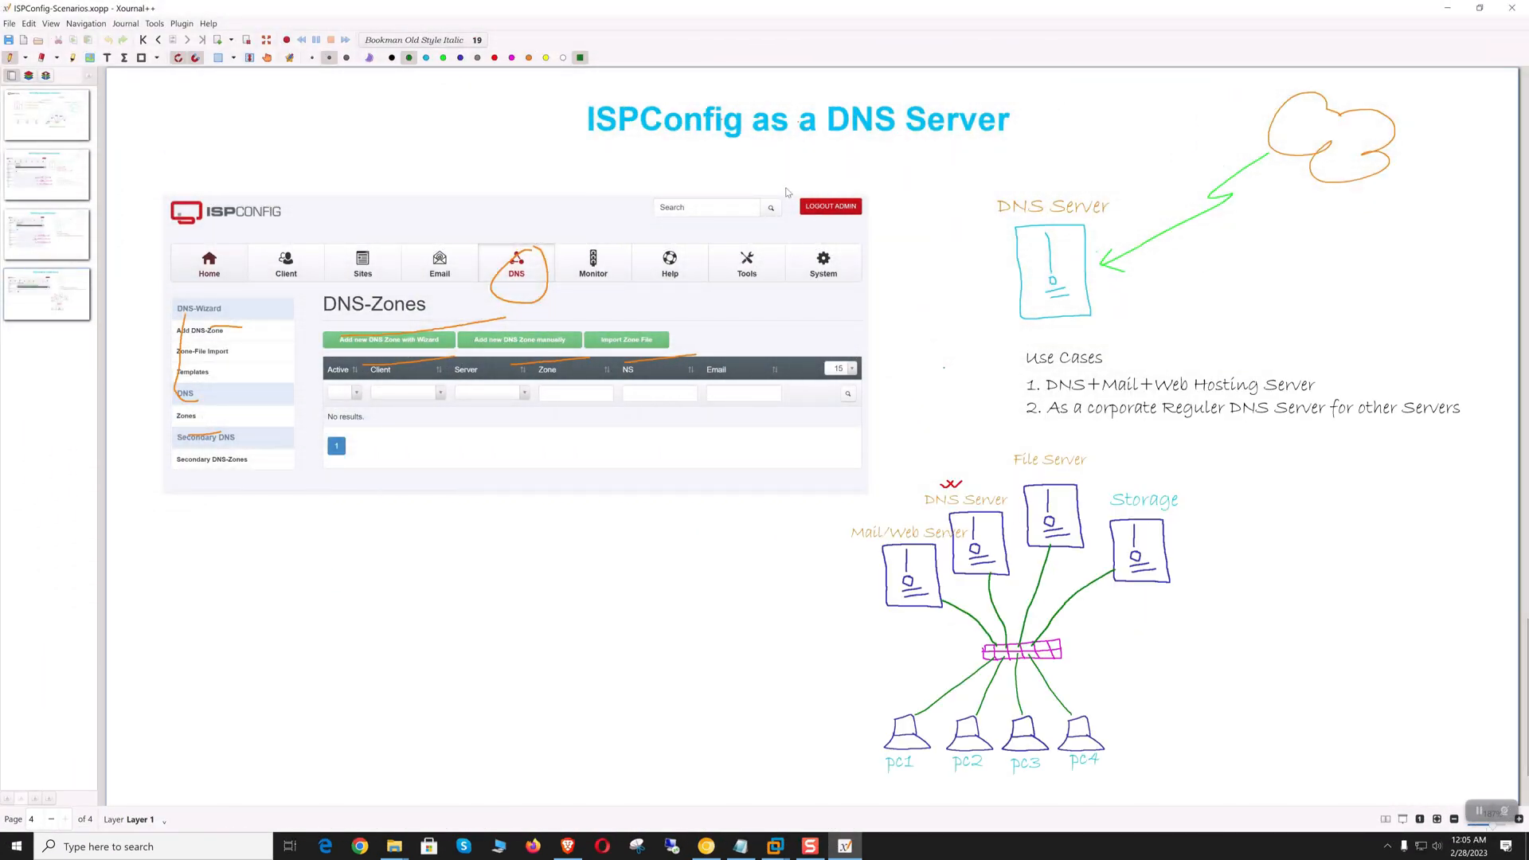
{"action": "mouse_move", "coordinate": [903, 218]}
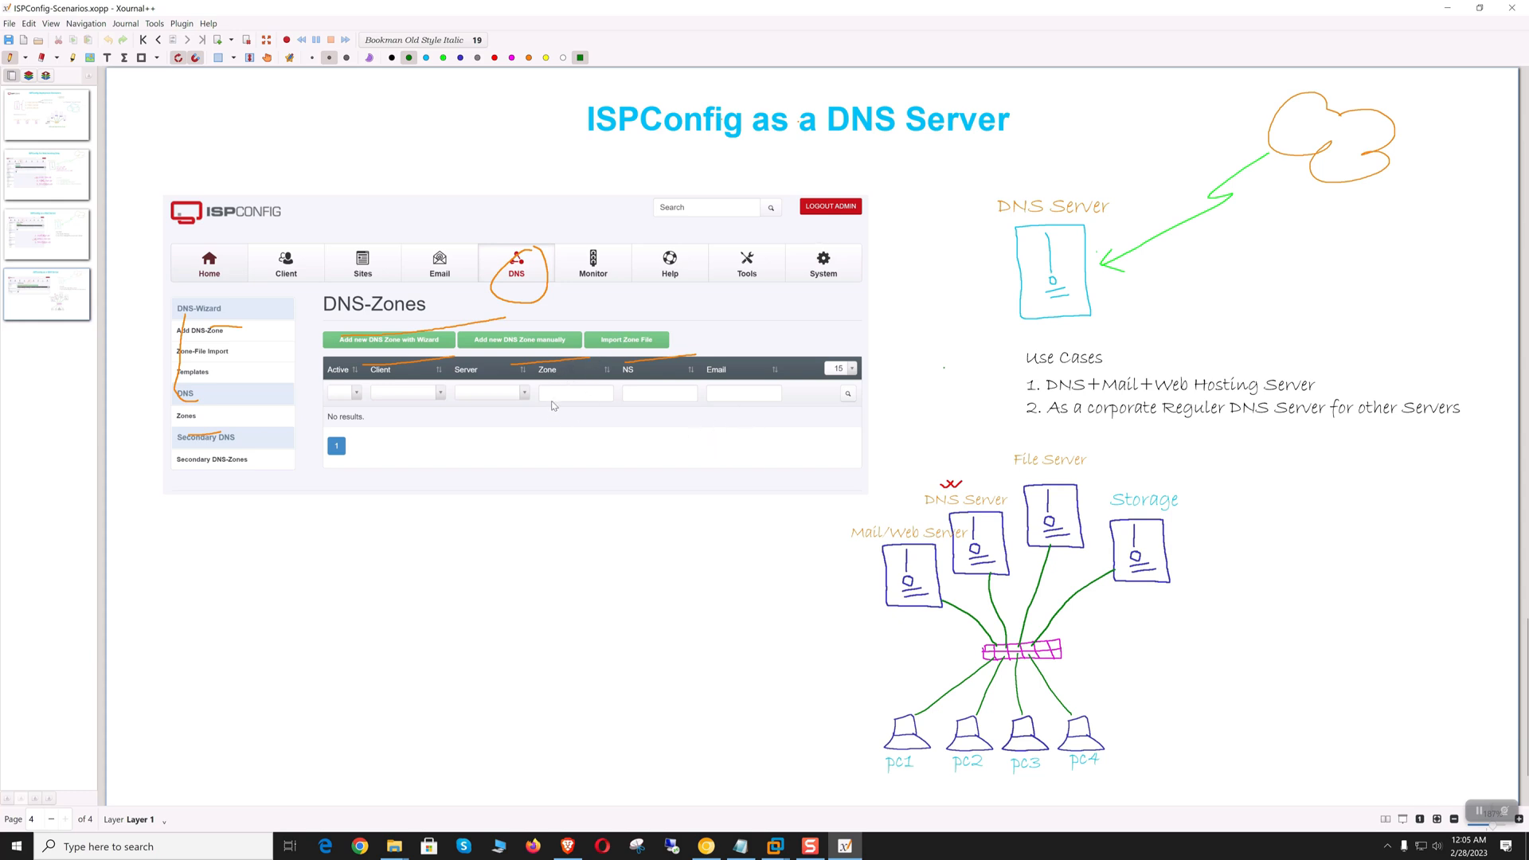
{"action": "mouse_move", "coordinate": [1137, 363]}
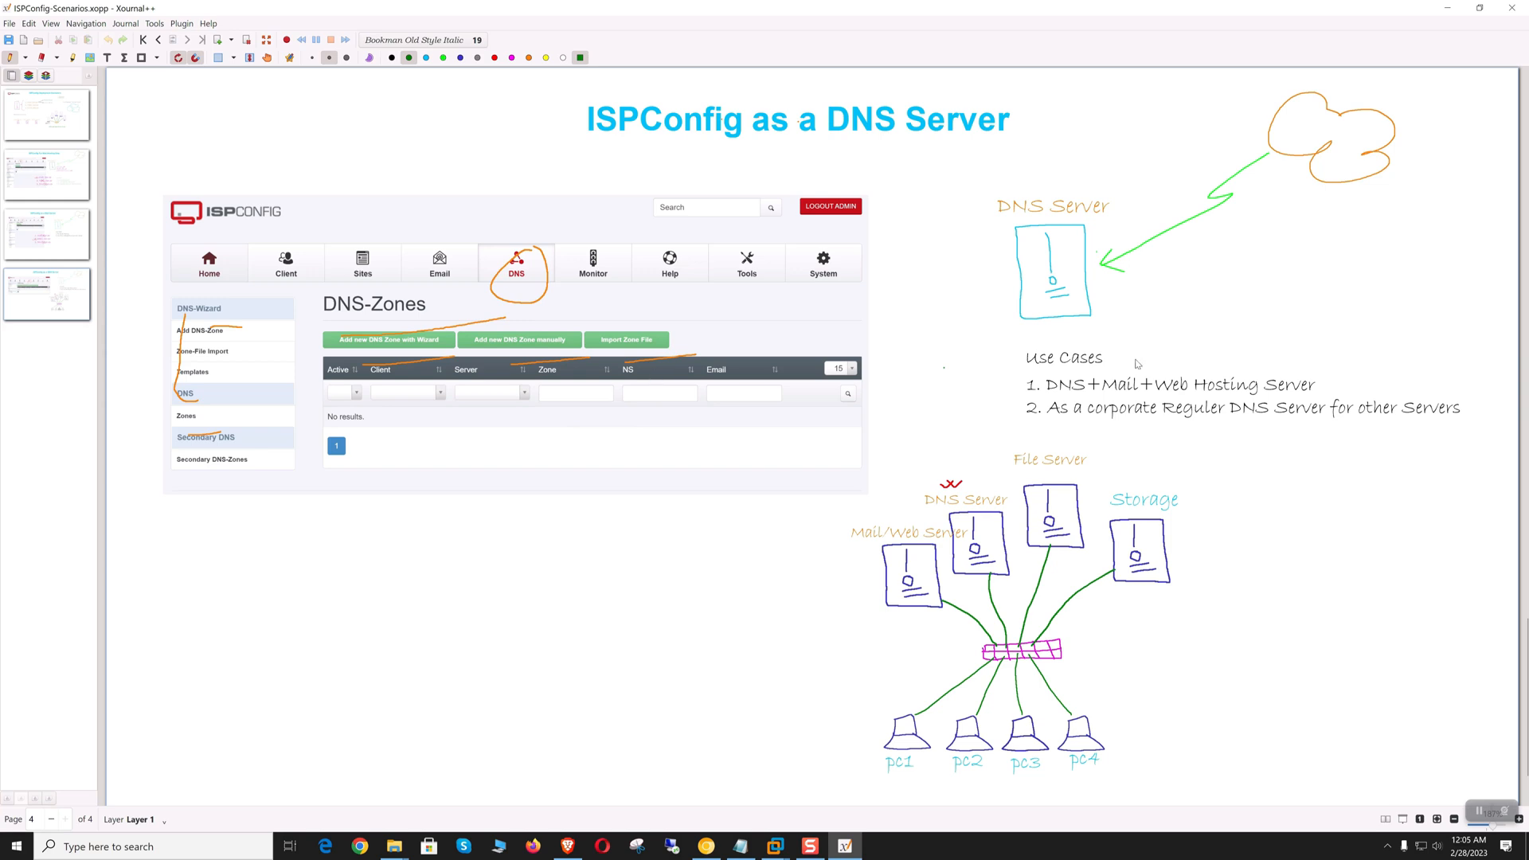
{"action": "mouse_move", "coordinate": [1367, 361]}
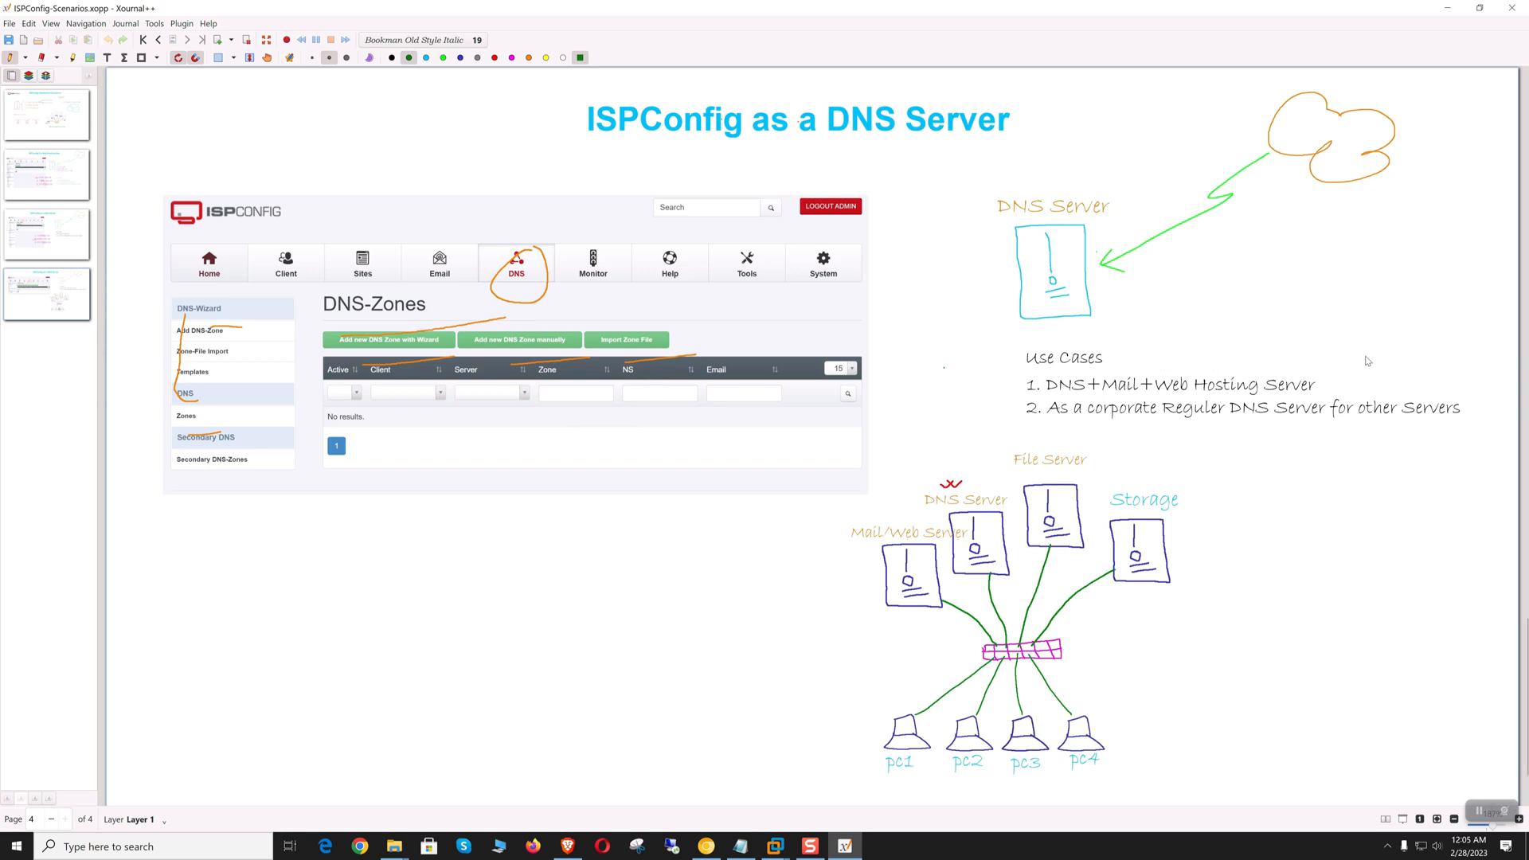
{"action": "mouse_move", "coordinate": [1386, 355]}
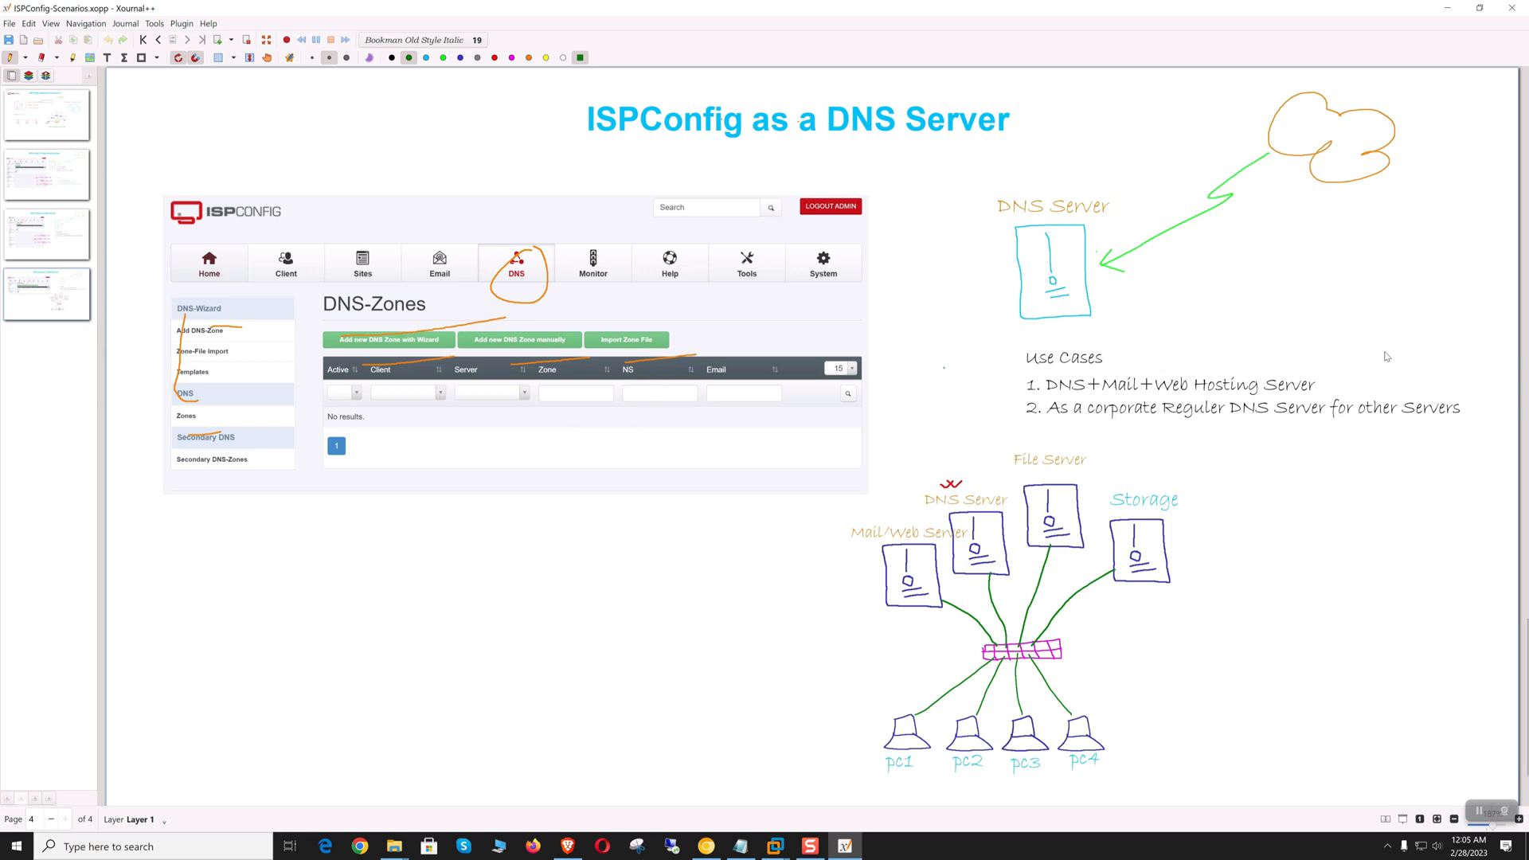
{"action": "mouse_move", "coordinate": [1153, 529]}
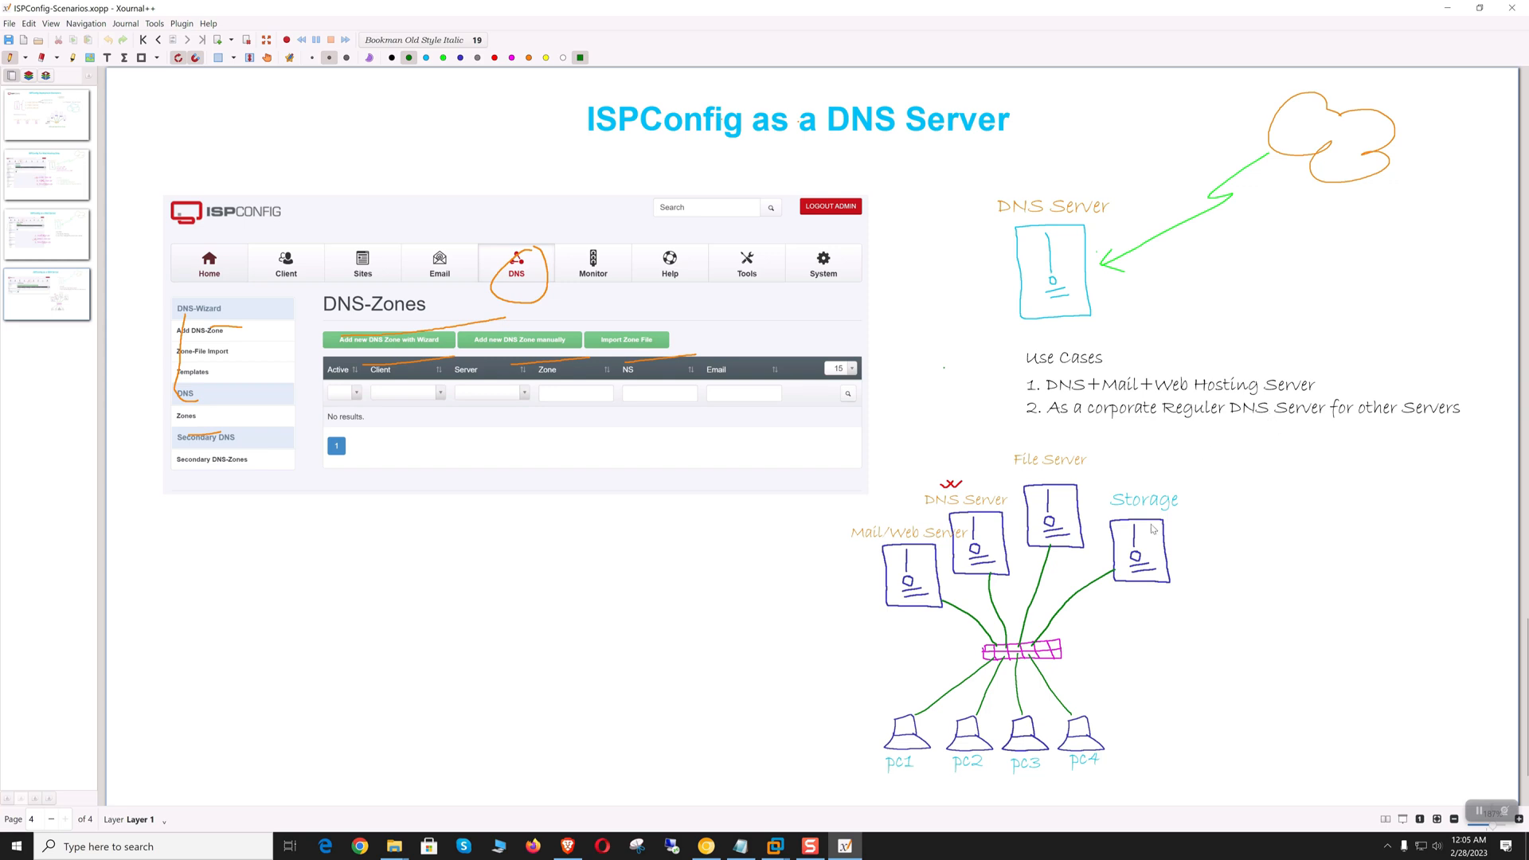
{"action": "mouse_move", "coordinate": [1153, 631]}
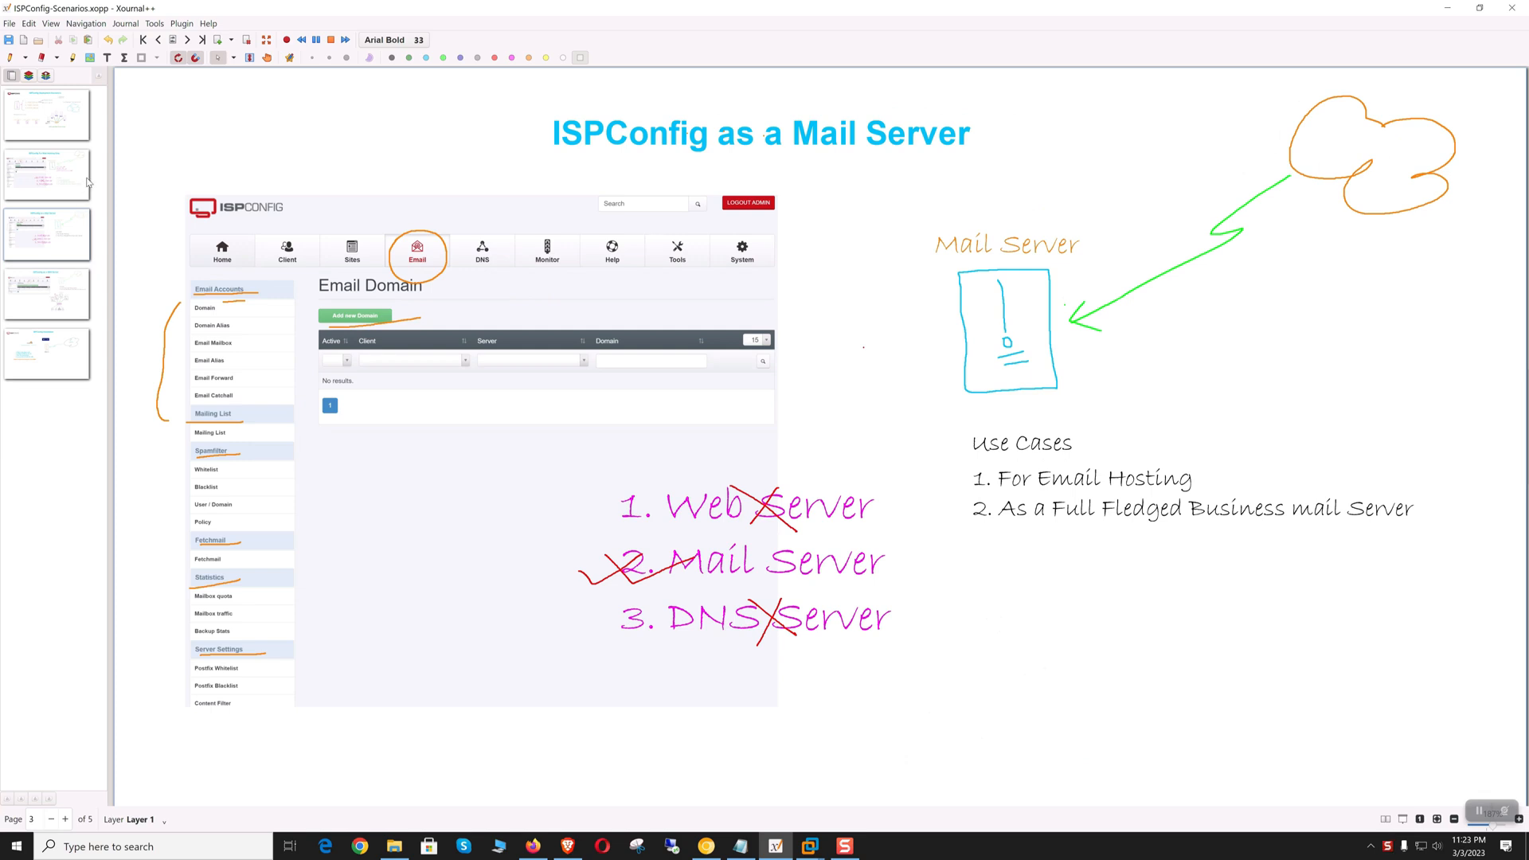
{"action": "mouse_move", "coordinate": [99, 365]}
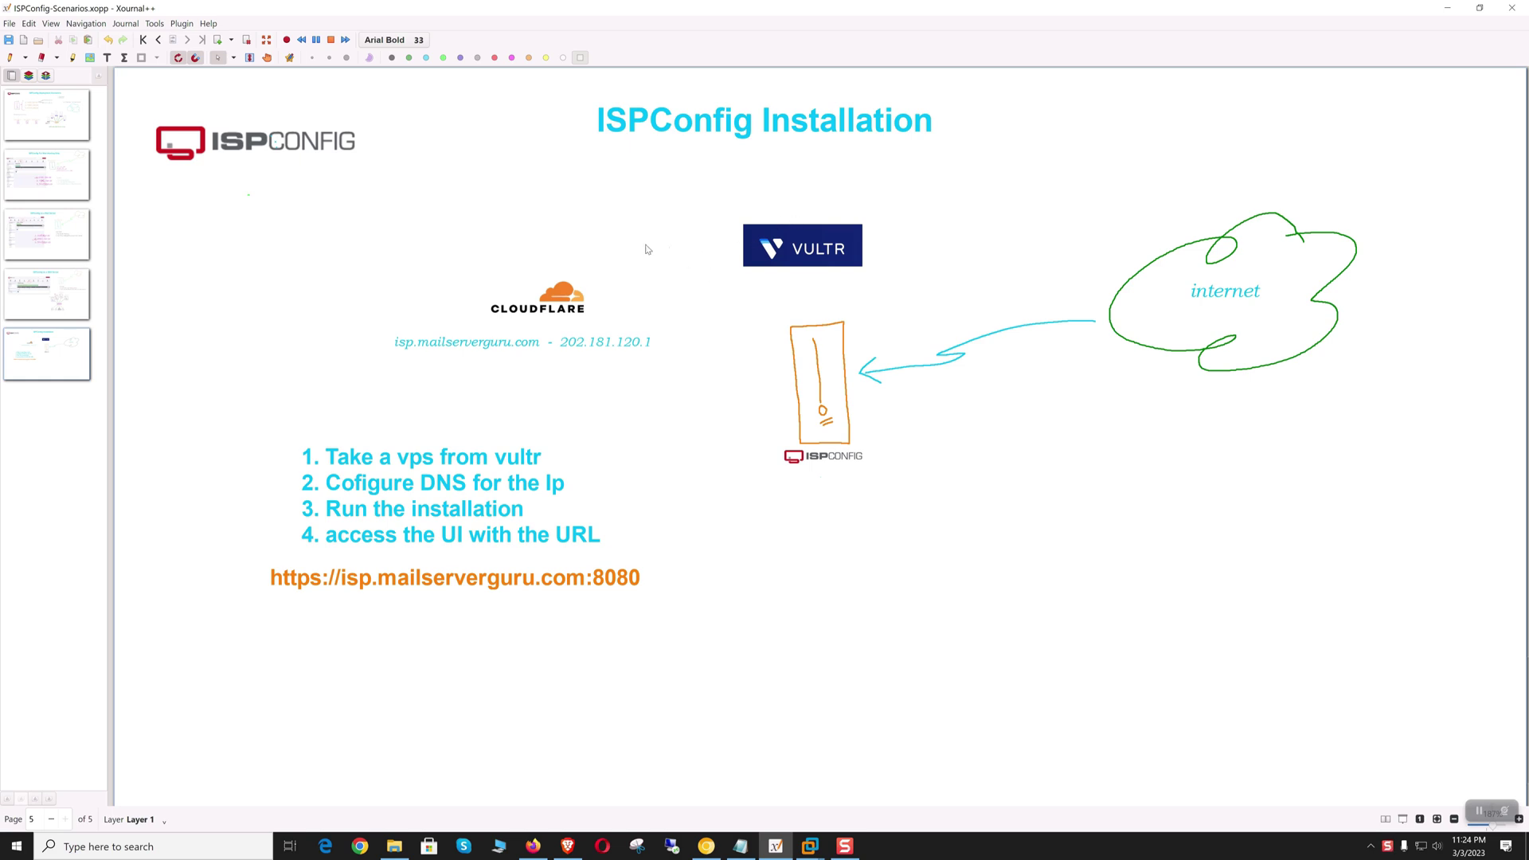
{"action": "mouse_move", "coordinate": [668, 333]}
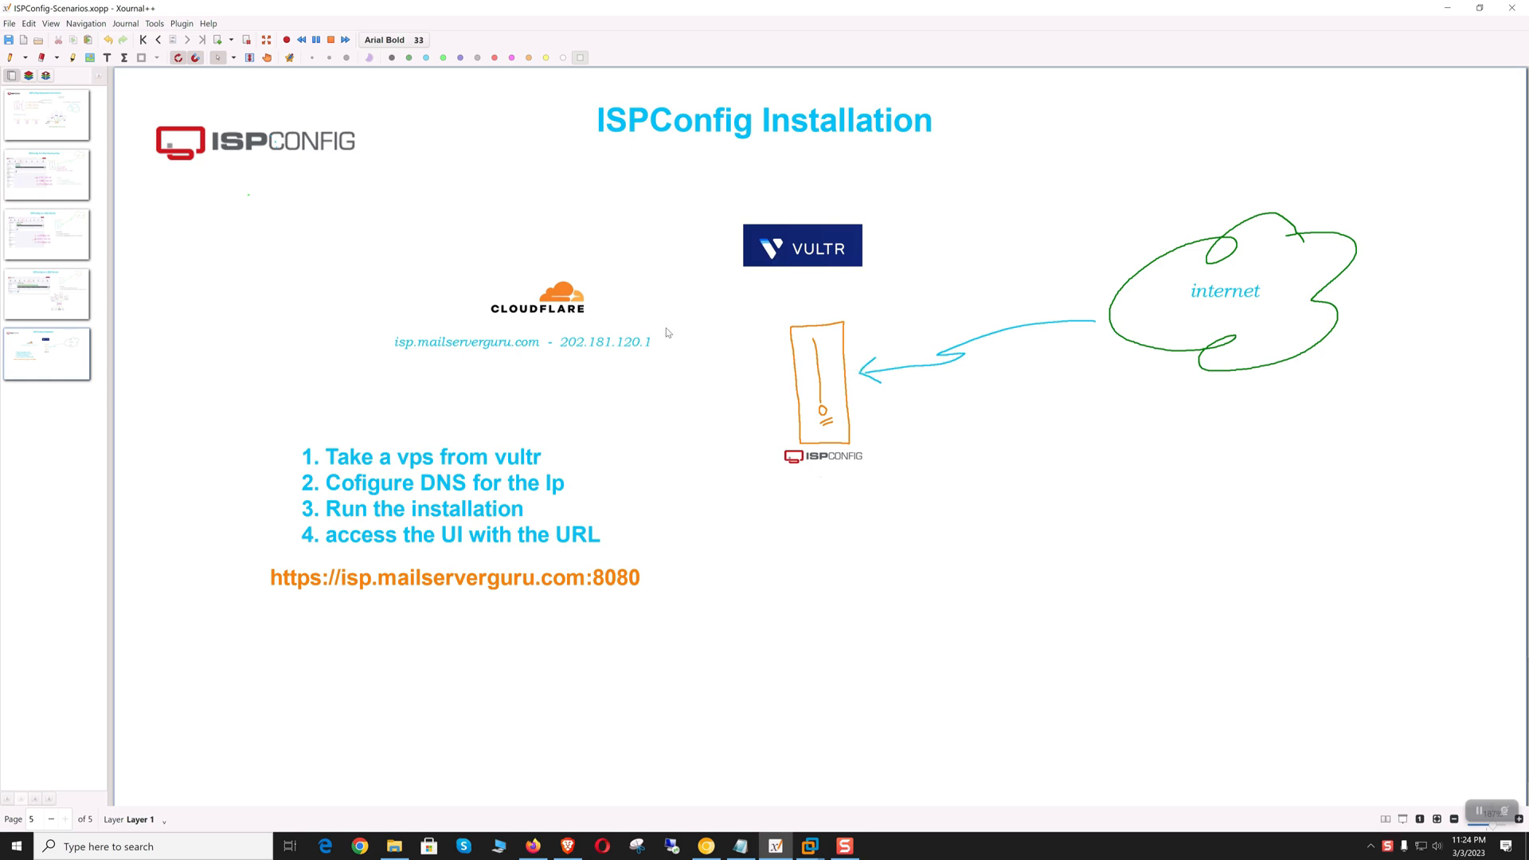
{"action": "mouse_move", "coordinate": [720, 400]}
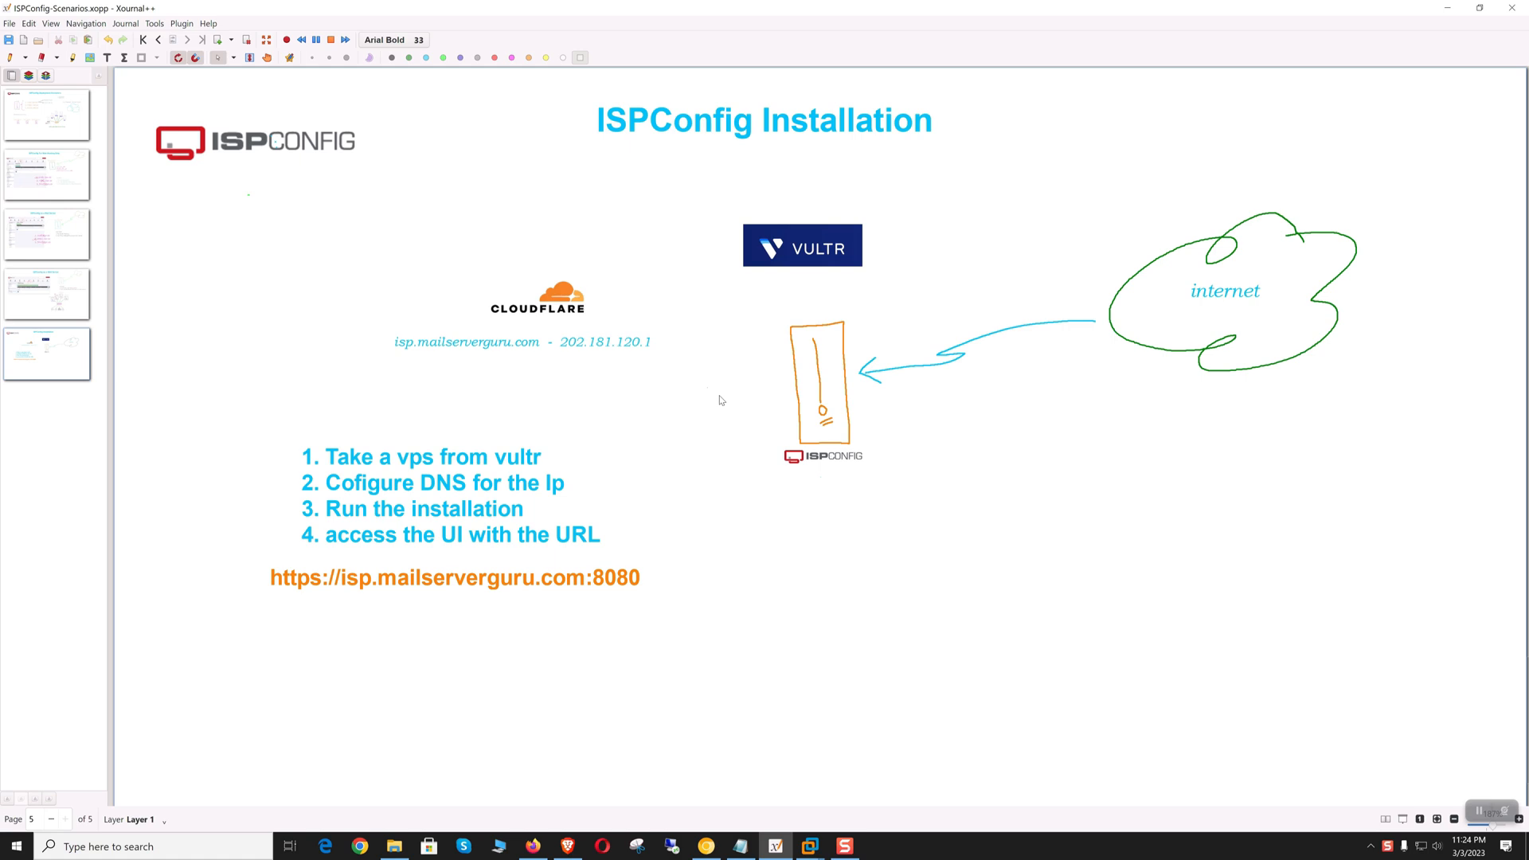
{"action": "mouse_move", "coordinate": [781, 505]}
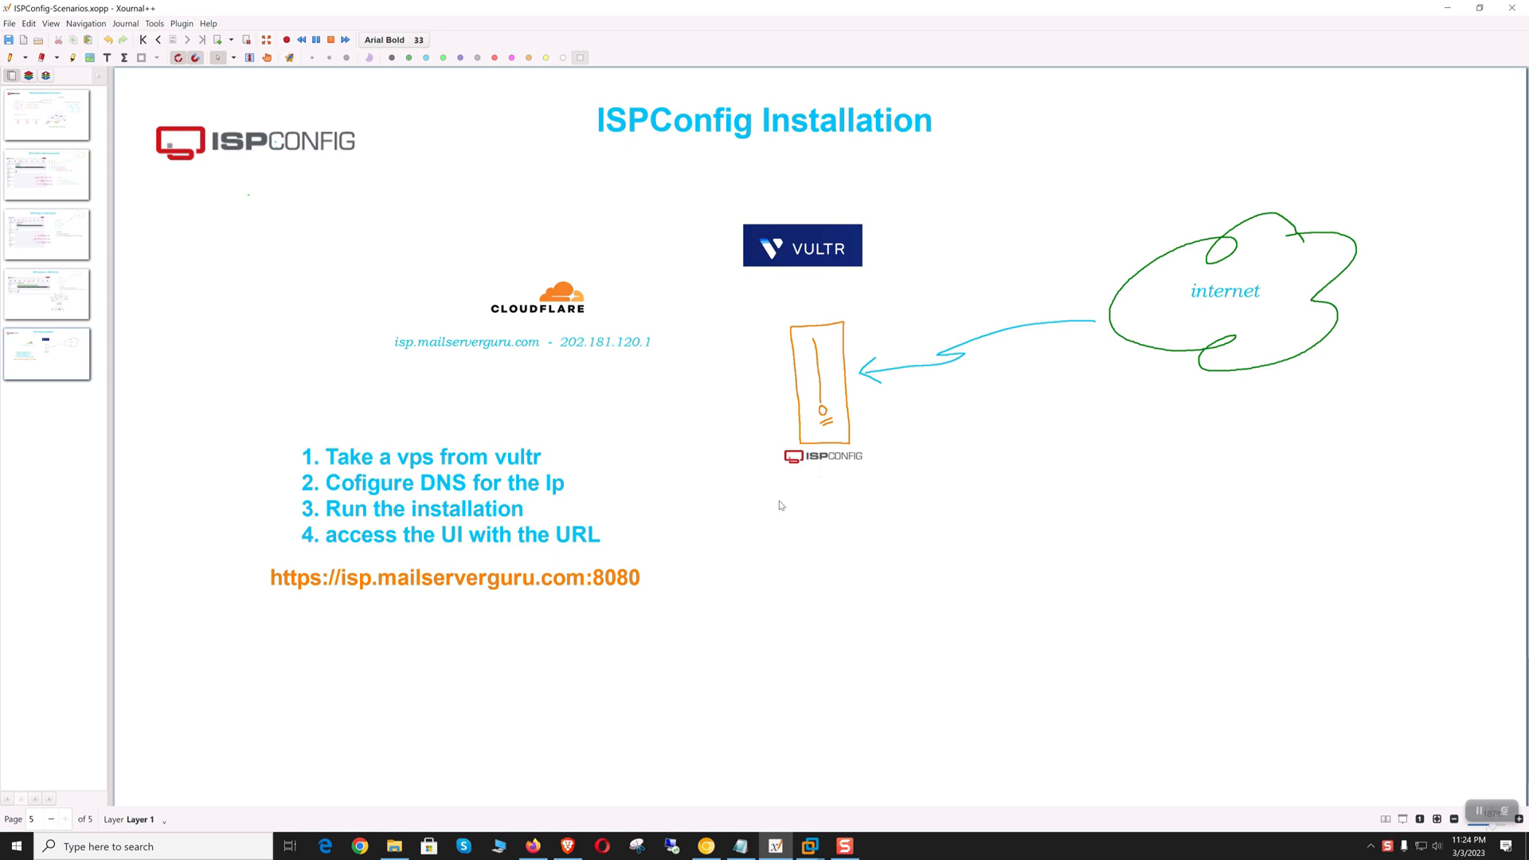
Step: Switch from the notes to the HowtoForge ISPConfig auto-install tutorial
{"action": "left_click", "coordinate": [358, 846]}
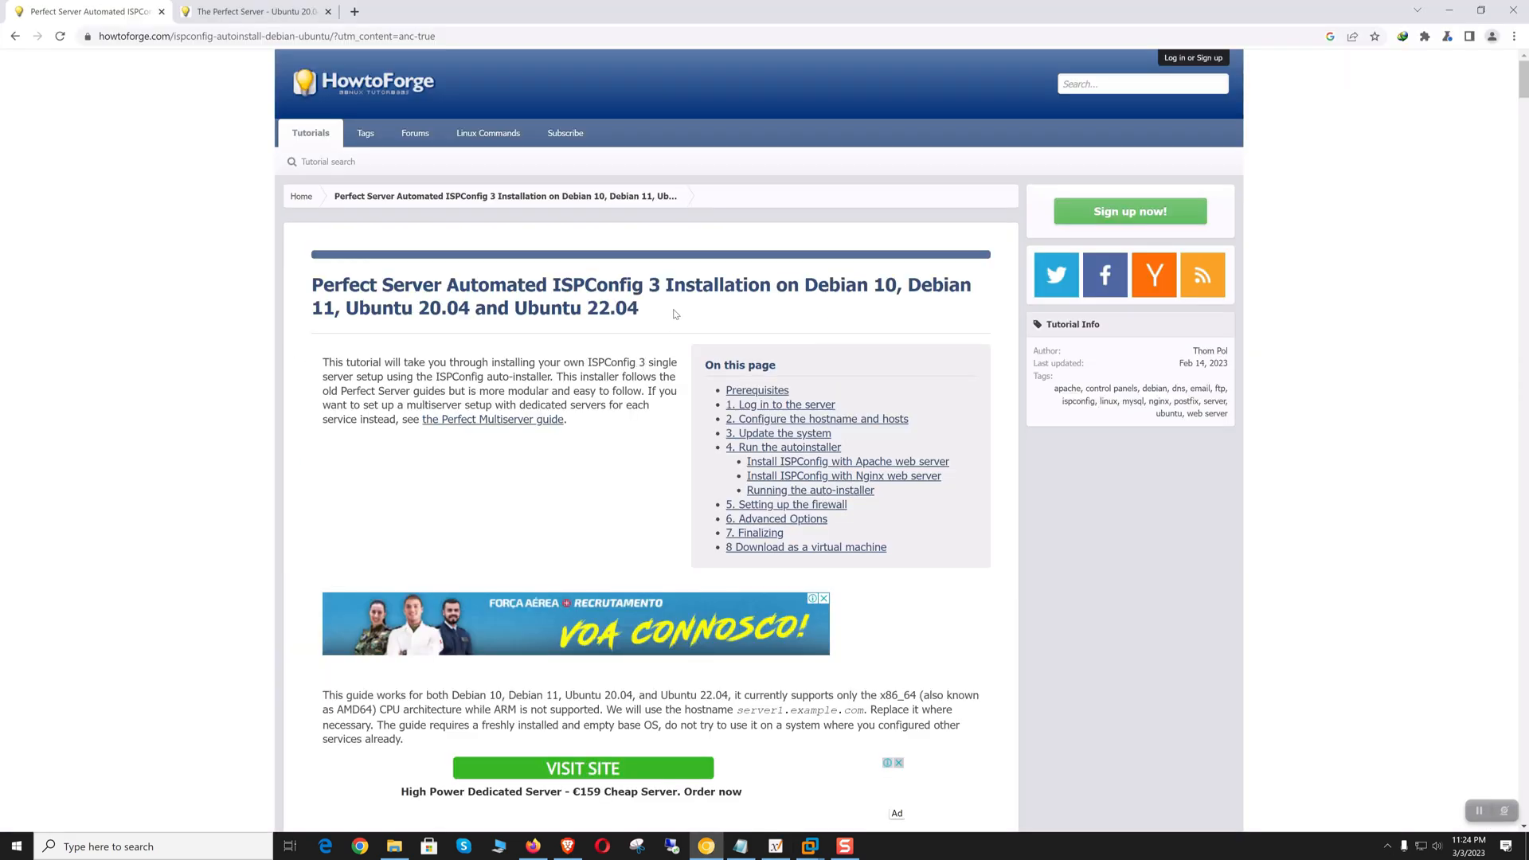
{"action": "mouse_move", "coordinate": [777, 344]}
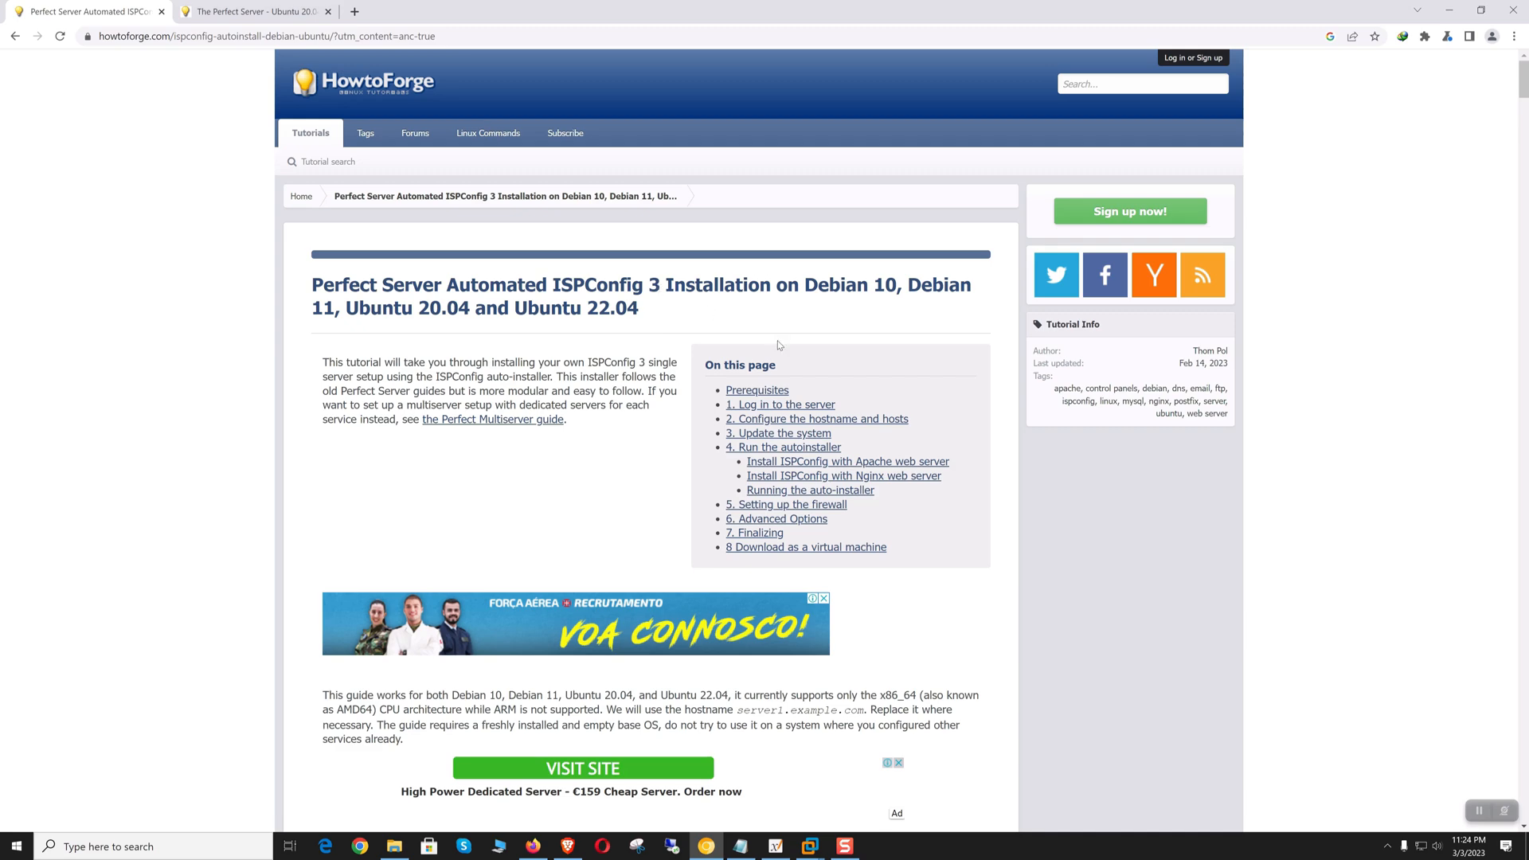
Step: Skim down and back up through the HowtoForge auto-install tutorial
{"action": "scroll", "scroll_direction": "down", "scroll_amount": 3}
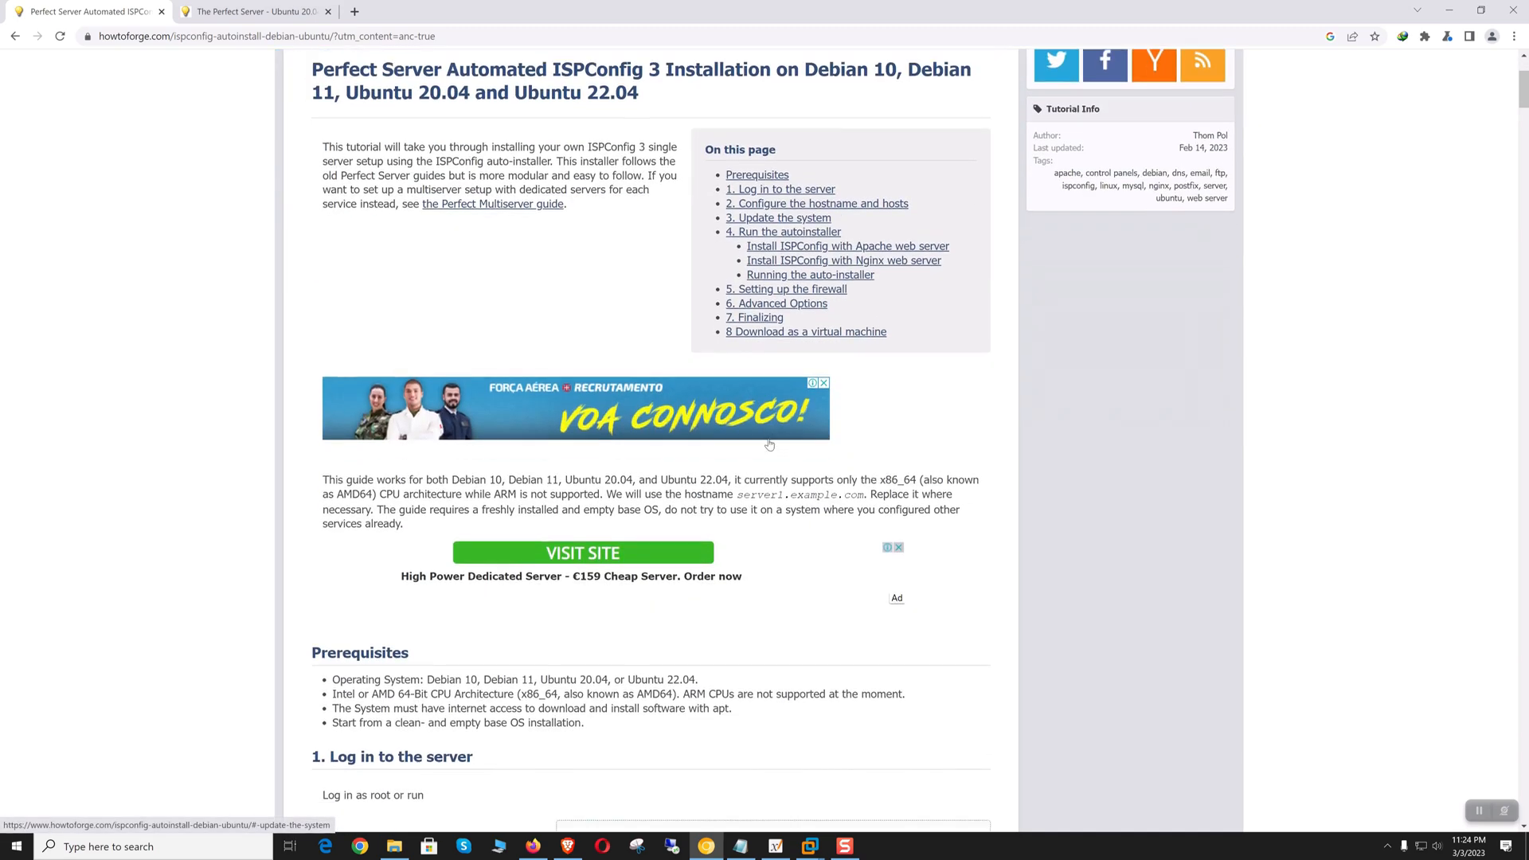
{"action": "scroll", "scroll_direction": "up", "scroll_amount": 3}
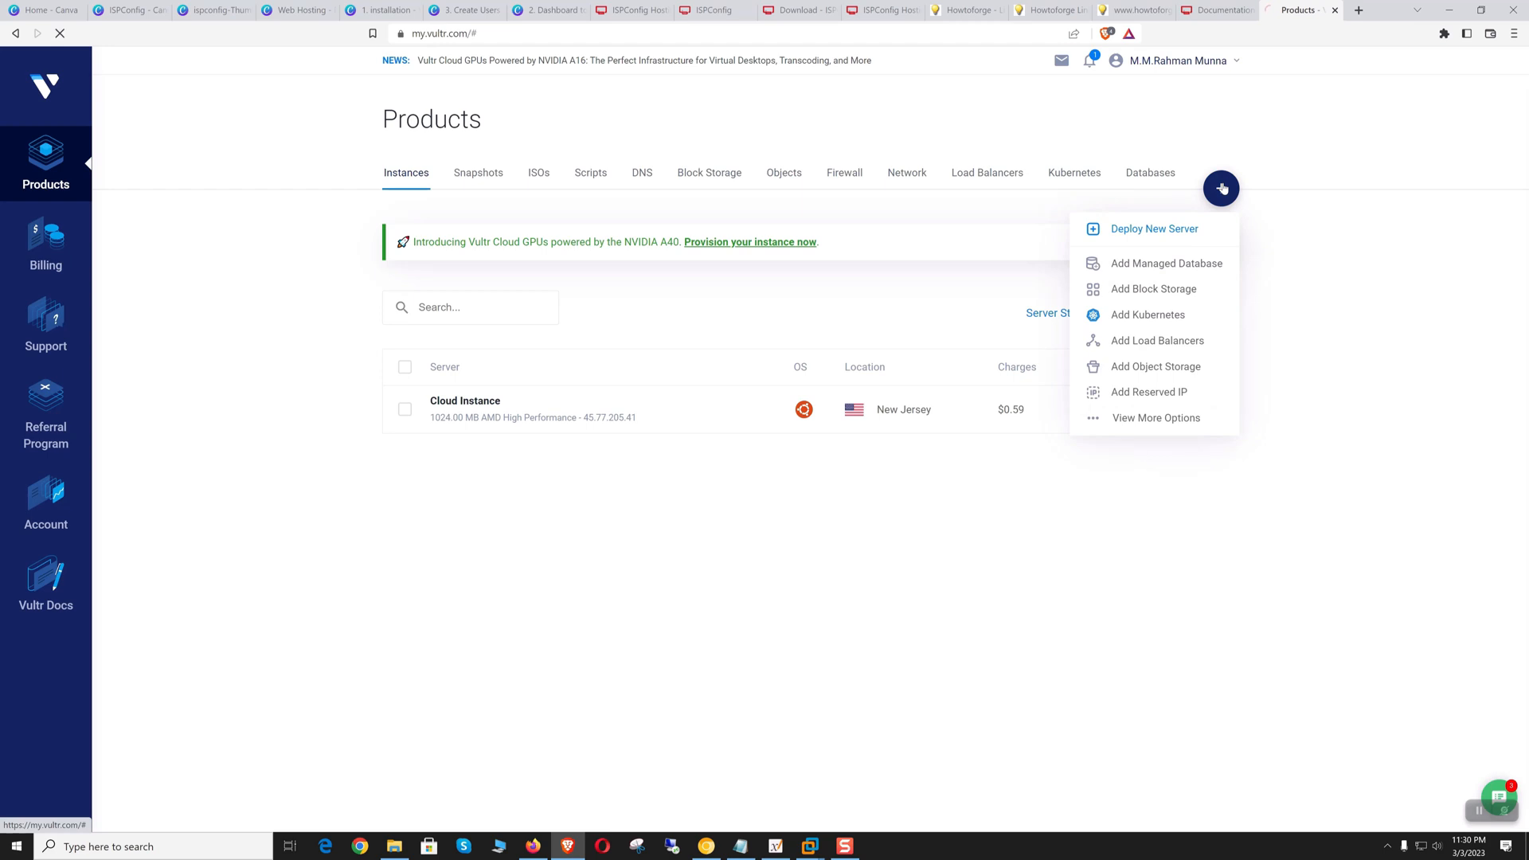
Step: Start a new server deployment and choose Ubuntu 22.04 LTS as its image
{"action": "left_click", "coordinate": [1154, 227]}
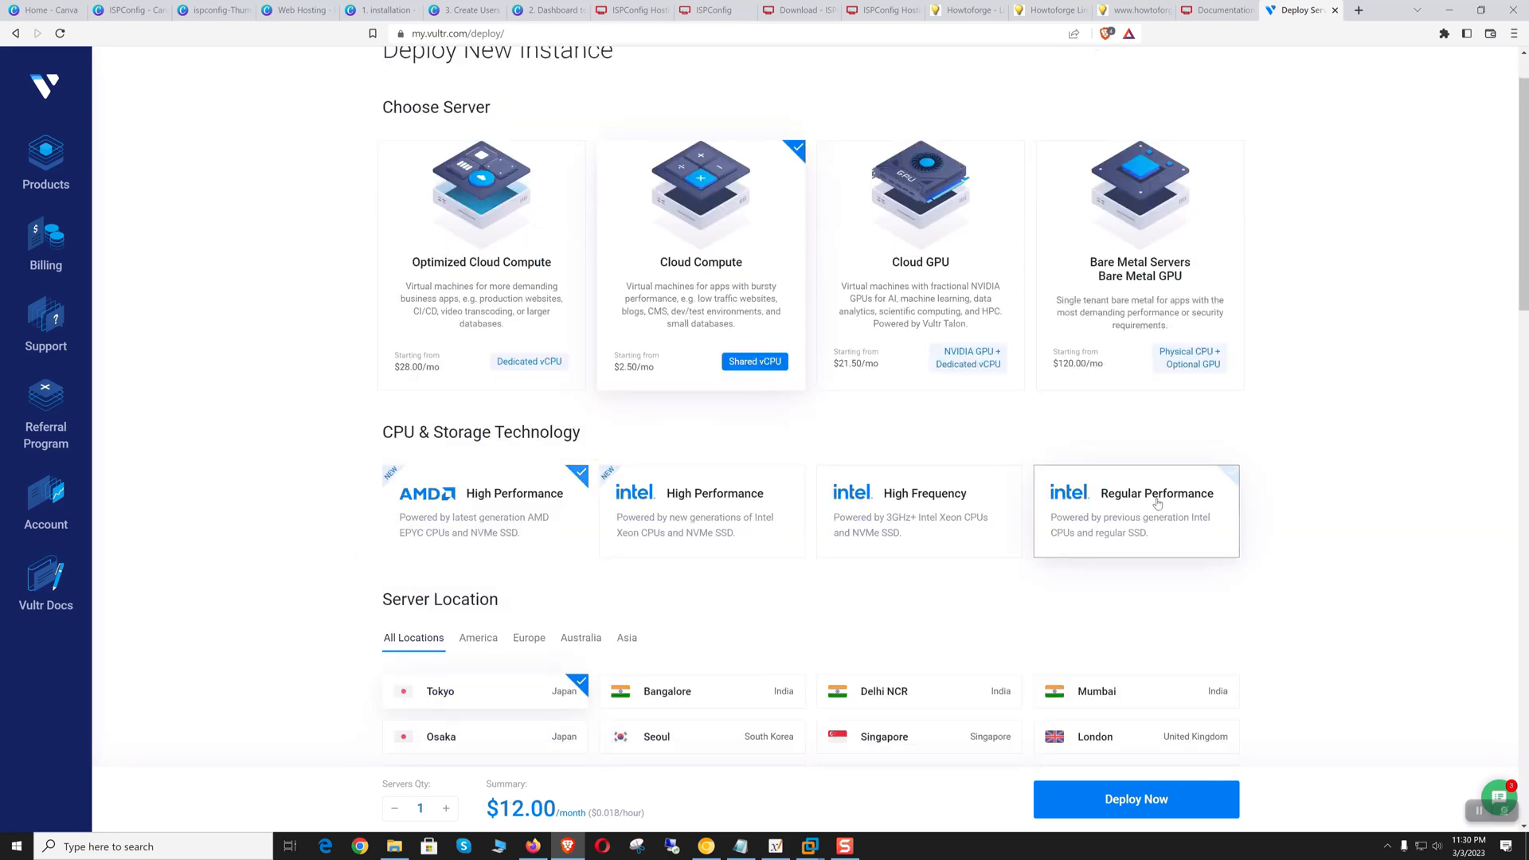
{"action": "scroll", "scroll_direction": "down", "scroll_amount": 3}
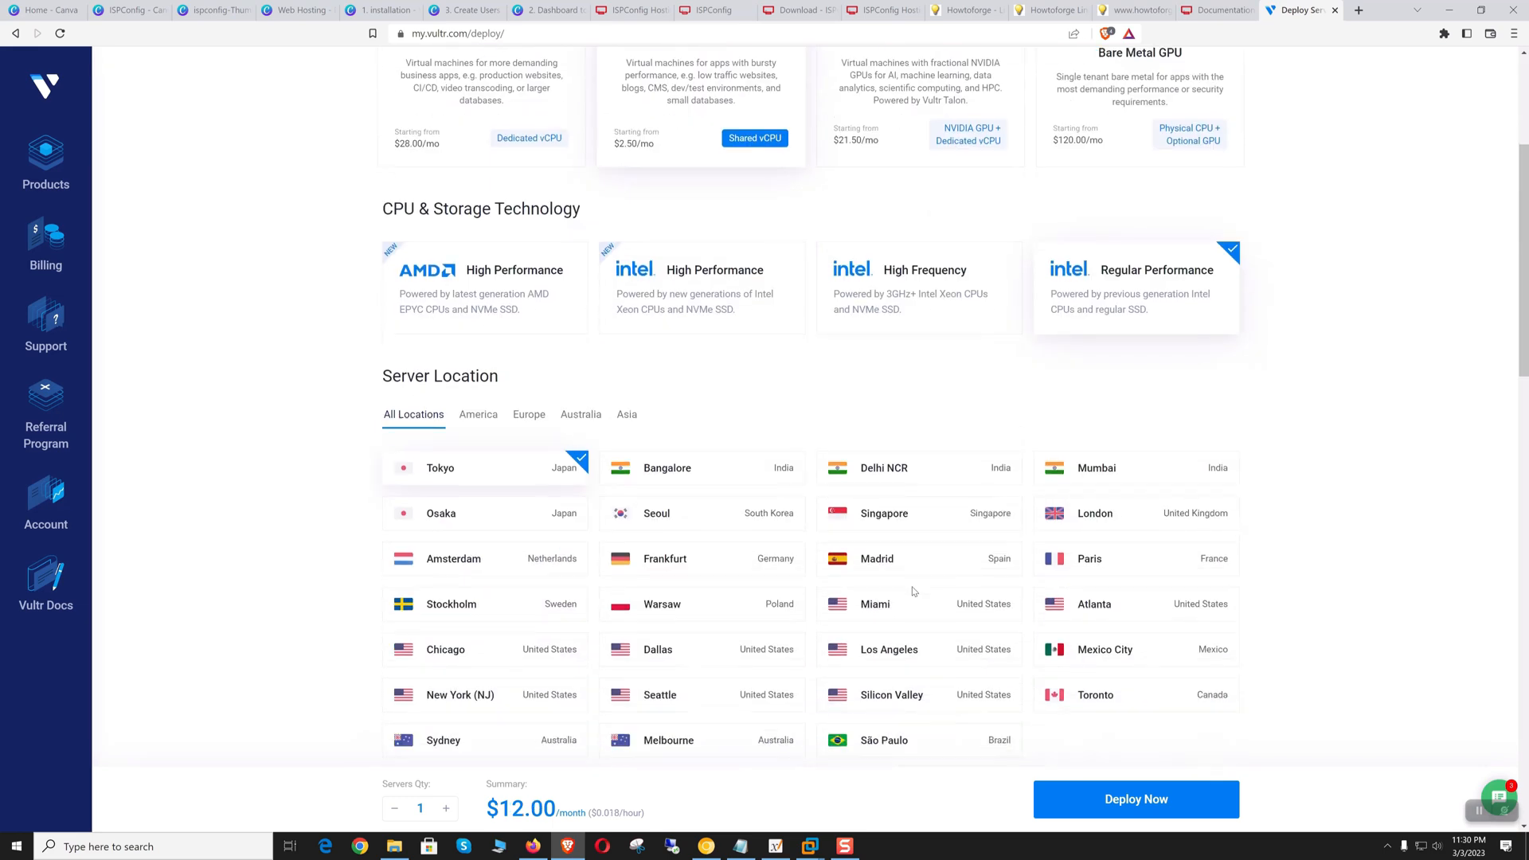
{"action": "scroll", "scroll_direction": "down", "scroll_amount": 3}
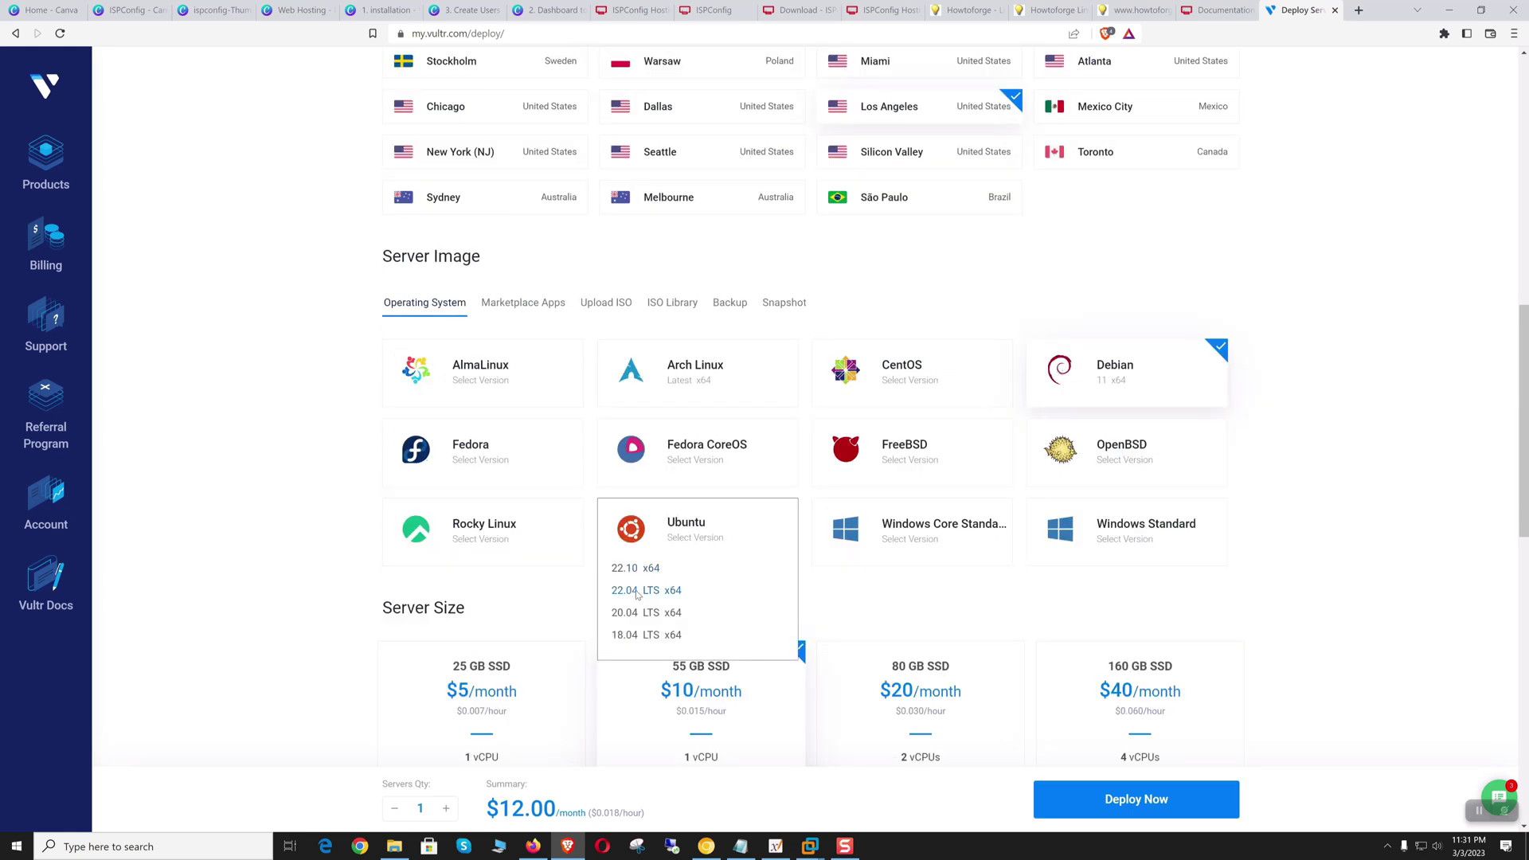
{"action": "left_click", "coordinate": [645, 590]}
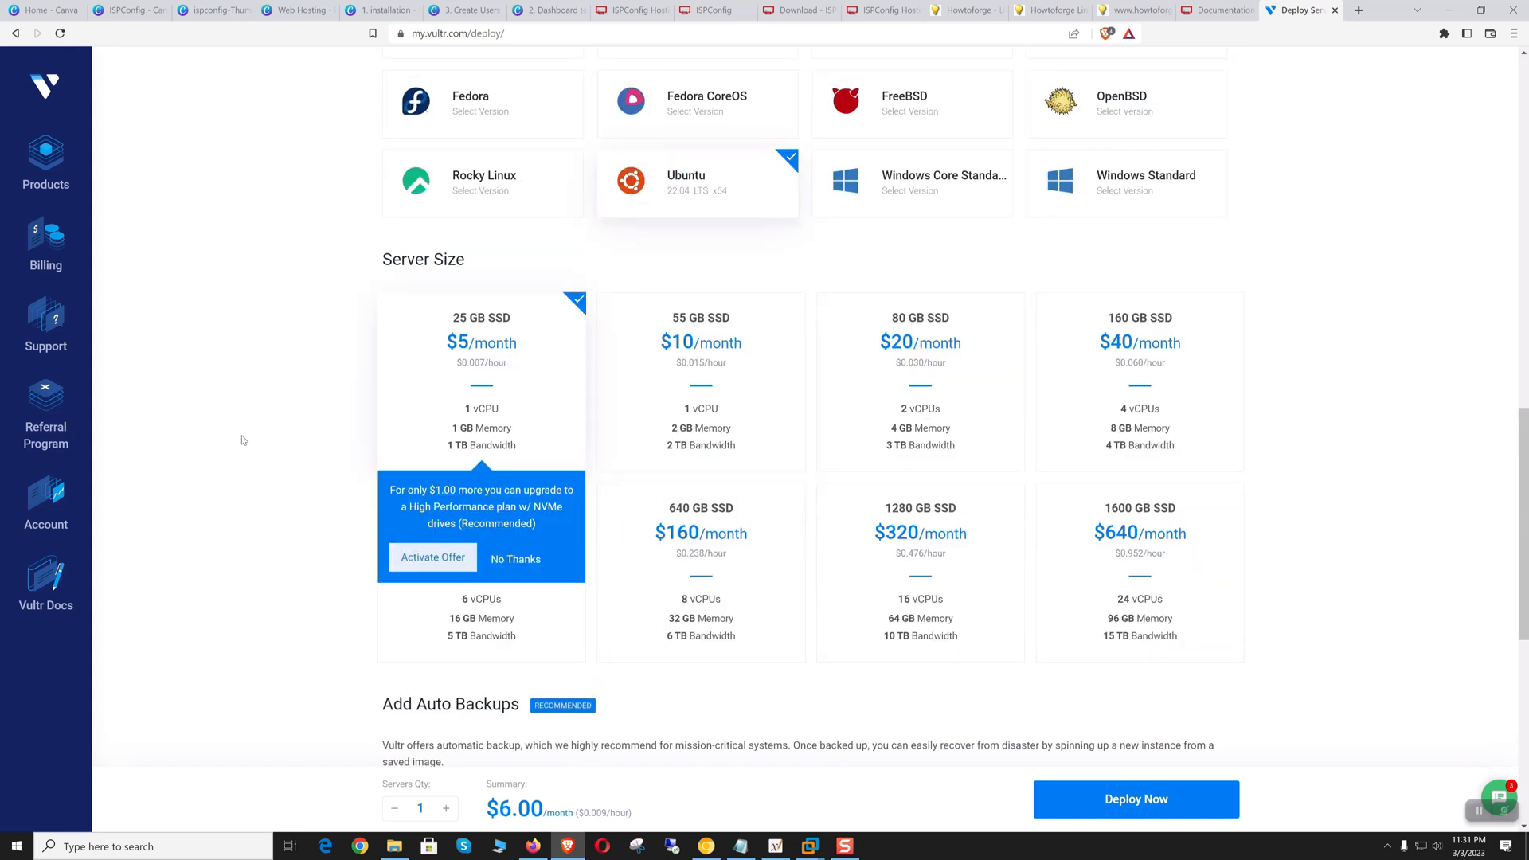
Step: Turn off automatic backups and IPv6 for the new server
{"action": "scroll", "scroll_direction": "down", "scroll_amount": 3}
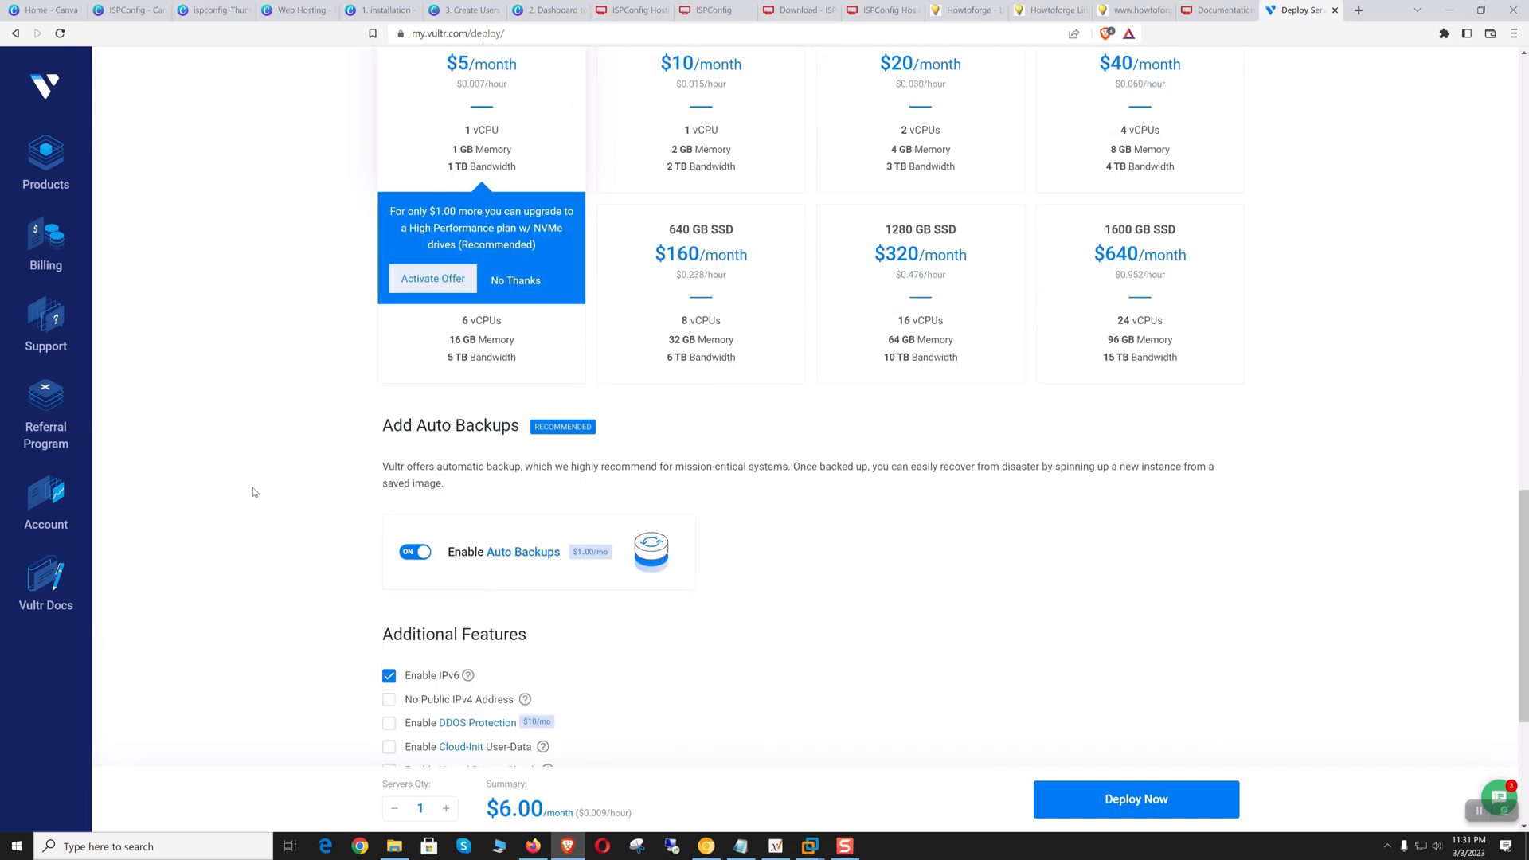
{"action": "scroll", "scroll_direction": "down", "scroll_amount": 3}
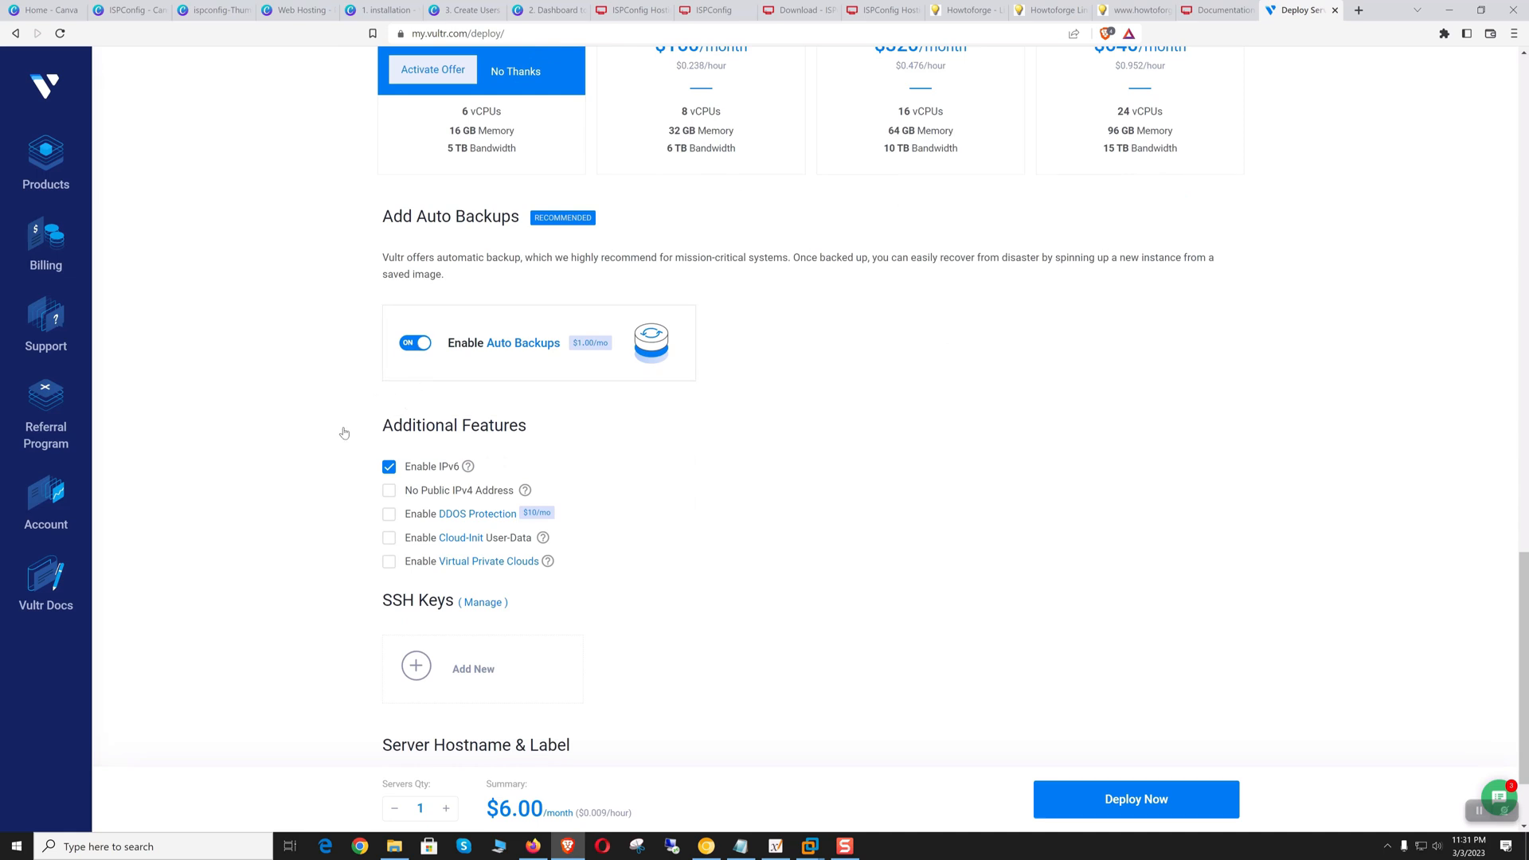
{"action": "left_click", "coordinate": [414, 342]}
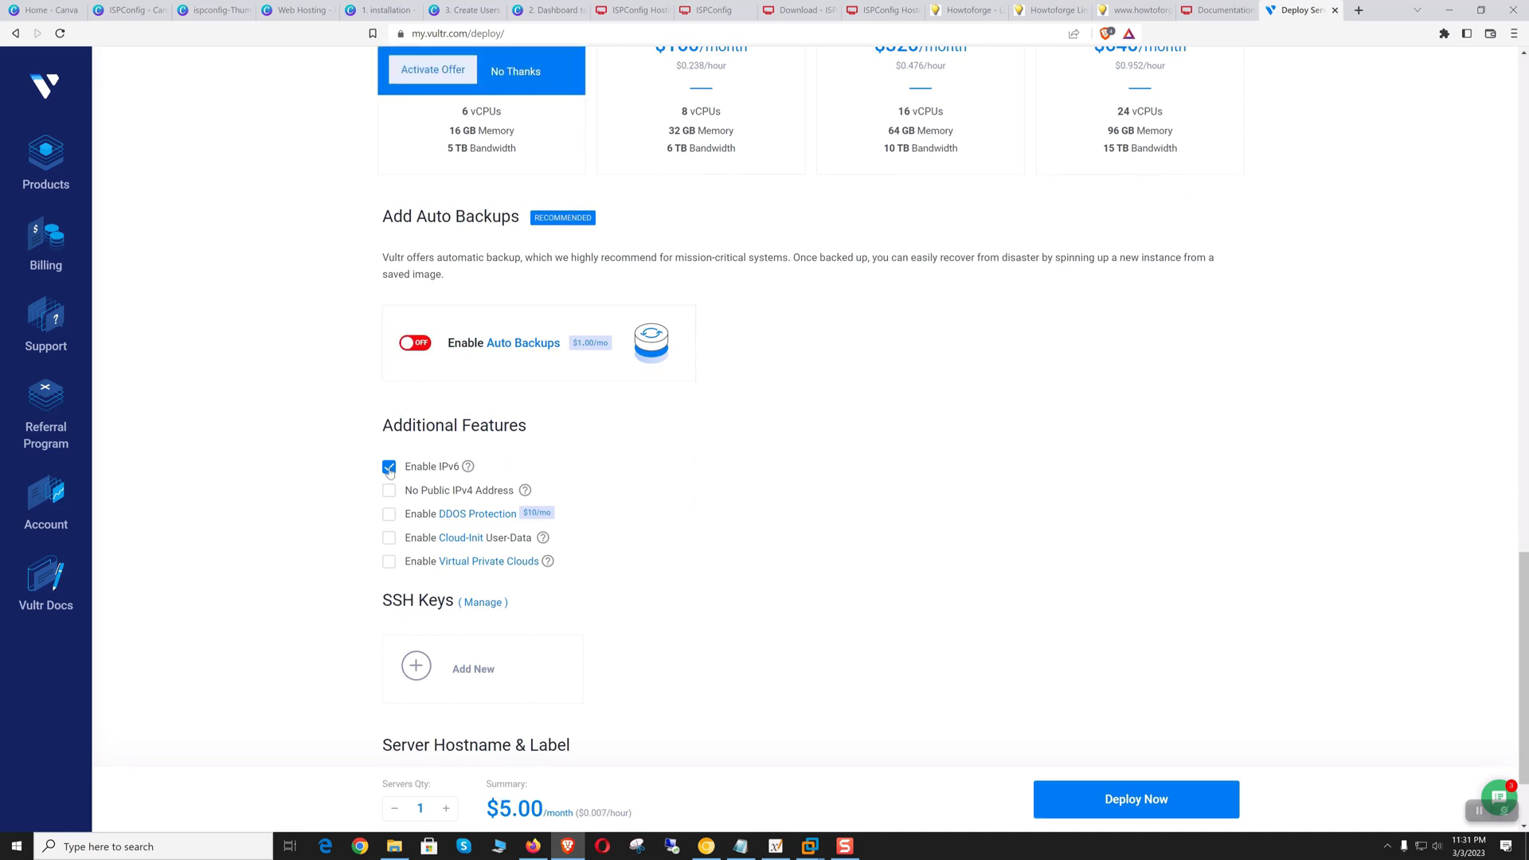
{"action": "left_click", "coordinate": [389, 467]}
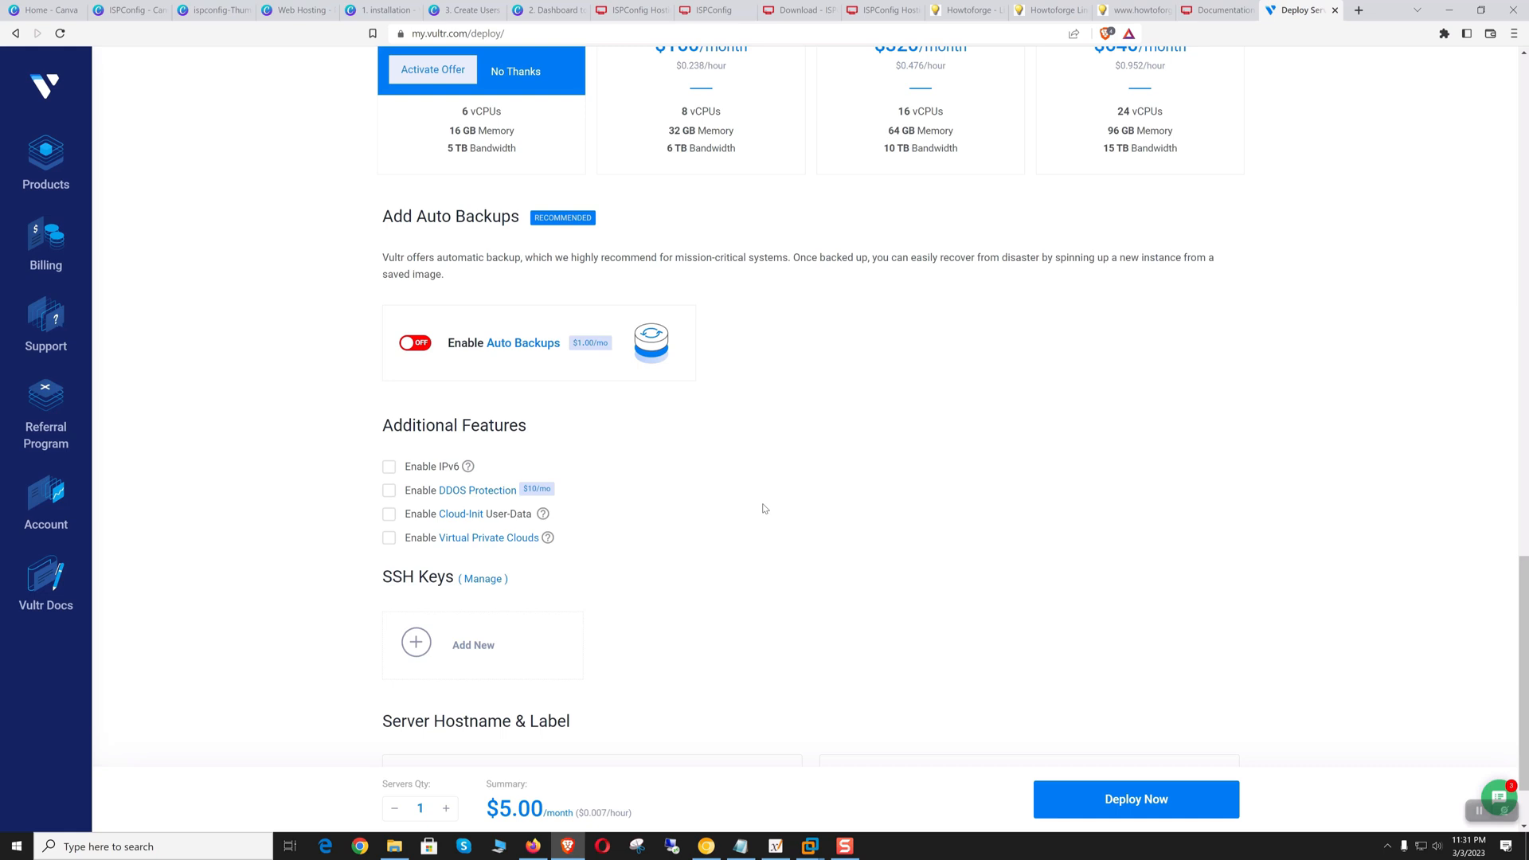
{"action": "mouse_move", "coordinate": [285, 553]}
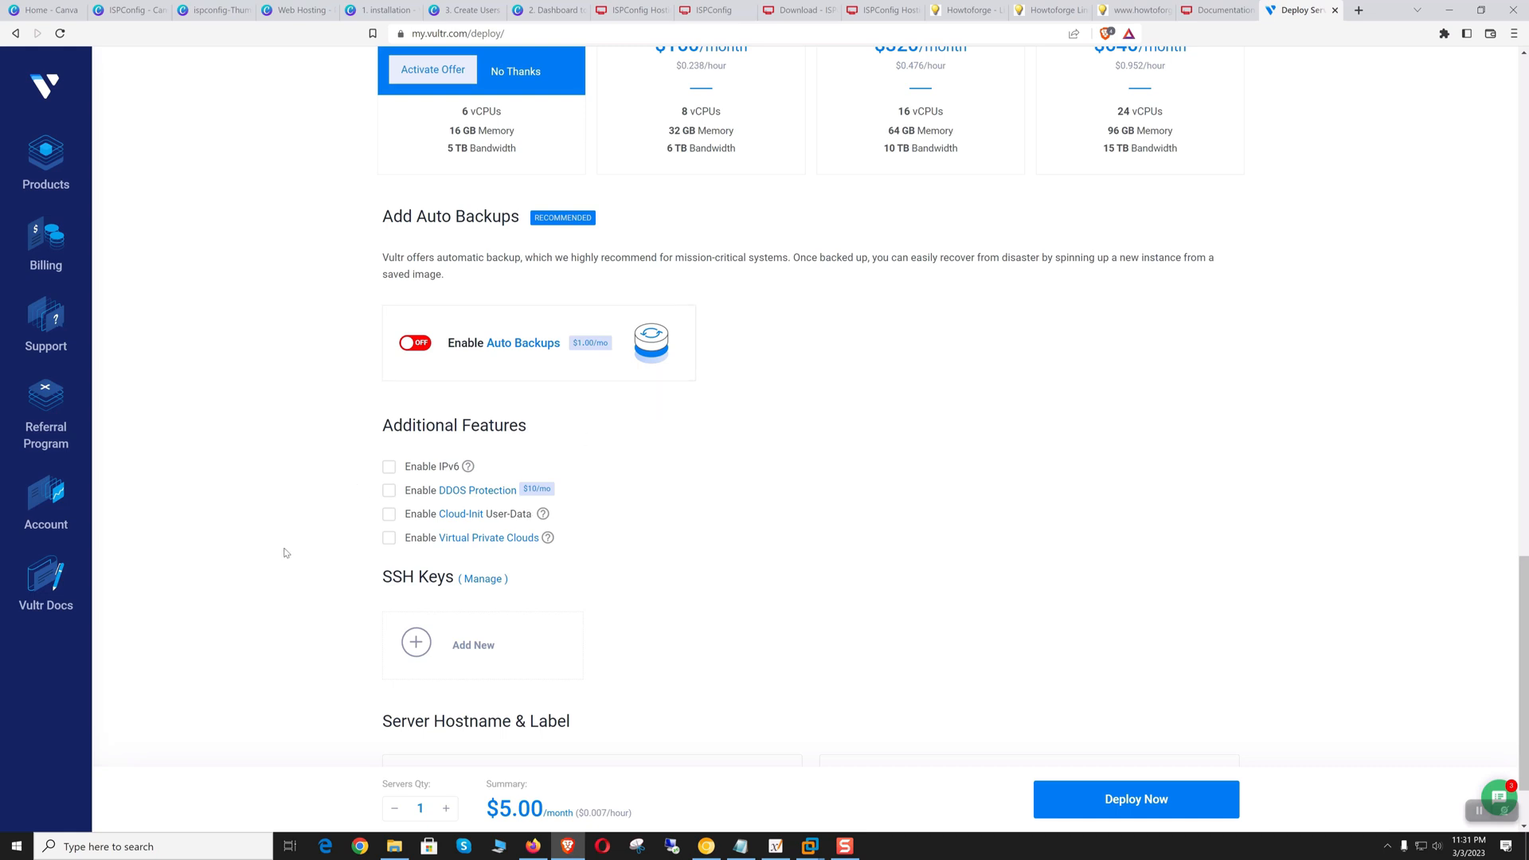
{"action": "scroll", "scroll_direction": "down", "scroll_amount": 3}
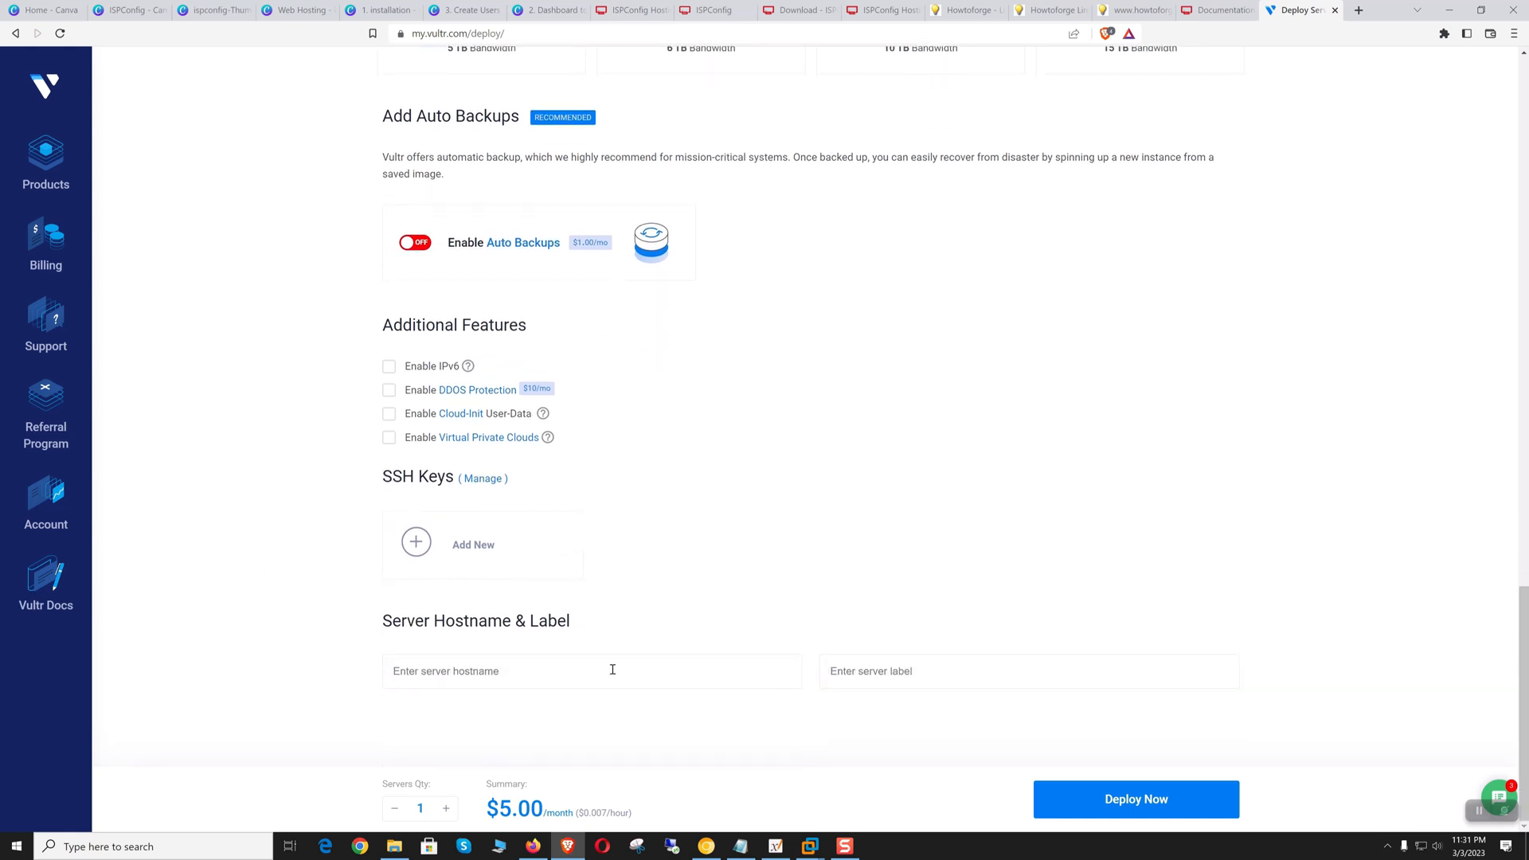
Step: Name the server isp.mailserverguru.com and deploy it
{"action": "type", "text": "is"}
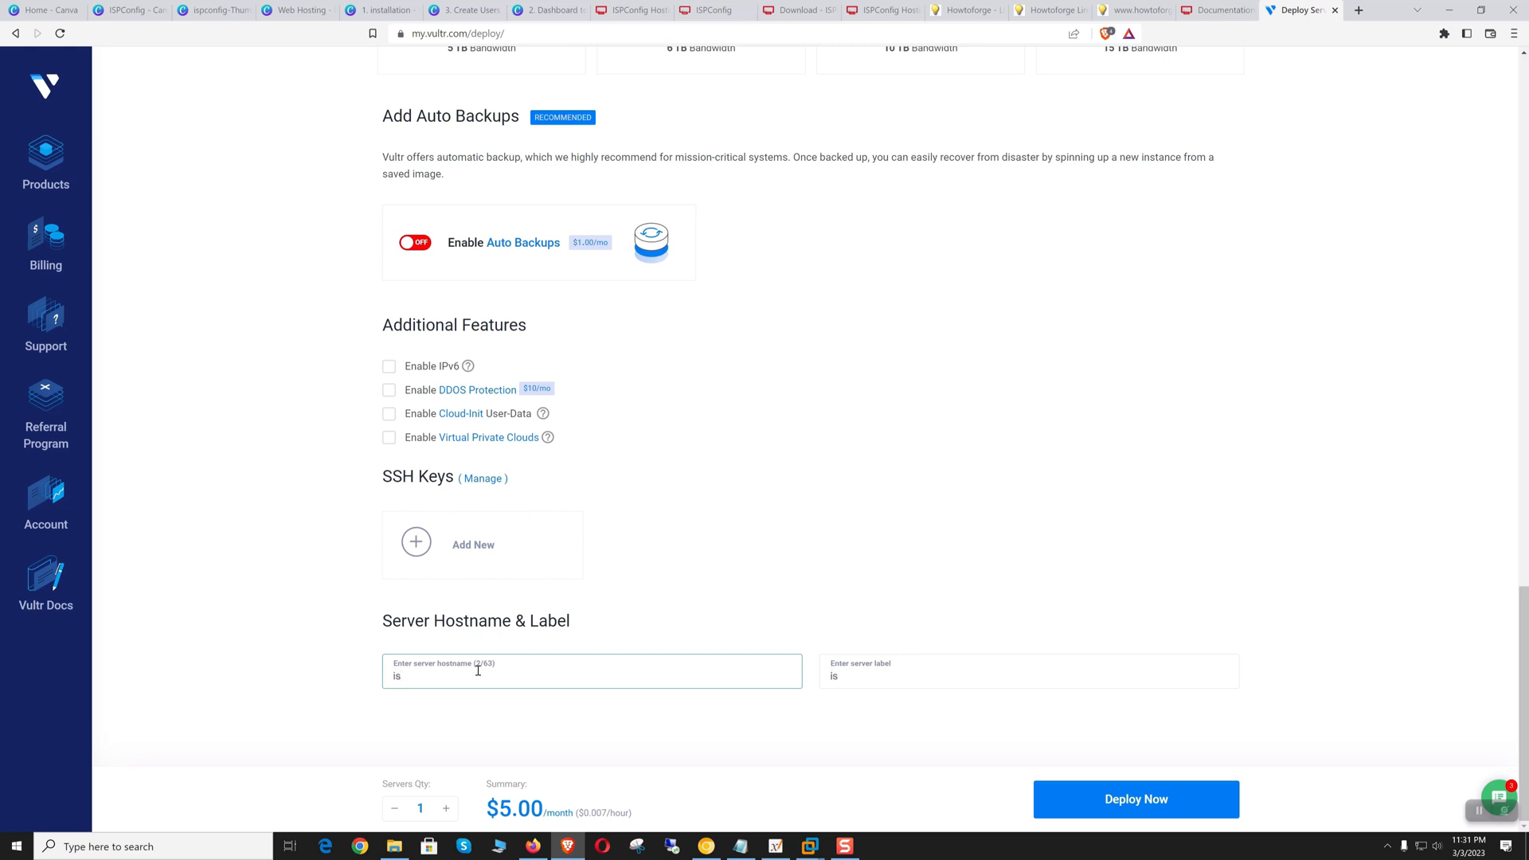
{"action": "type", "text": "isp.mailserverguru"}
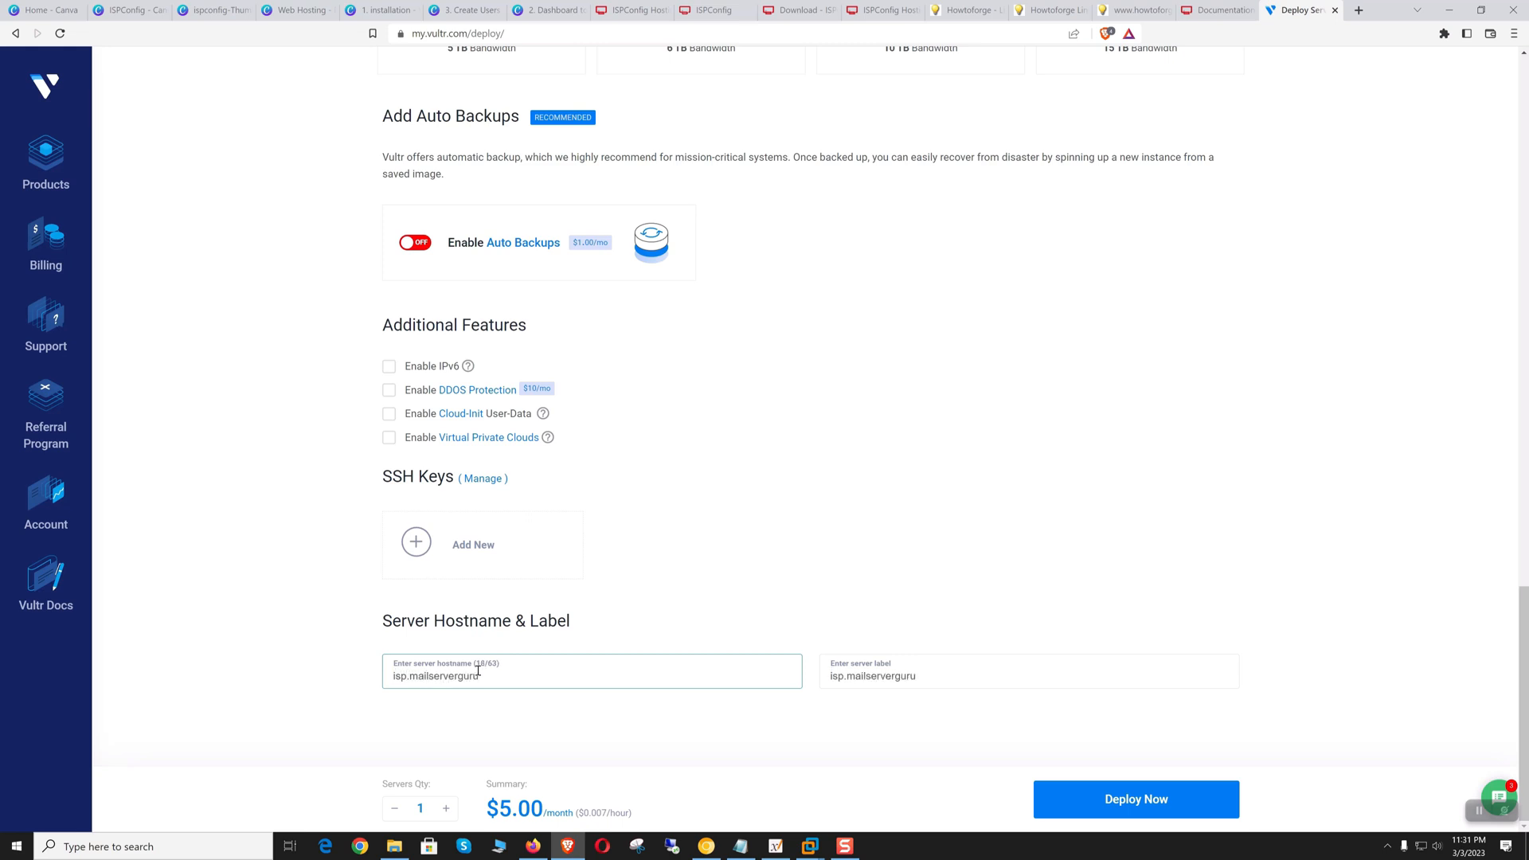
{"action": "type", "text": ".com"}
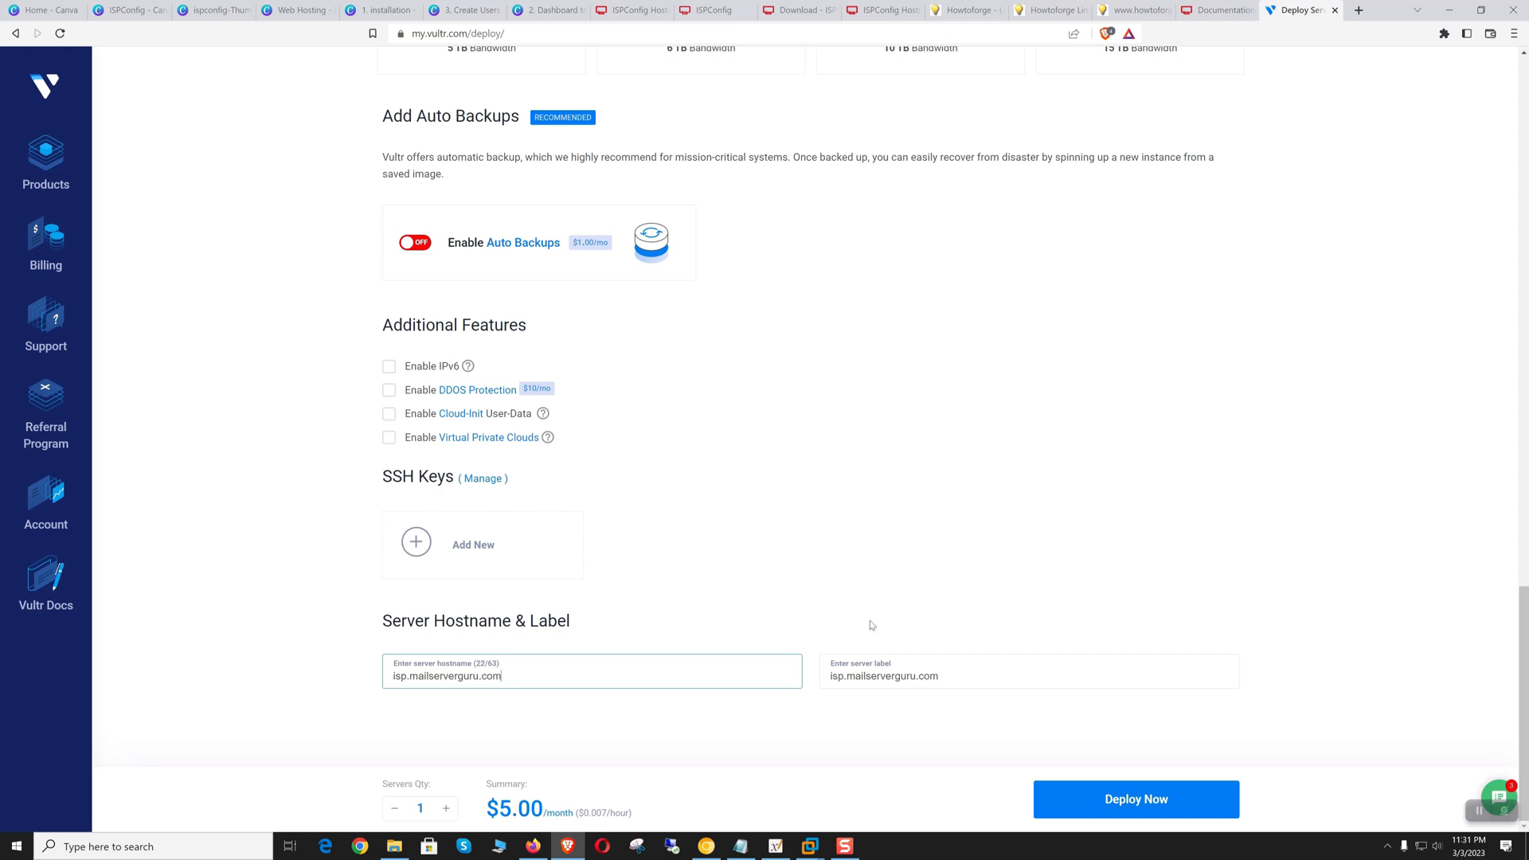
{"action": "left_click", "coordinate": [1135, 798]}
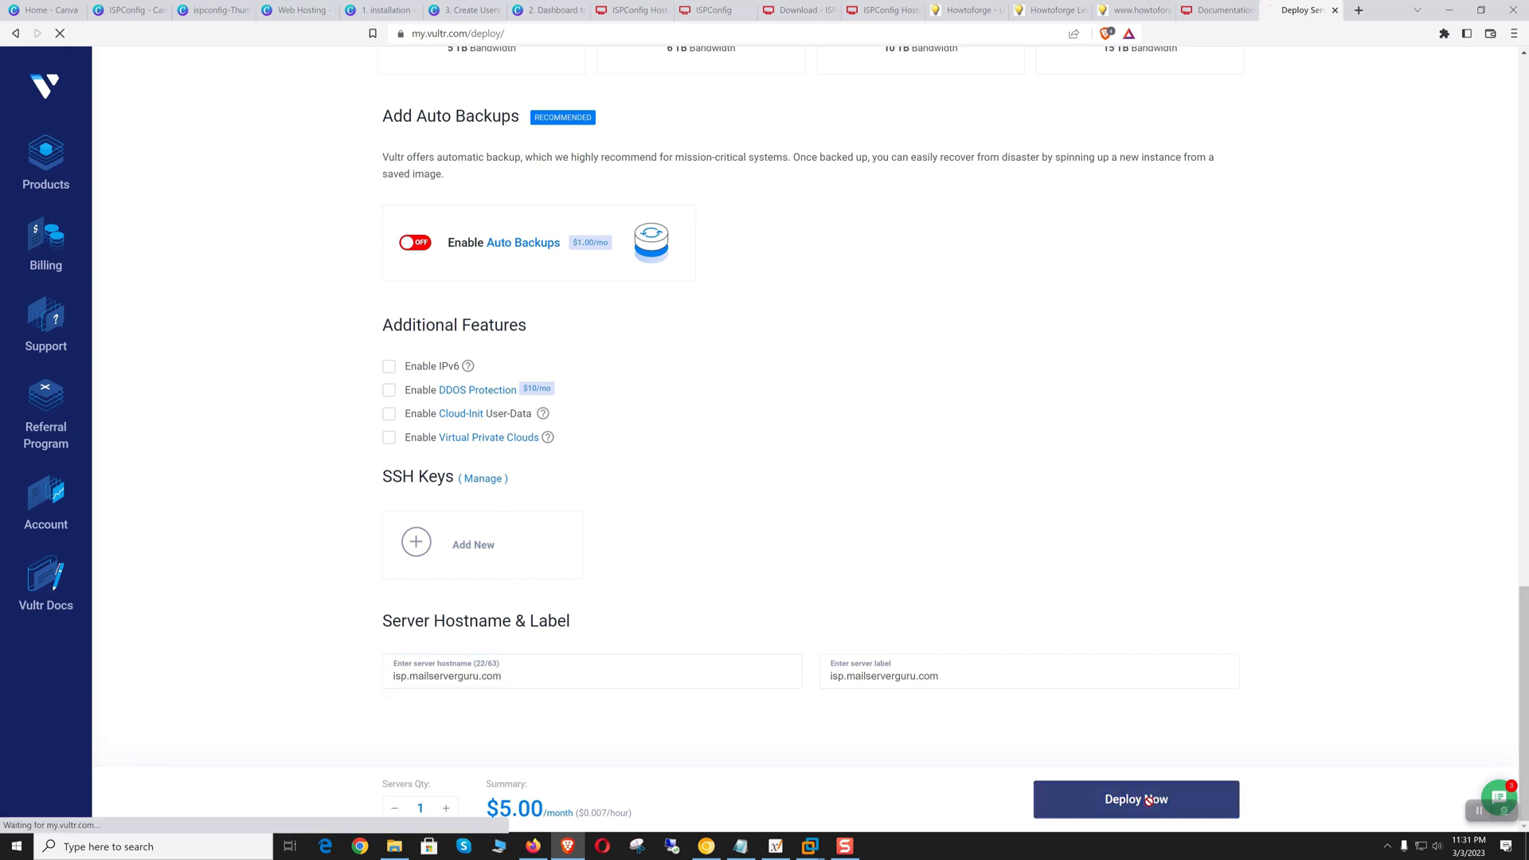
{"action": "left_click", "coordinate": [1134, 799]}
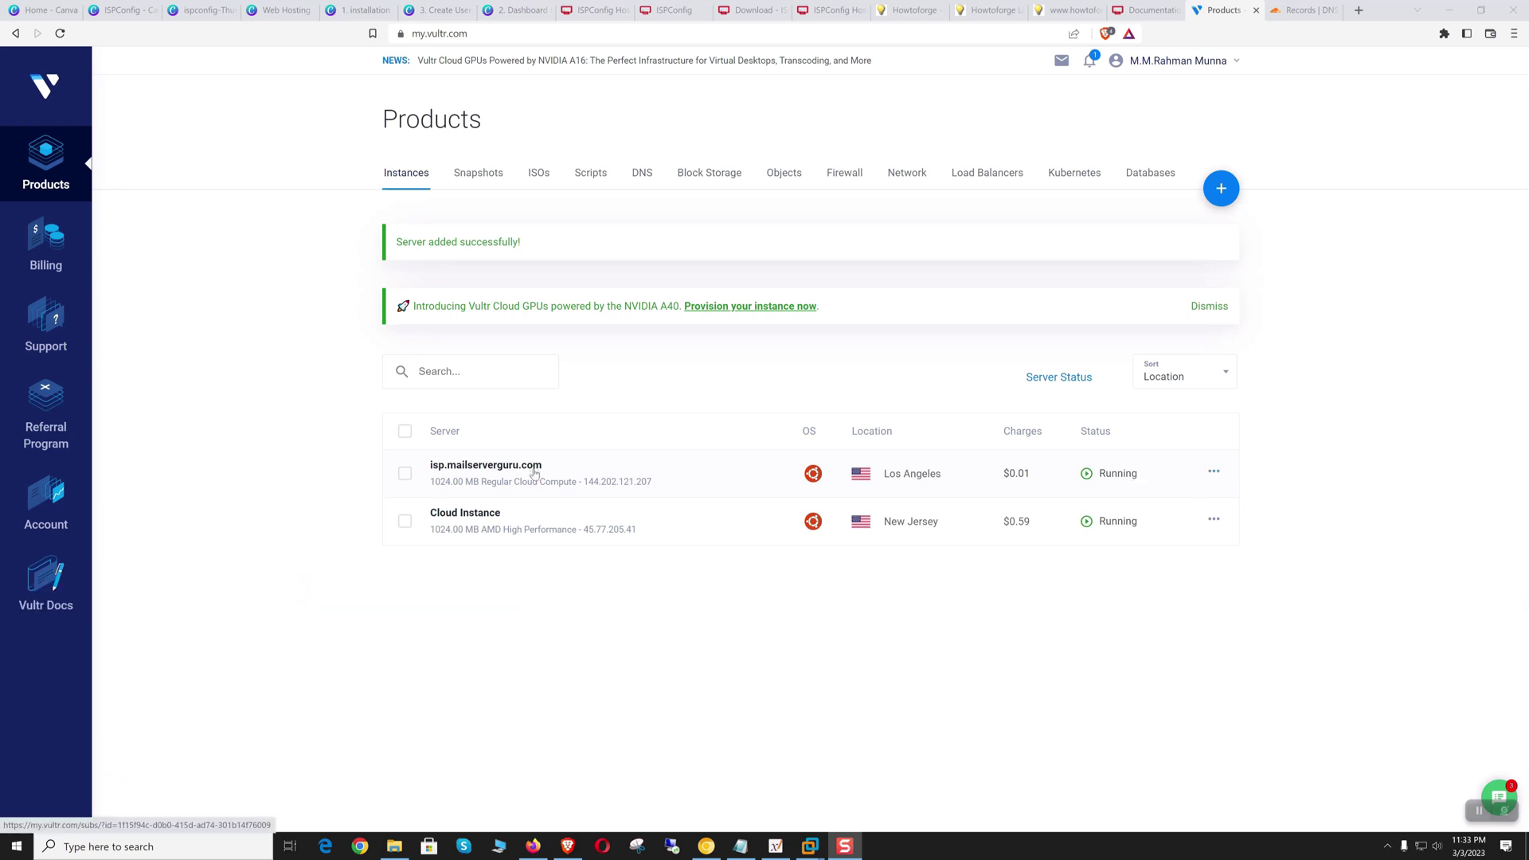
Step: View the isp.mailserverguru.com server's details, then switch to the Cloudflare DNS records
{"action": "left_click", "coordinate": [486, 465]}
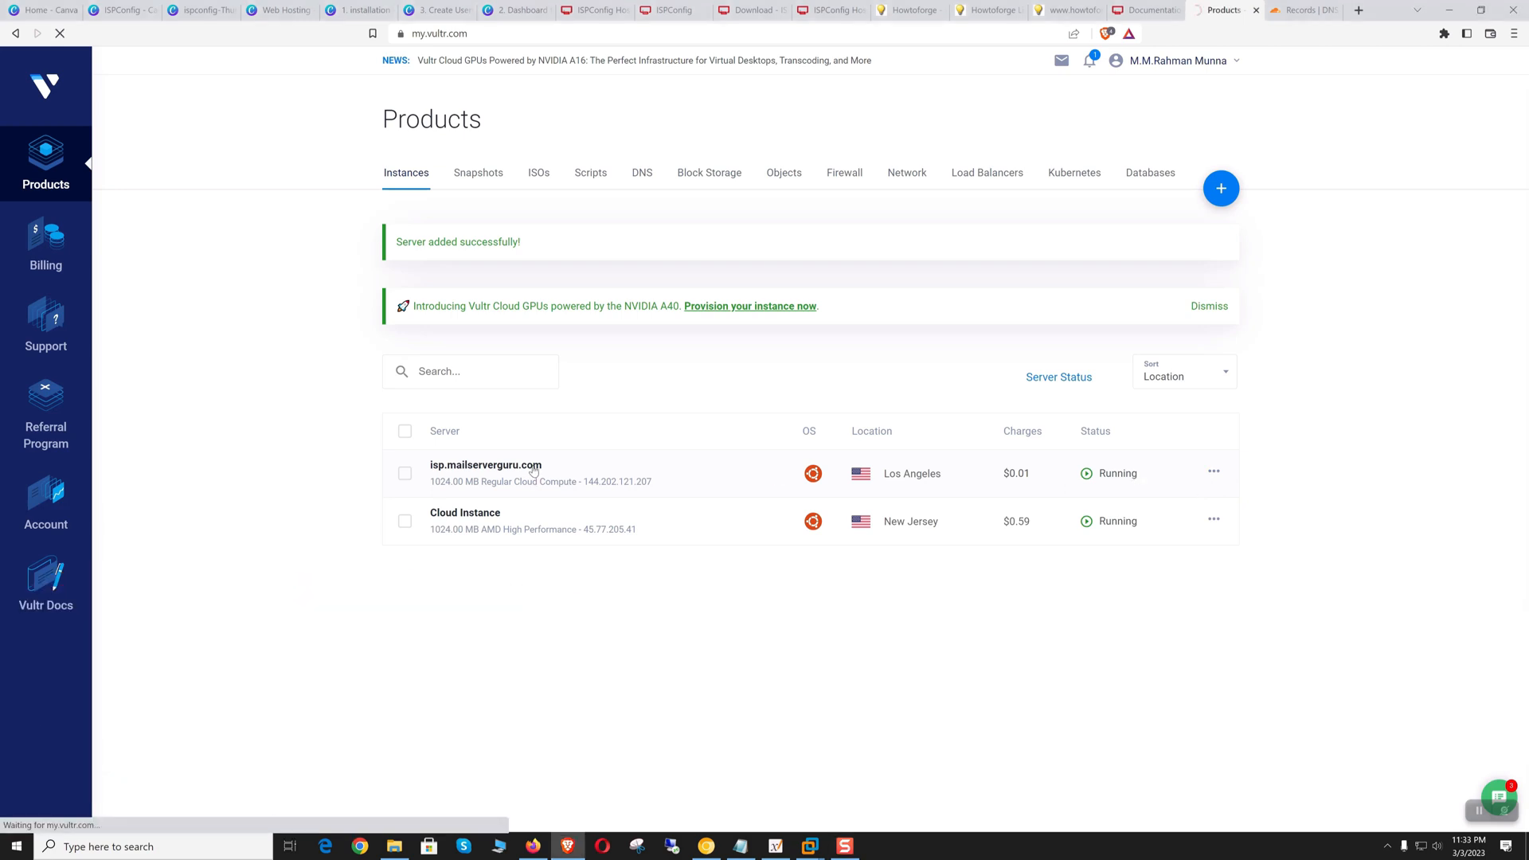
{"action": "left_click", "coordinate": [486, 465]}
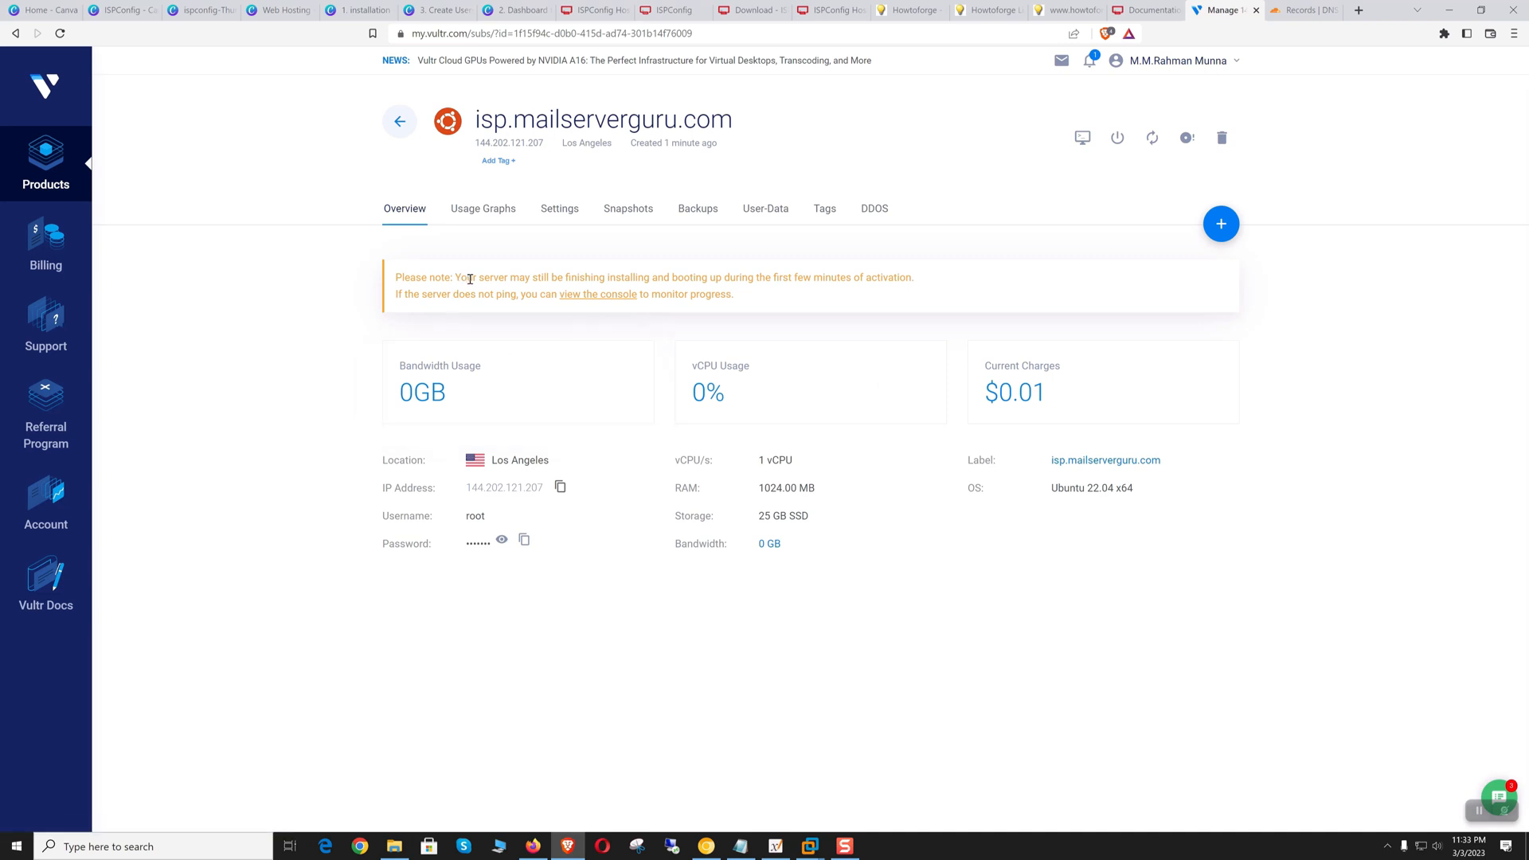
{"action": "mouse_move", "coordinate": [561, 378]}
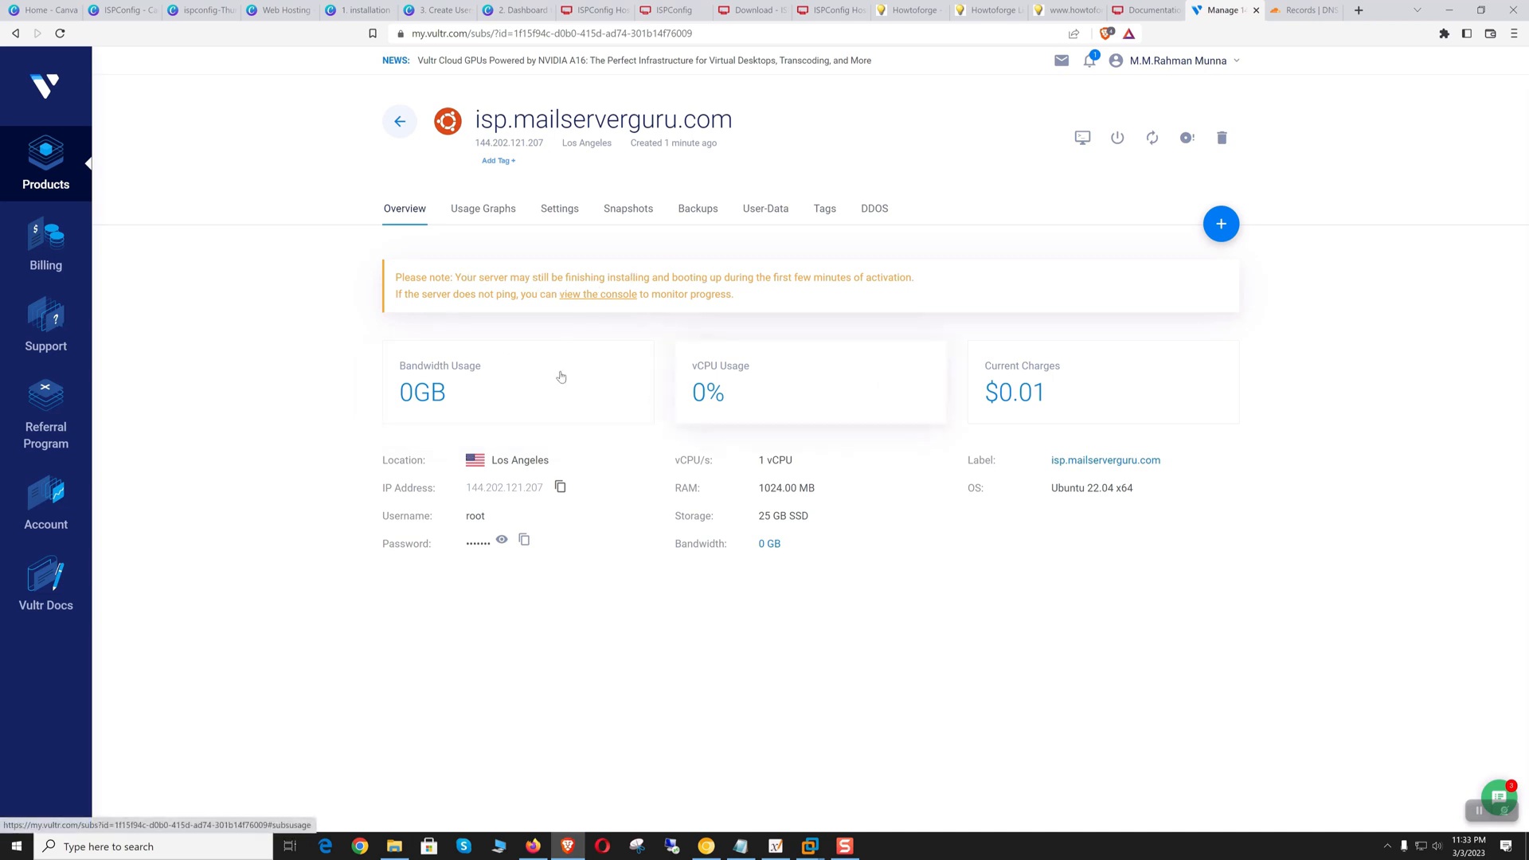
{"action": "mouse_move", "coordinate": [662, 632]}
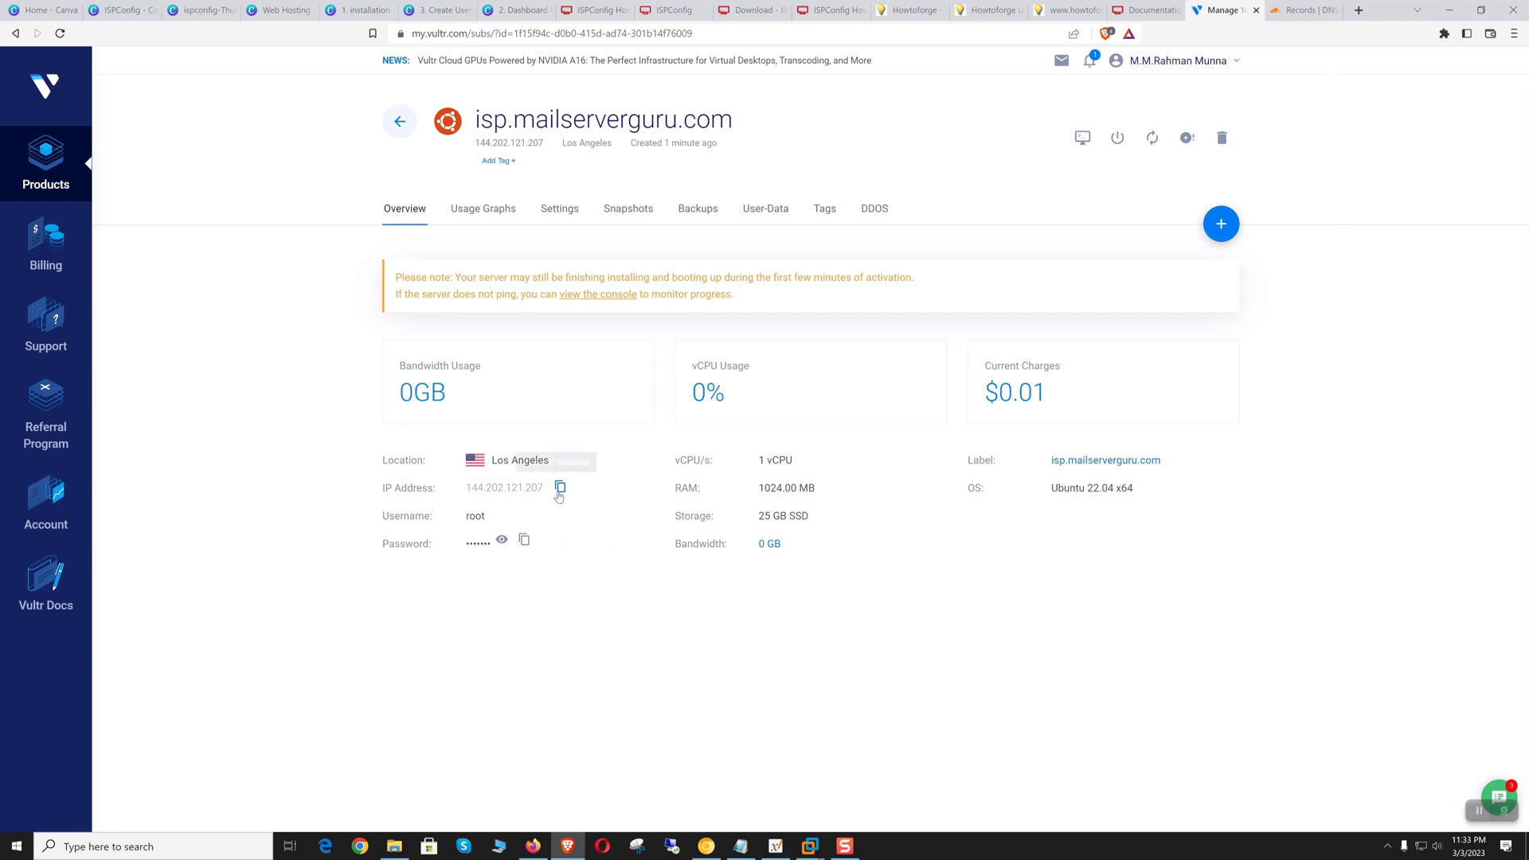
{"action": "mouse_move", "coordinate": [559, 488]}
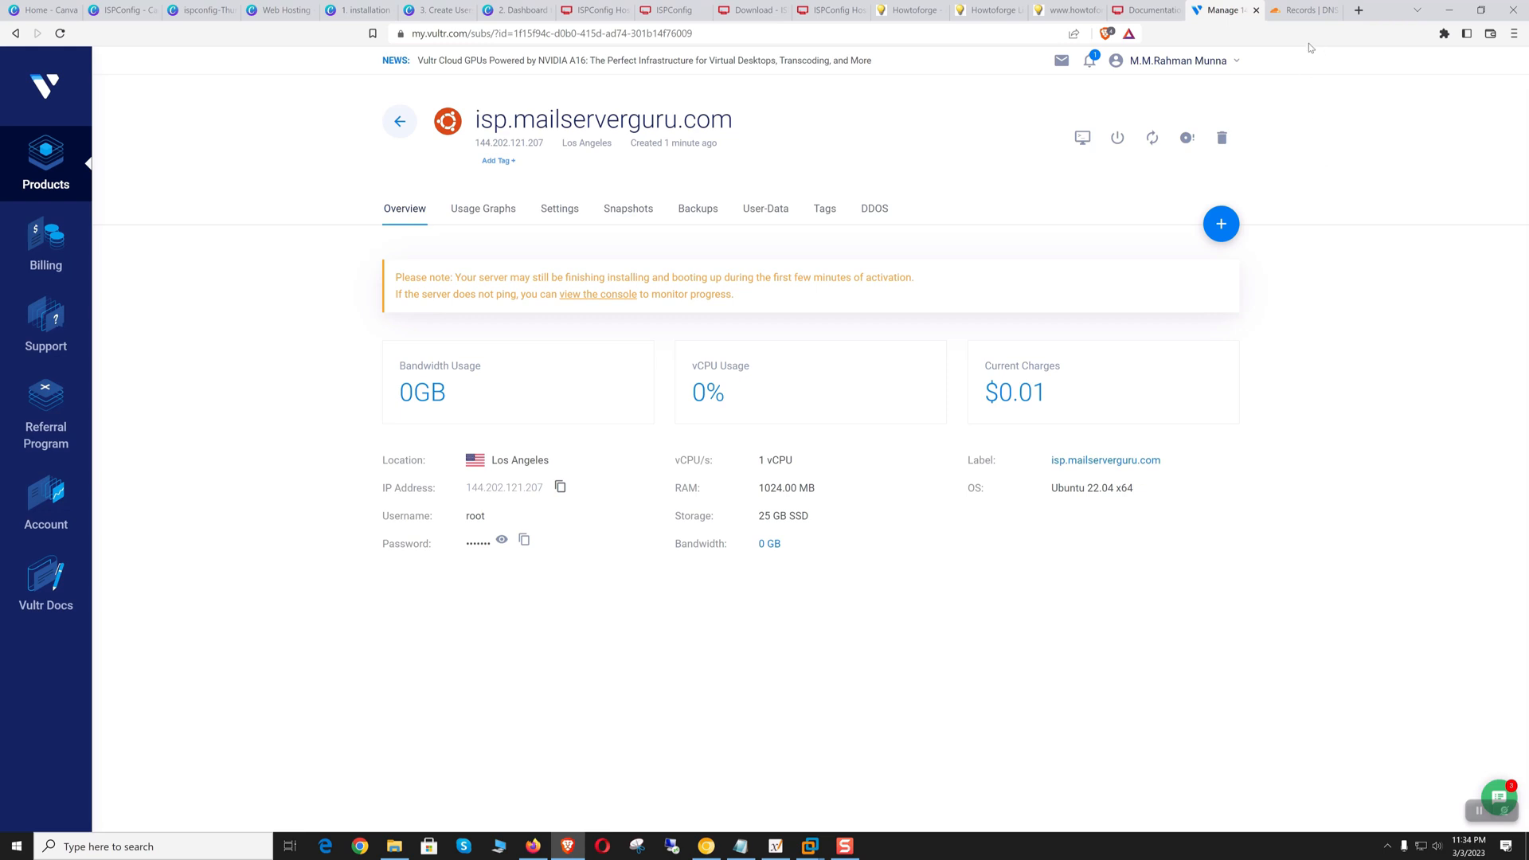
{"action": "left_click", "coordinate": [1302, 10]}
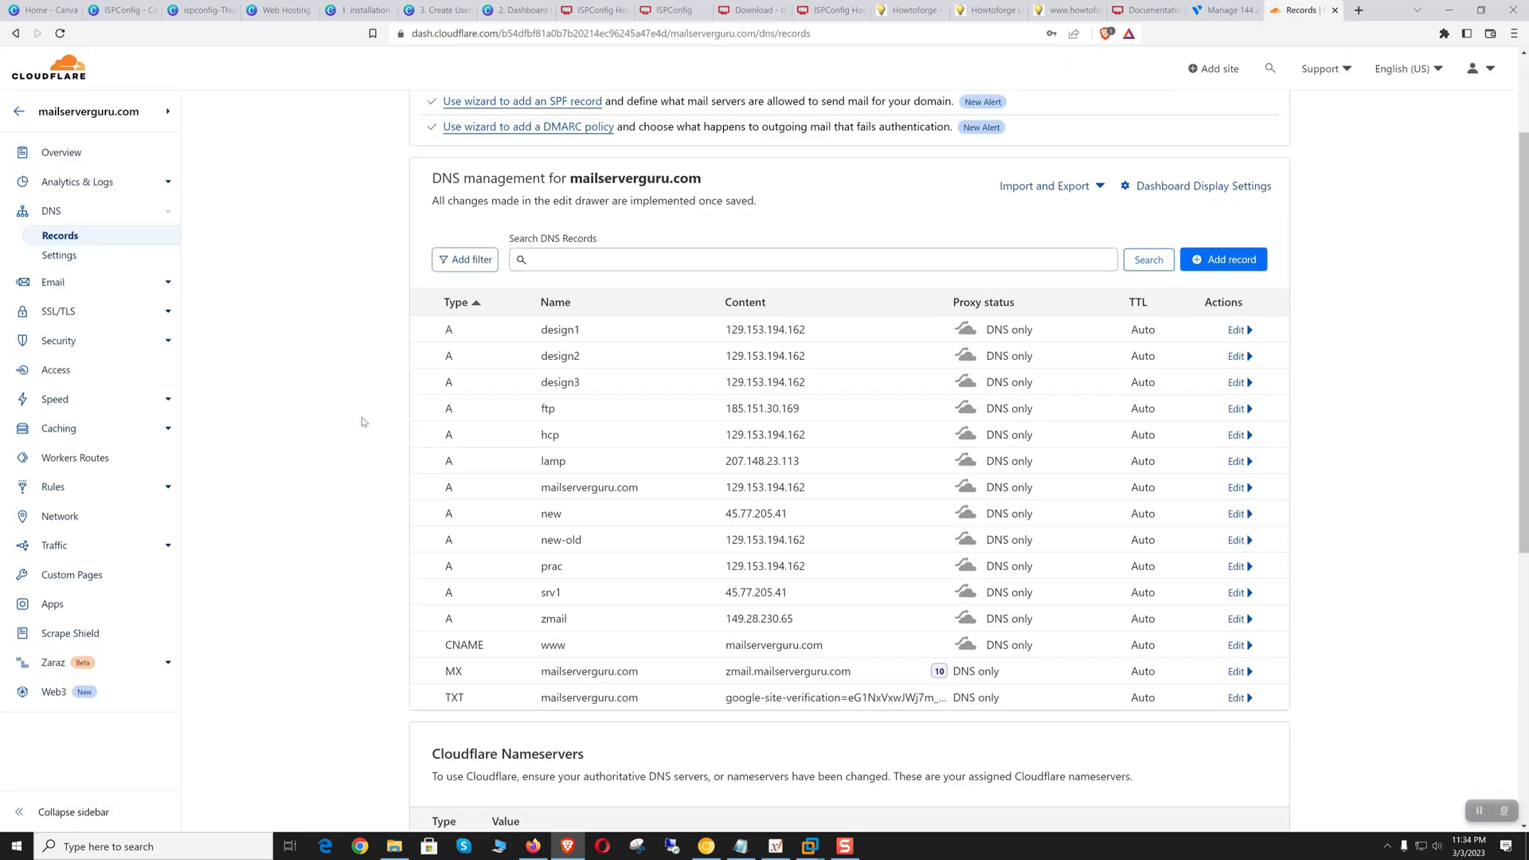
Step: Save a new DNS-only A record 'isp' pointing to 144.202.121.207, proxy off
{"action": "left_click", "coordinate": [1224, 260]}
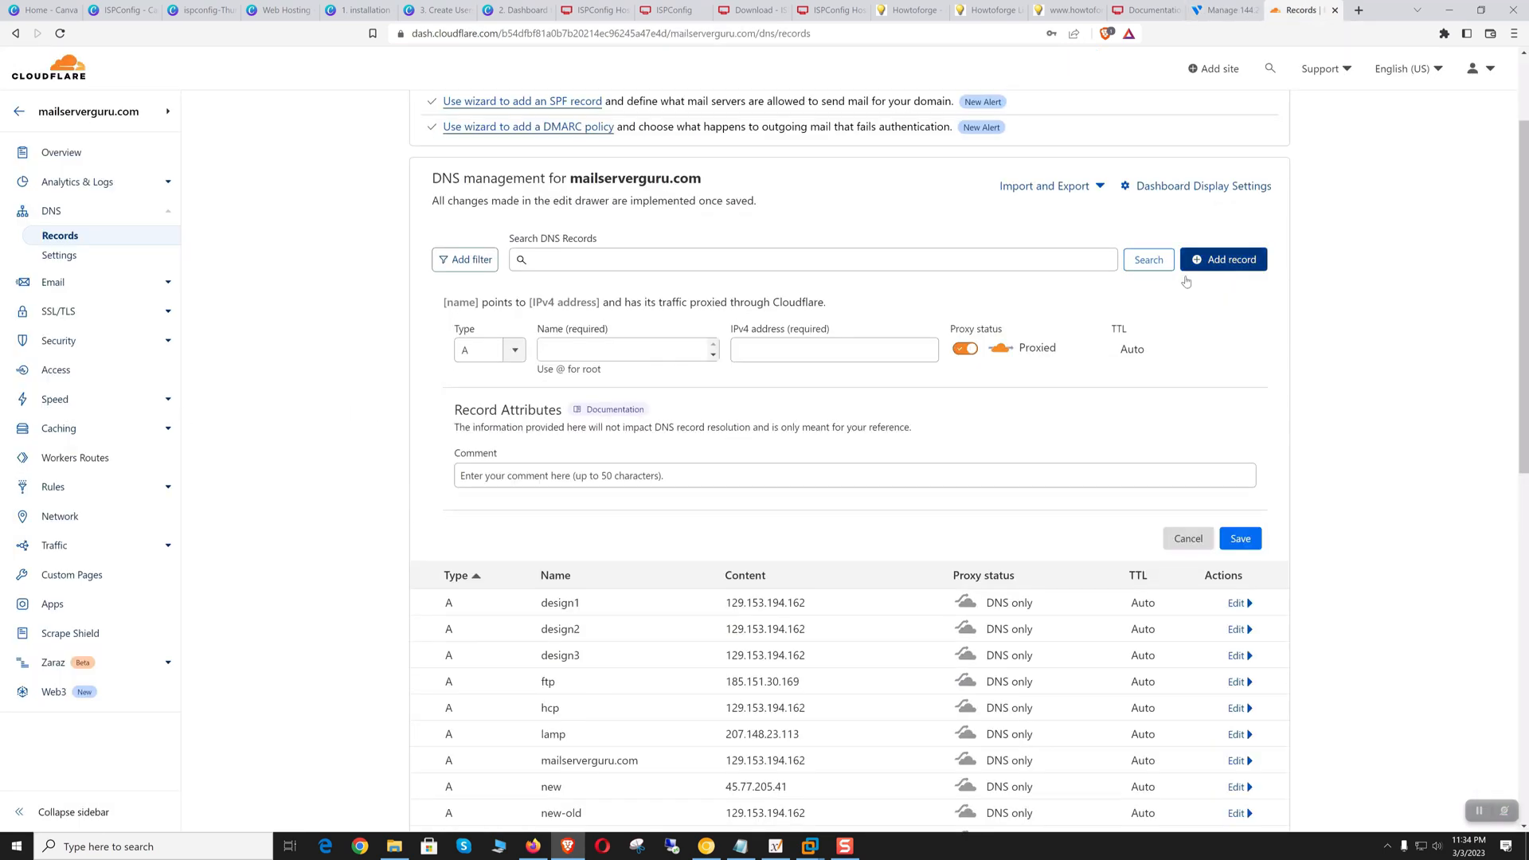
{"action": "left_click", "coordinate": [624, 349]}
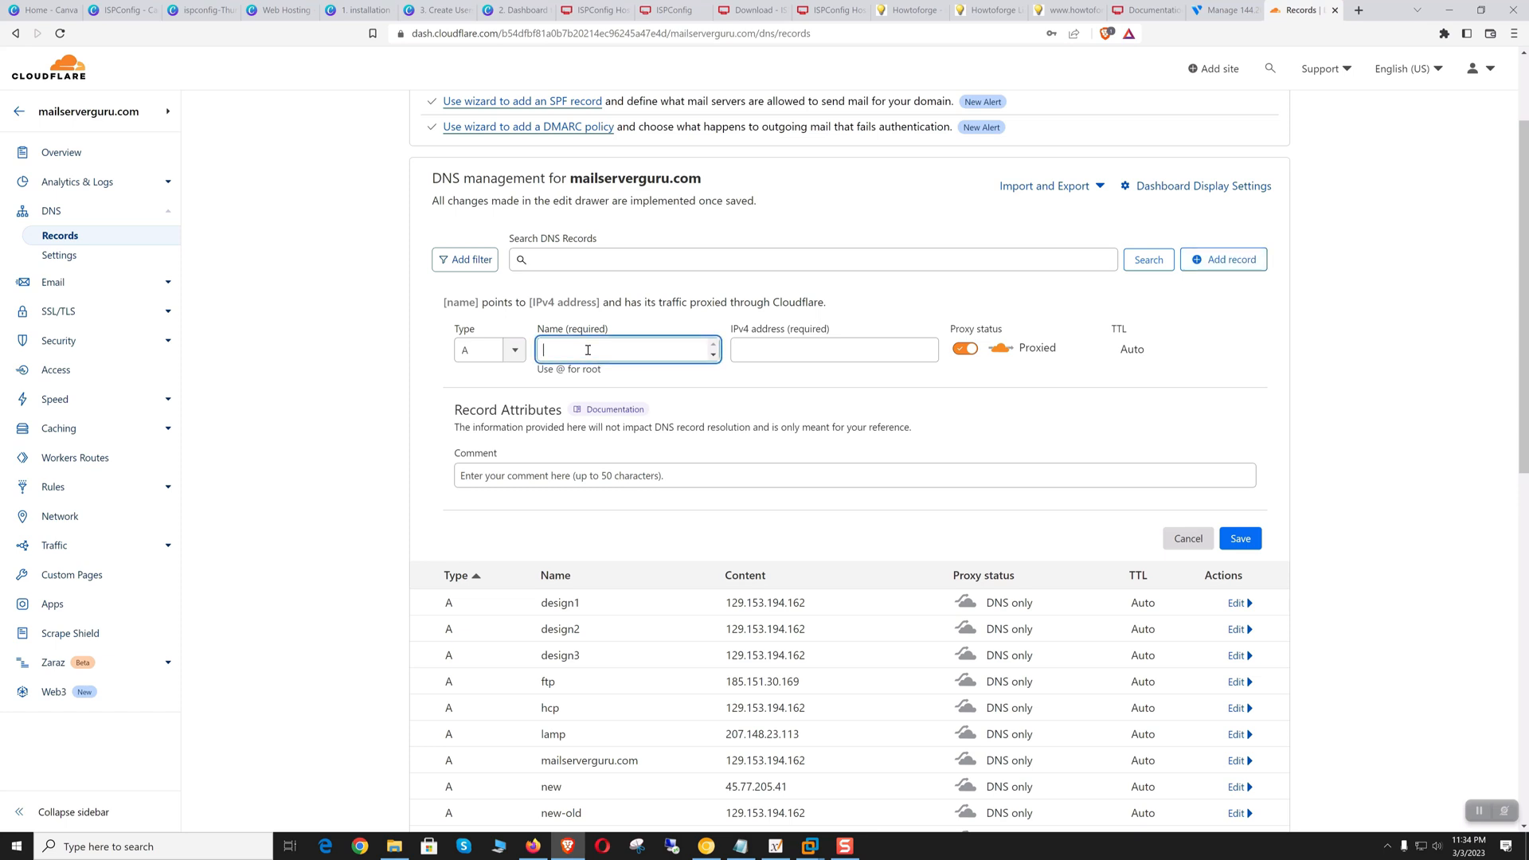
{"action": "type", "text": "isp"}
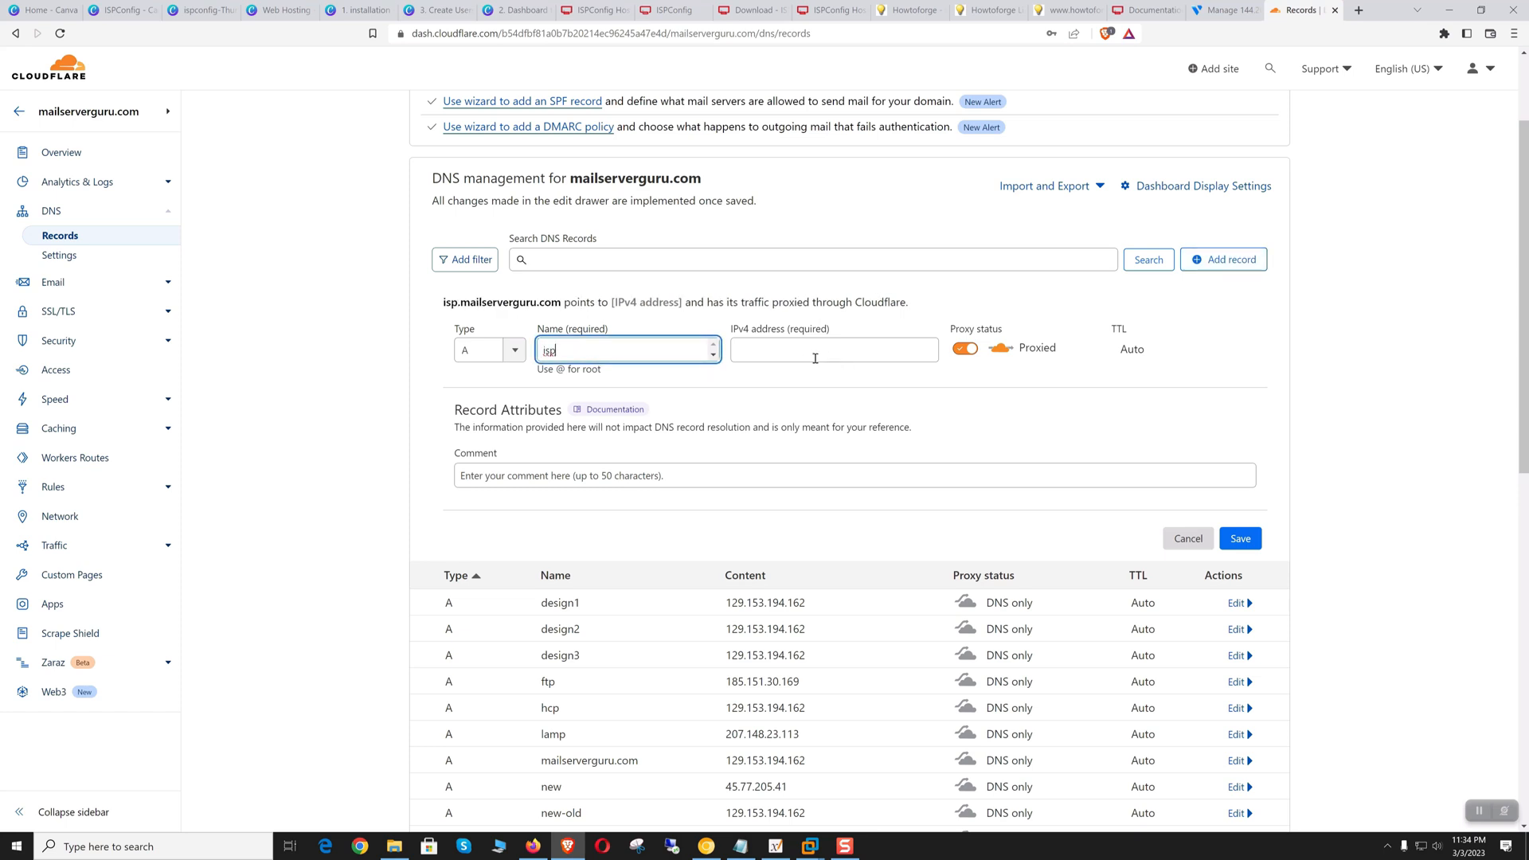
{"action": "type", "text": "144.202.121.207"}
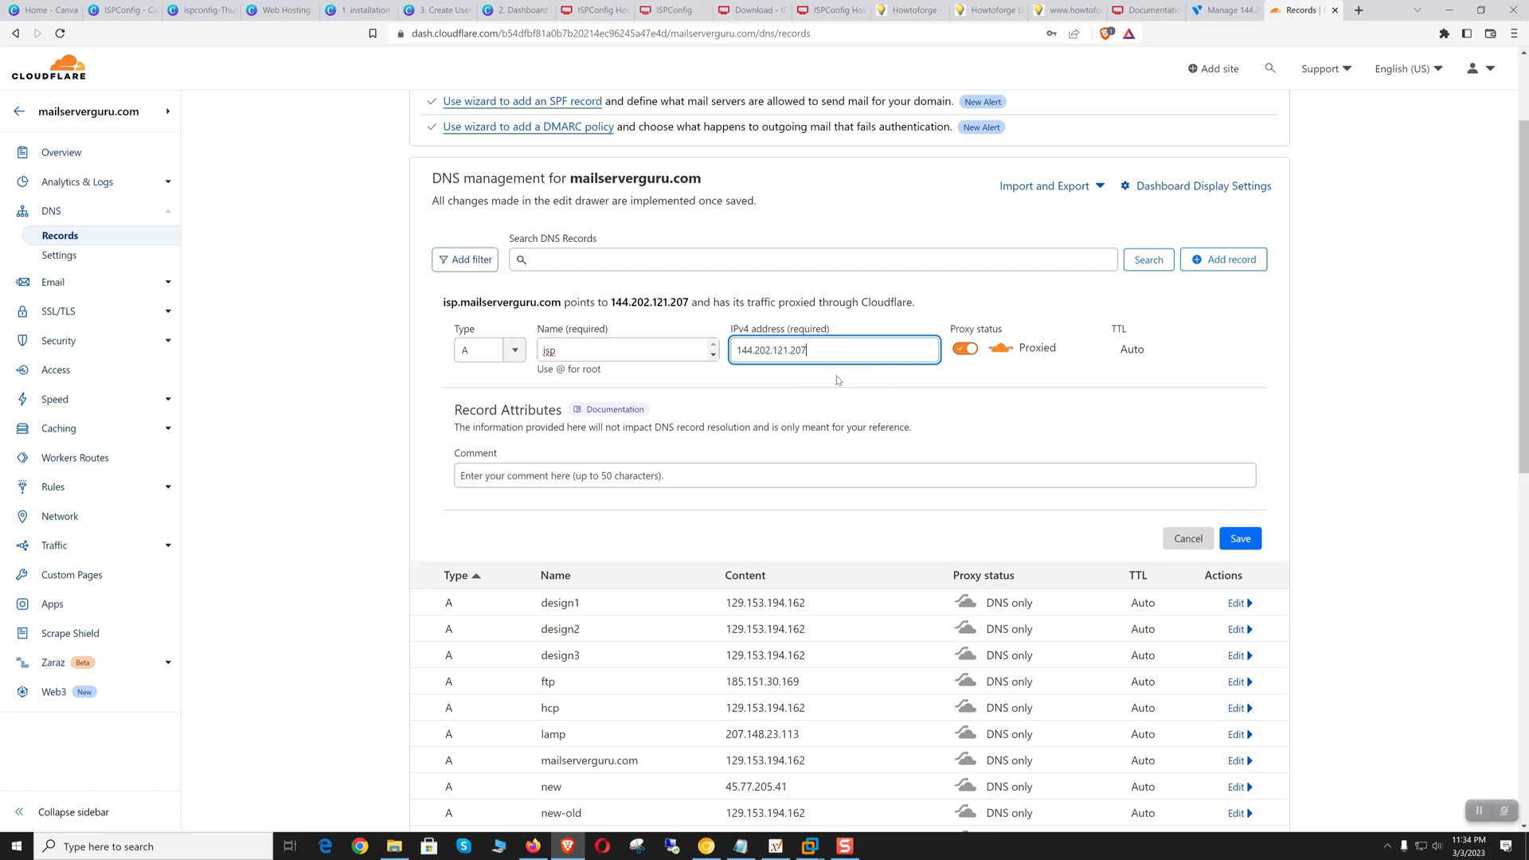
{"action": "left_click", "coordinate": [966, 349]}
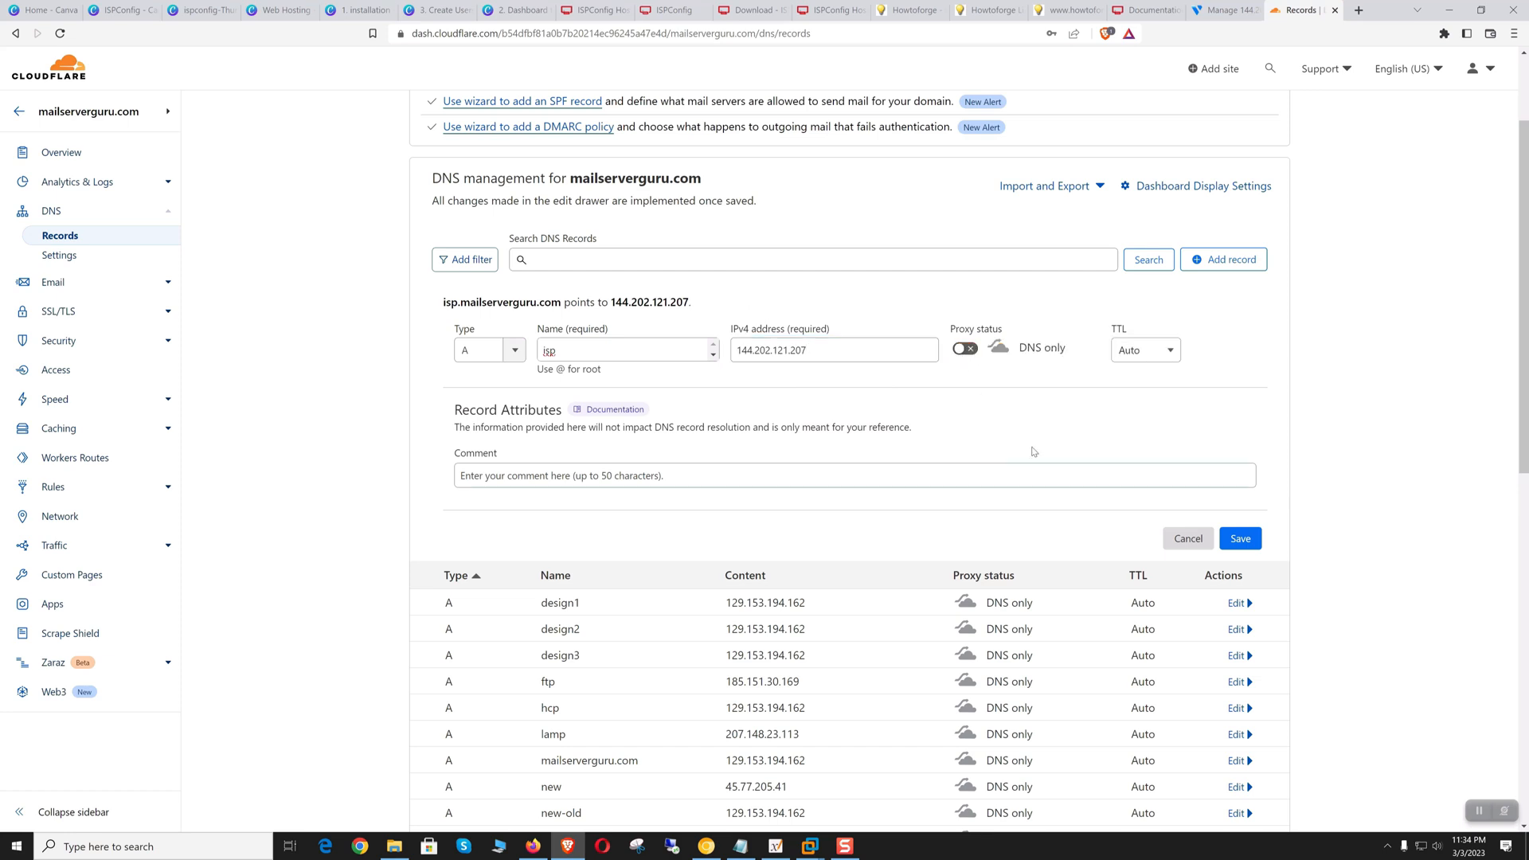
{"action": "mouse_move", "coordinate": [1003, 406]}
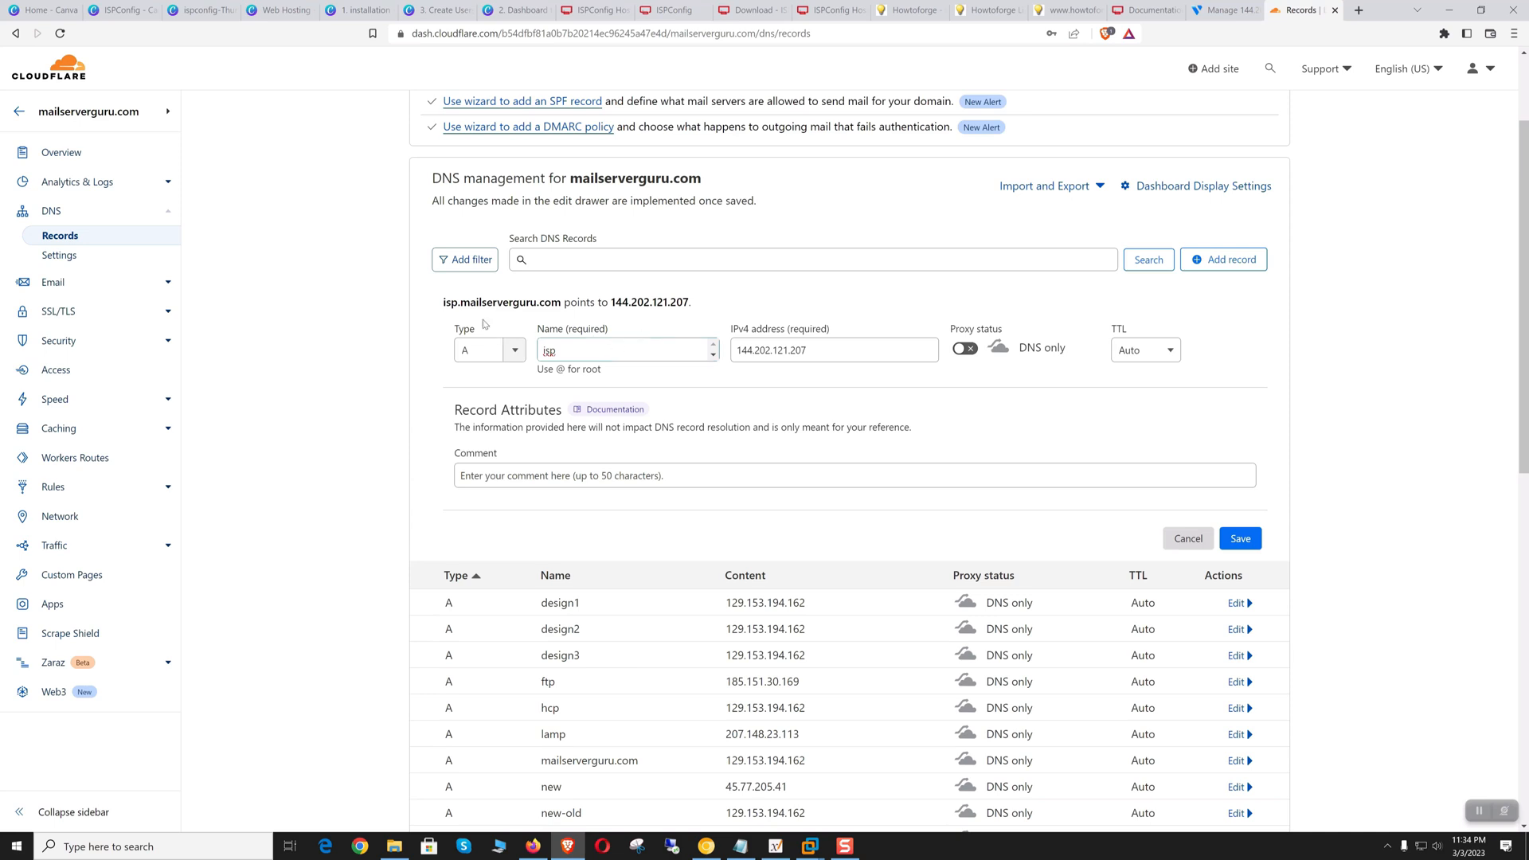
{"action": "mouse_move", "coordinate": [444, 302]}
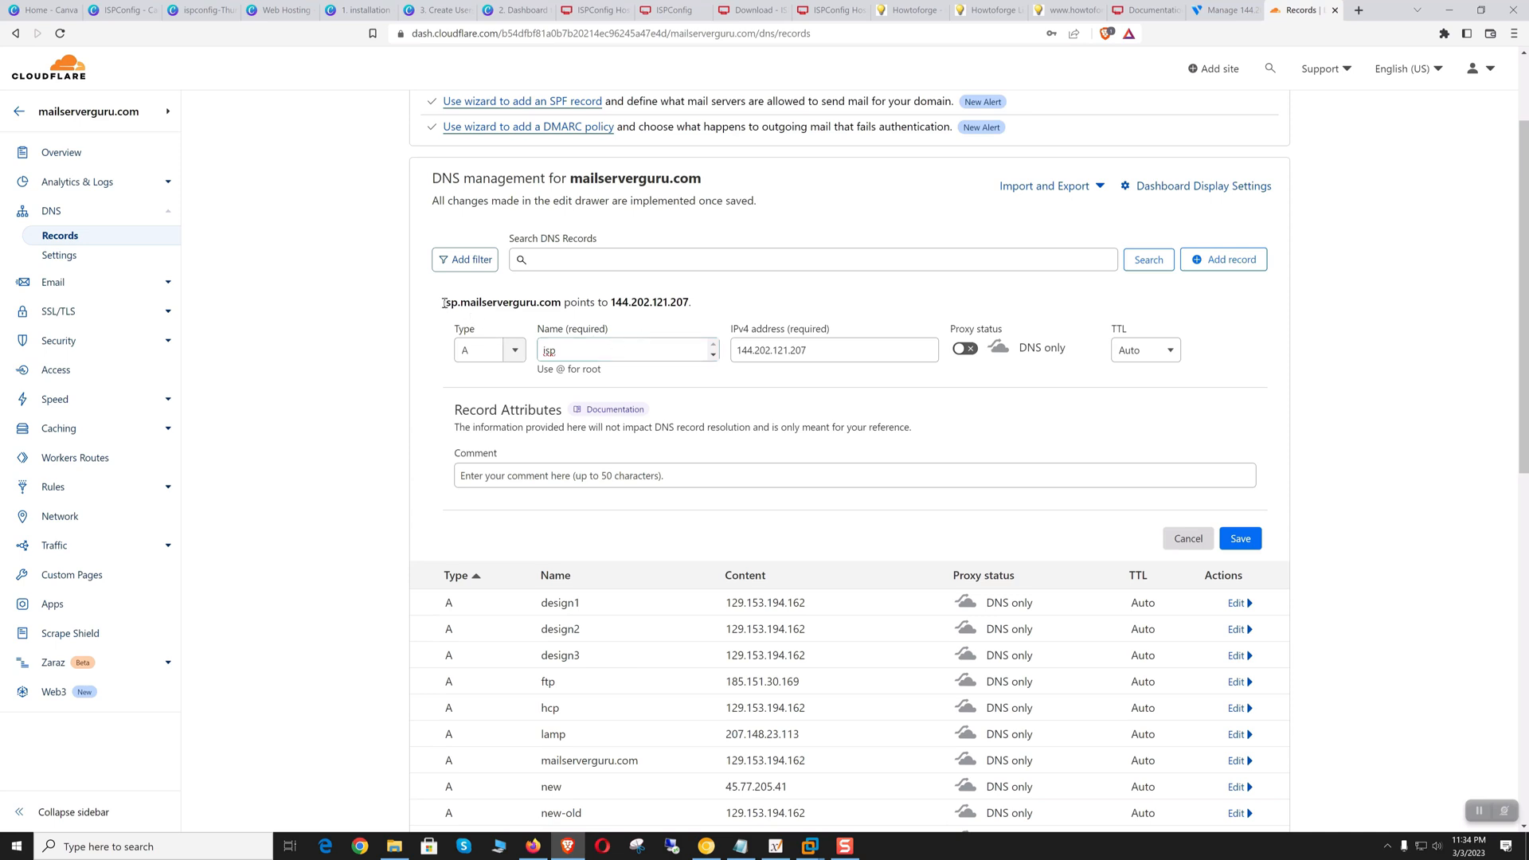
{"action": "double_click", "coordinate": [500, 301]}
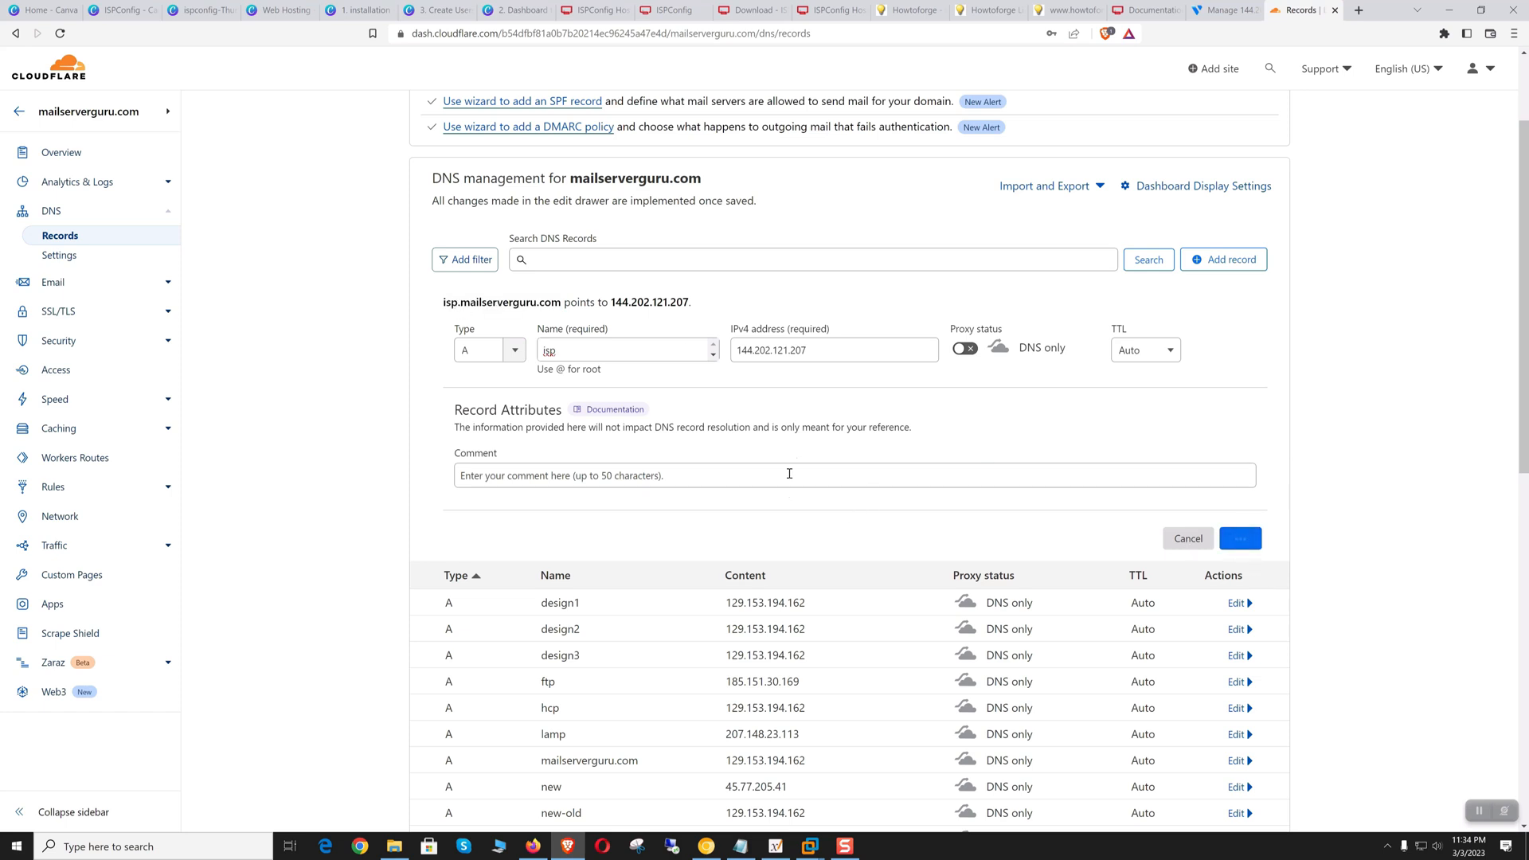
{"action": "left_click", "coordinate": [1239, 537]}
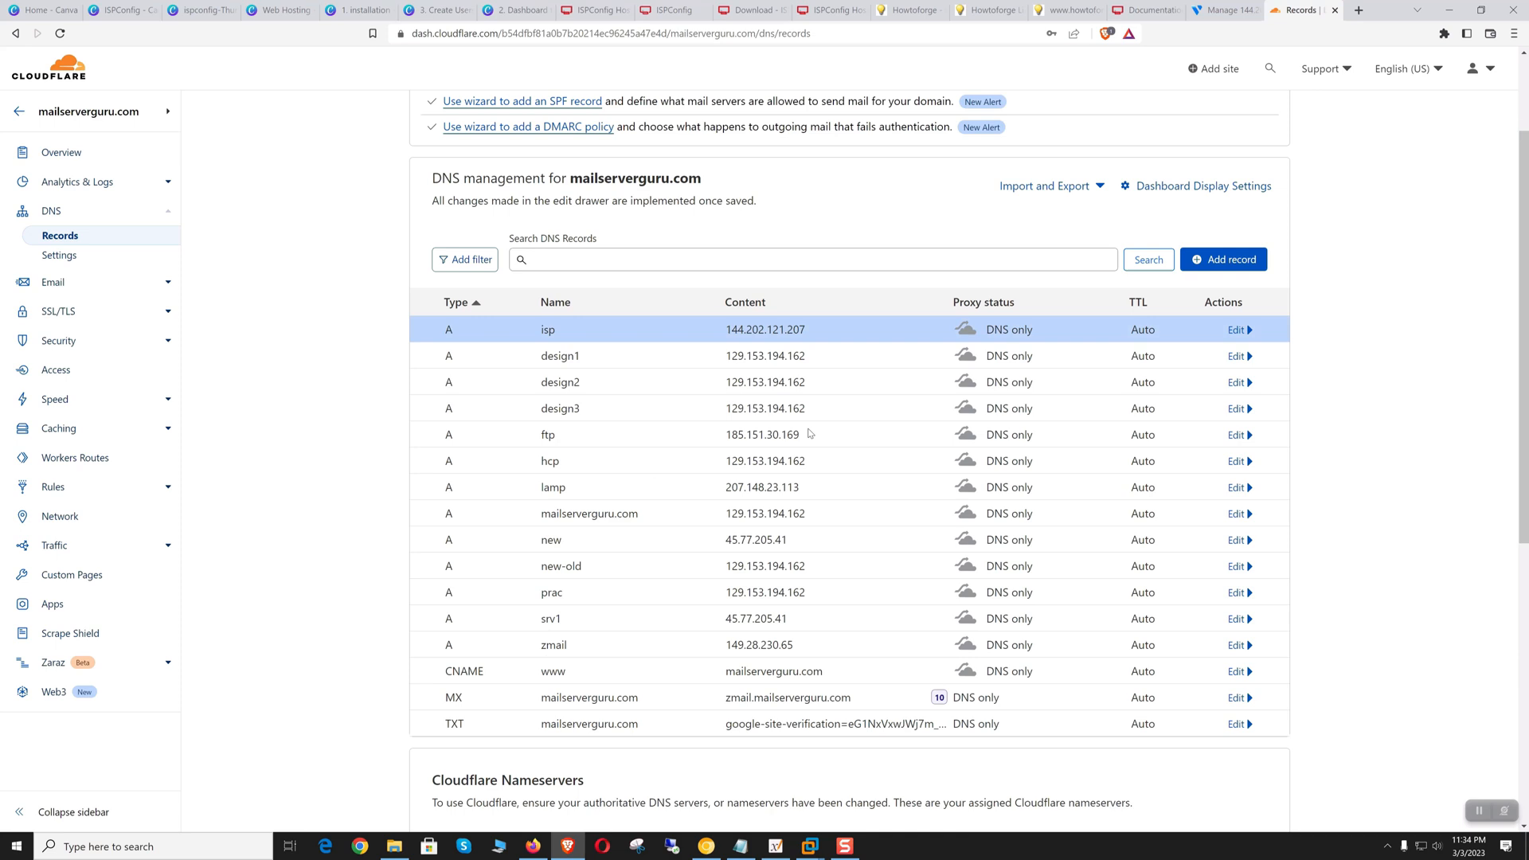
{"action": "mouse_move", "coordinate": [859, 328]}
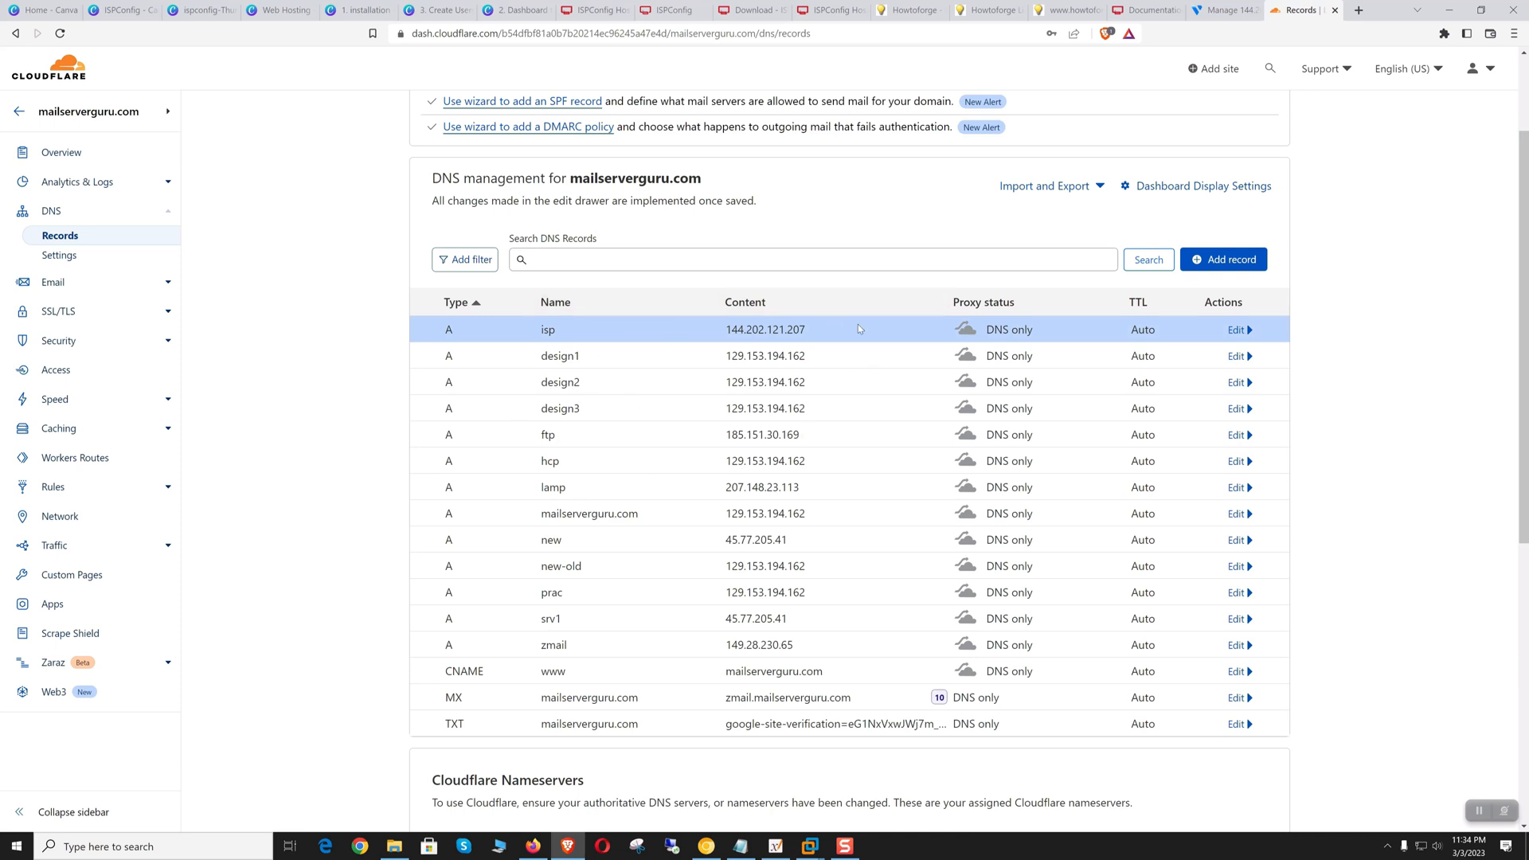
Step: Switch to the isp server's SSH session and begin the vi command for /etc/hostname
{"action": "left_click", "coordinate": [1222, 10]}
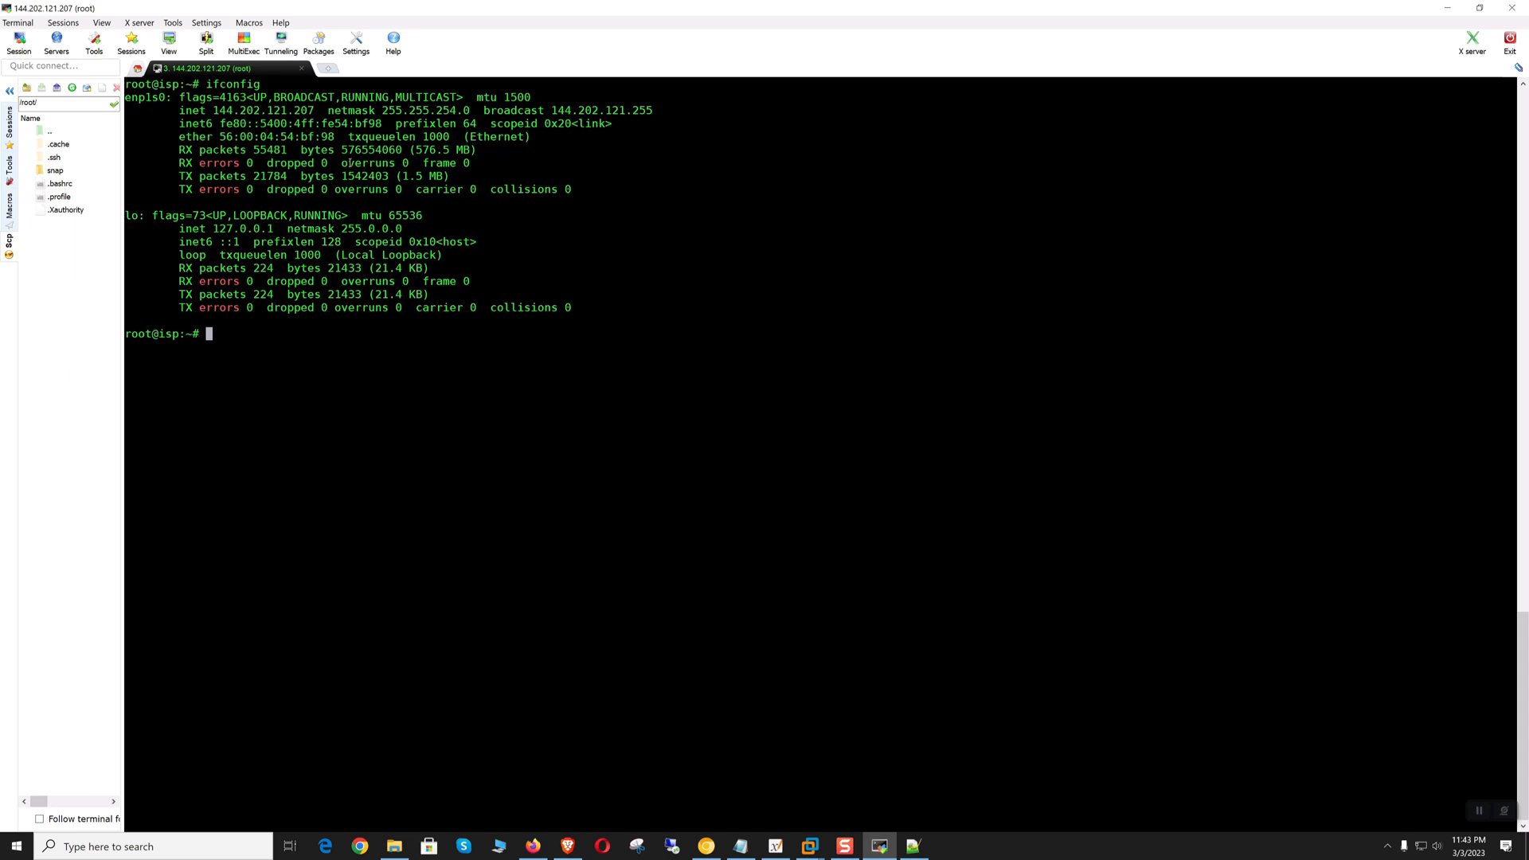
{"action": "mouse_move", "coordinate": [690, 277]}
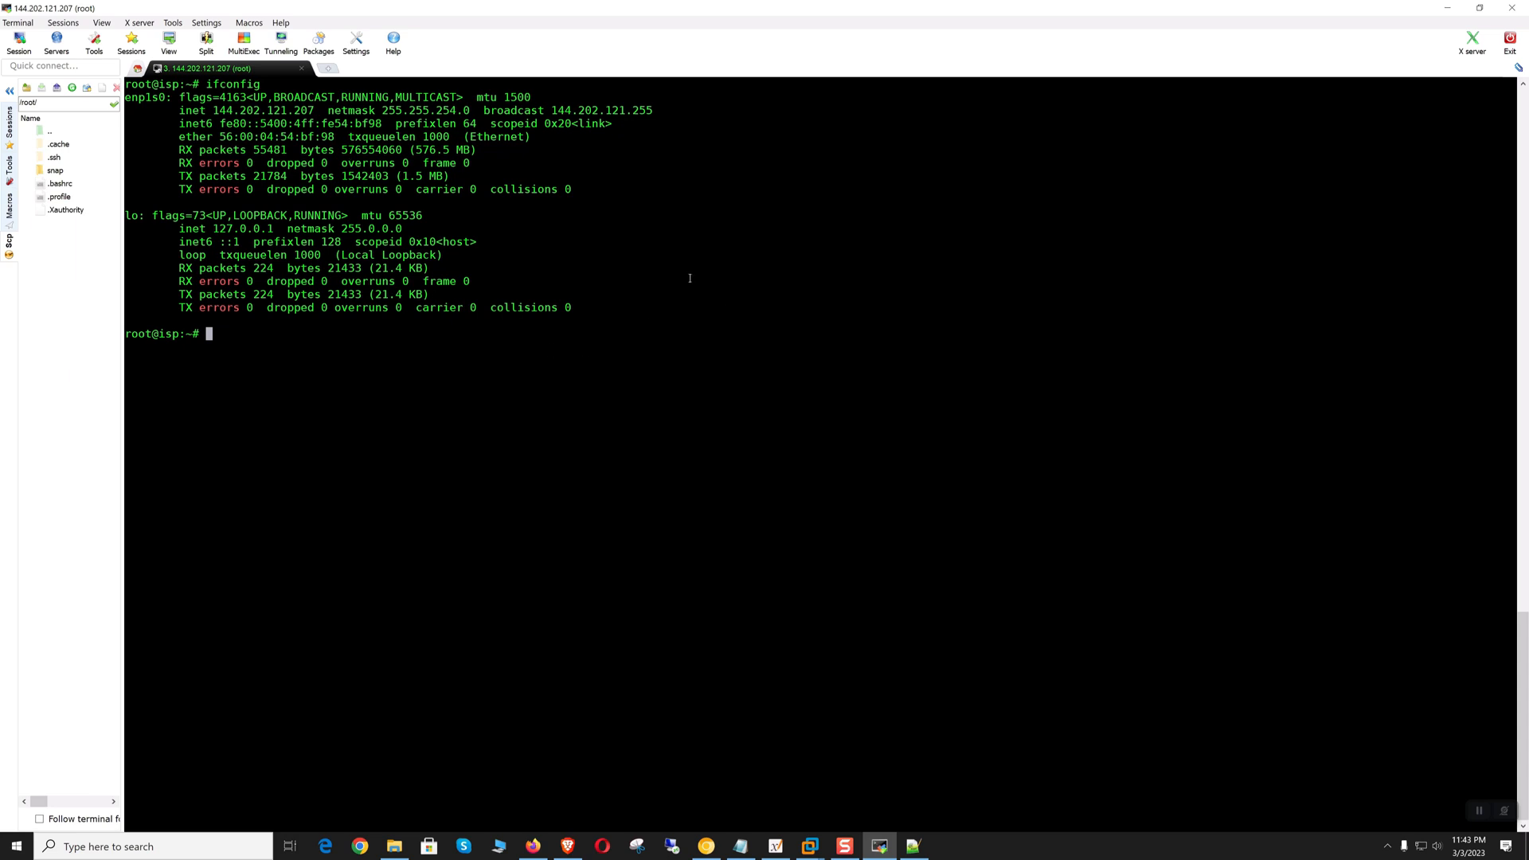
{"action": "type", "text": "vi /e"}
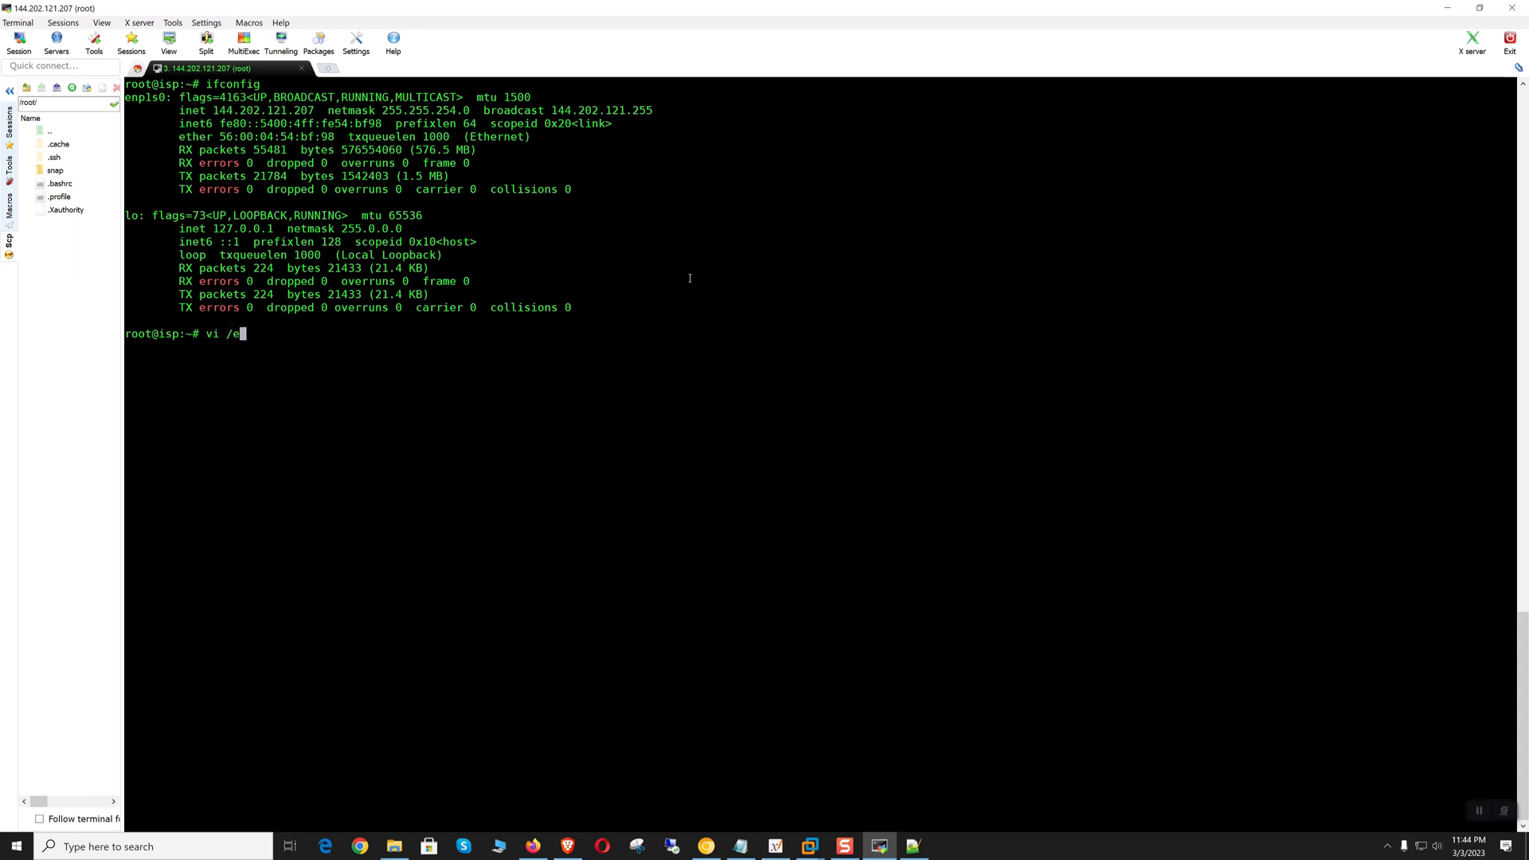
Step: Edit /etc/hostname in vi to read isp.mailserverguru.com and save it
{"action": "type", "text": "tc/host"}
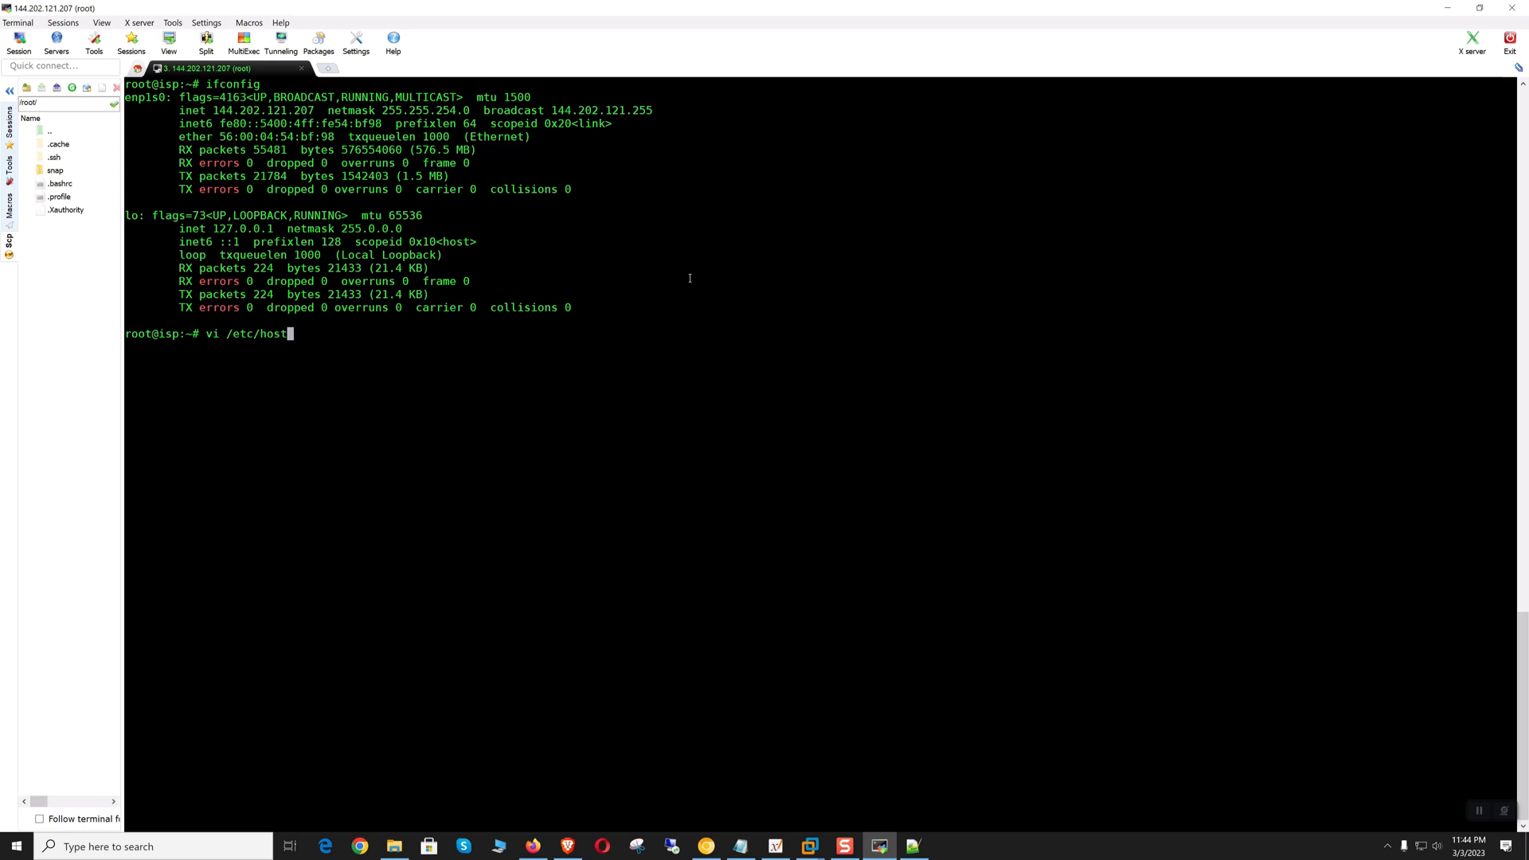
{"action": "key", "text": "Return"}
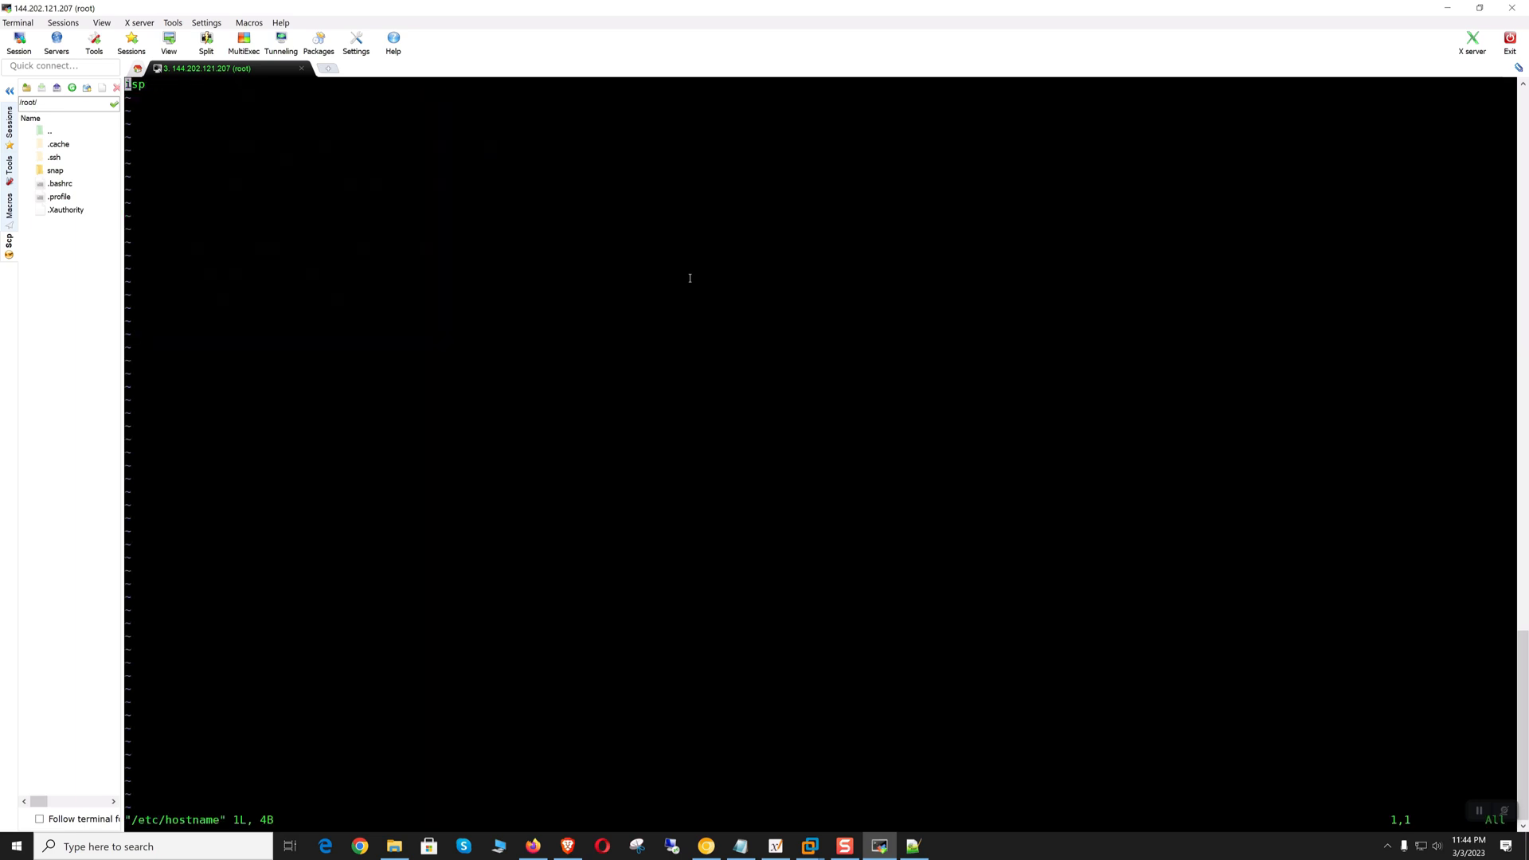
{"action": "key", "text": "i"}
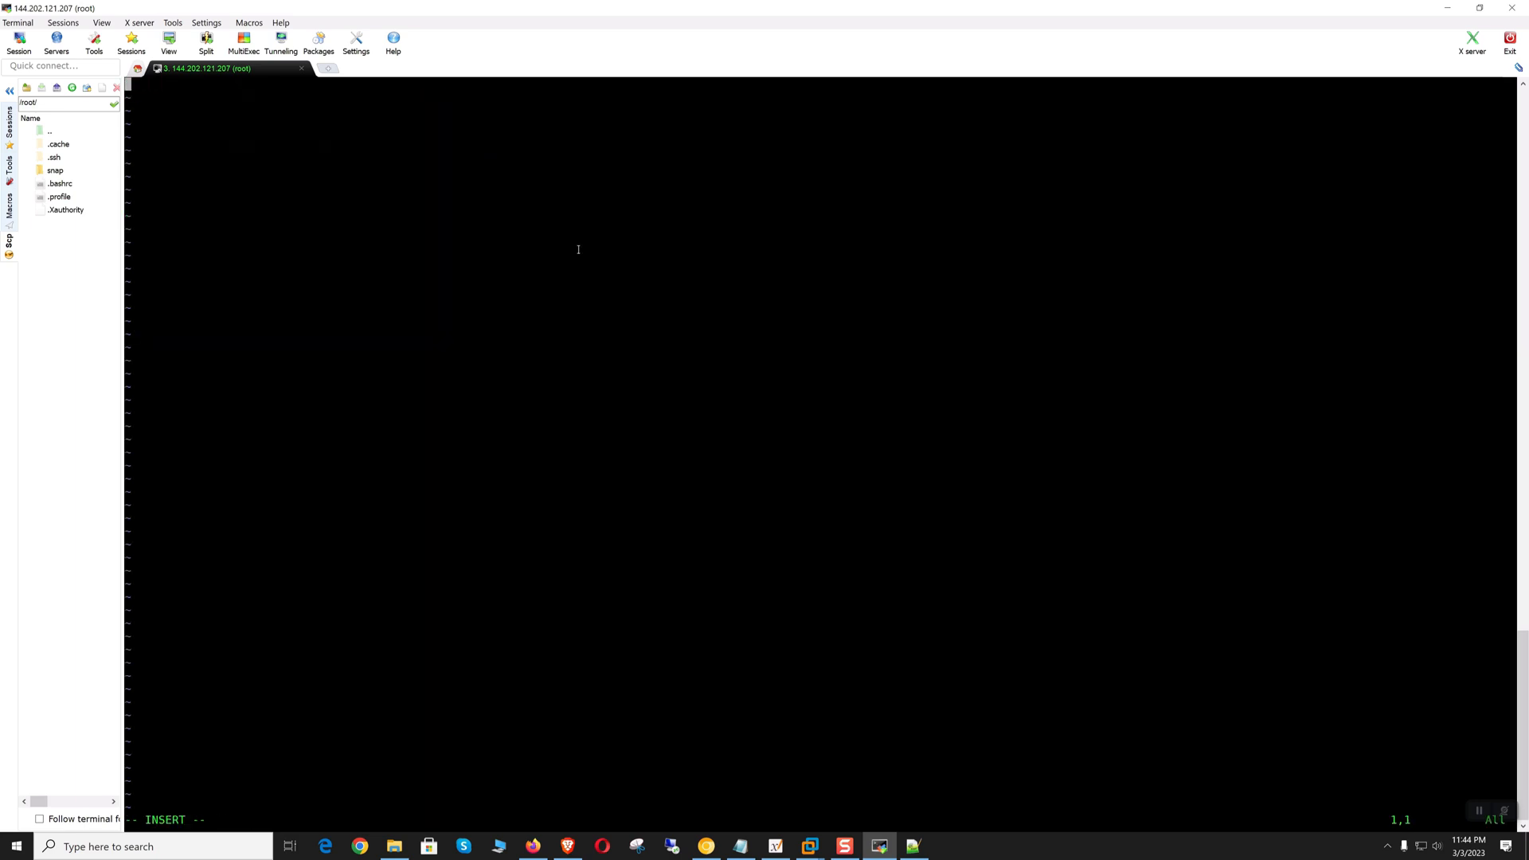
{"action": "type", "text": "isp.mailserverguru.com"}
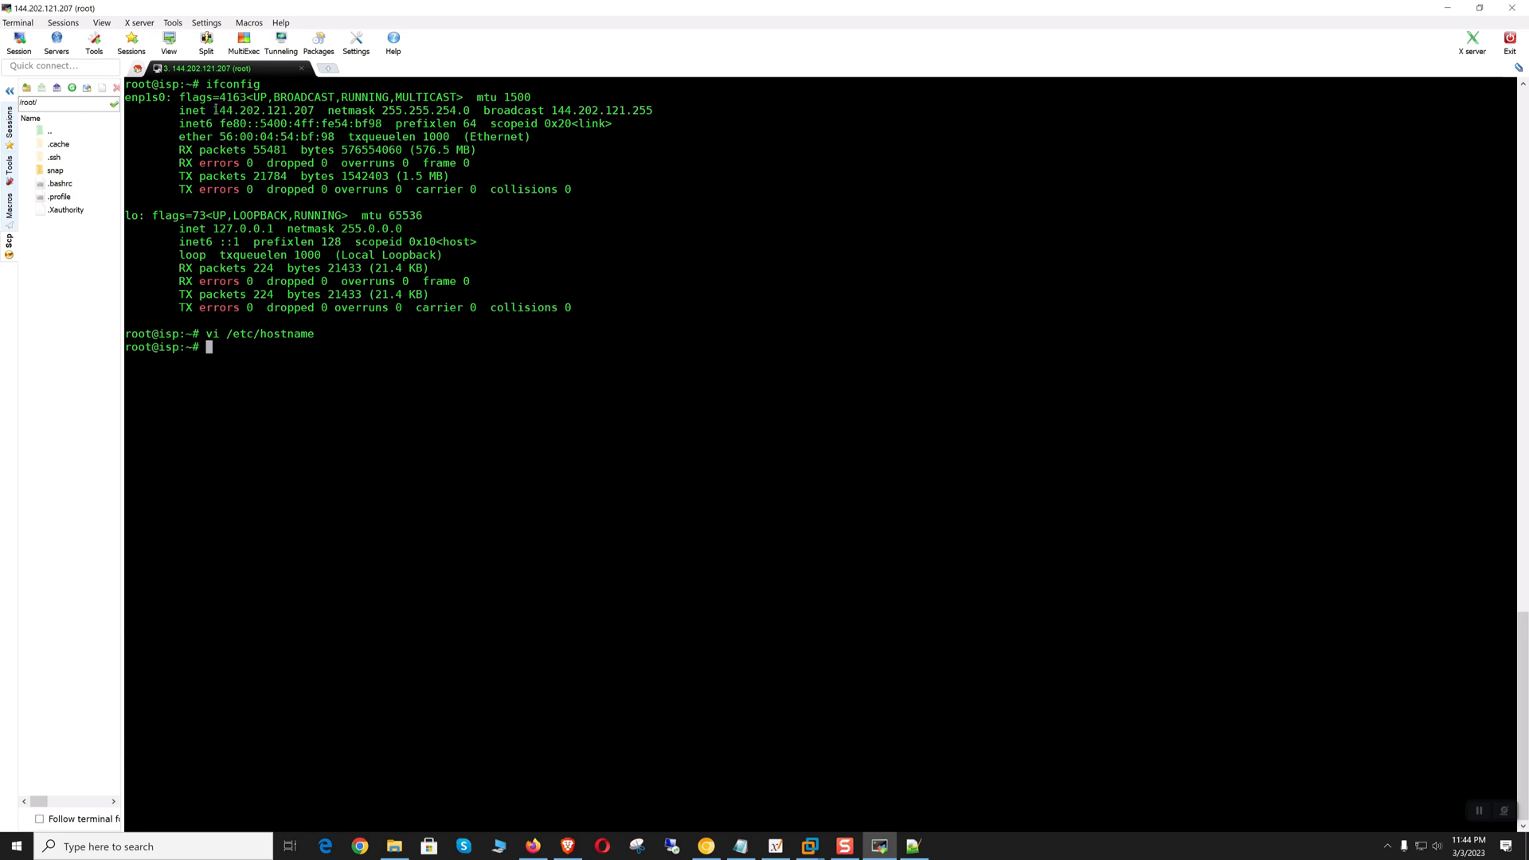
{"action": "mouse_move", "coordinate": [607, 366]}
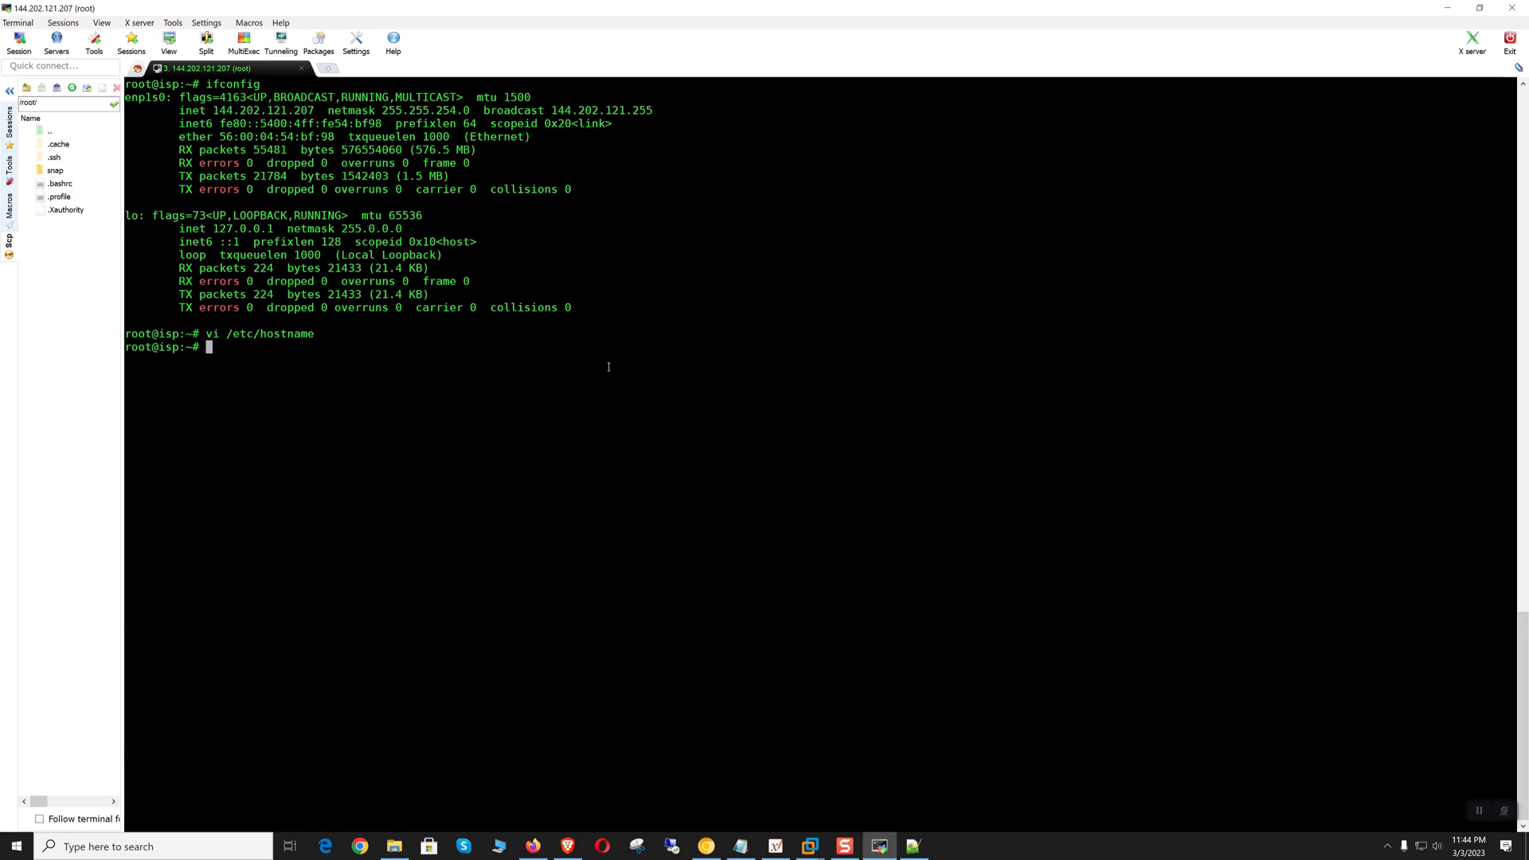
{"action": "type", "text": "vi /etc/host"}
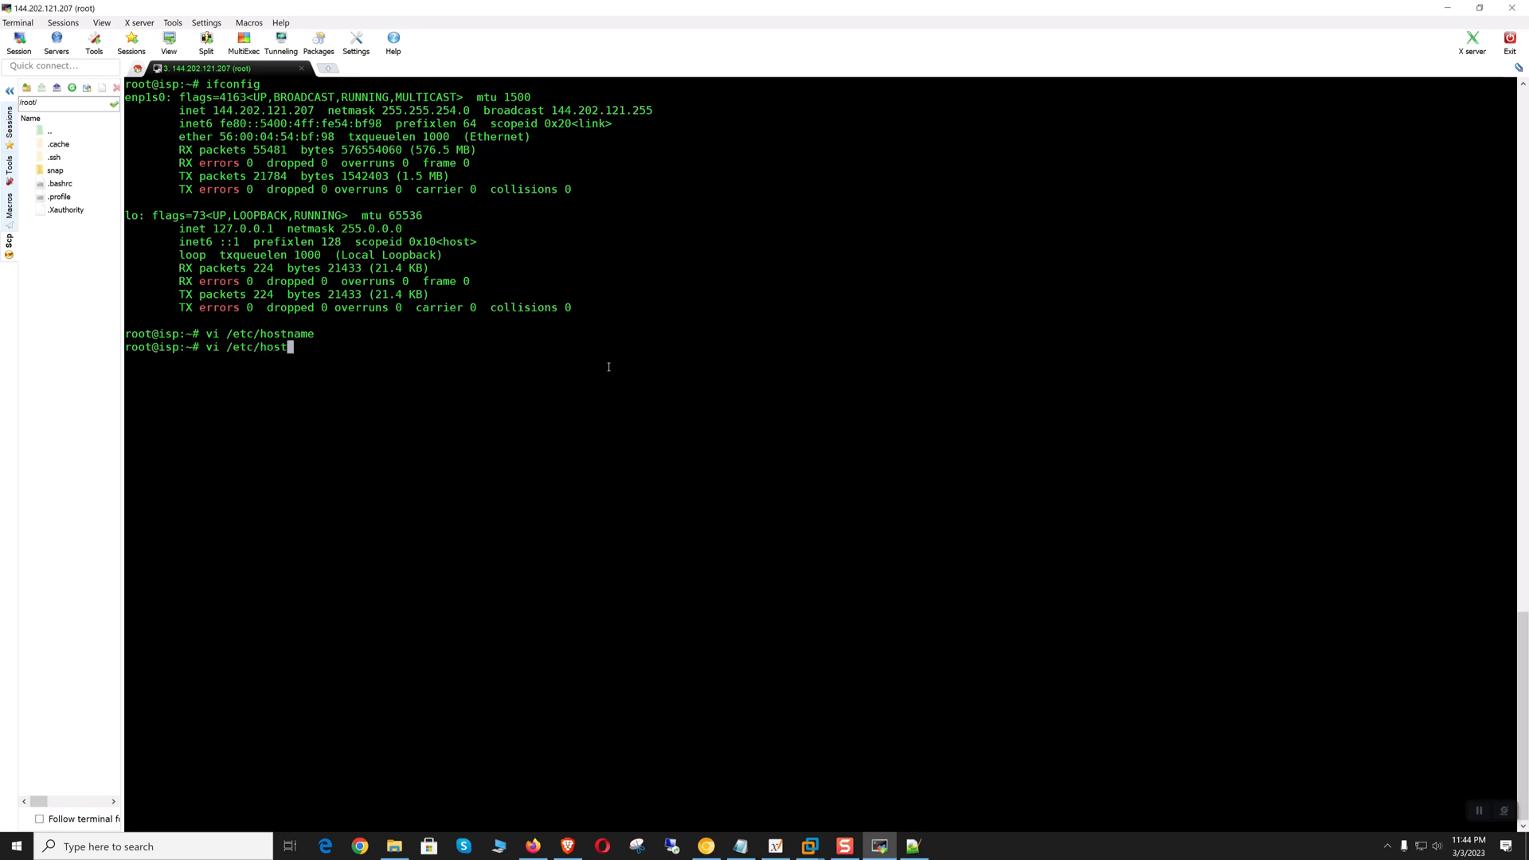
Step: In /etc/hosts, replace 127.0.1.1 with the pasted IP 144.202.121.207 for isp.mailserverguru.com
{"action": "key", "text": "Return"}
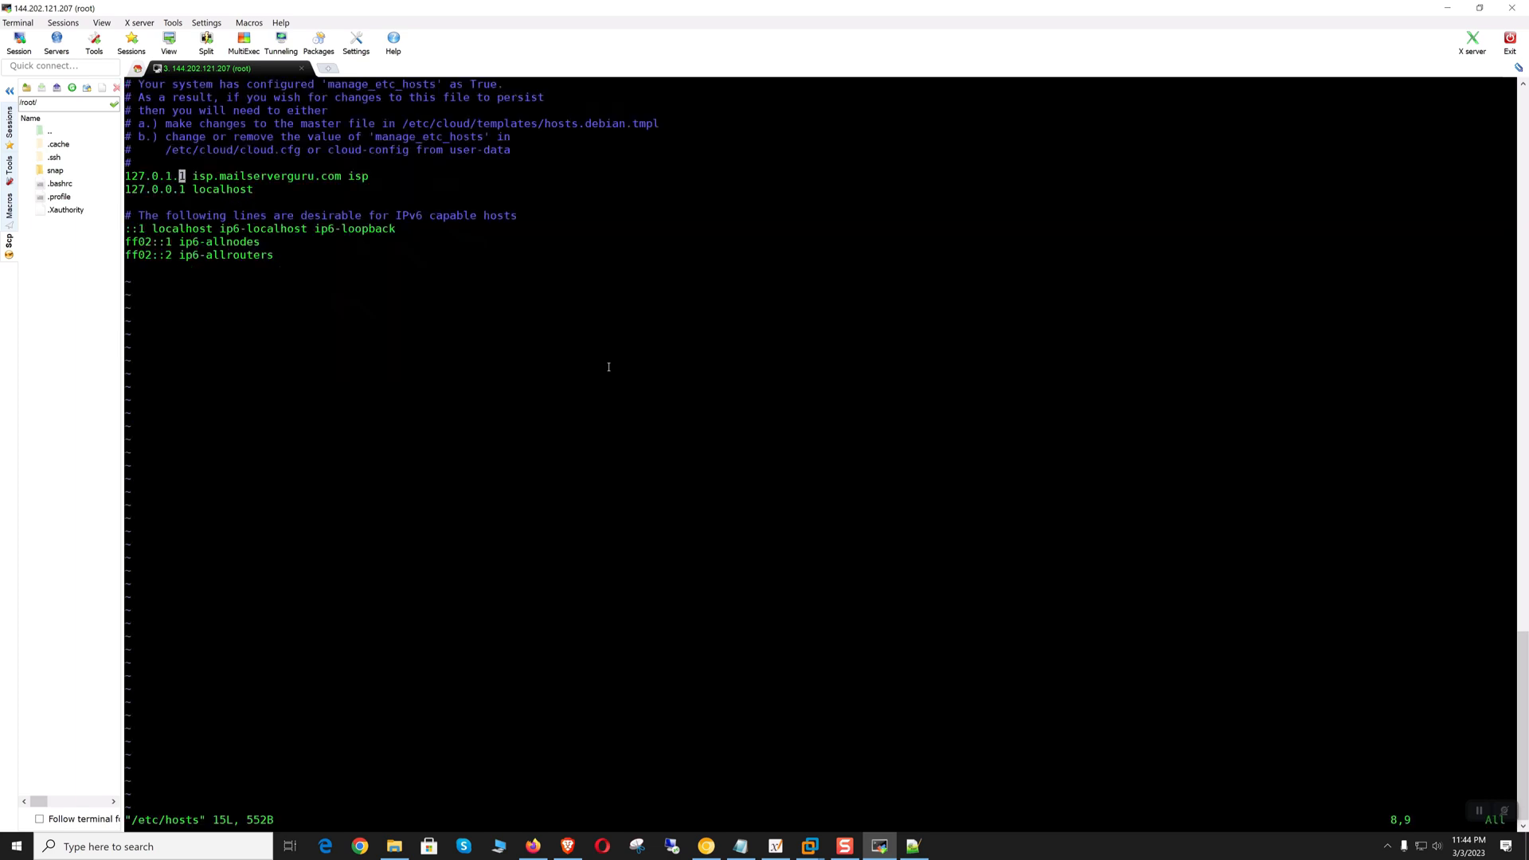
{"action": "key", "text": "i"}
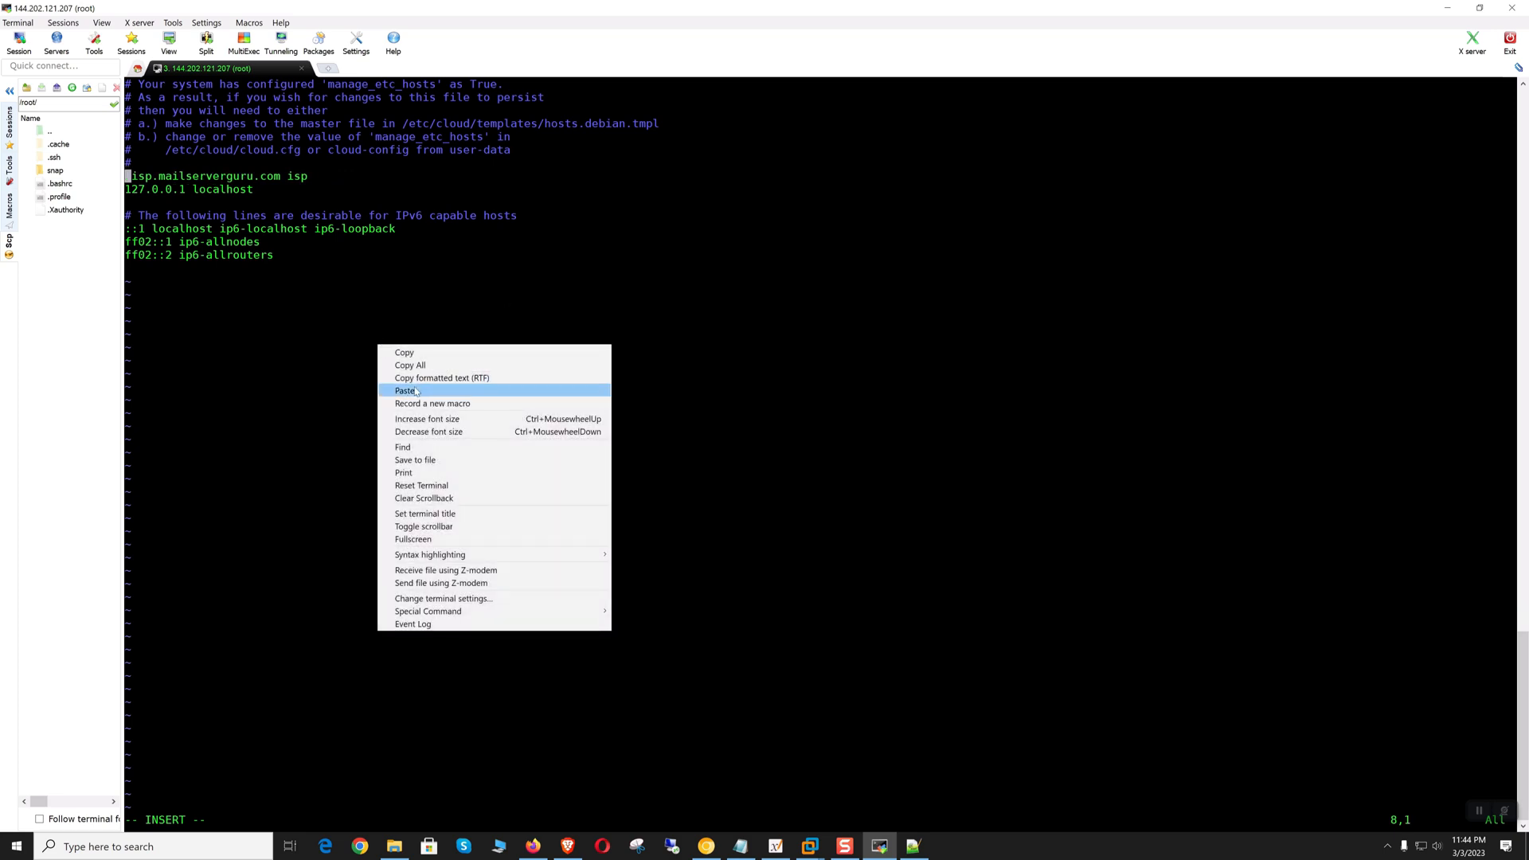
{"action": "left_click", "coordinate": [403, 390]}
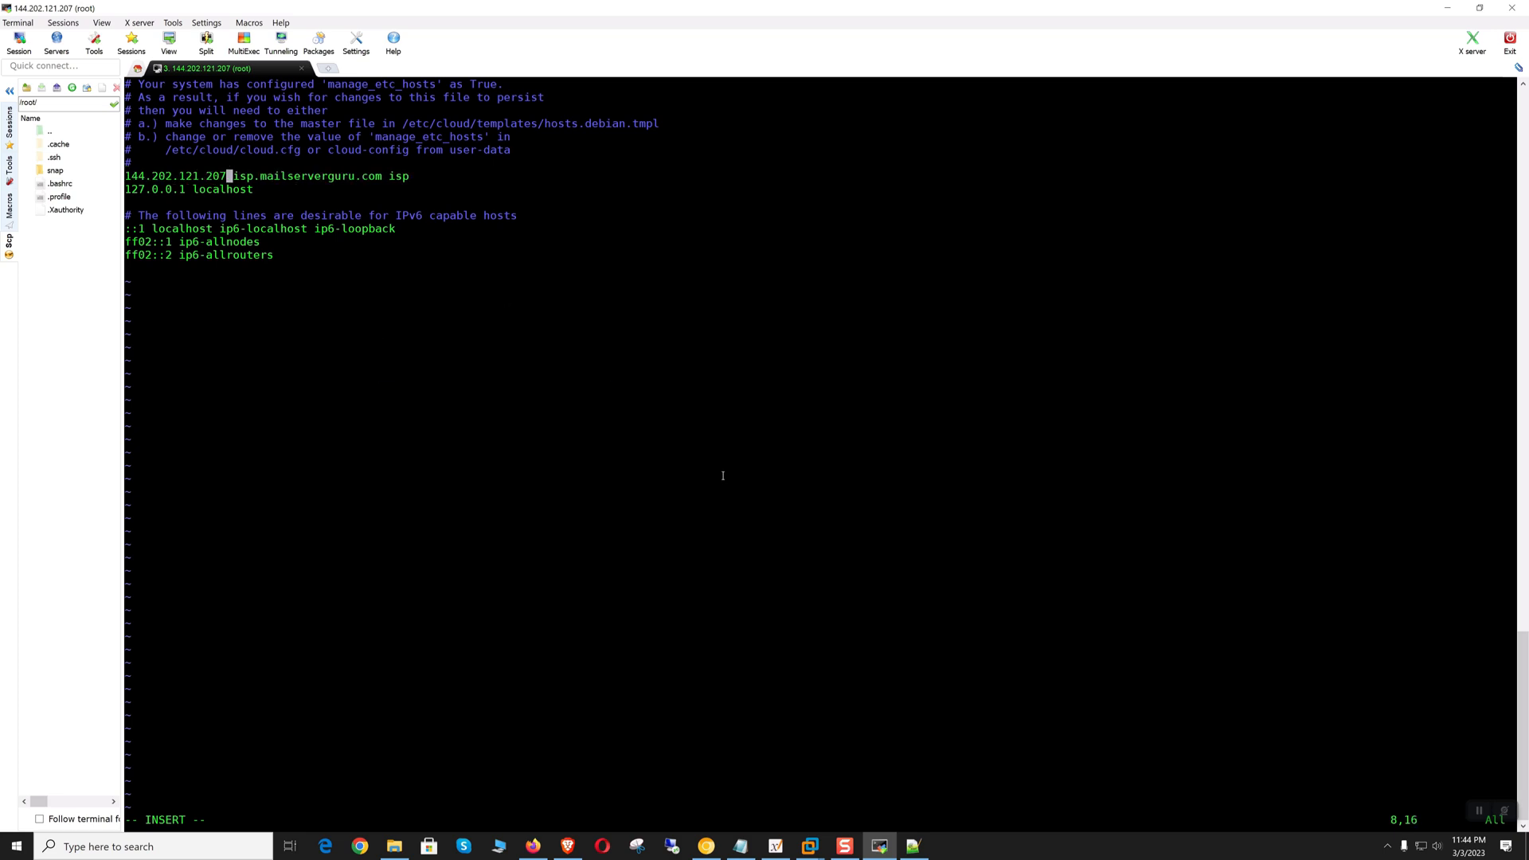
{"action": "key", "text": "Escape"}
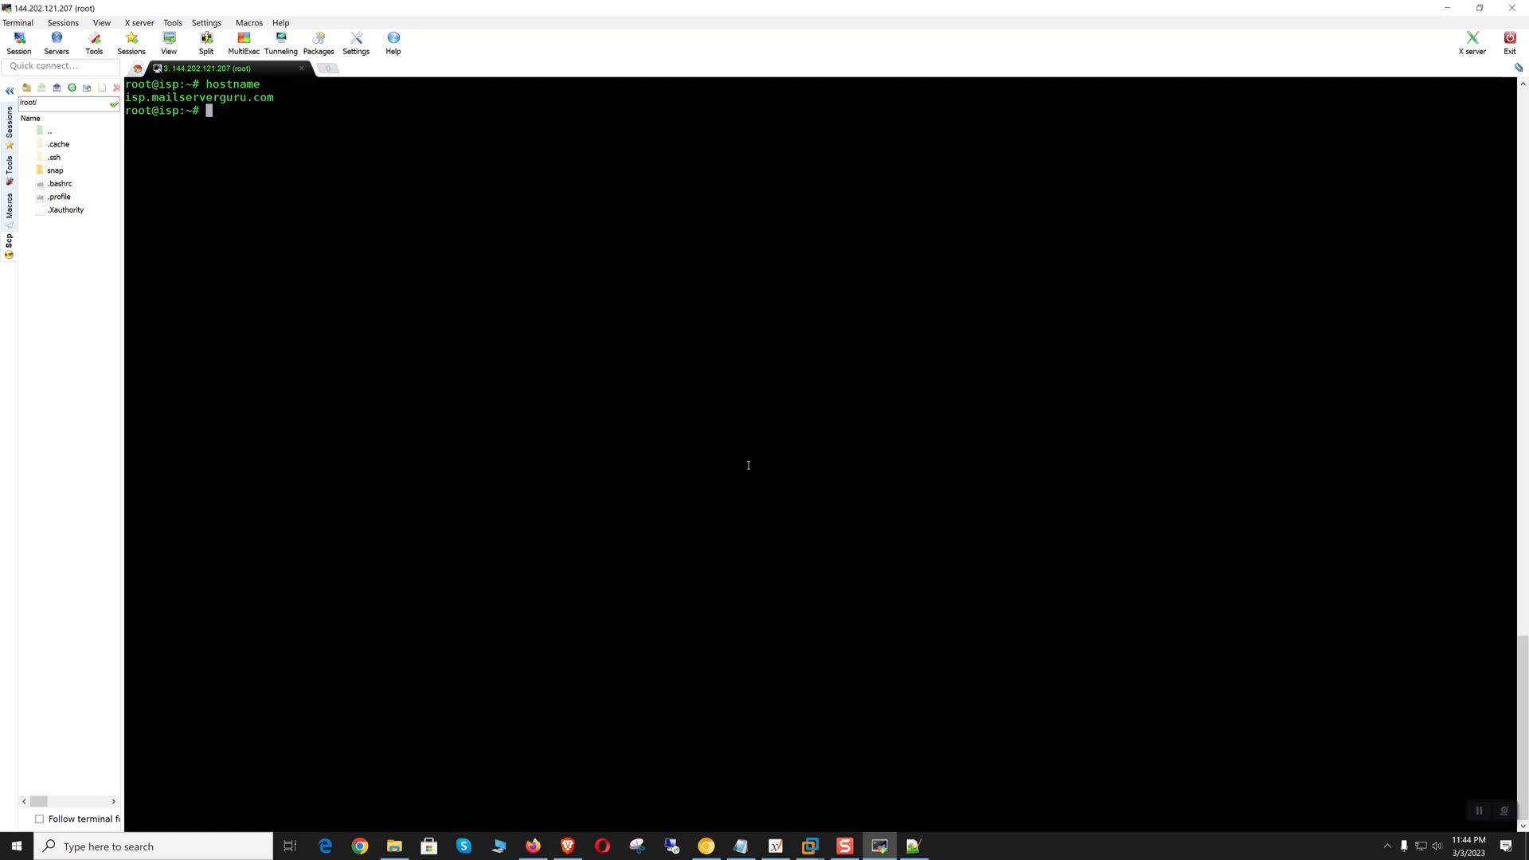
Step: Check hostname -d, hostname -i and cat /etc/lsb-release, then return to the HowtoForge tutorial
{"action": "type", "text": "hostname -d"}
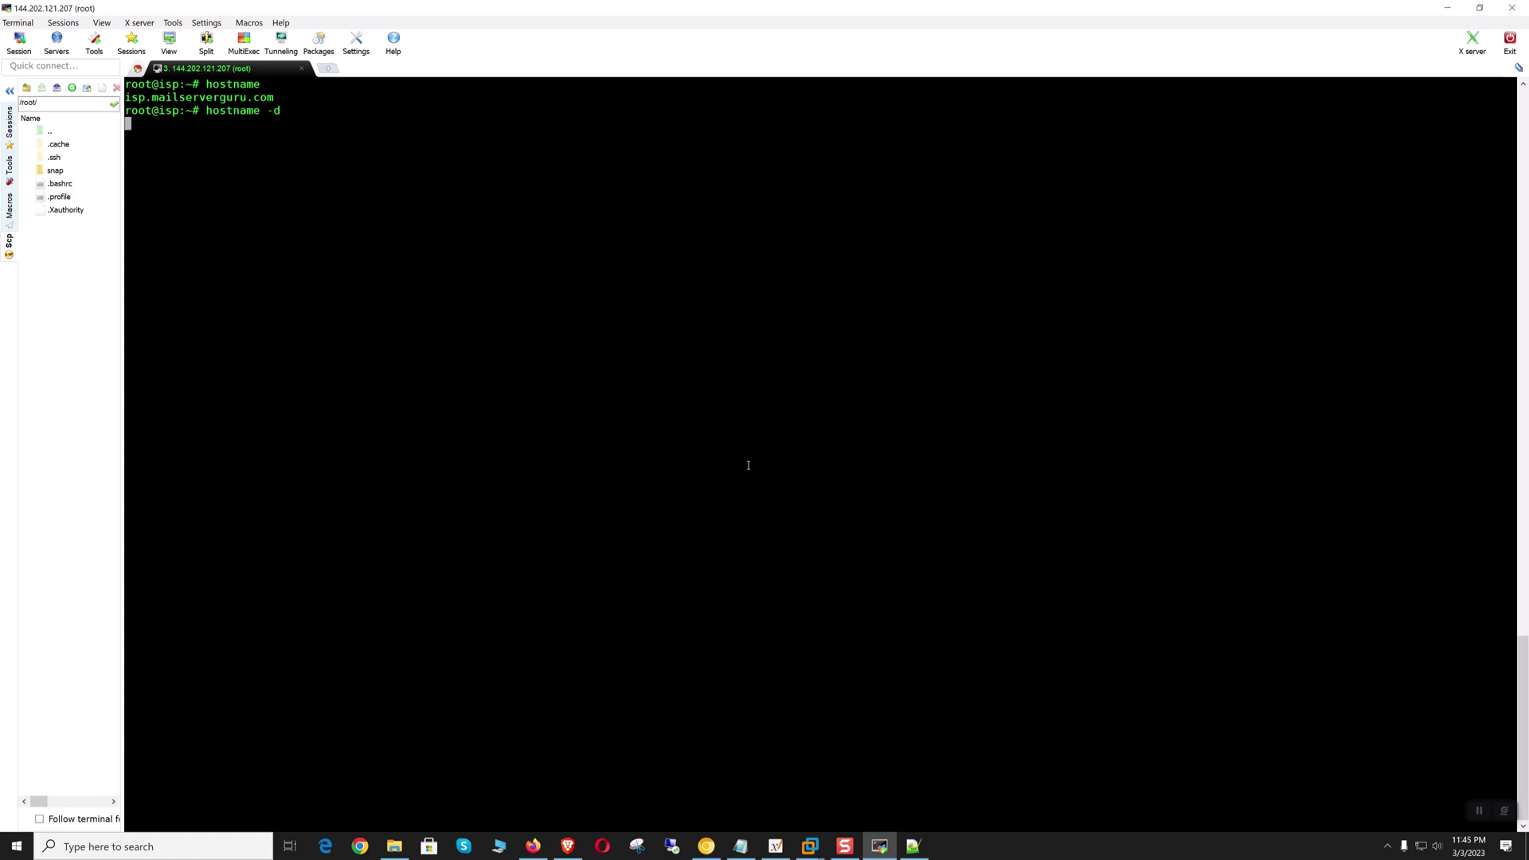
{"action": "key", "text": "Return"}
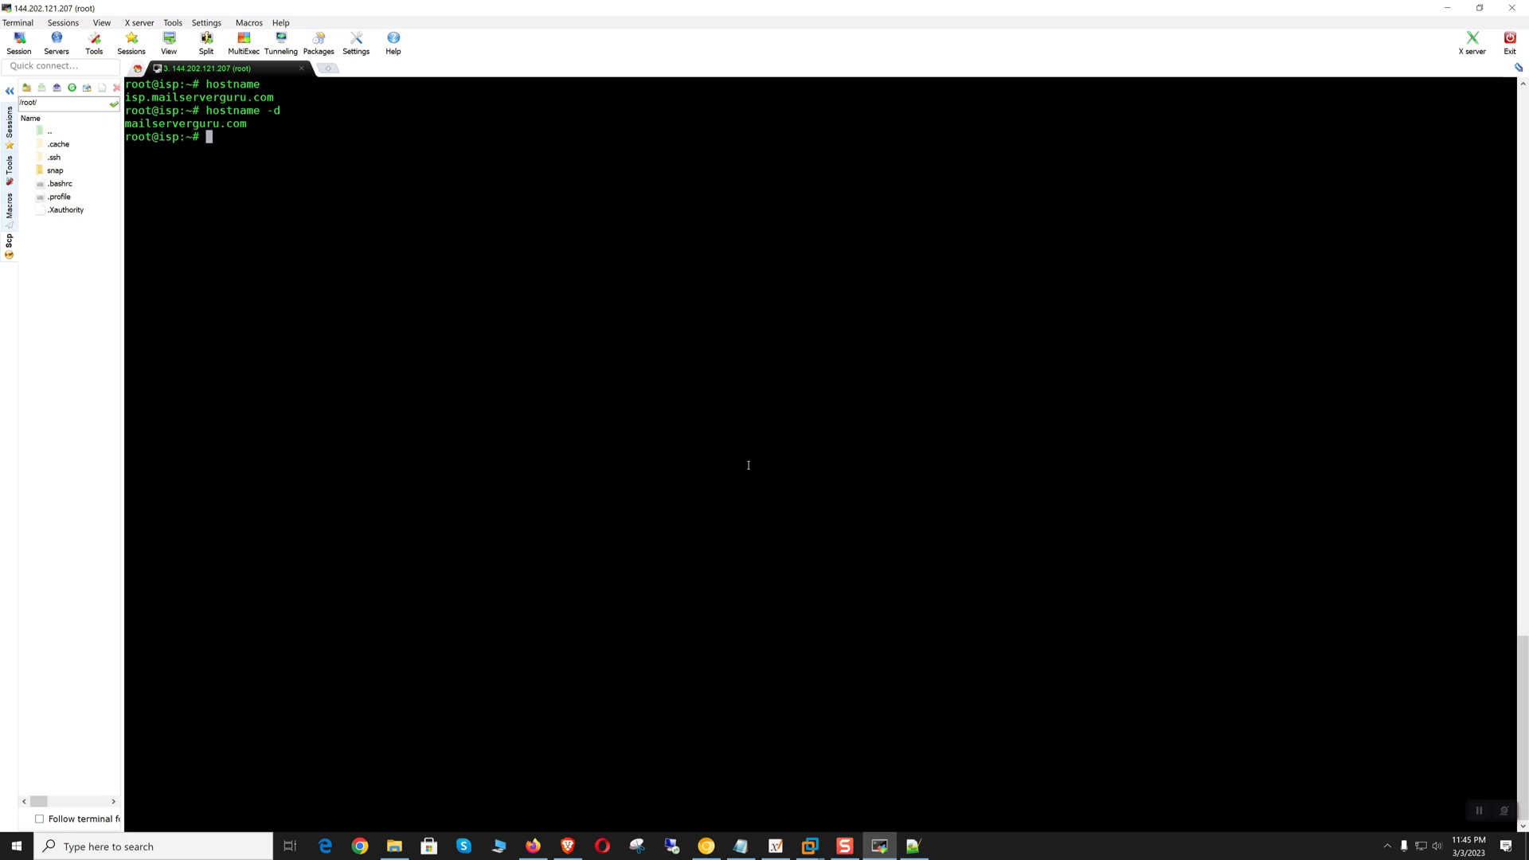
{"action": "key", "text": "Return"}
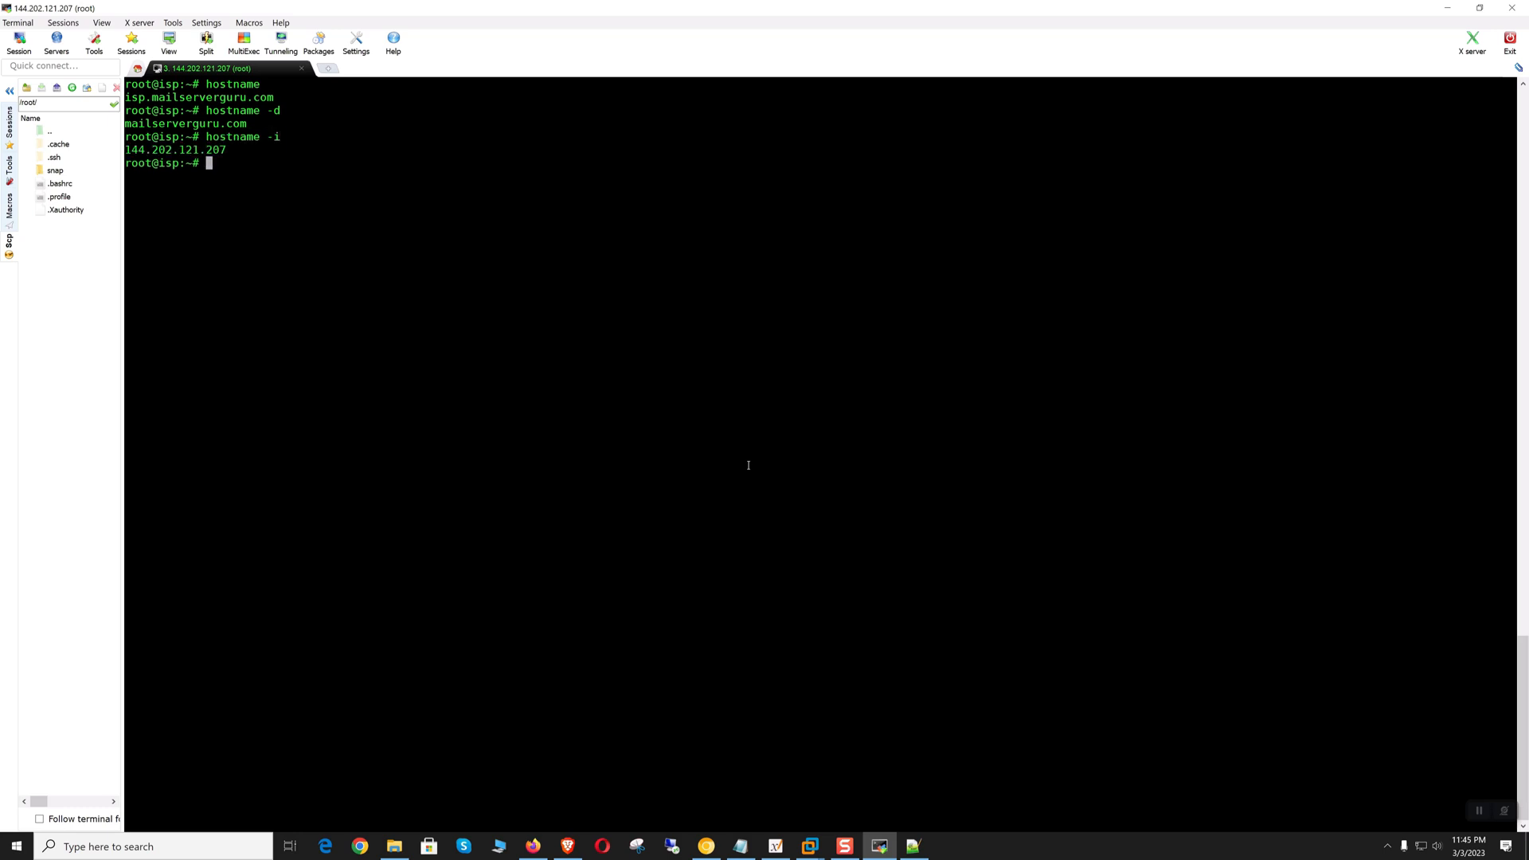
{"action": "type", "text": "cat /etc/lsb-release"}
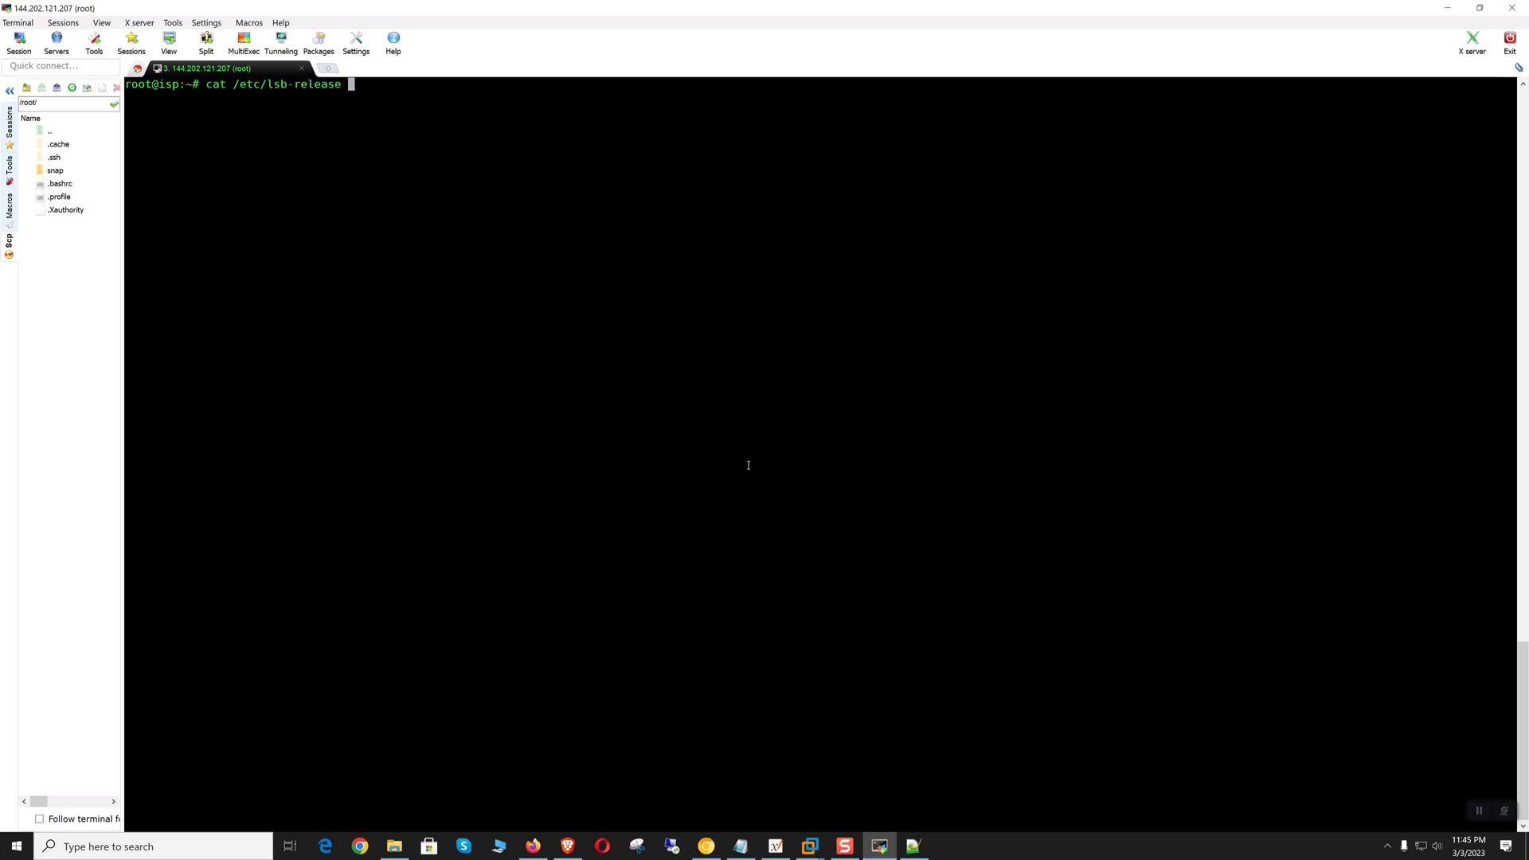
{"action": "key", "text": "Return"}
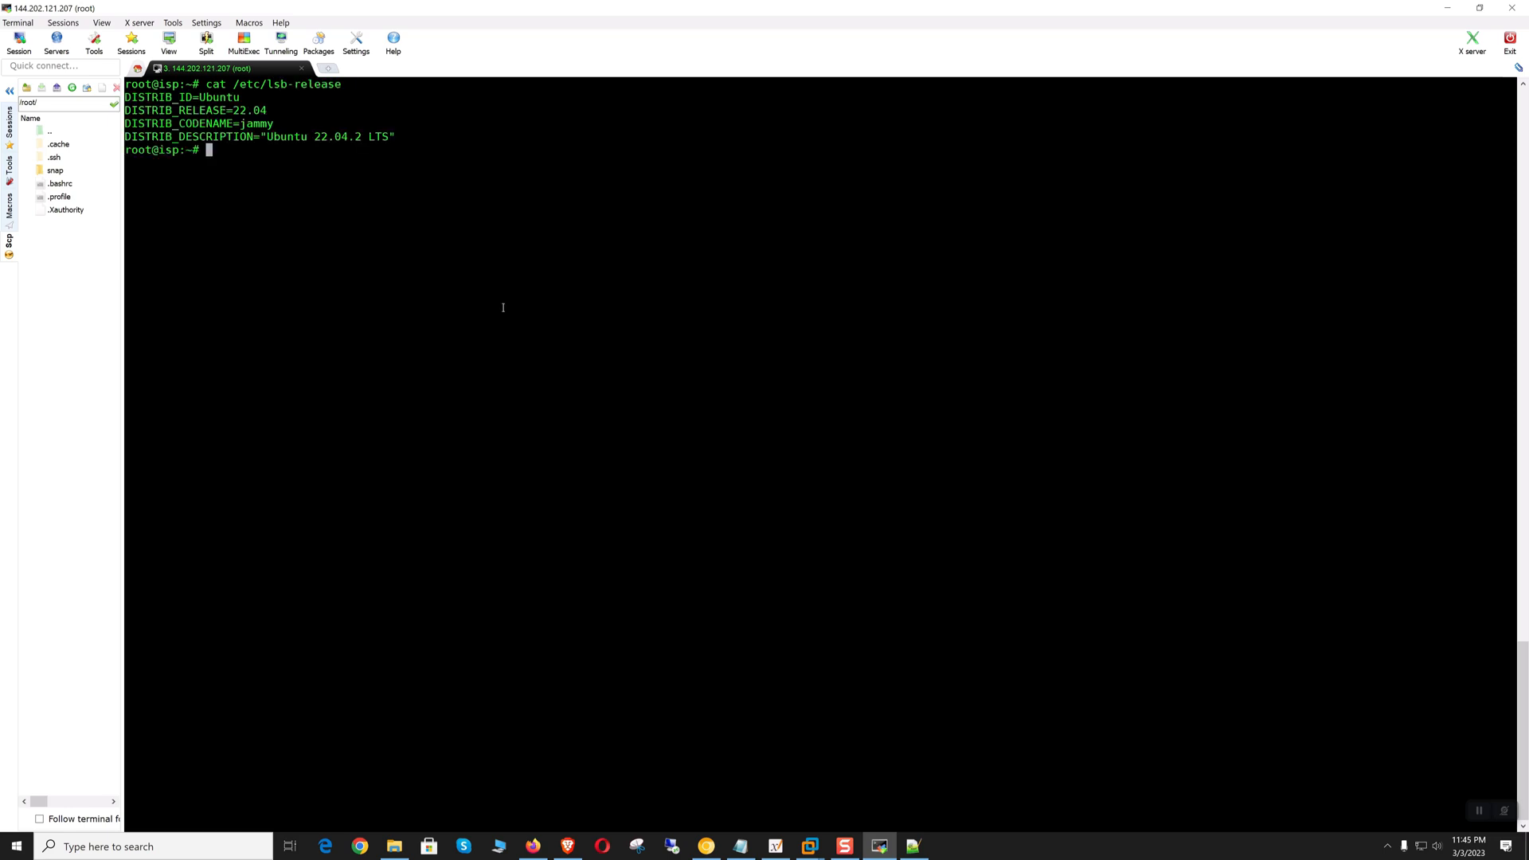
{"action": "mouse_move", "coordinate": [457, 349]}
{"action": "type", "text": "ping www.yahoo.com"}
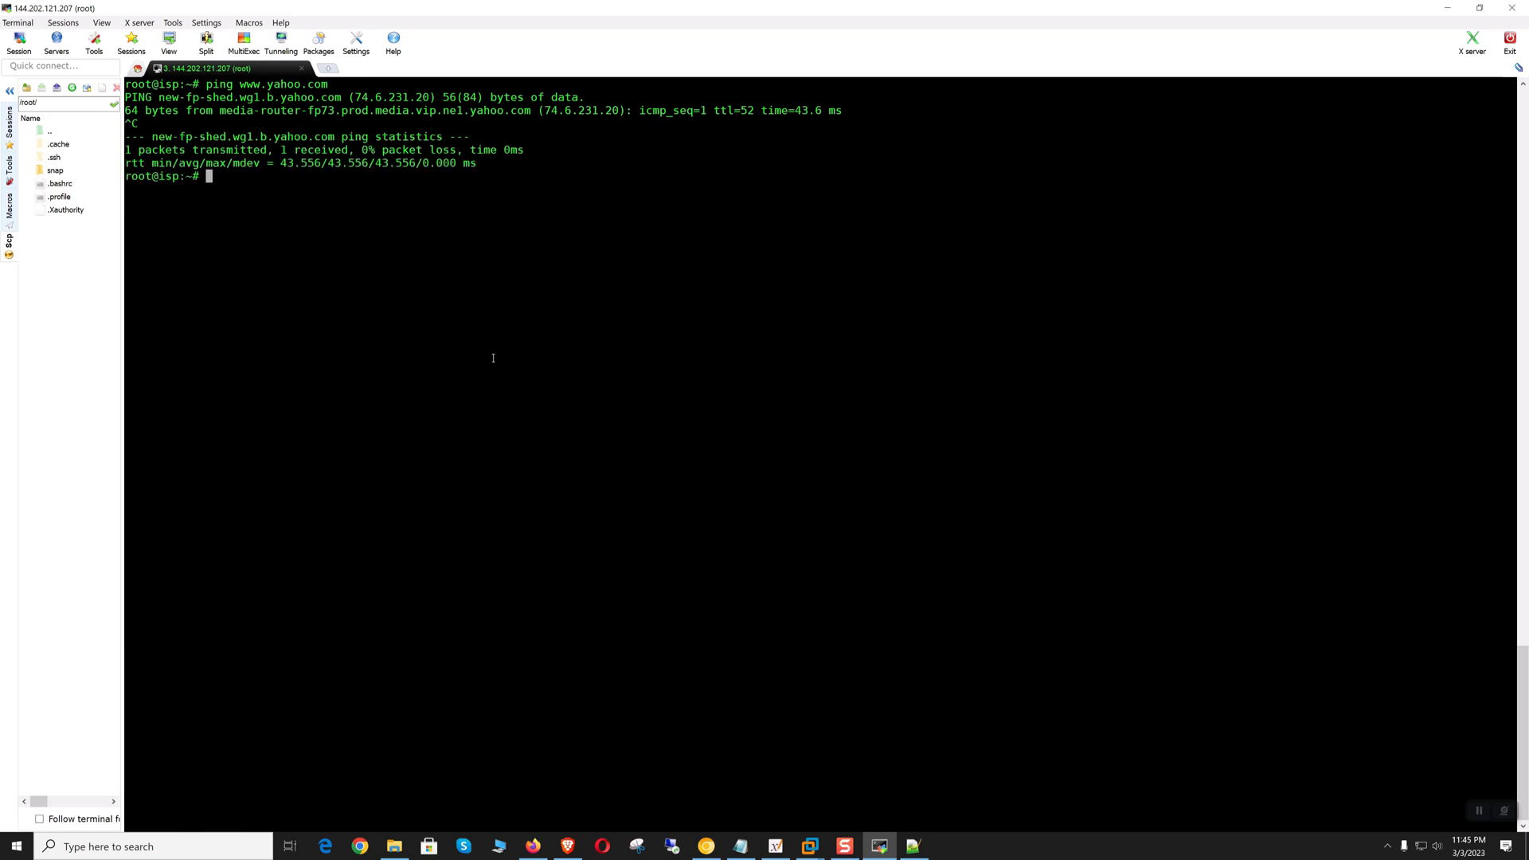
{"action": "left_click", "coordinate": [359, 846]}
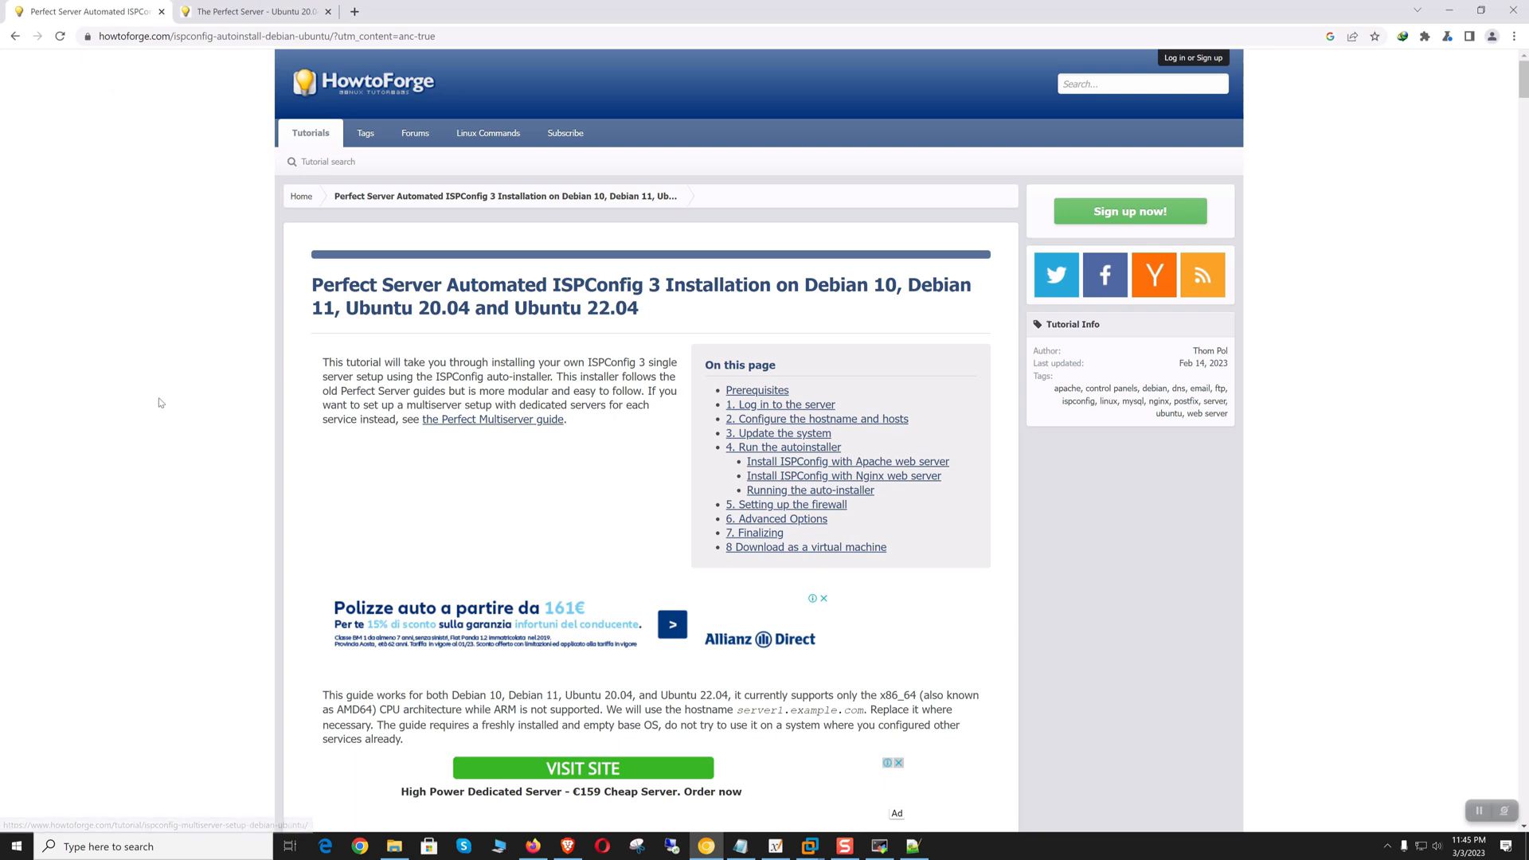
Step: Run the guide's 'apt update && apt upgrade' on the server and come back to the tutorial
{"action": "scroll", "scroll_direction": "down", "scroll_amount": 3}
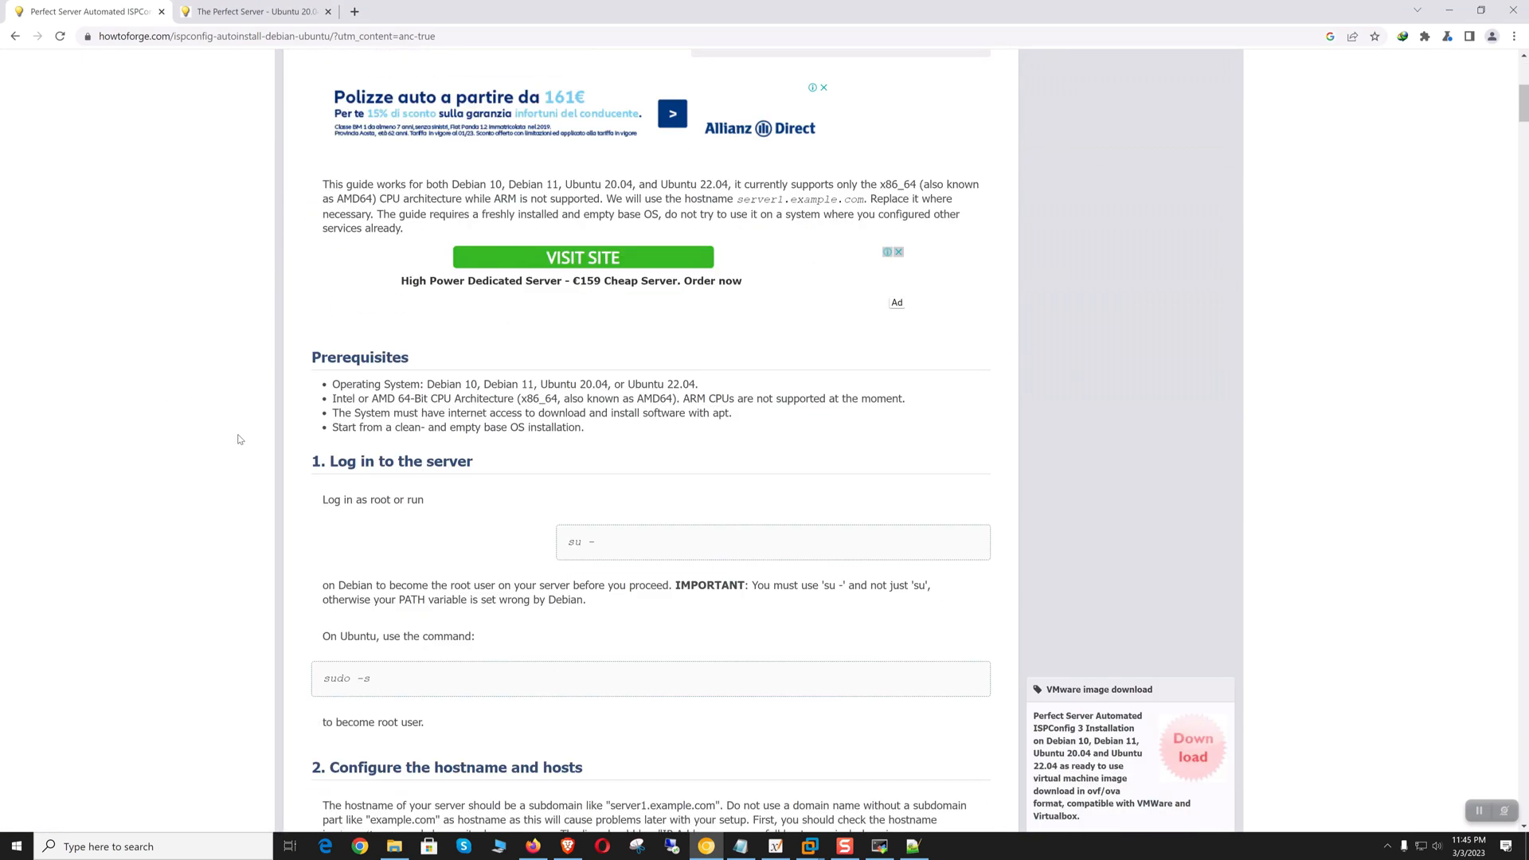
{"action": "scroll", "scroll_direction": "down", "scroll_amount": 3}
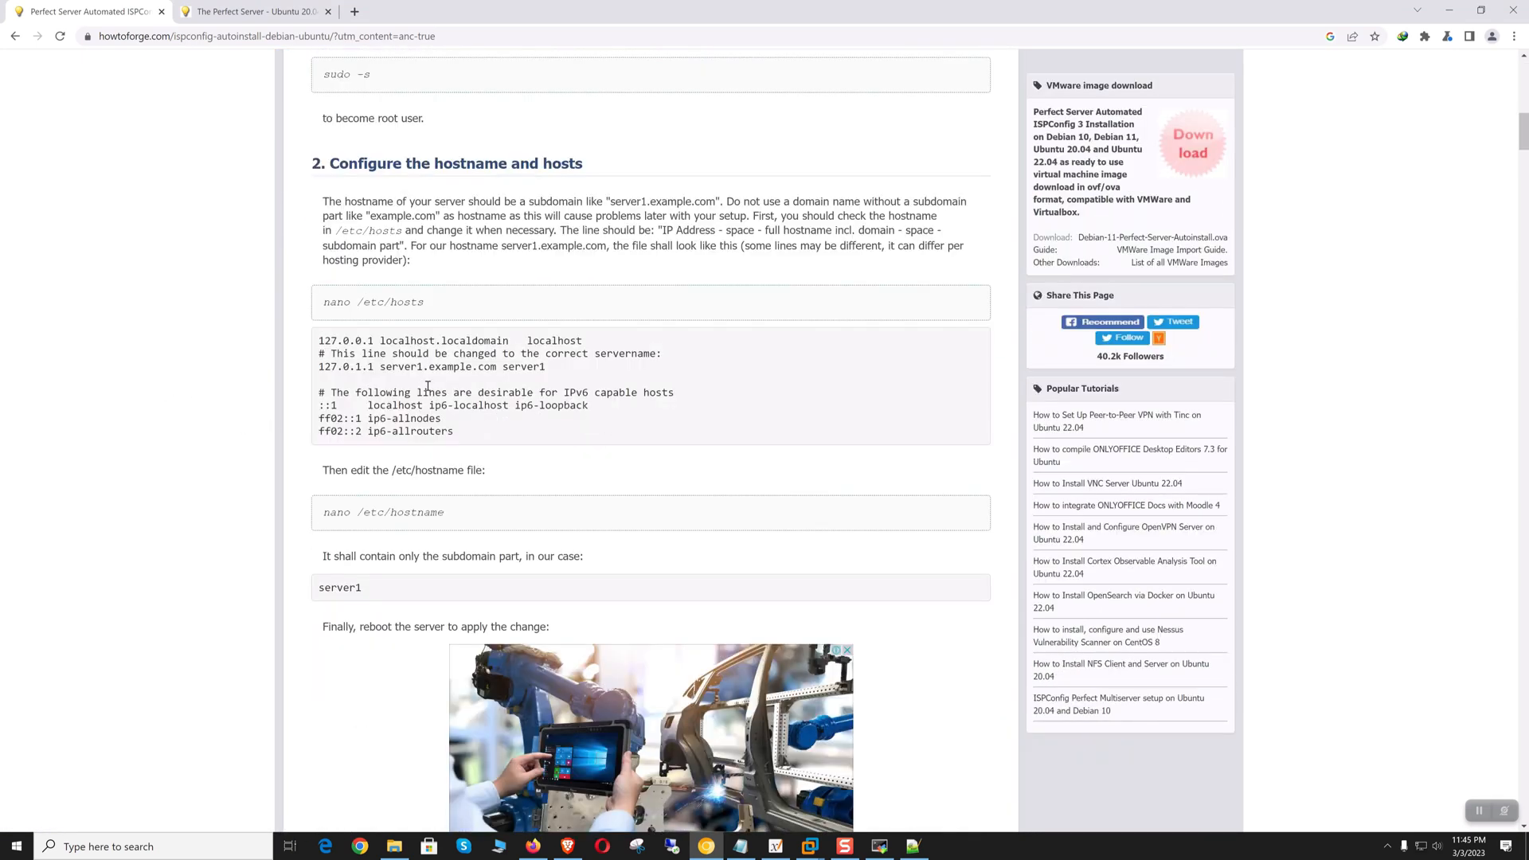
{"action": "scroll", "scroll_direction": "down", "scroll_amount": 3}
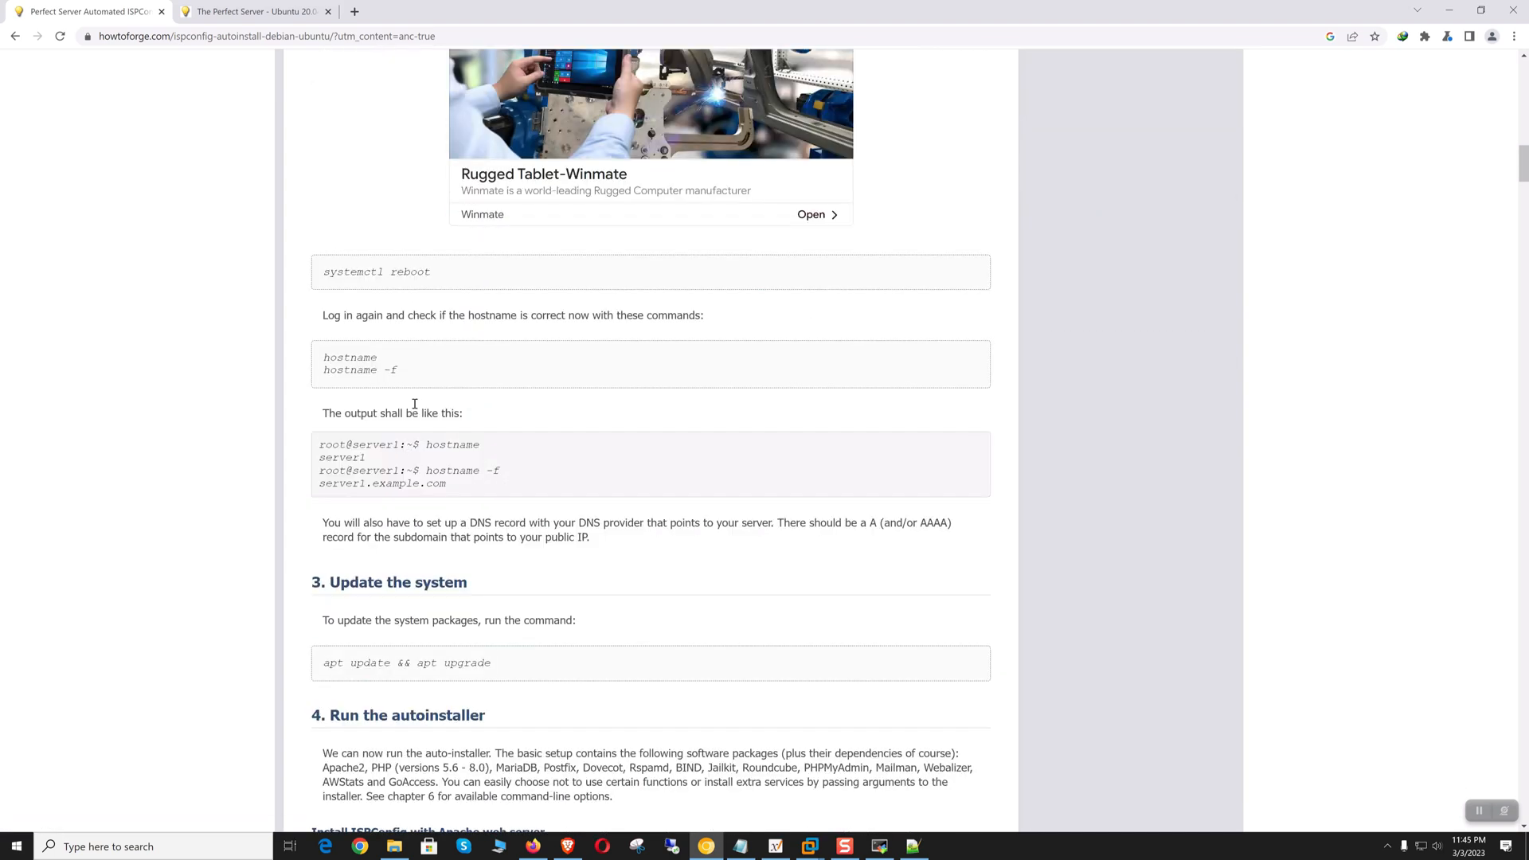
{"action": "scroll", "scroll_direction": "down", "scroll_amount": 3}
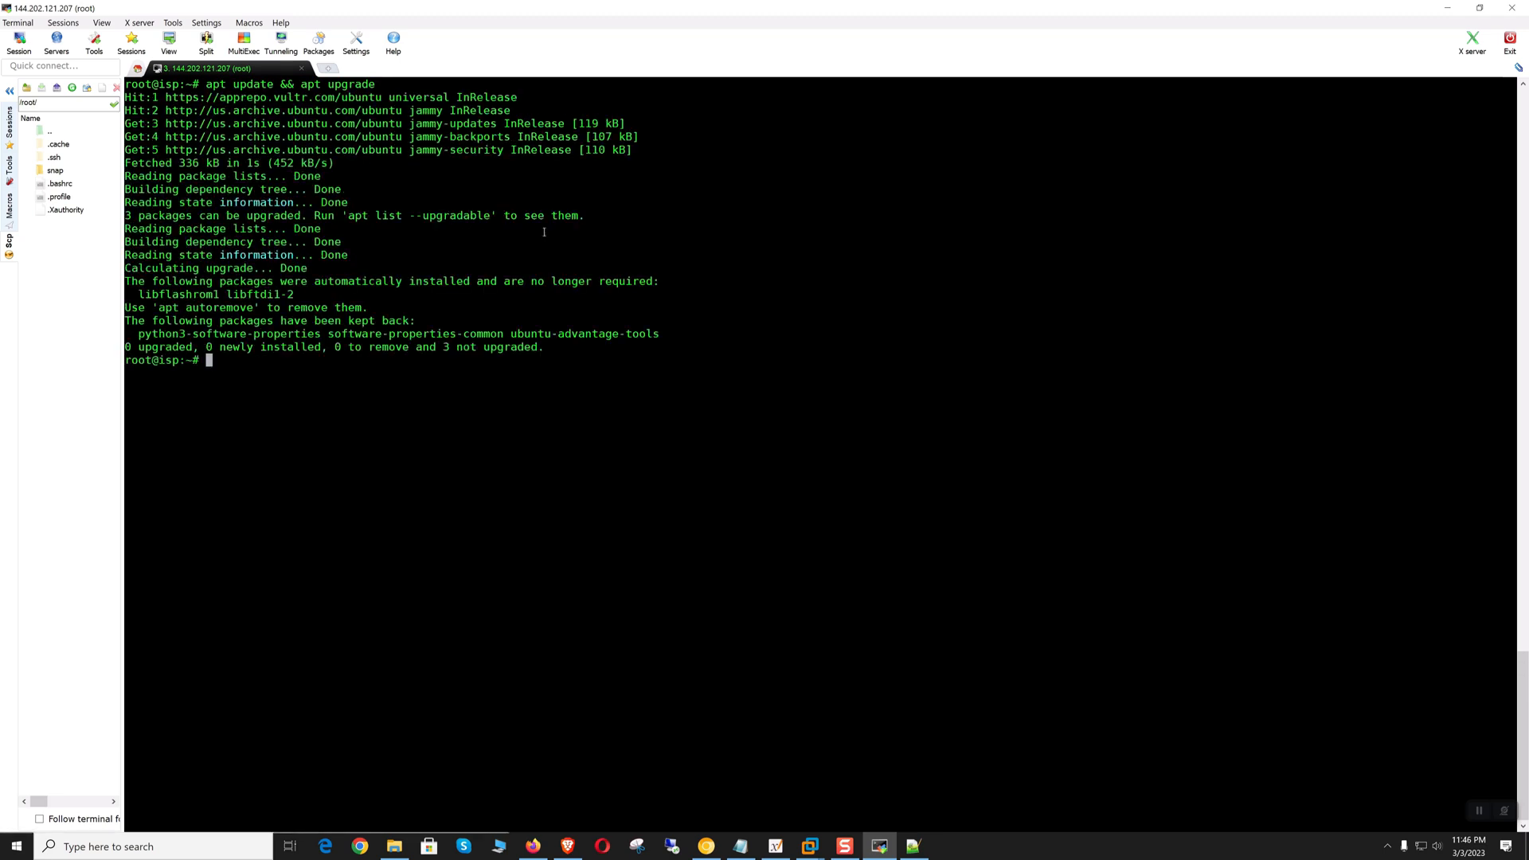
{"action": "mouse_move", "coordinate": [642, 243]}
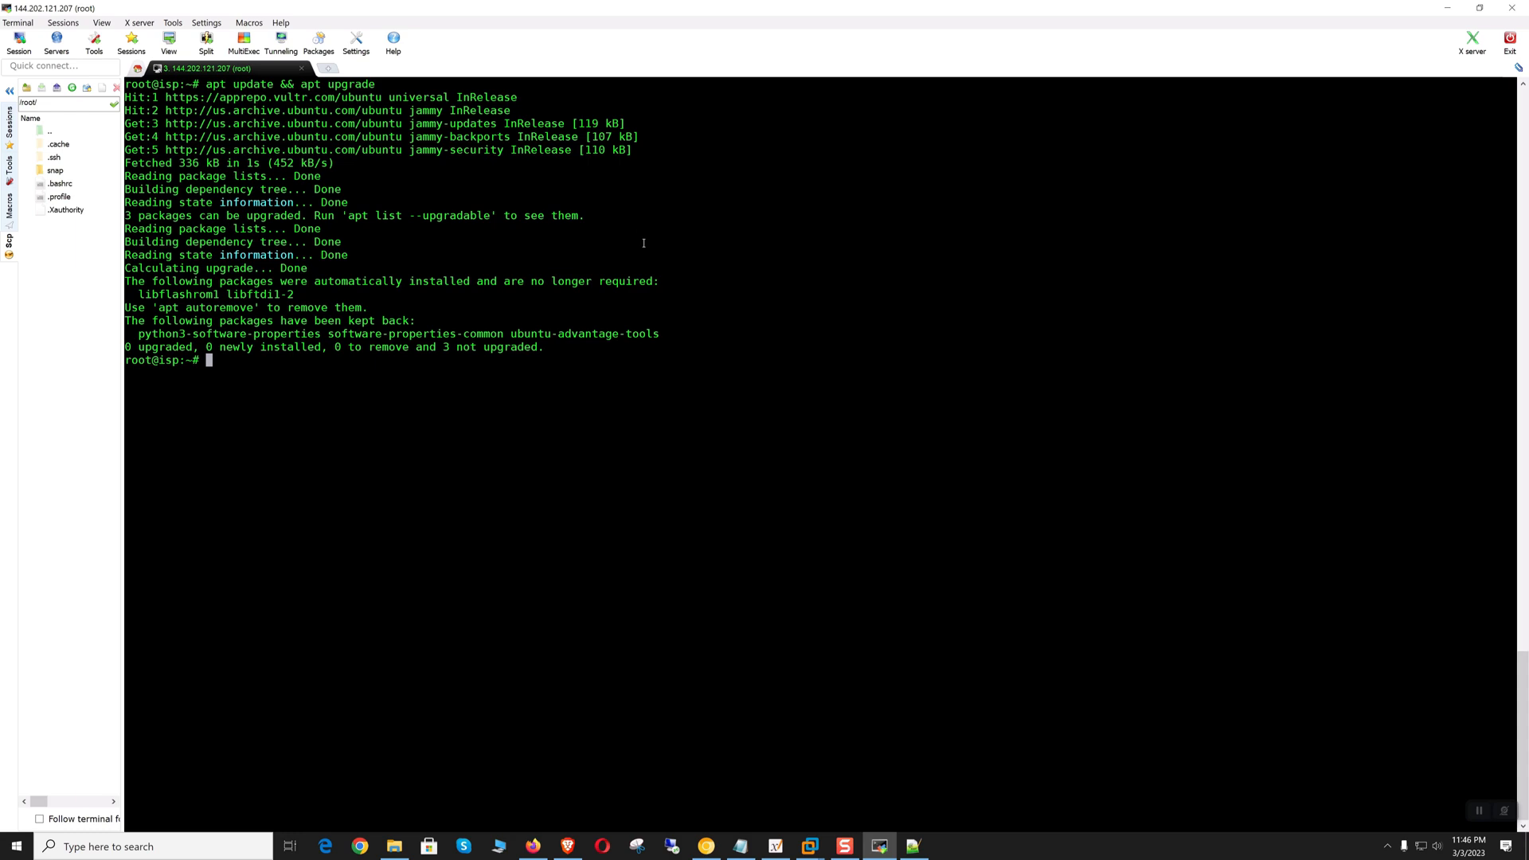
{"action": "left_click", "coordinate": [358, 846]}
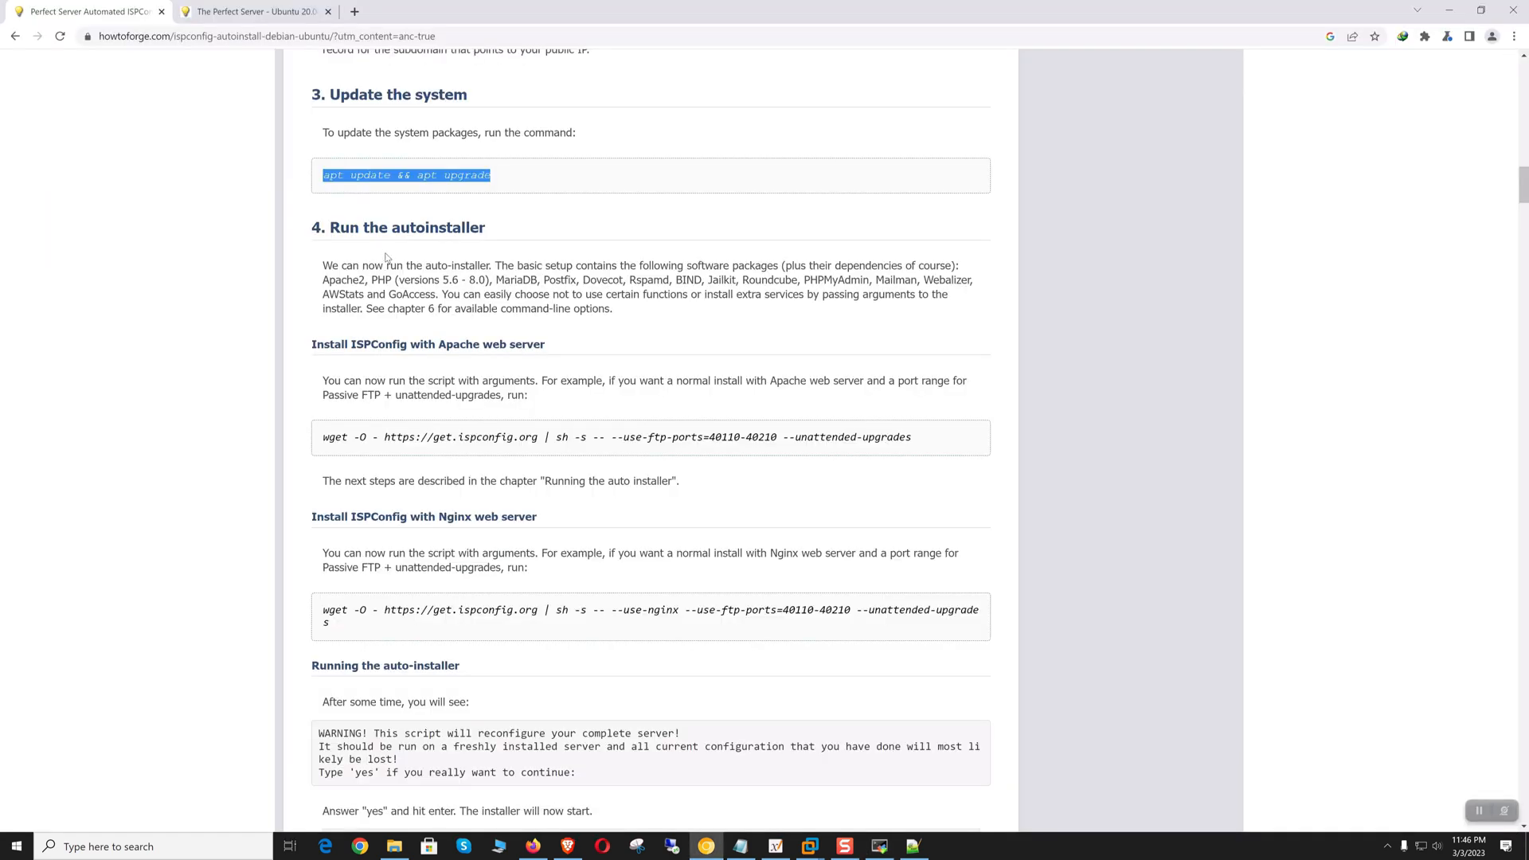
Step: Review the Run the autoinstaller section and copy the Apache wget install command
{"action": "double_click", "coordinate": [406, 228]}
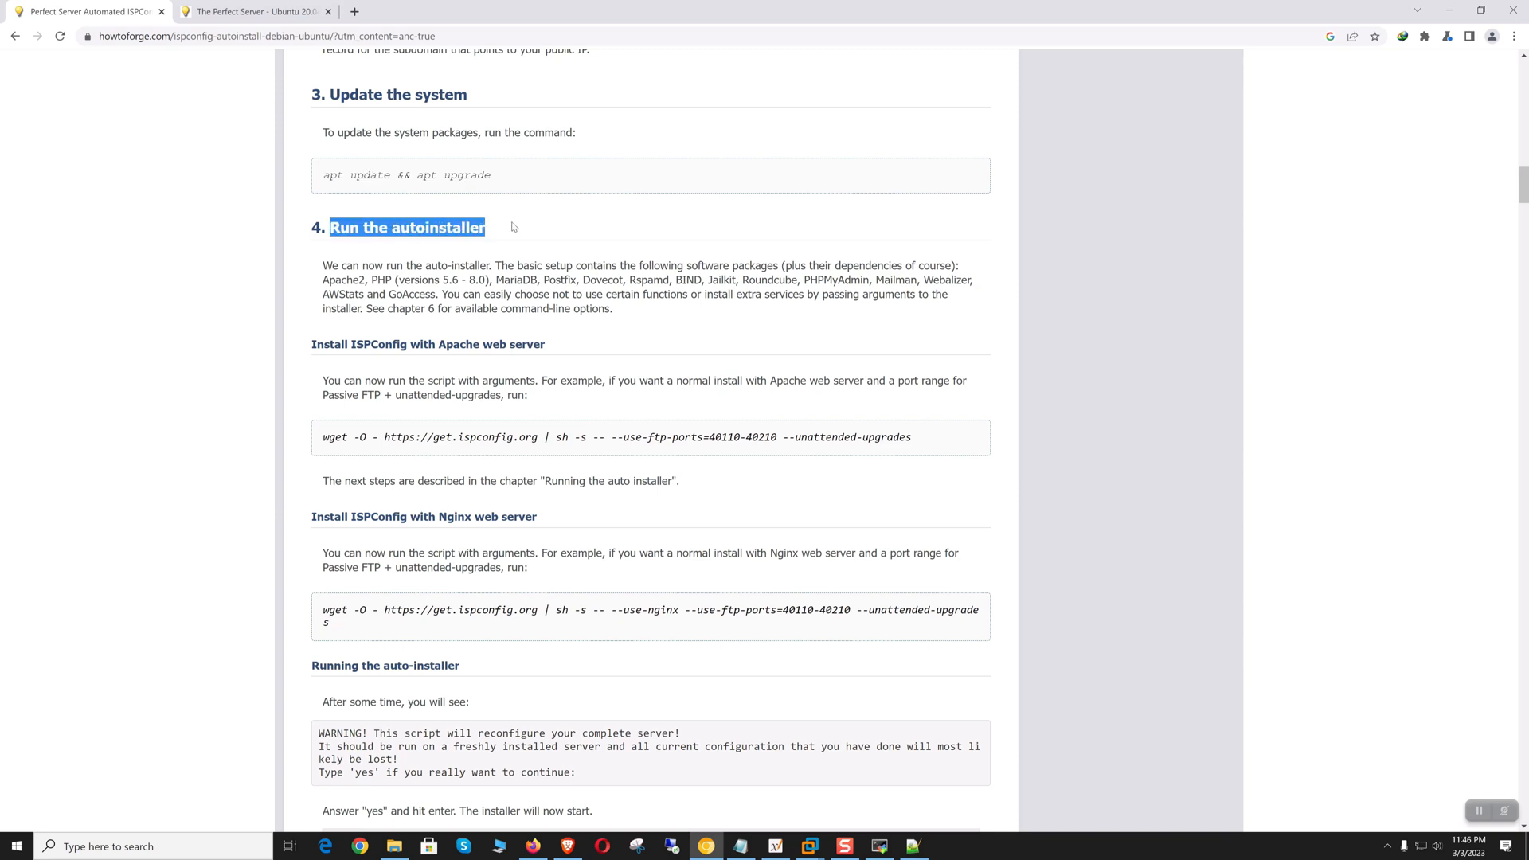
{"action": "mouse_move", "coordinate": [419, 343]}
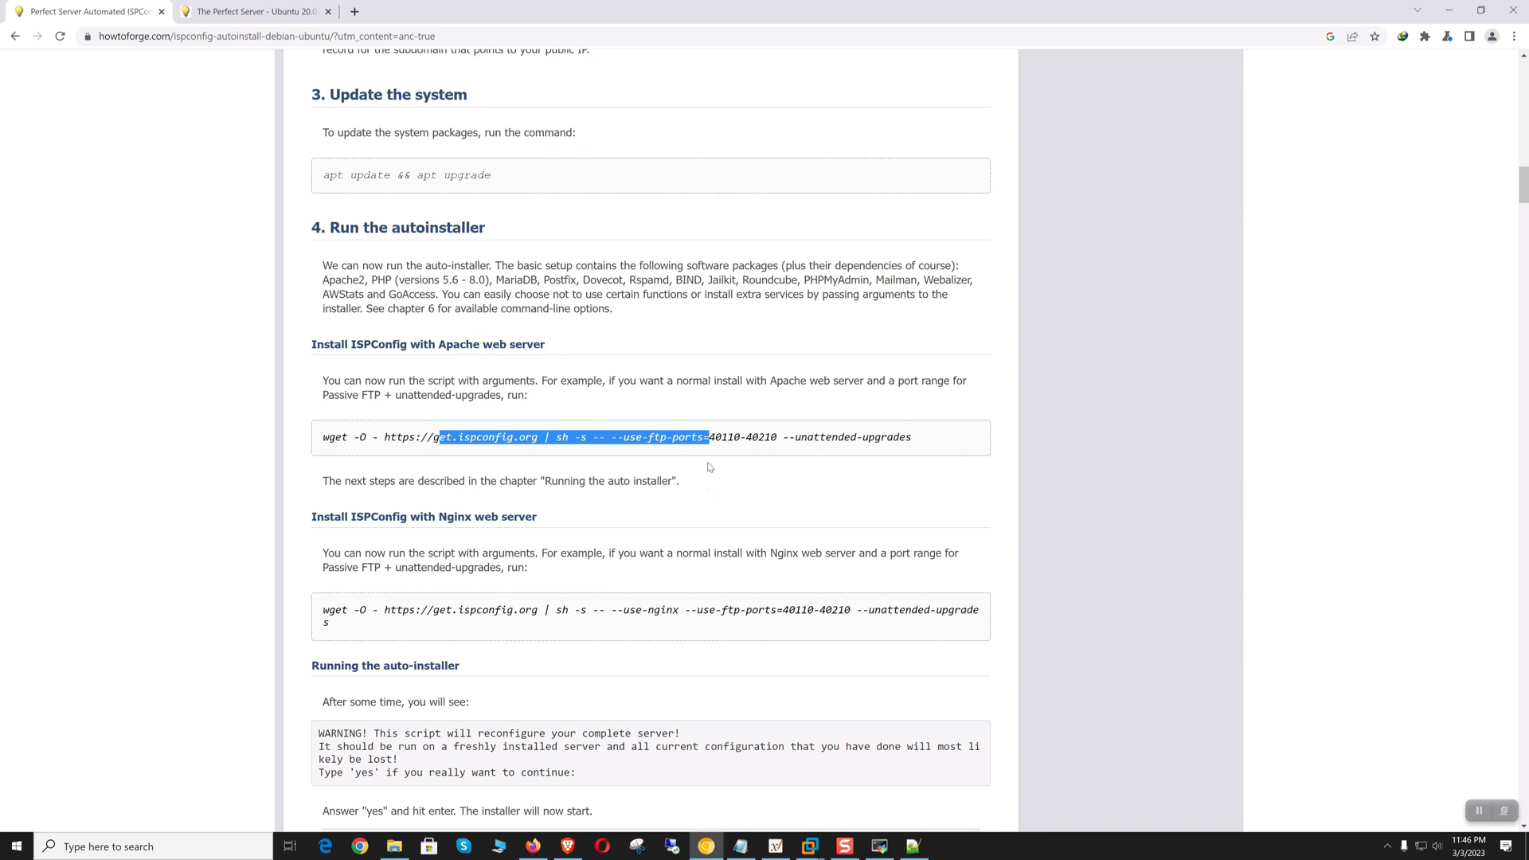
{"action": "scroll", "scroll_direction": "down", "scroll_amount": 3}
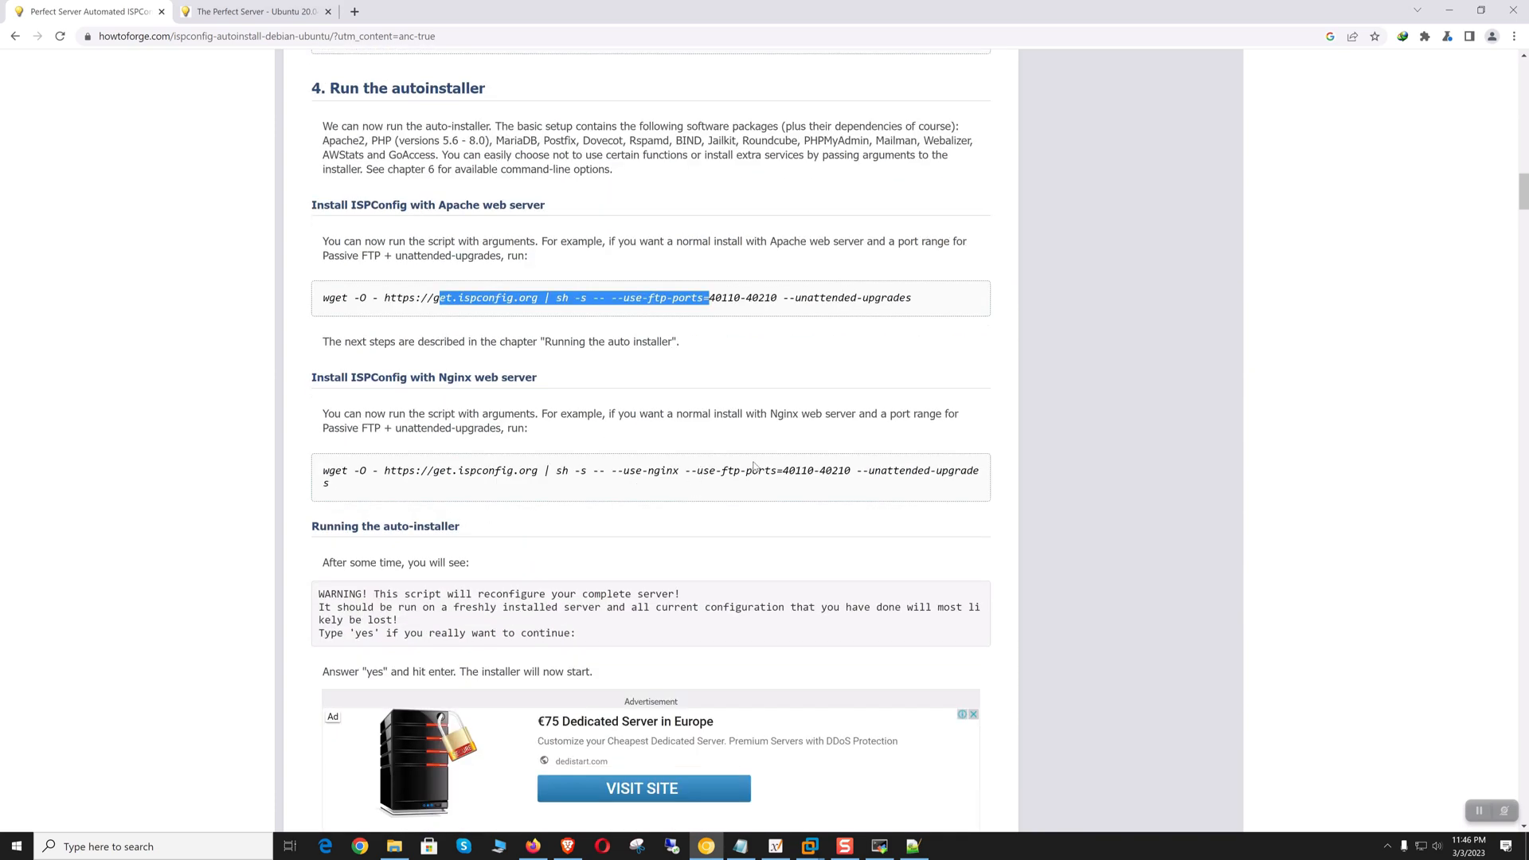
{"action": "mouse_move", "coordinate": [593, 471]}
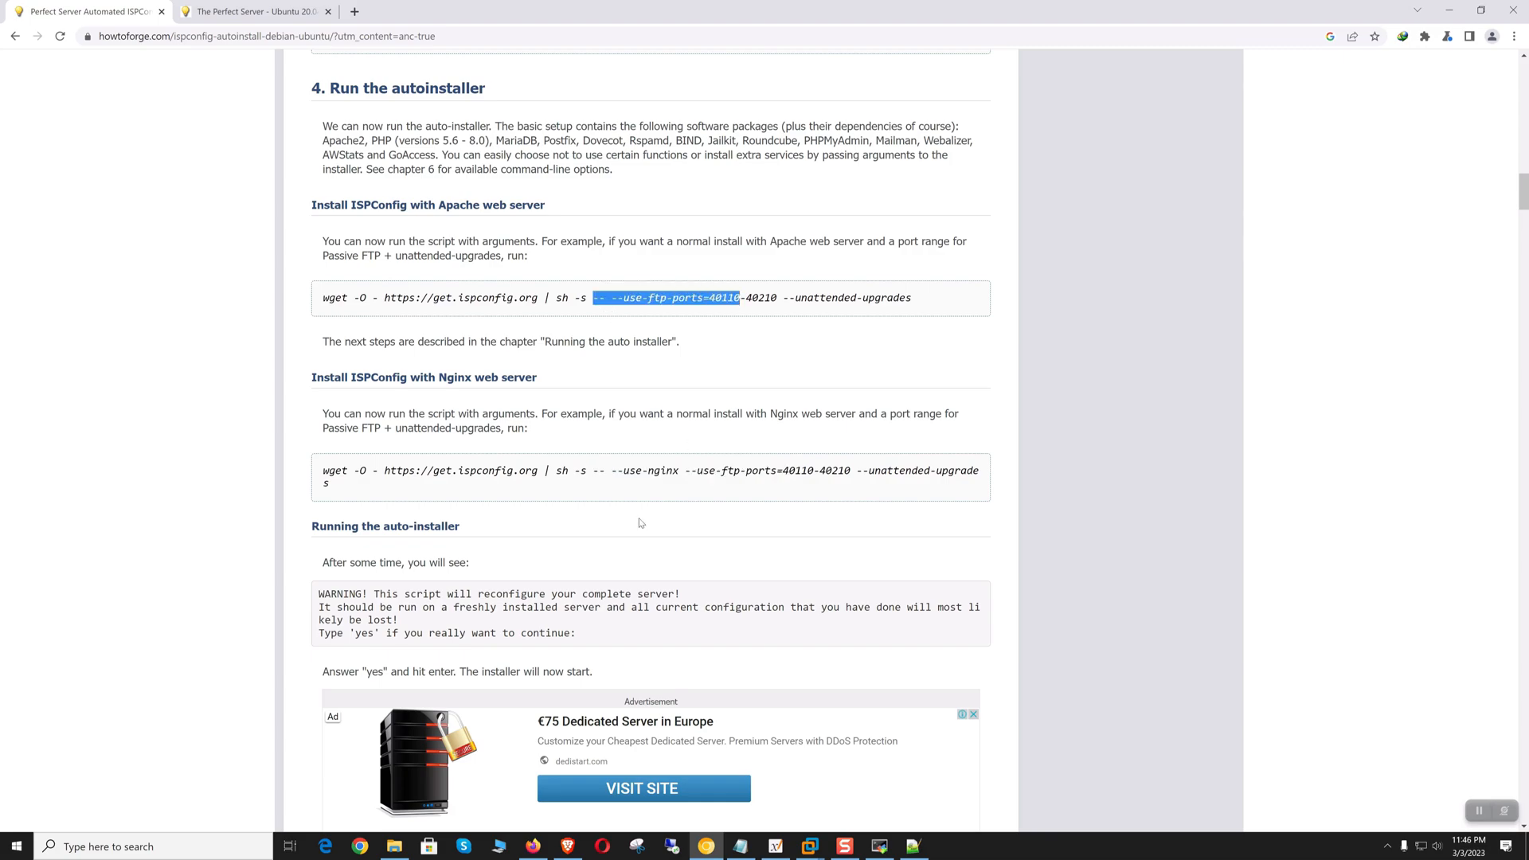
{"action": "scroll", "scroll_direction": "down", "scroll_amount": 3}
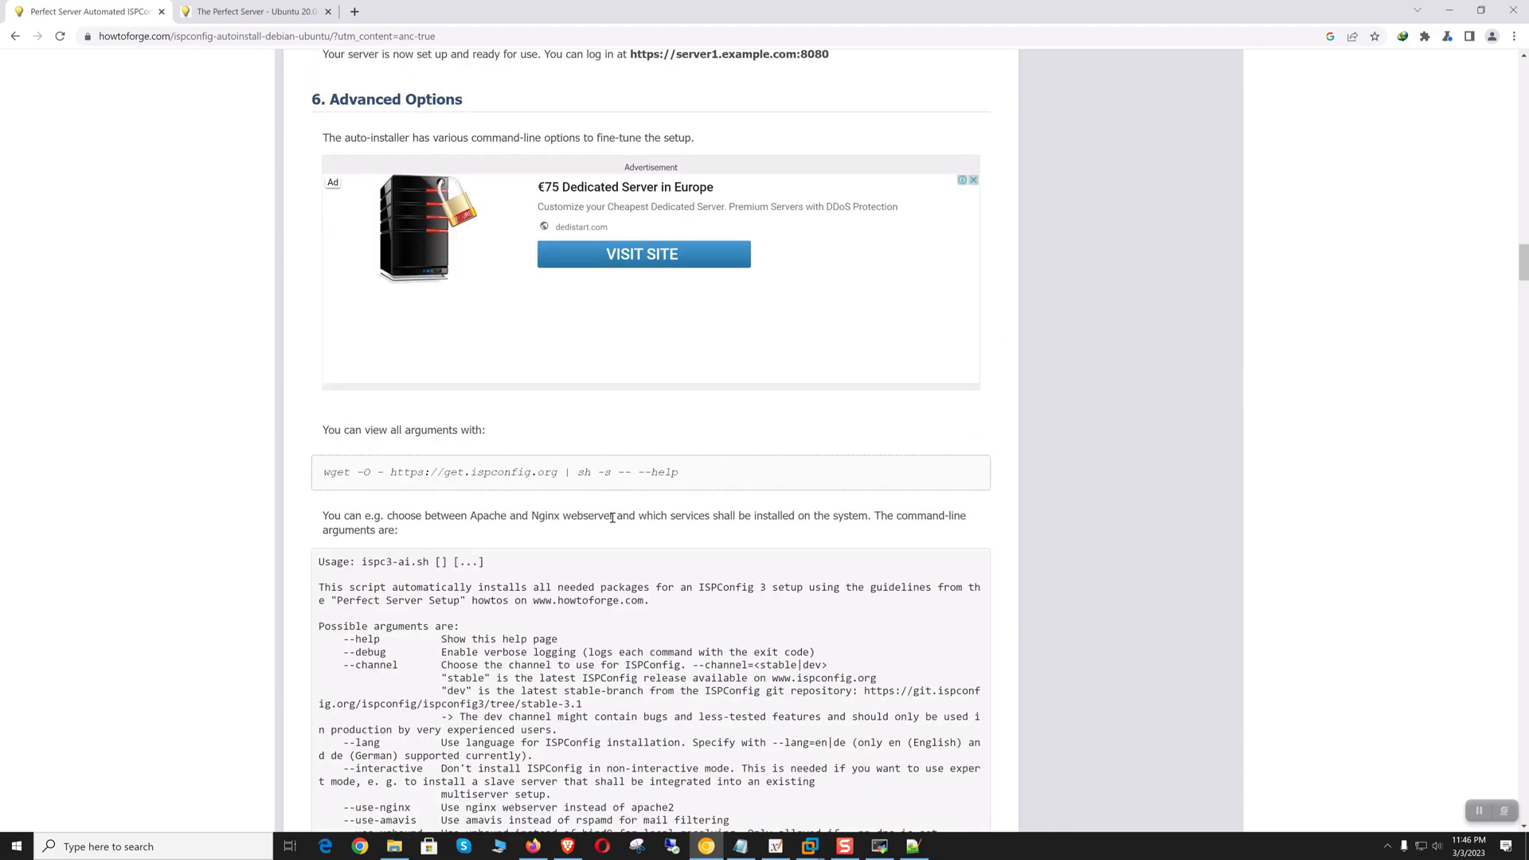
{"action": "scroll", "scroll_direction": "down", "scroll_amount": 3}
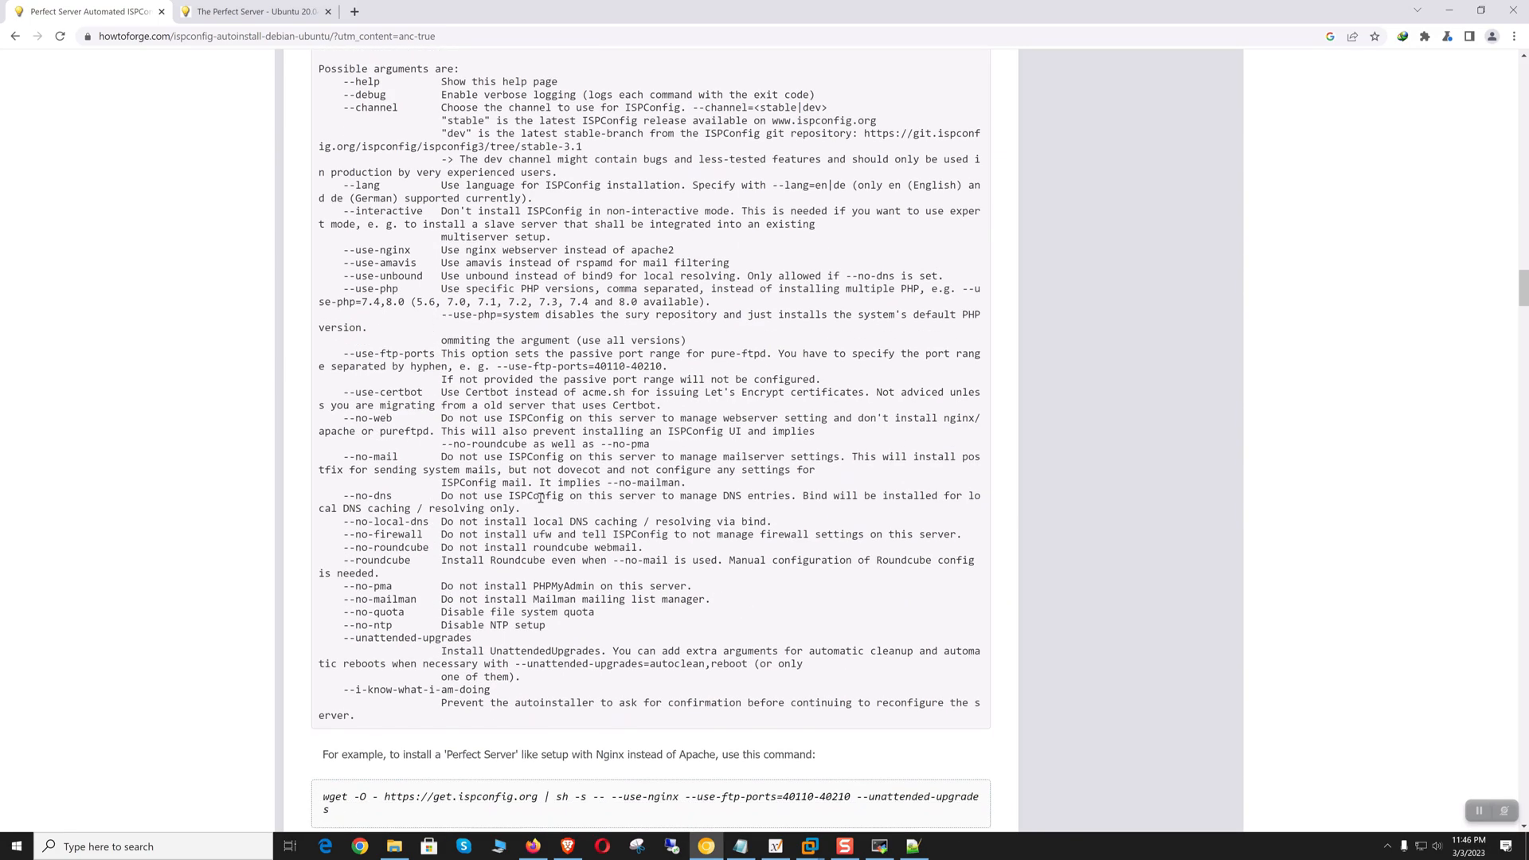
{"action": "scroll", "scroll_direction": "down", "scroll_amount": 3}
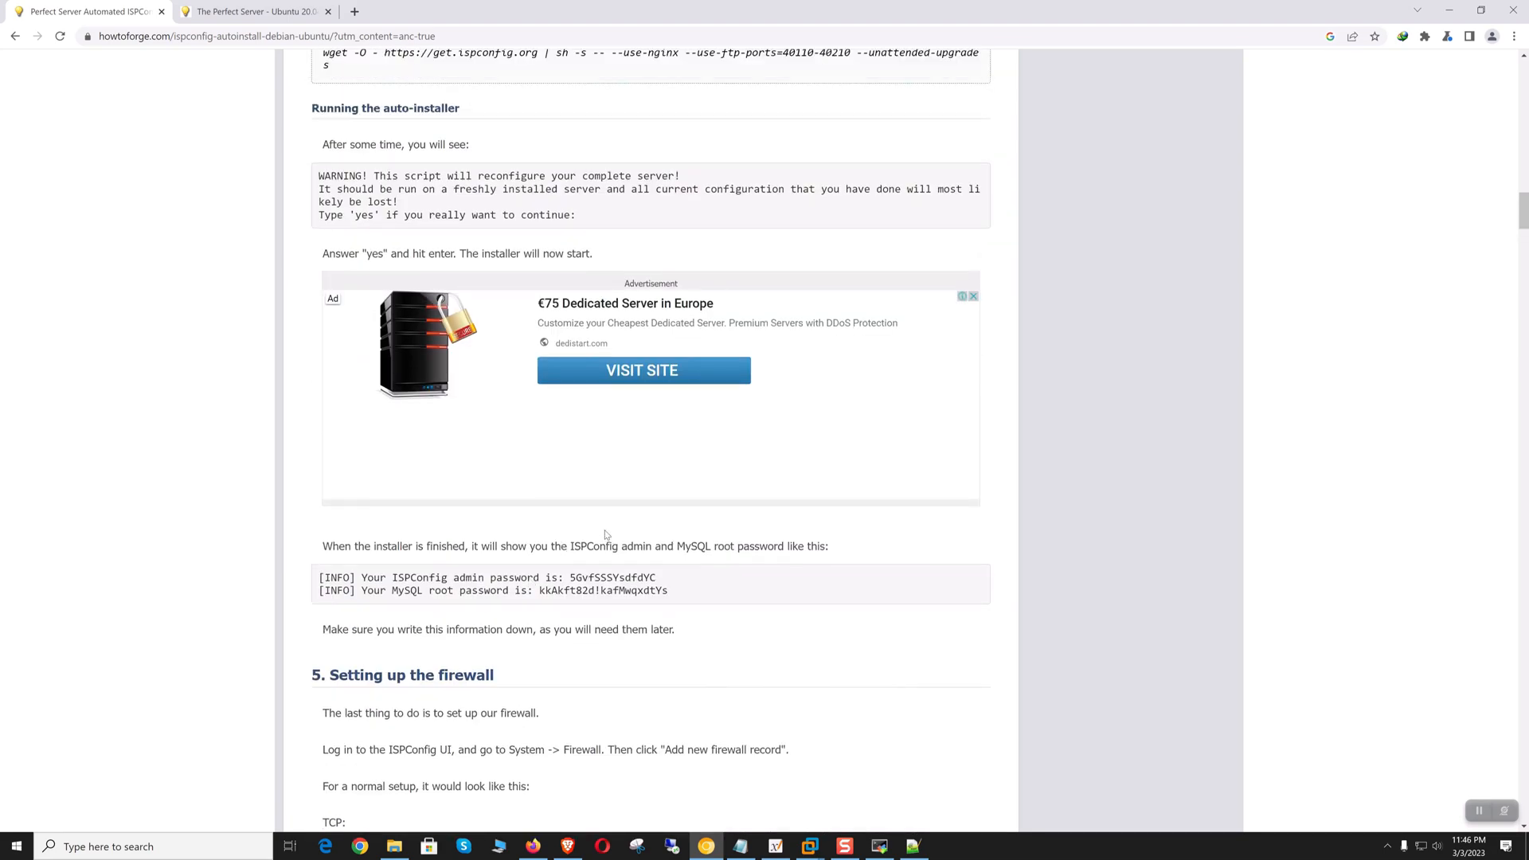
{"action": "scroll", "scroll_direction": "up", "scroll_amount": 3}
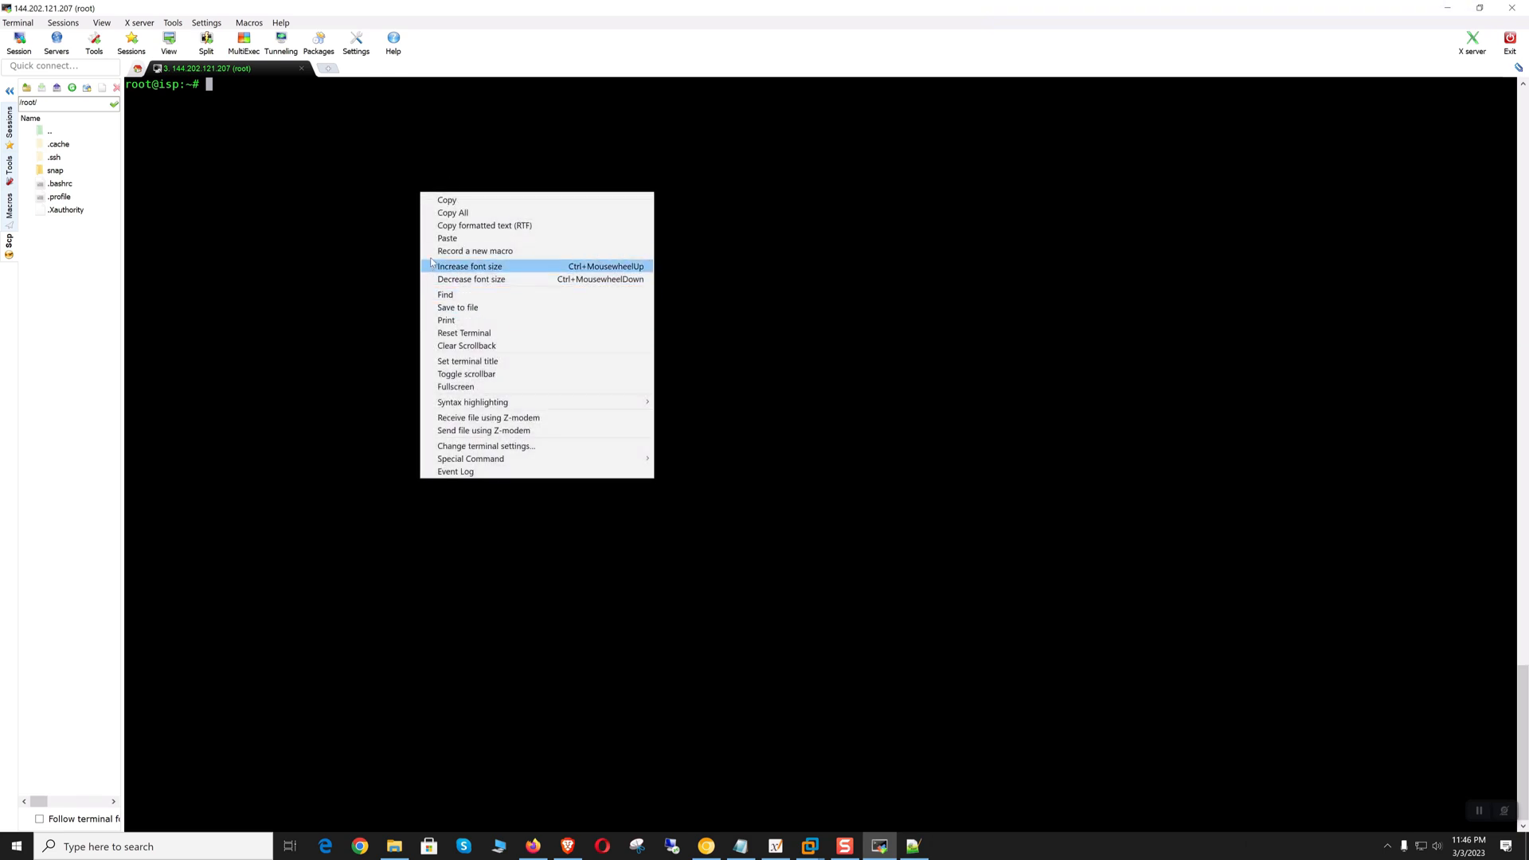
Step: Paste and run the ISPConfig Apache autoinstaller wget command until the kernel upgrade notice
{"action": "left_click", "coordinate": [446, 238]}
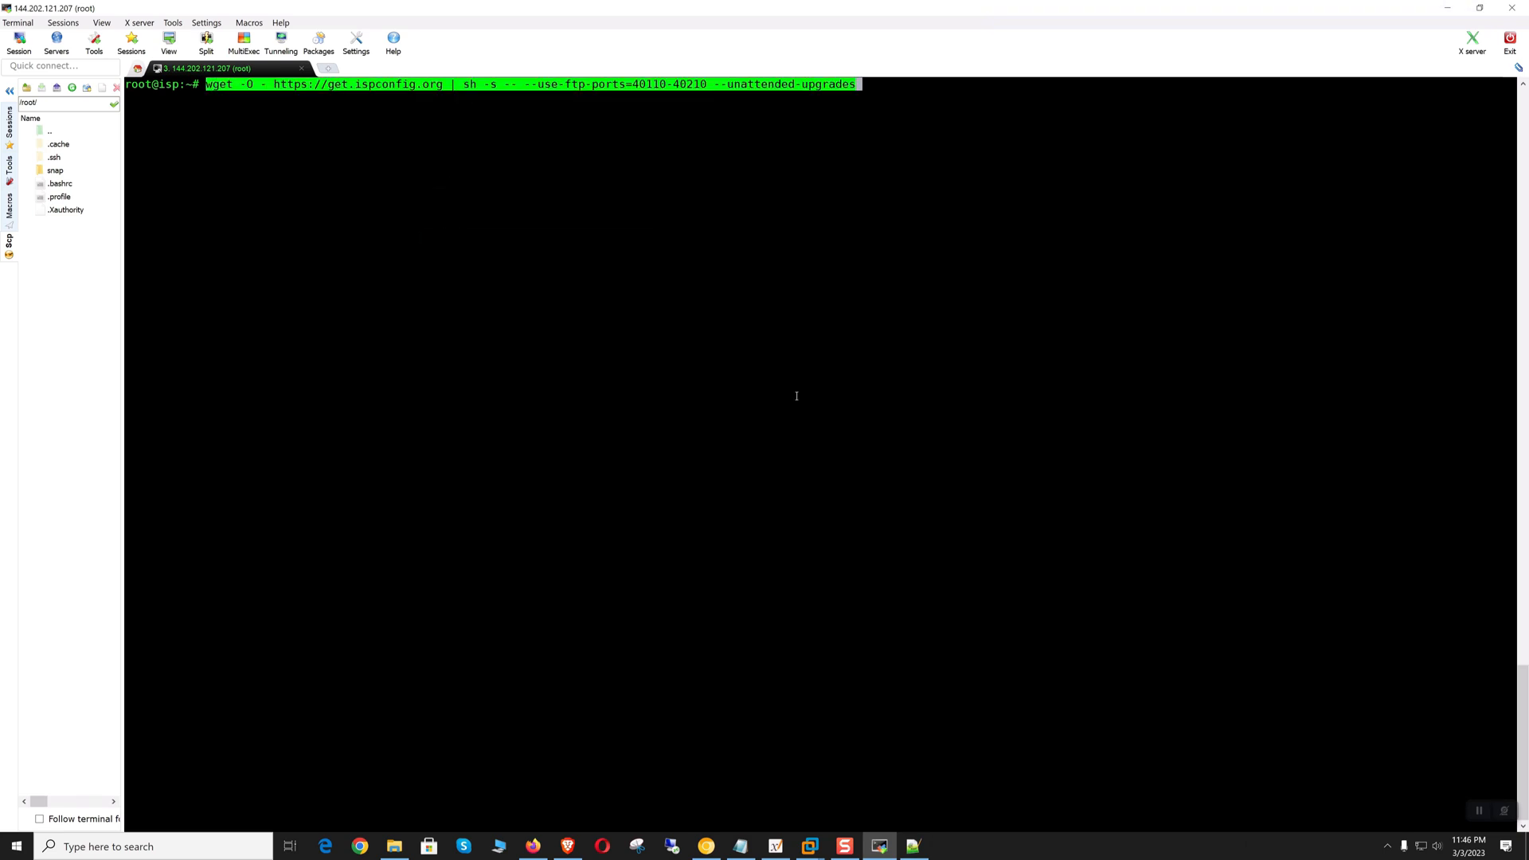
{"action": "key", "text": "Return"}
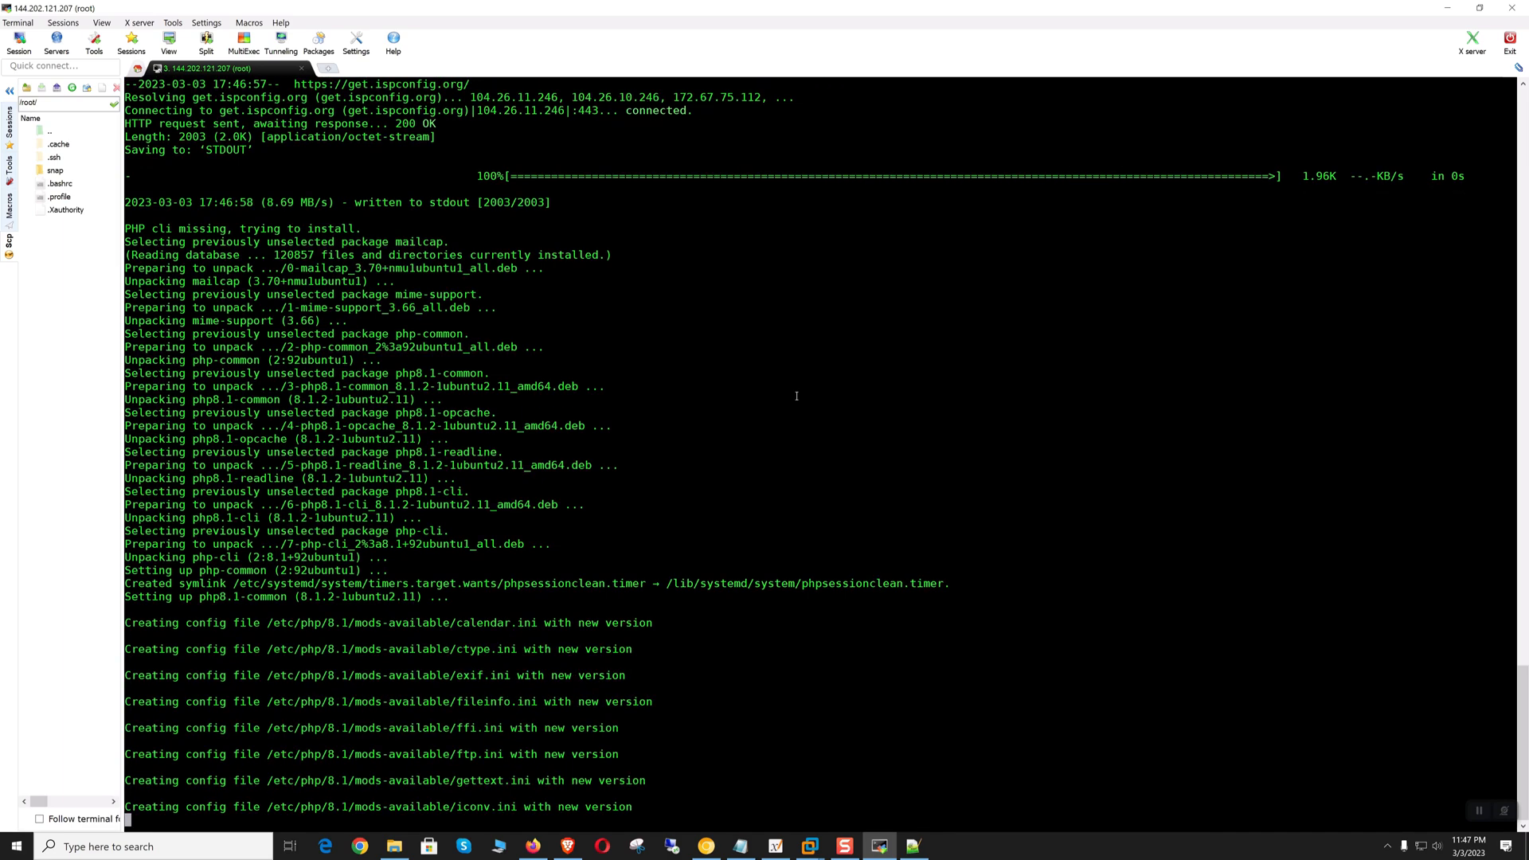
{"action": "scroll", "scroll_direction": "down", "scroll_amount": 3}
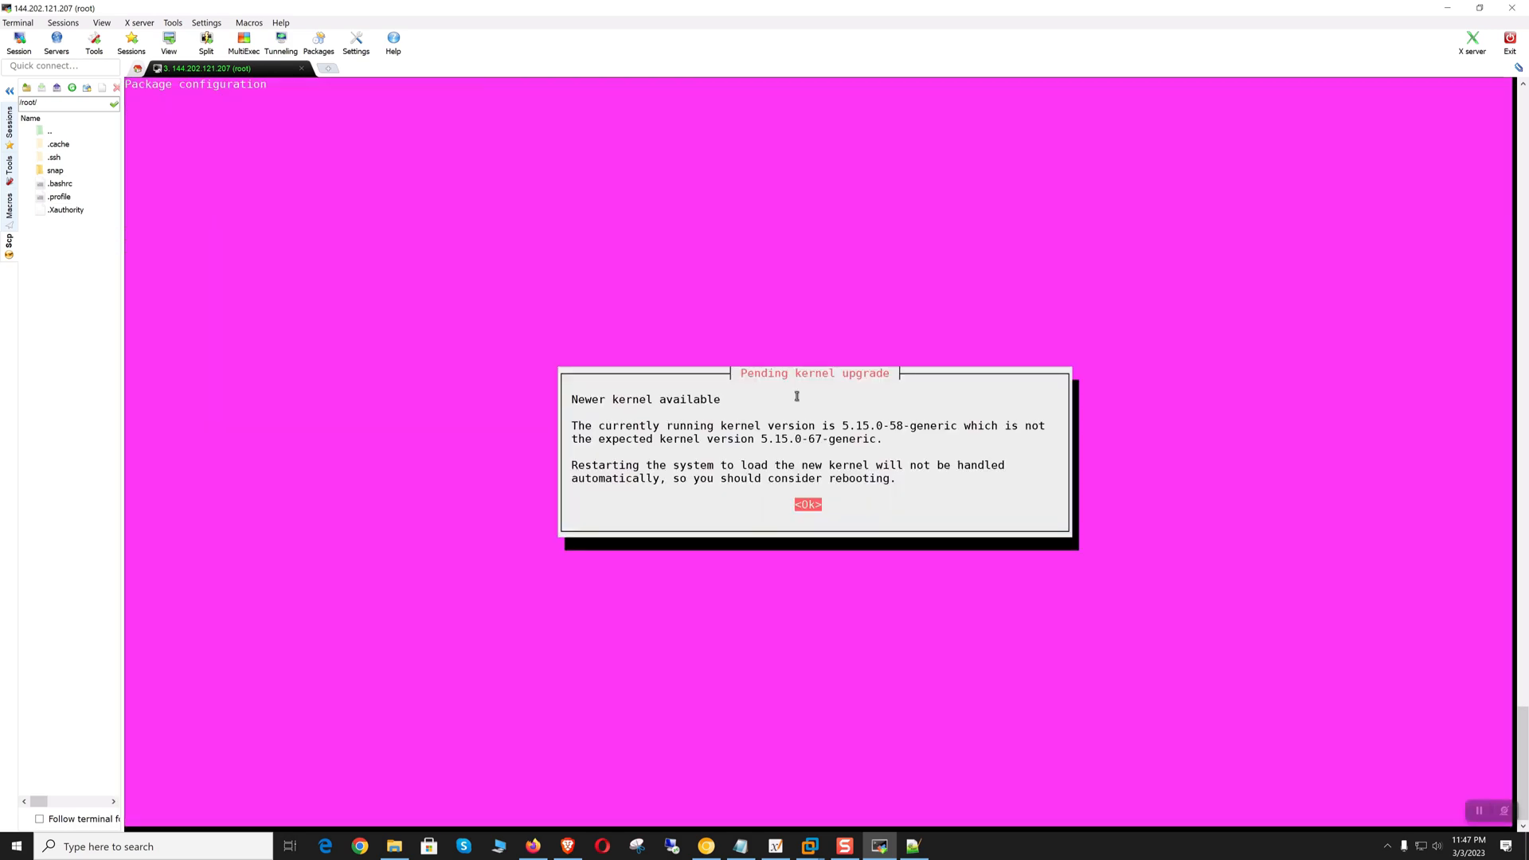
Step: Acknowledge the pending kernel upgrade notices and accept the service restart choices
{"action": "left_click", "coordinate": [807, 505]}
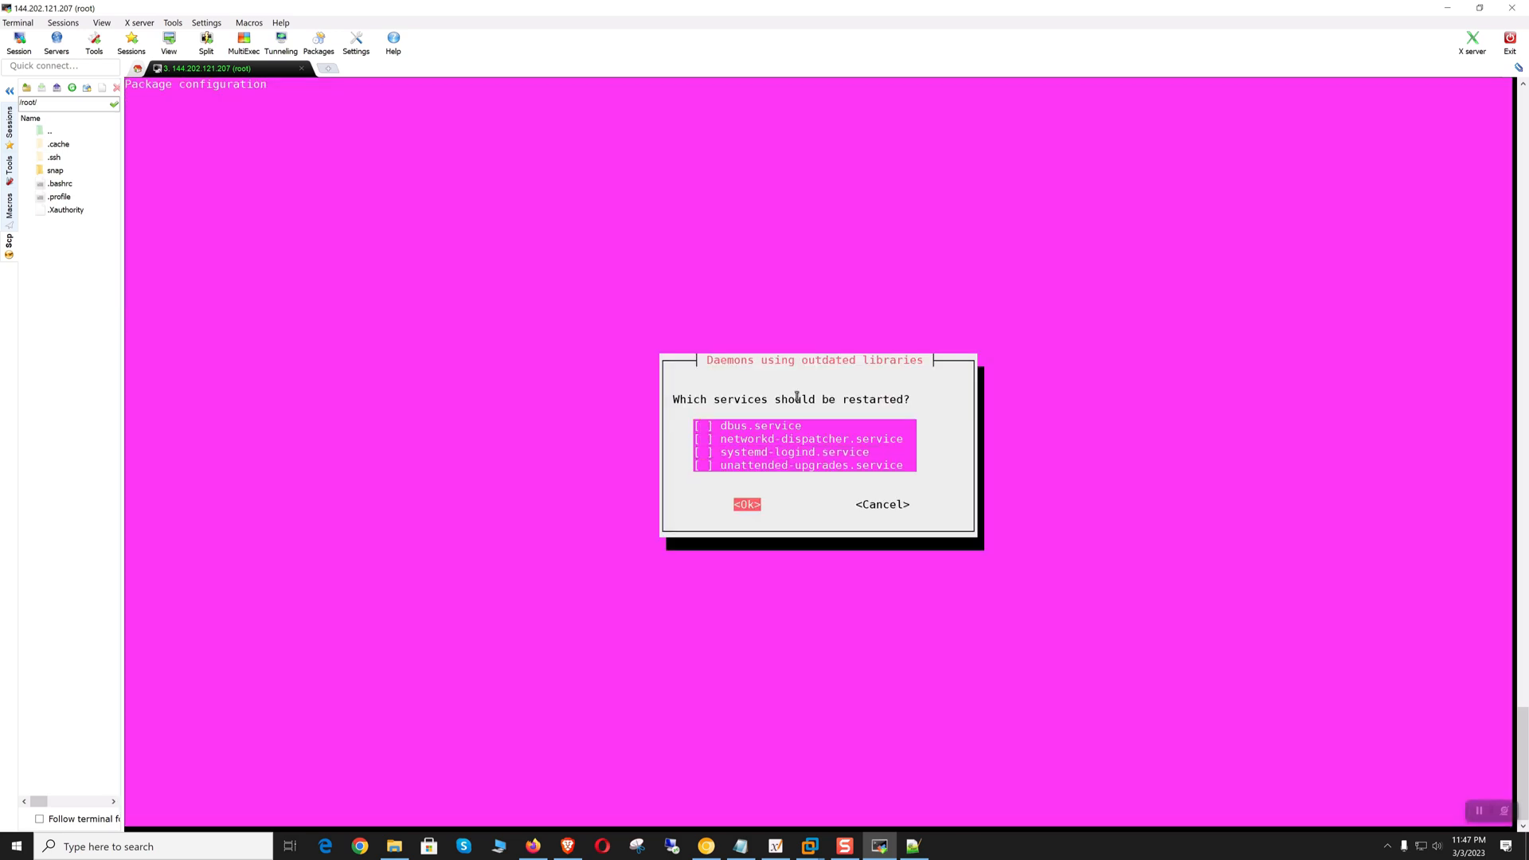
{"action": "left_click", "coordinate": [746, 505]}
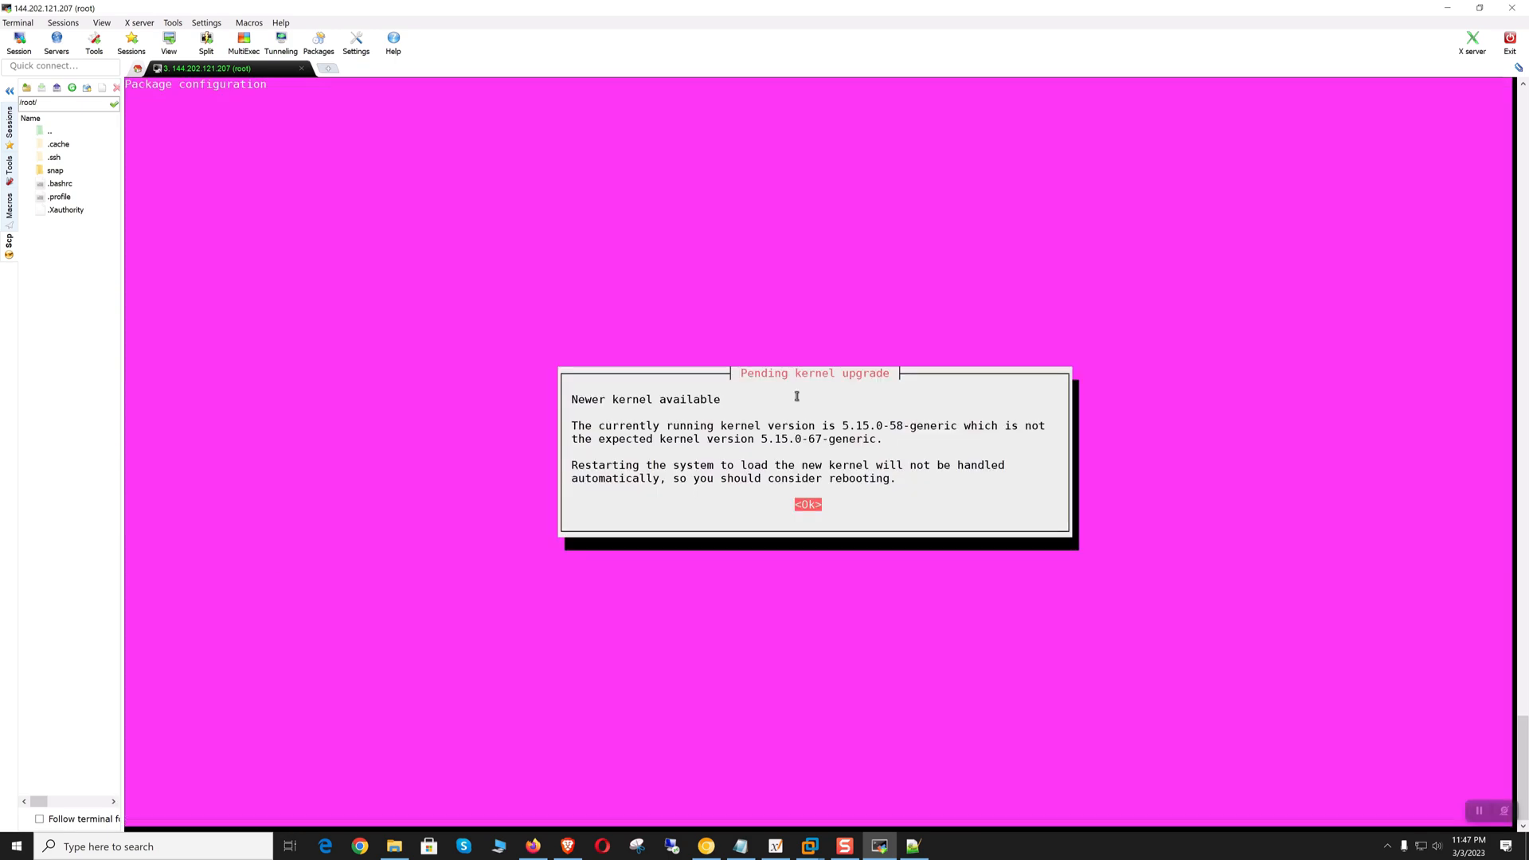
{"action": "left_click", "coordinate": [808, 505]}
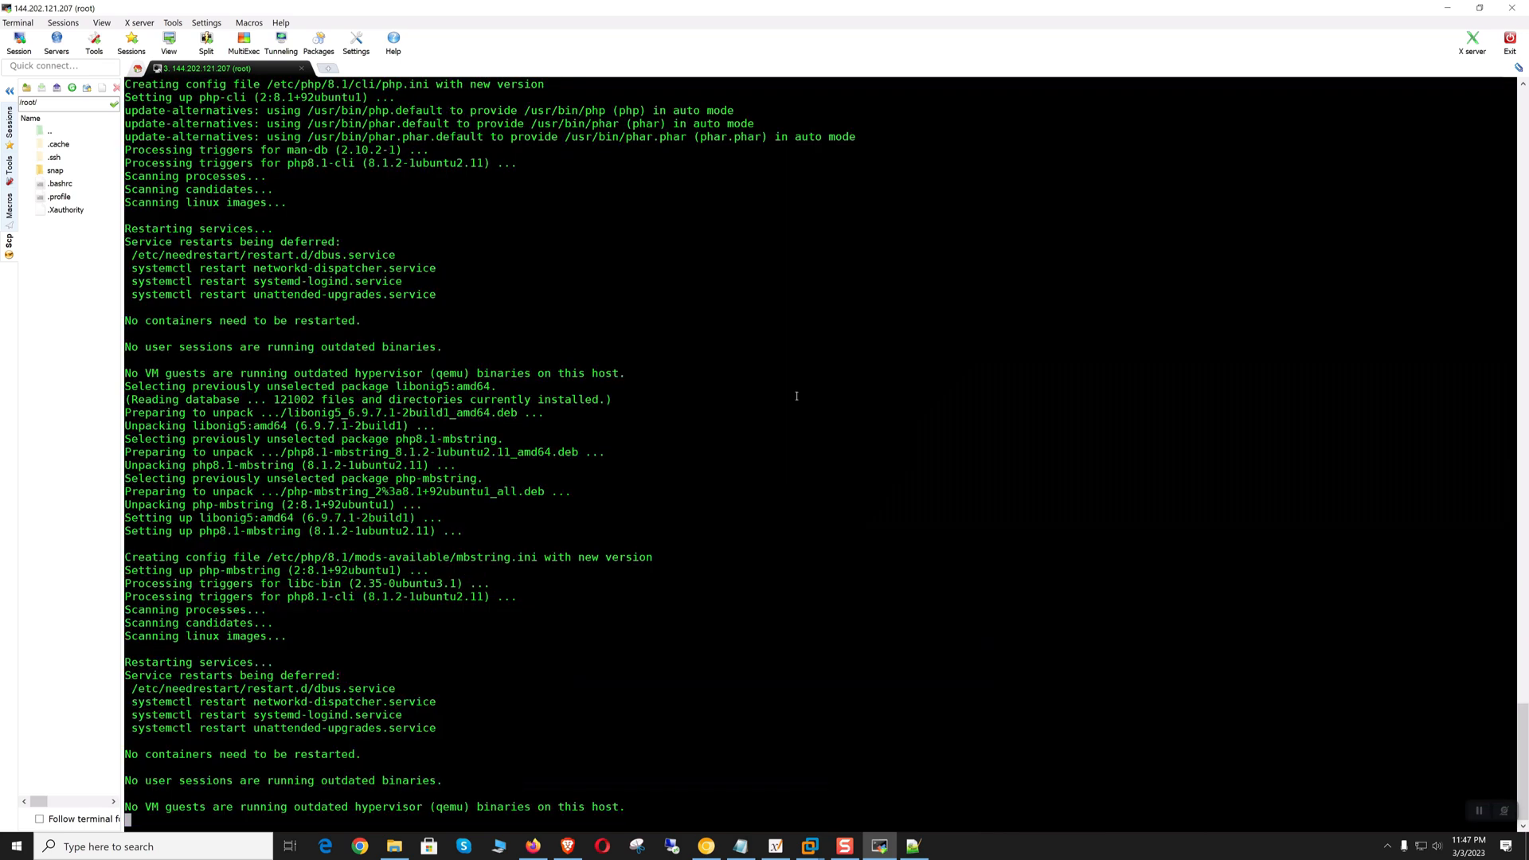
{"action": "scroll", "scroll_direction": "down", "scroll_amount": 3}
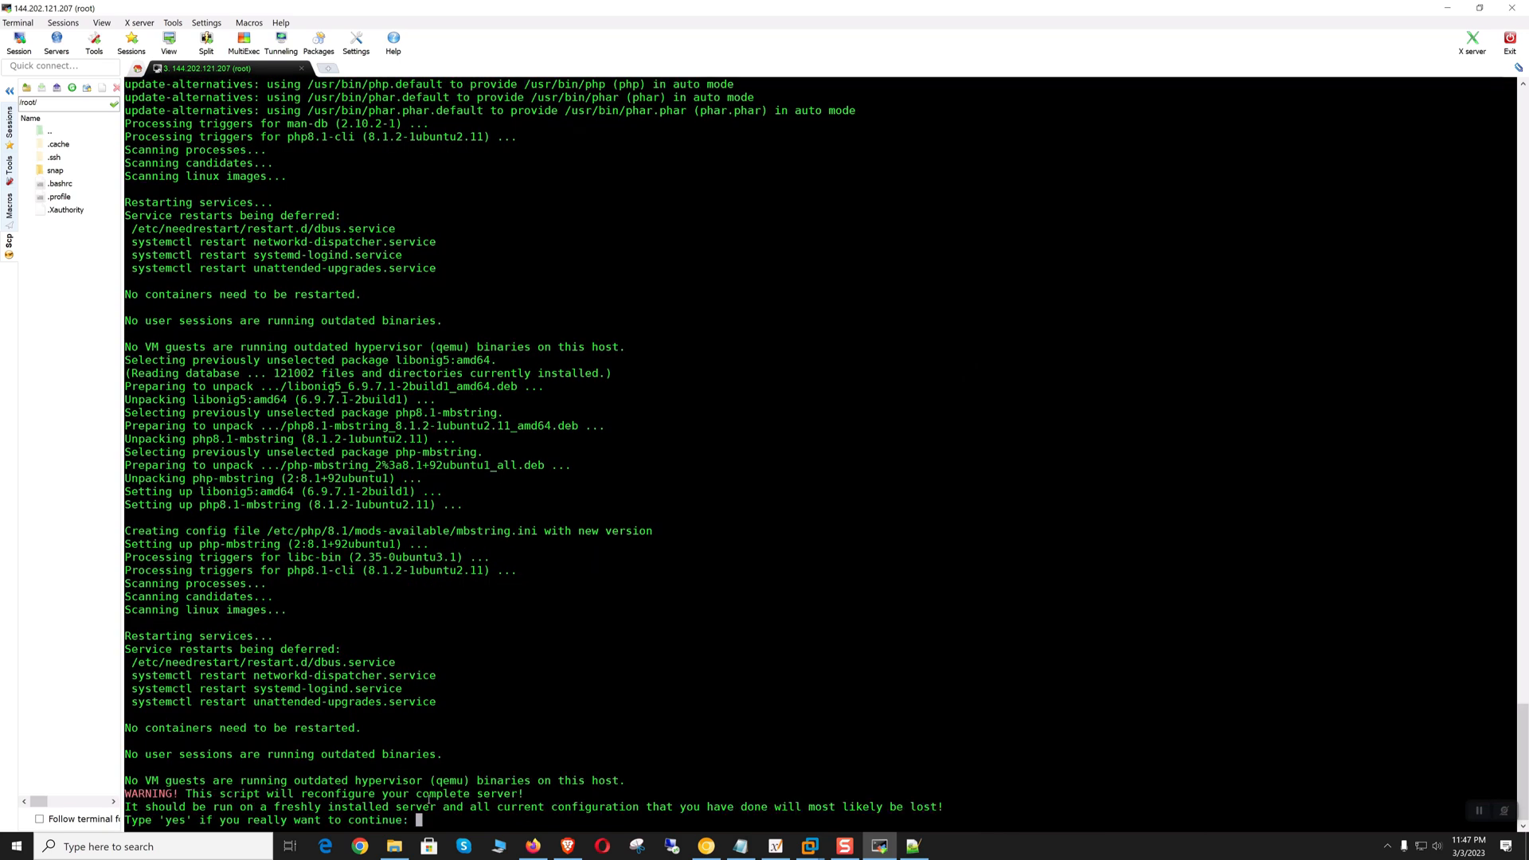
{"action": "mouse_move", "coordinate": [519, 707]}
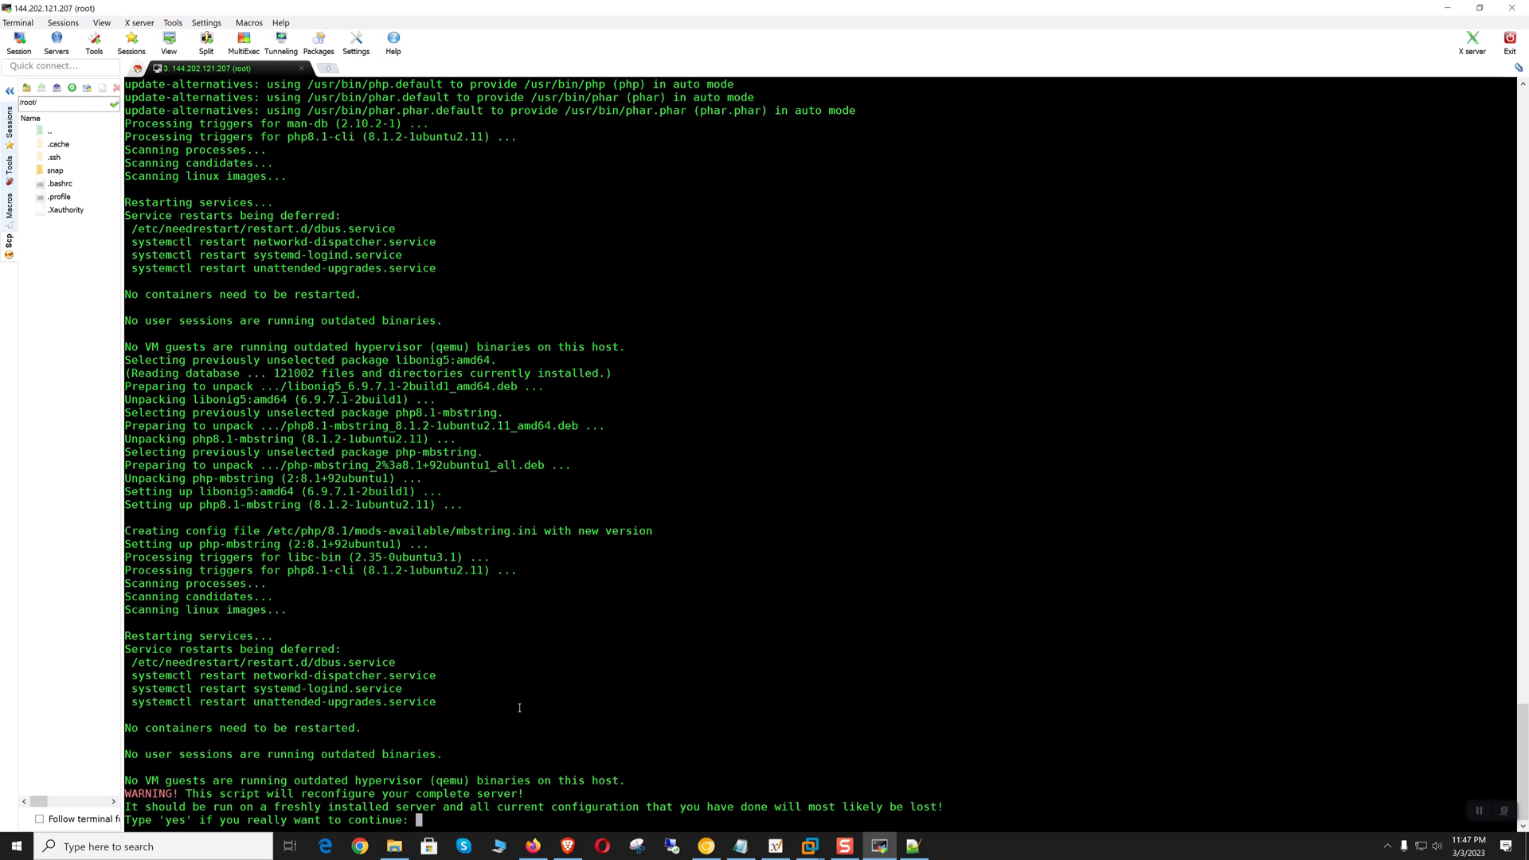
{"action": "mouse_move", "coordinate": [707, 617]}
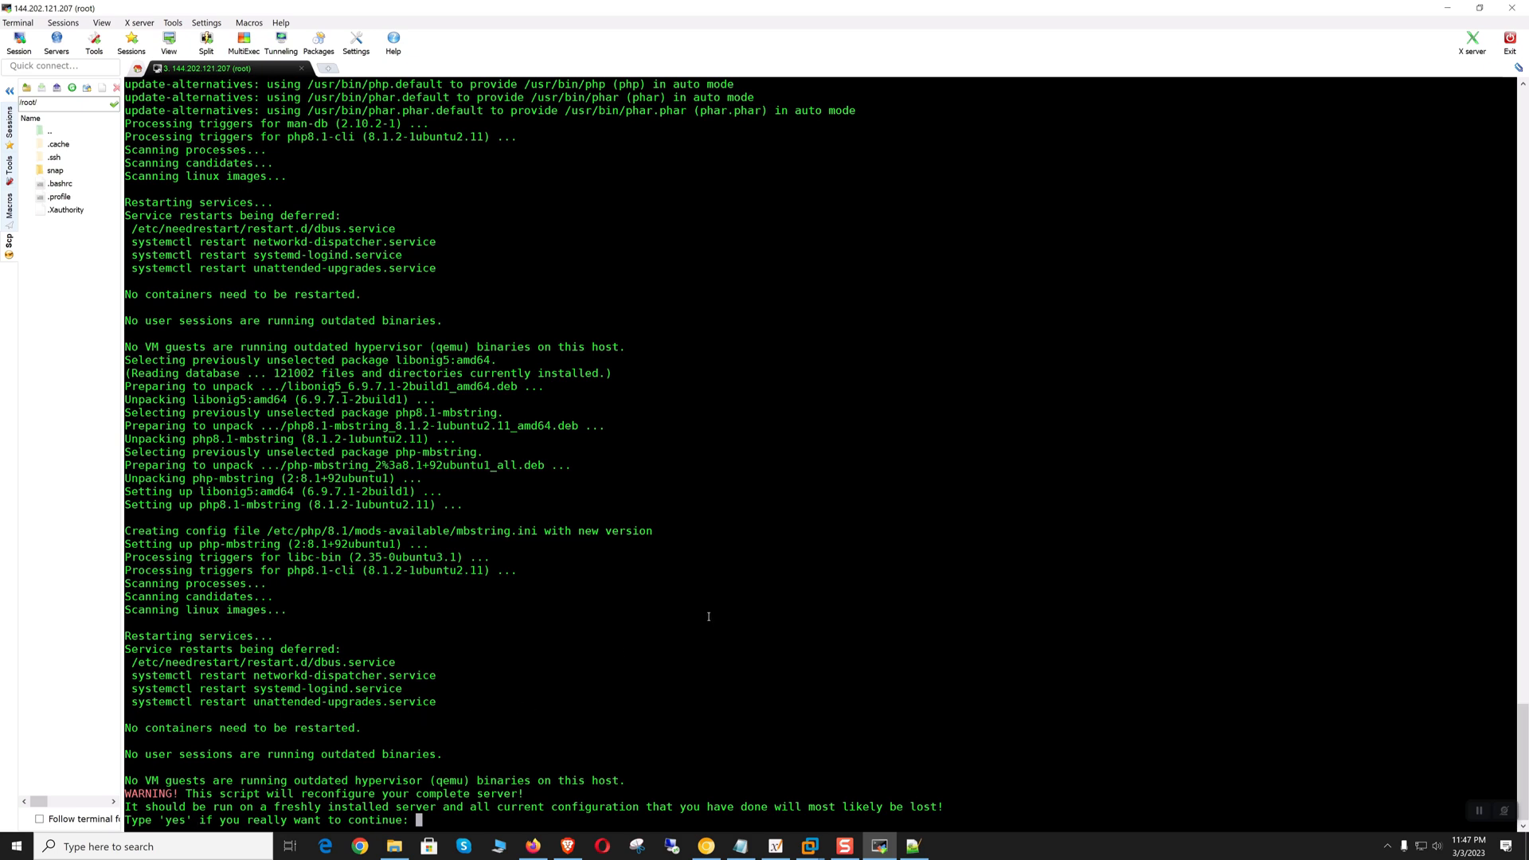
Step: Answer 'yes' to reconfigure the server and follow the Postfix, MariaDB and Dovecot installation output
{"action": "type", "text": "yes"}
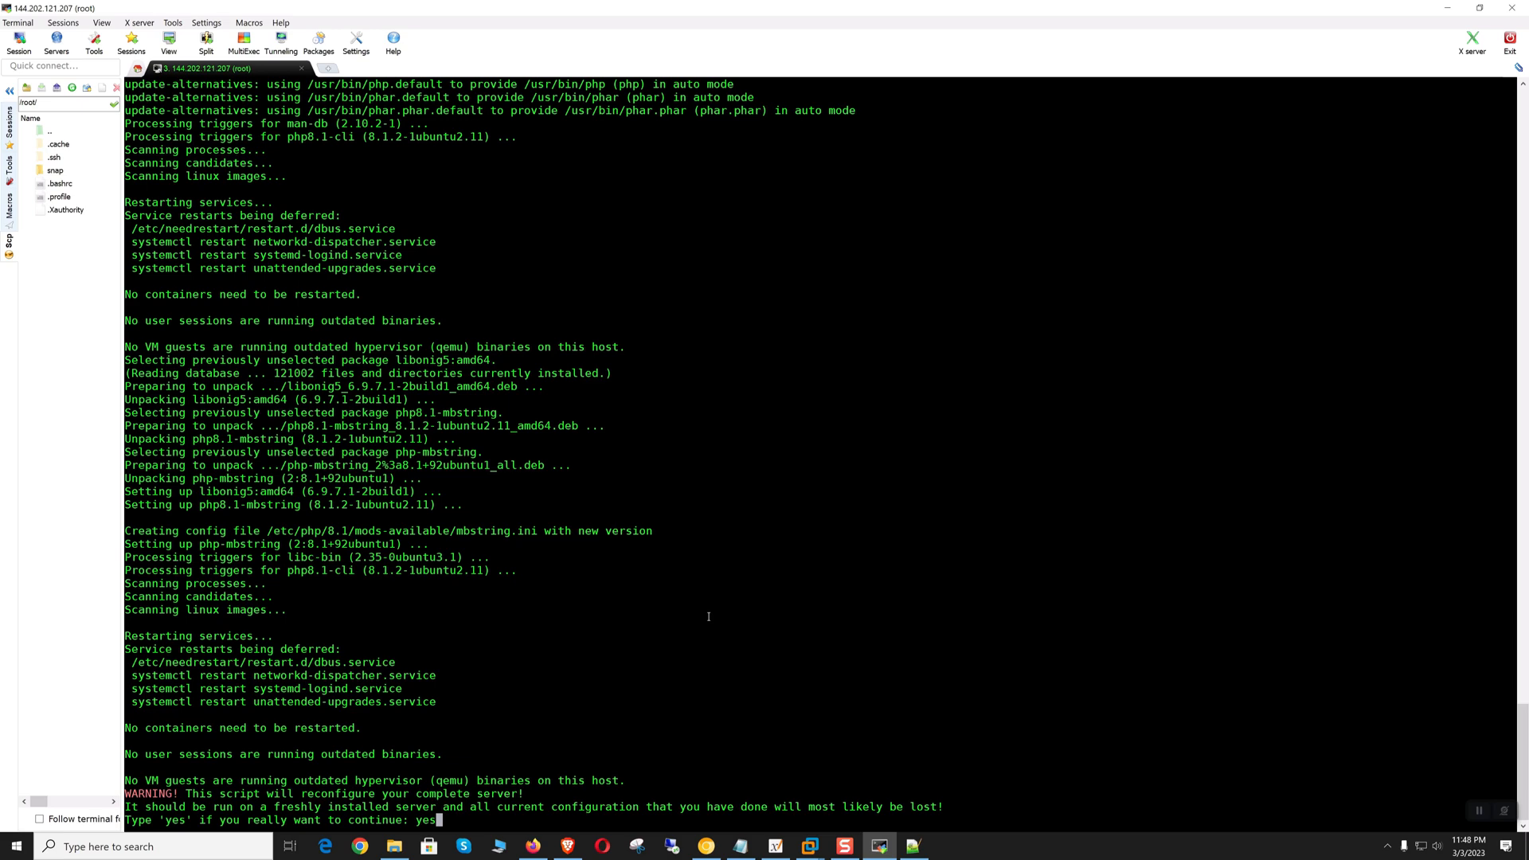
{"action": "key", "text": "Return"}
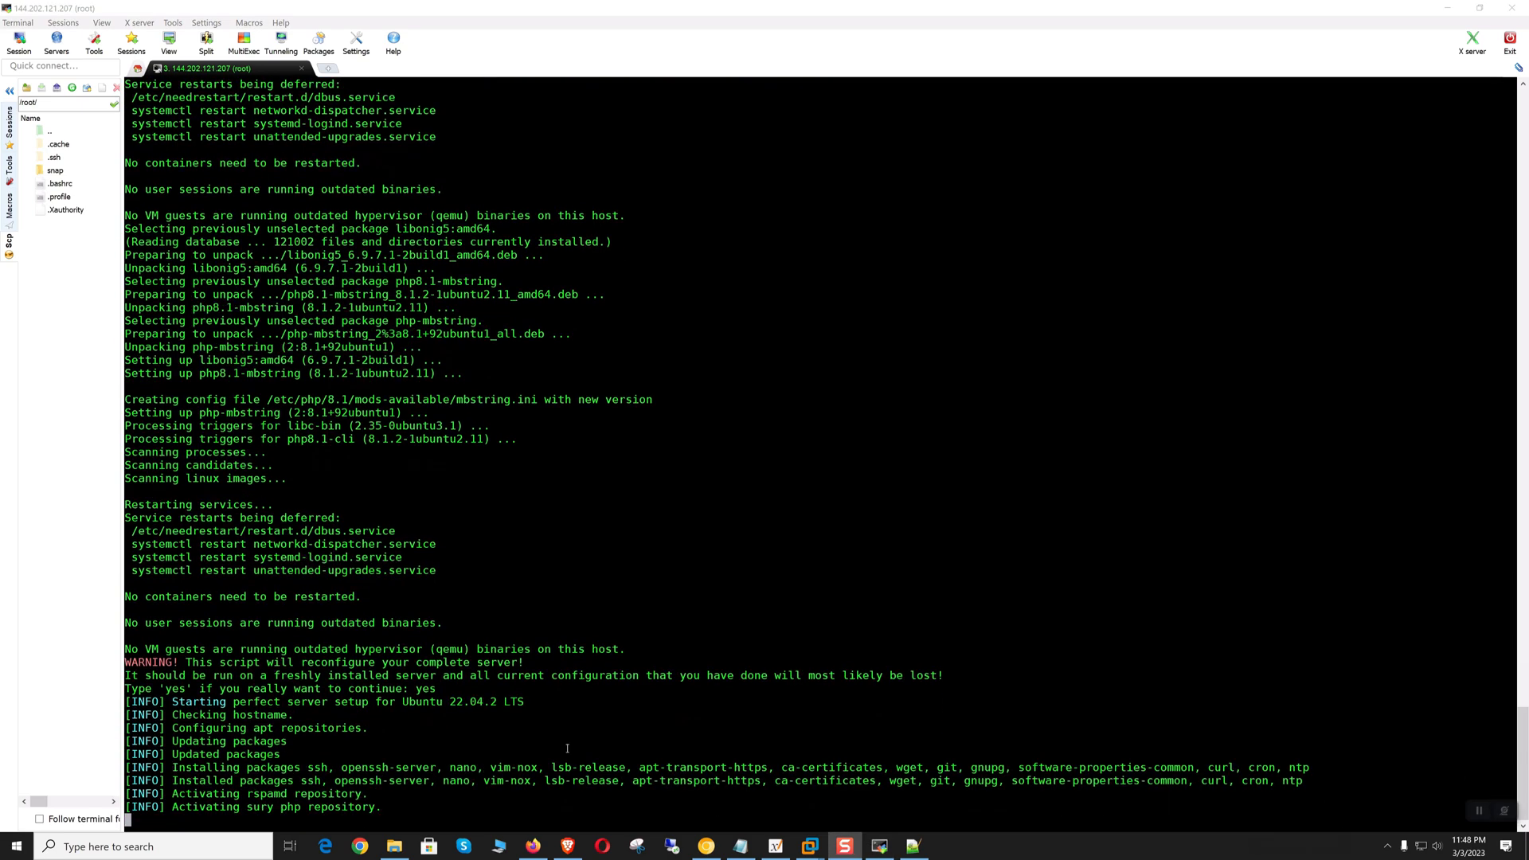
{"action": "scroll", "scroll_direction": "down", "scroll_amount": 3}
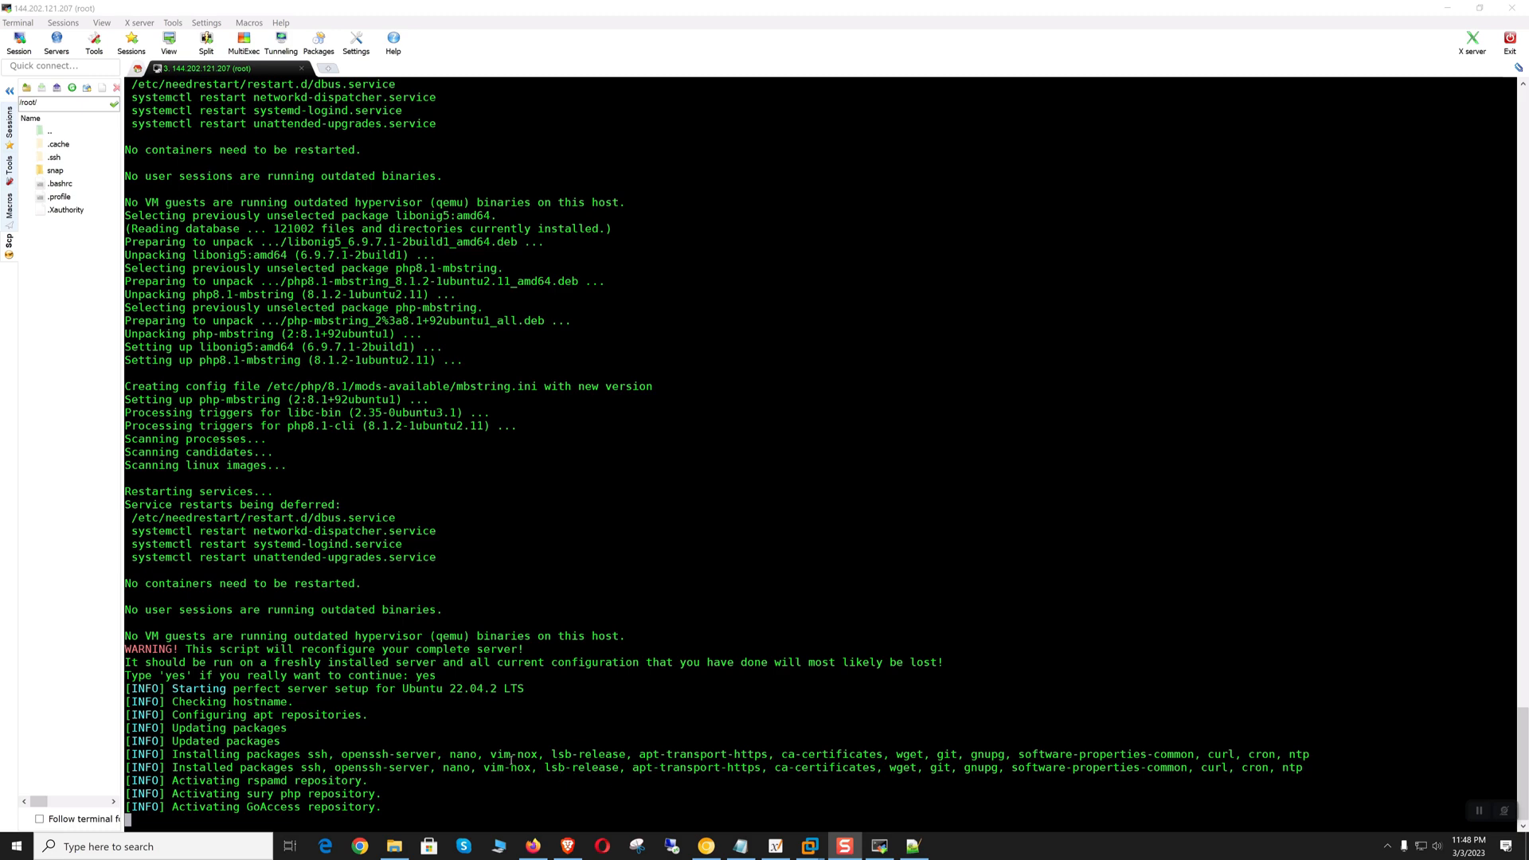
{"action": "scroll", "scroll_direction": "down", "scroll_amount": 3}
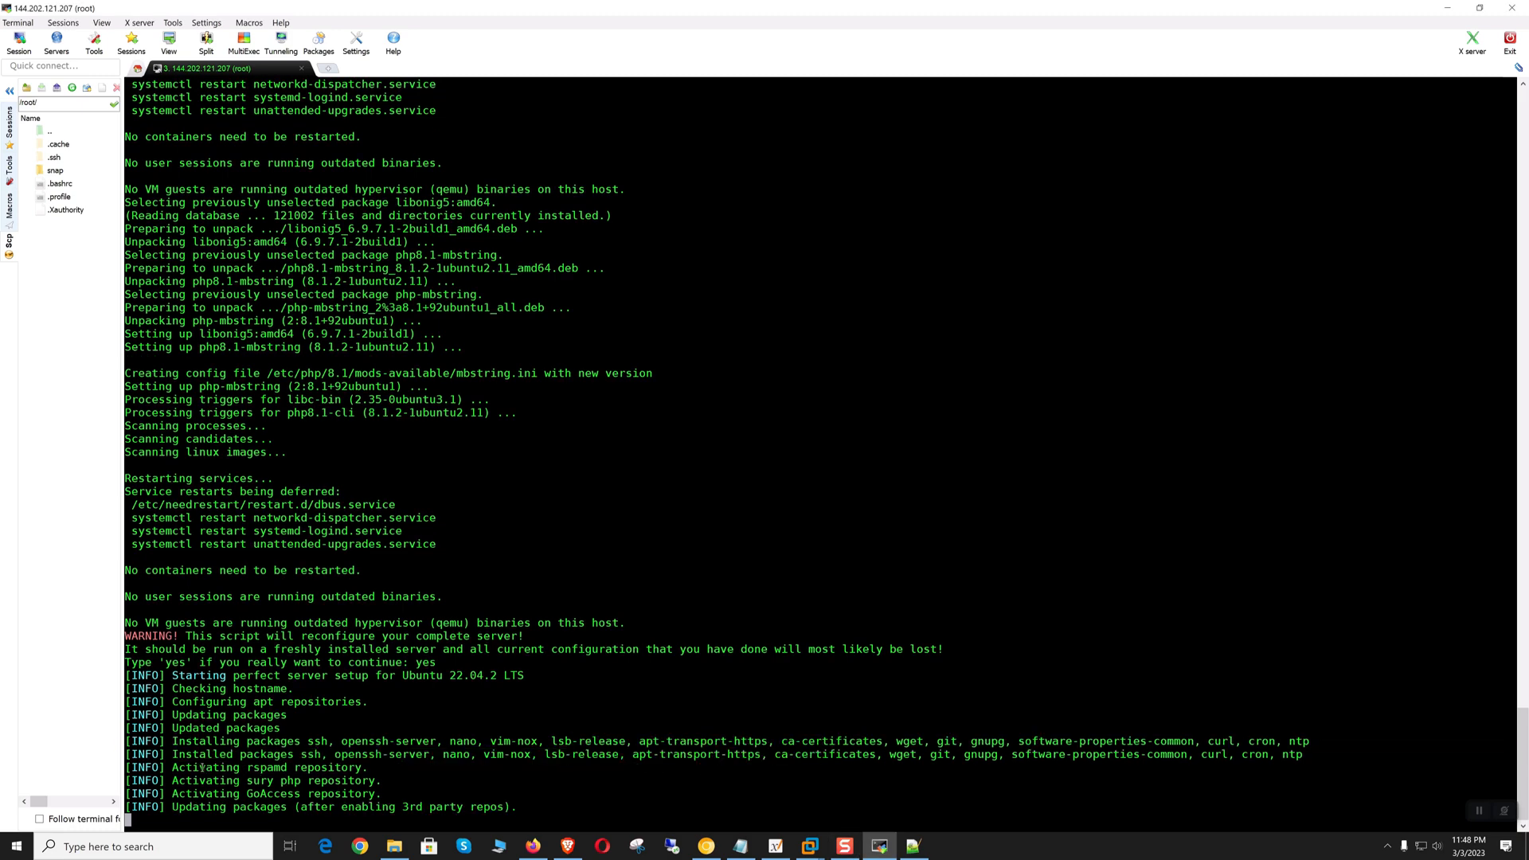
{"action": "double_click", "coordinate": [263, 768]}
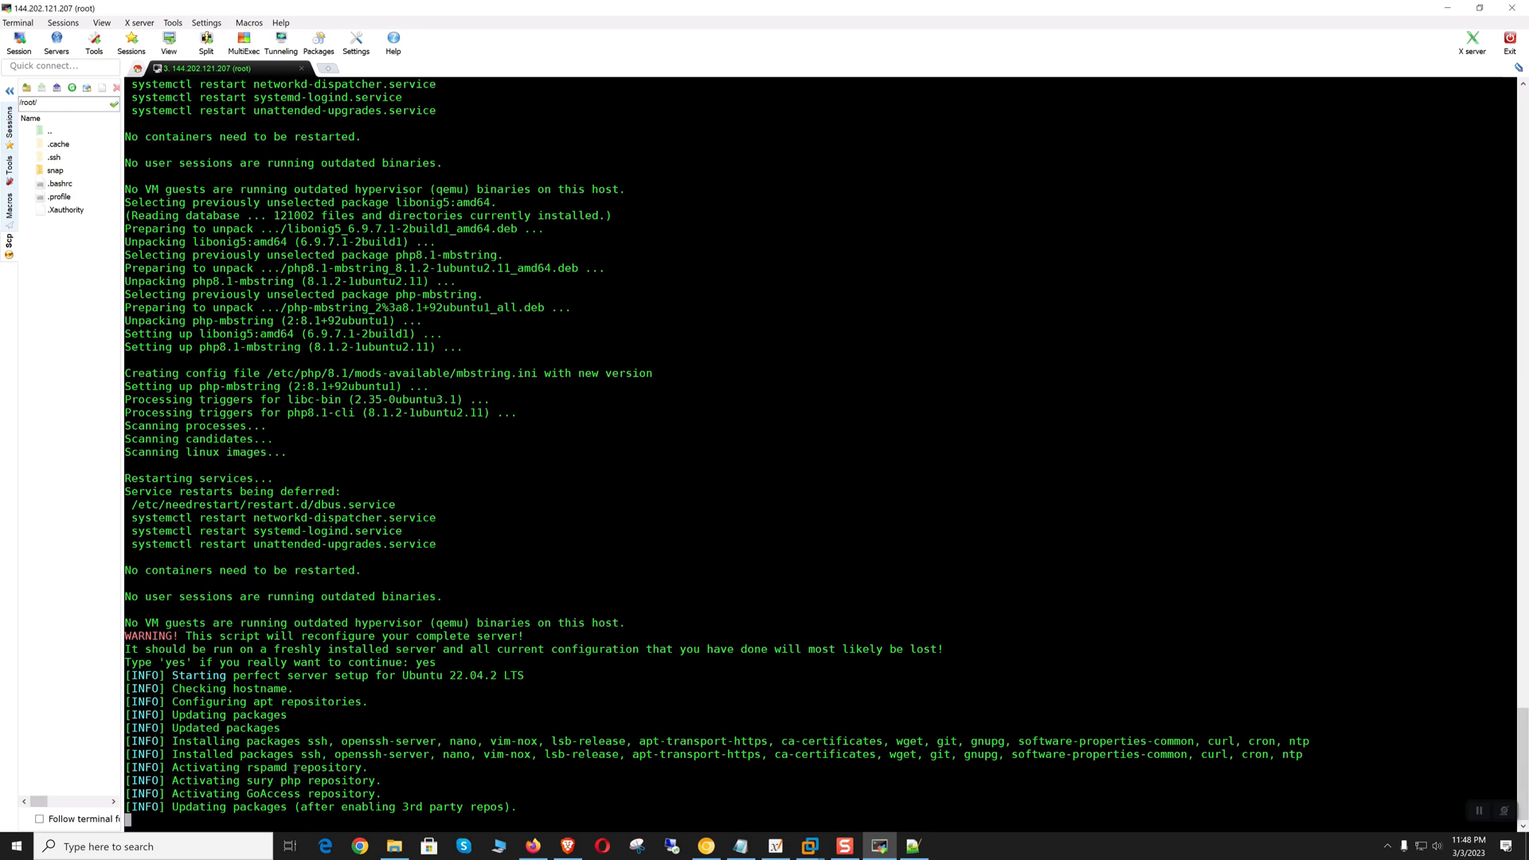
{"action": "scroll", "scroll_direction": "down", "scroll_amount": 3}
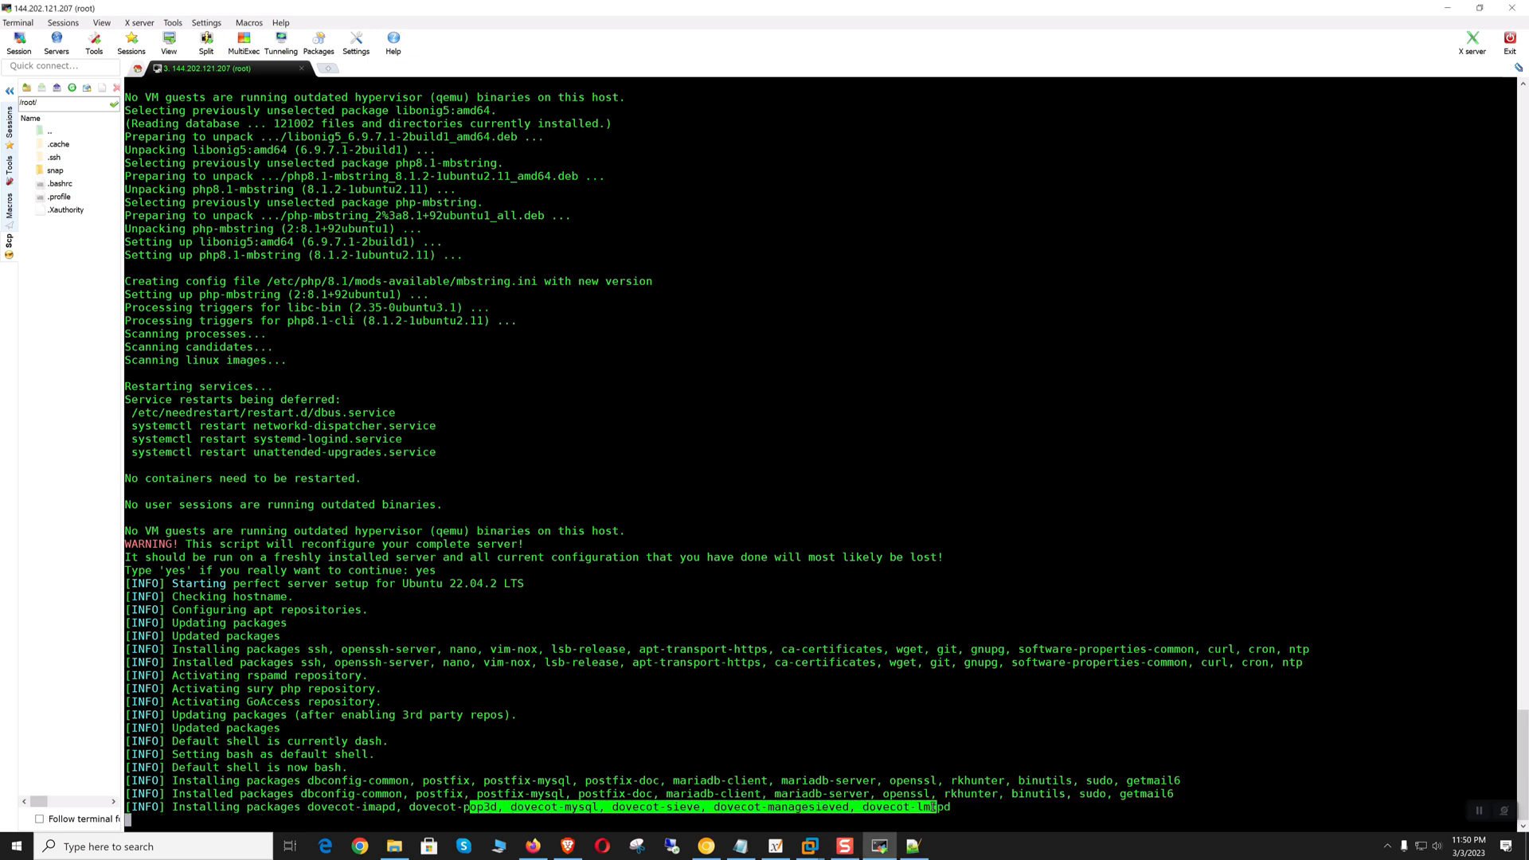
{"action": "scroll", "scroll_direction": "down", "scroll_amount": 3}
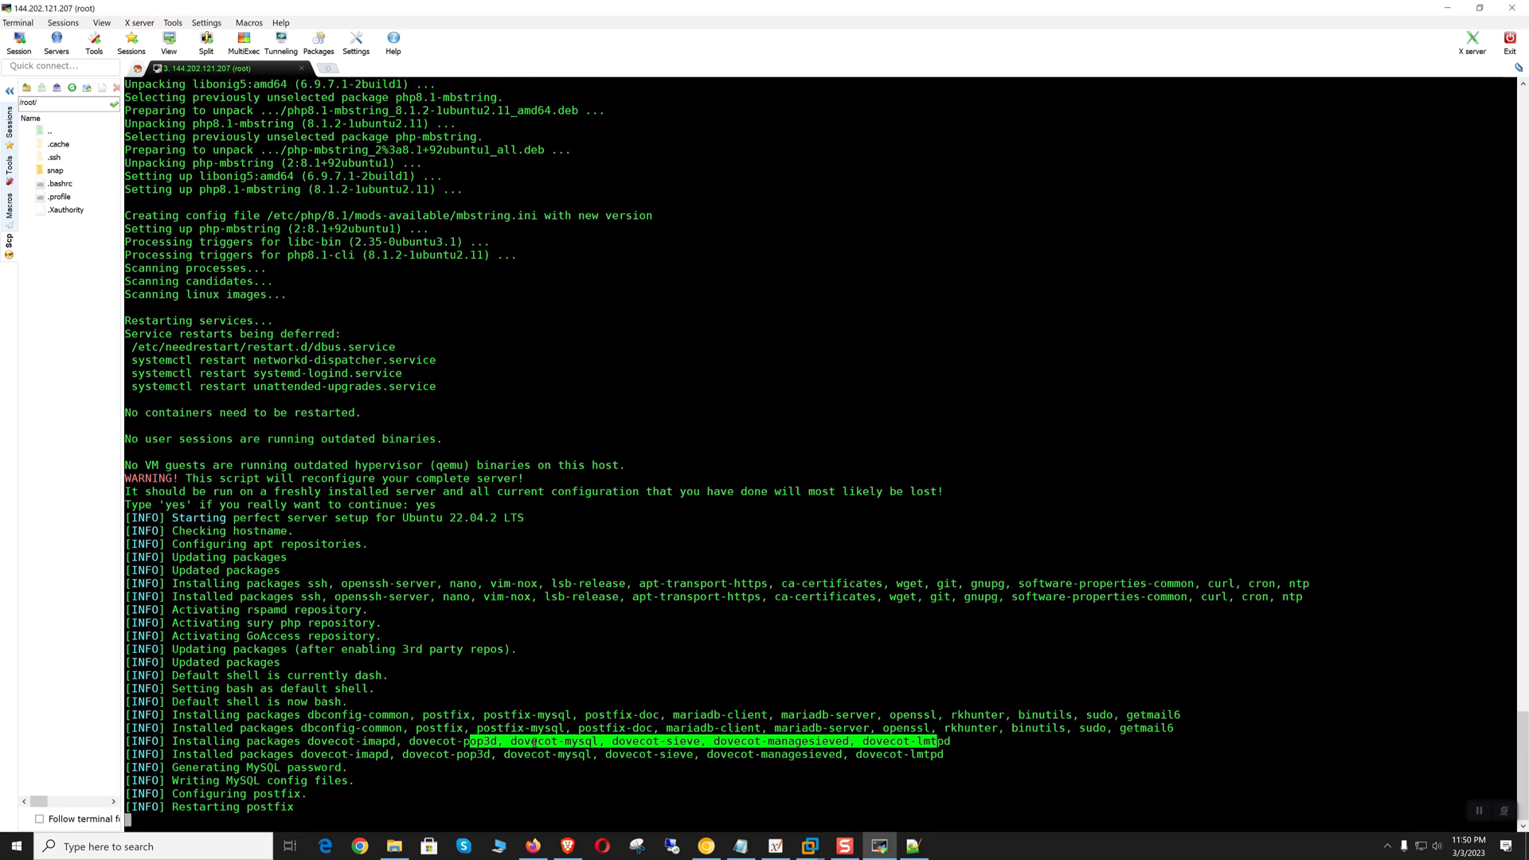
{"action": "scroll", "scroll_direction": "down", "scroll_amount": 3}
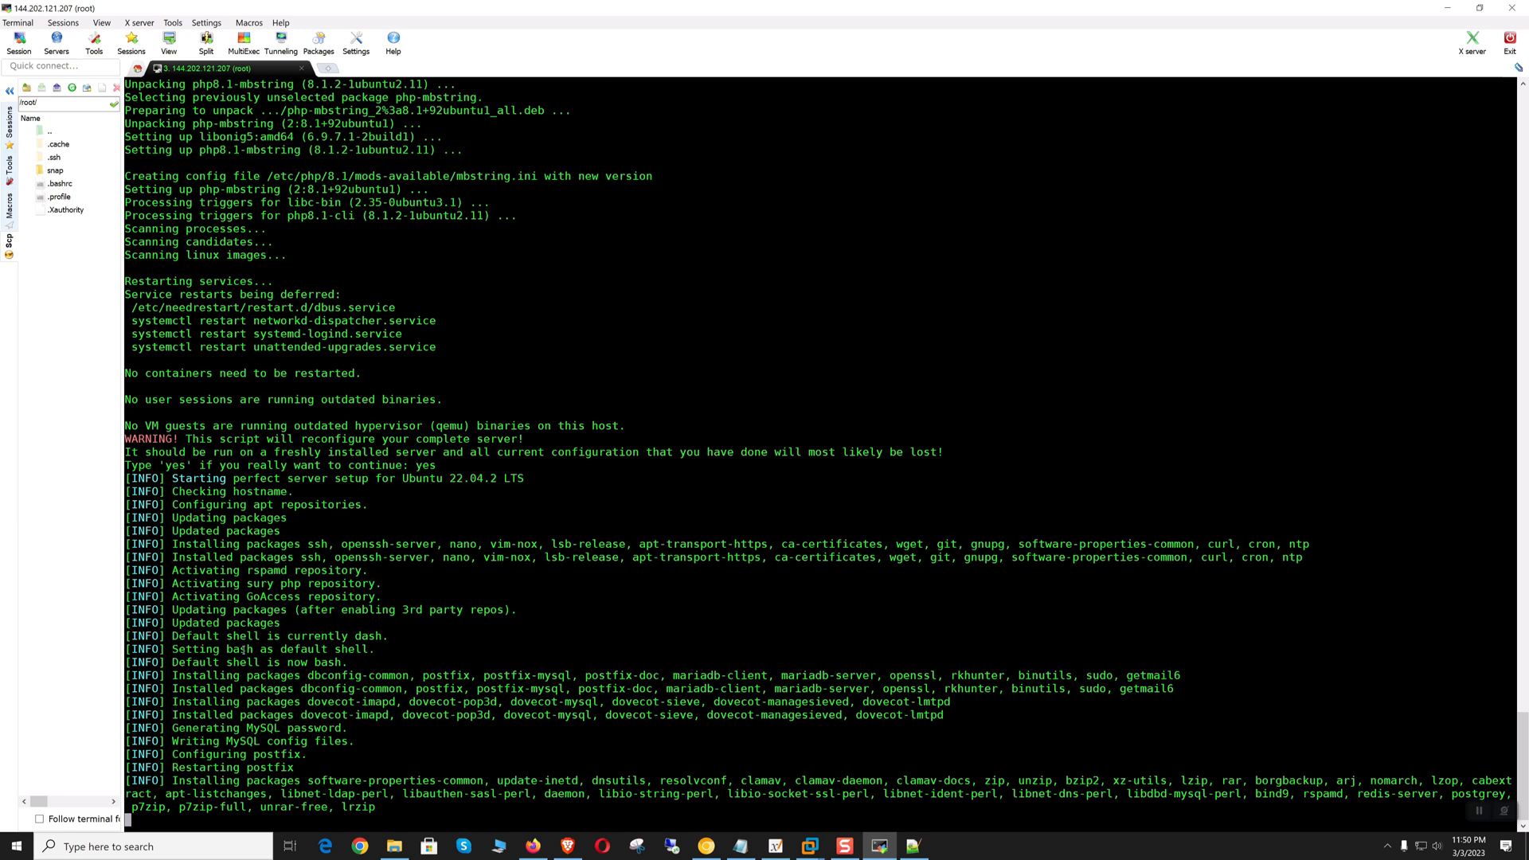
{"action": "mouse_move", "coordinate": [494, 738]}
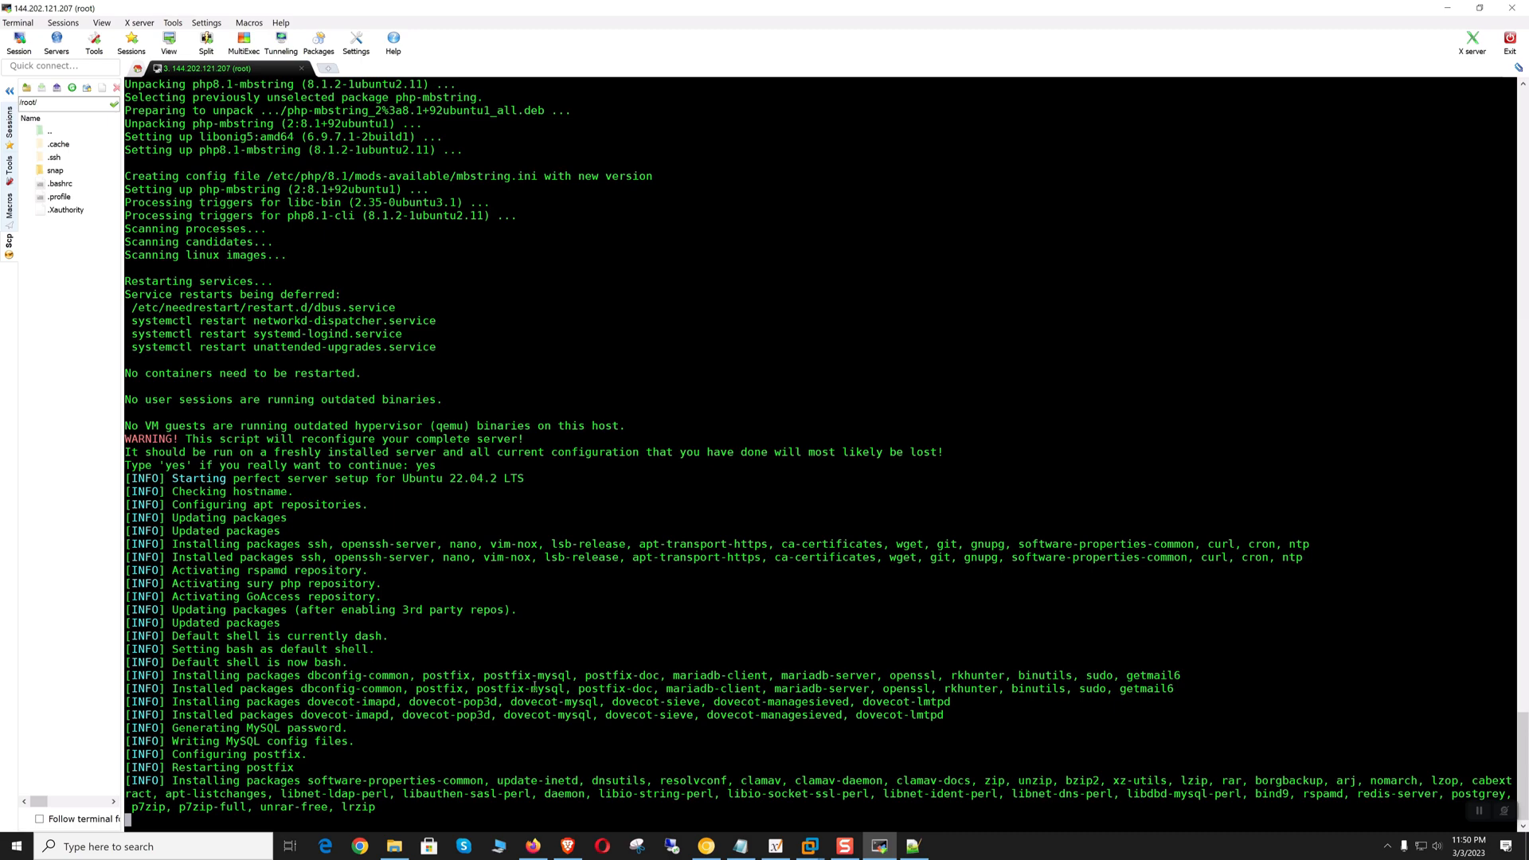
{"action": "left_click", "coordinate": [359, 846]}
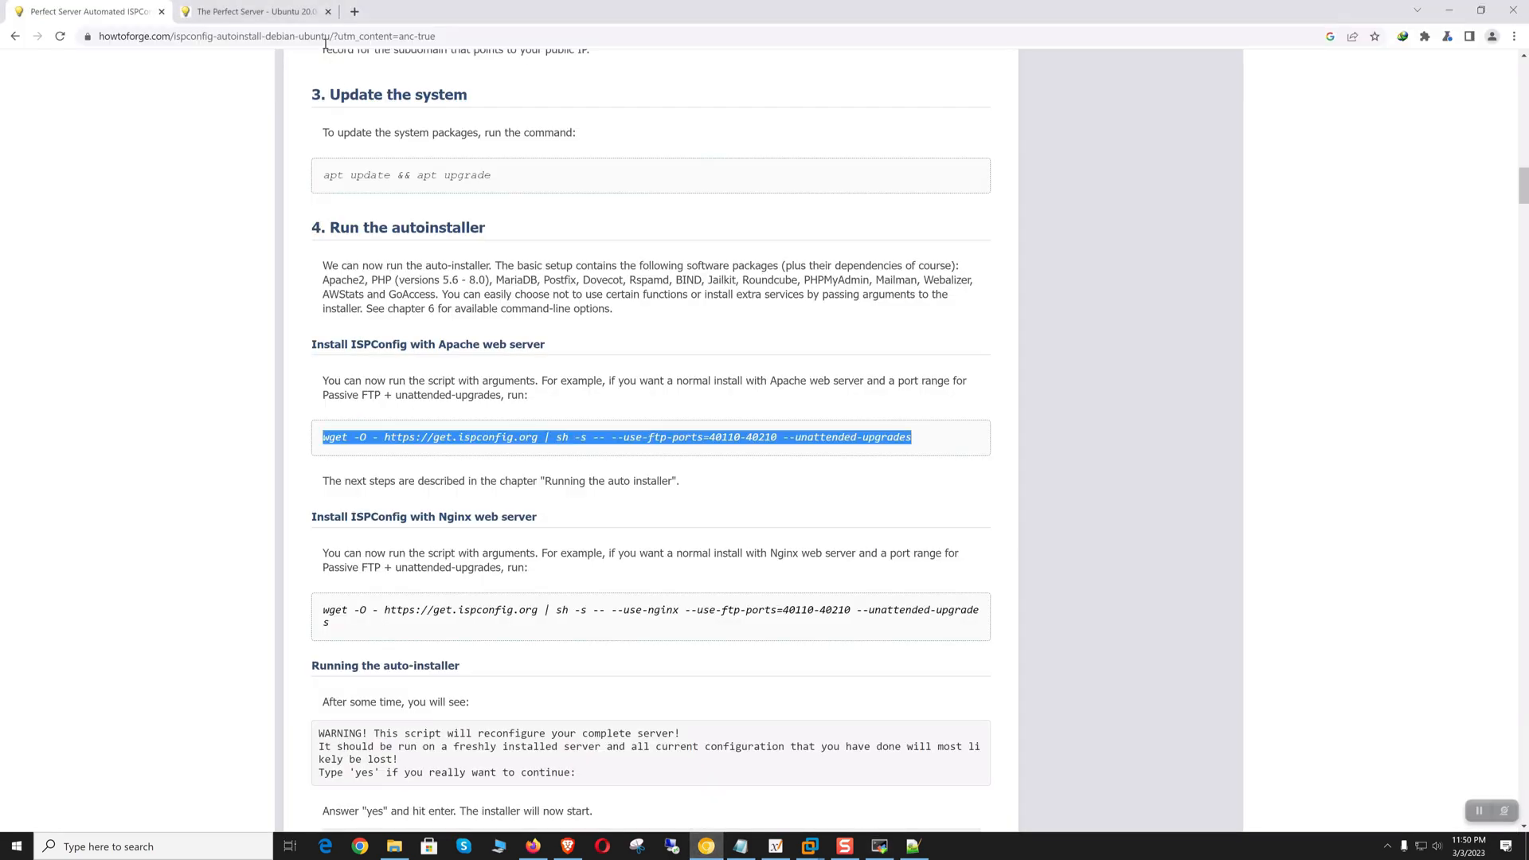
{"action": "left_click", "coordinate": [254, 11]}
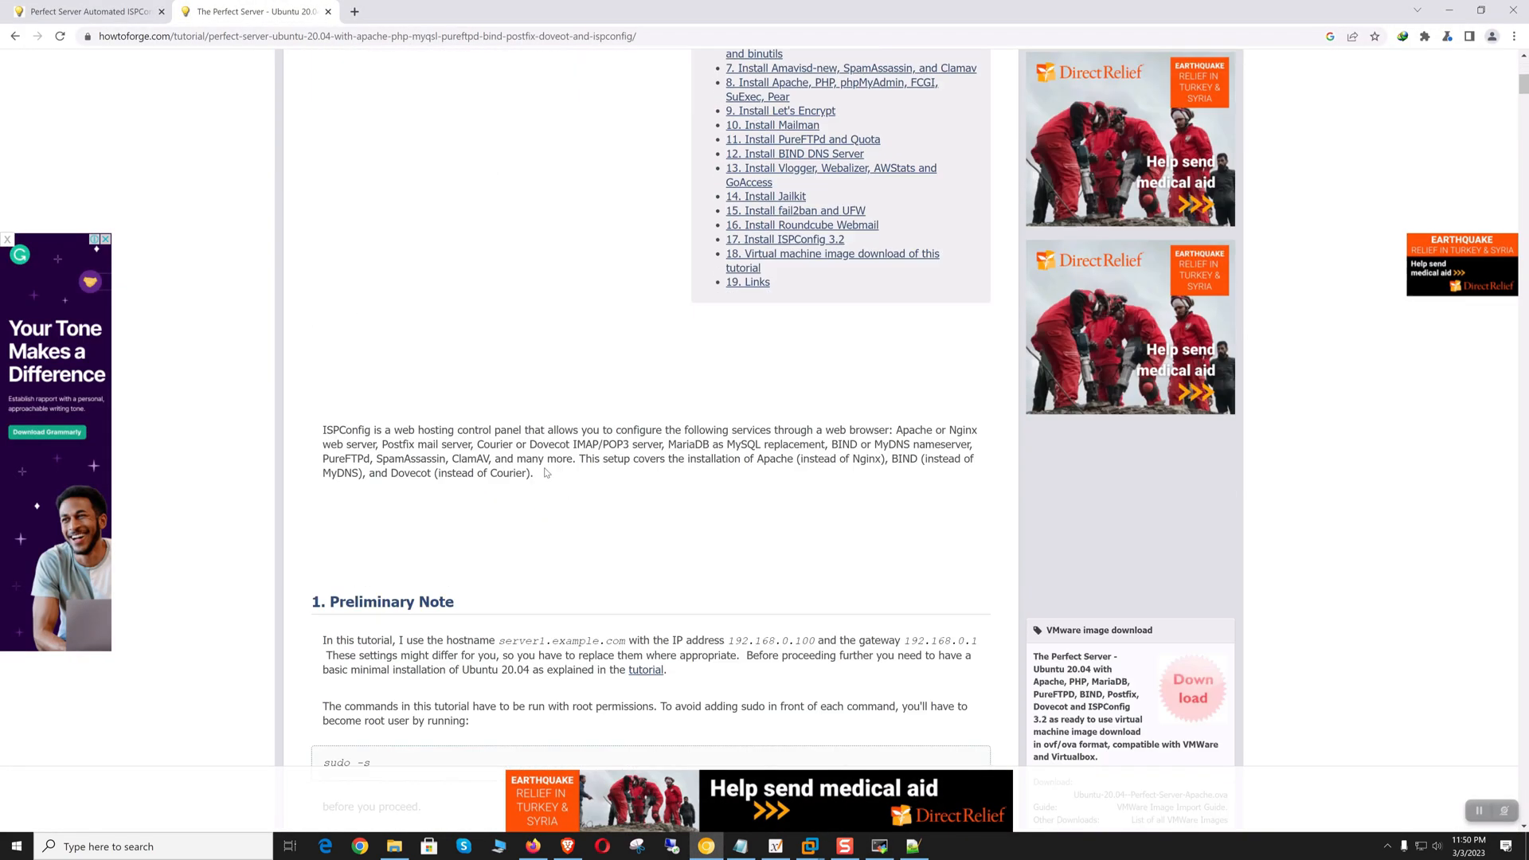
{"action": "scroll", "scroll_direction": "down", "scroll_amount": 3}
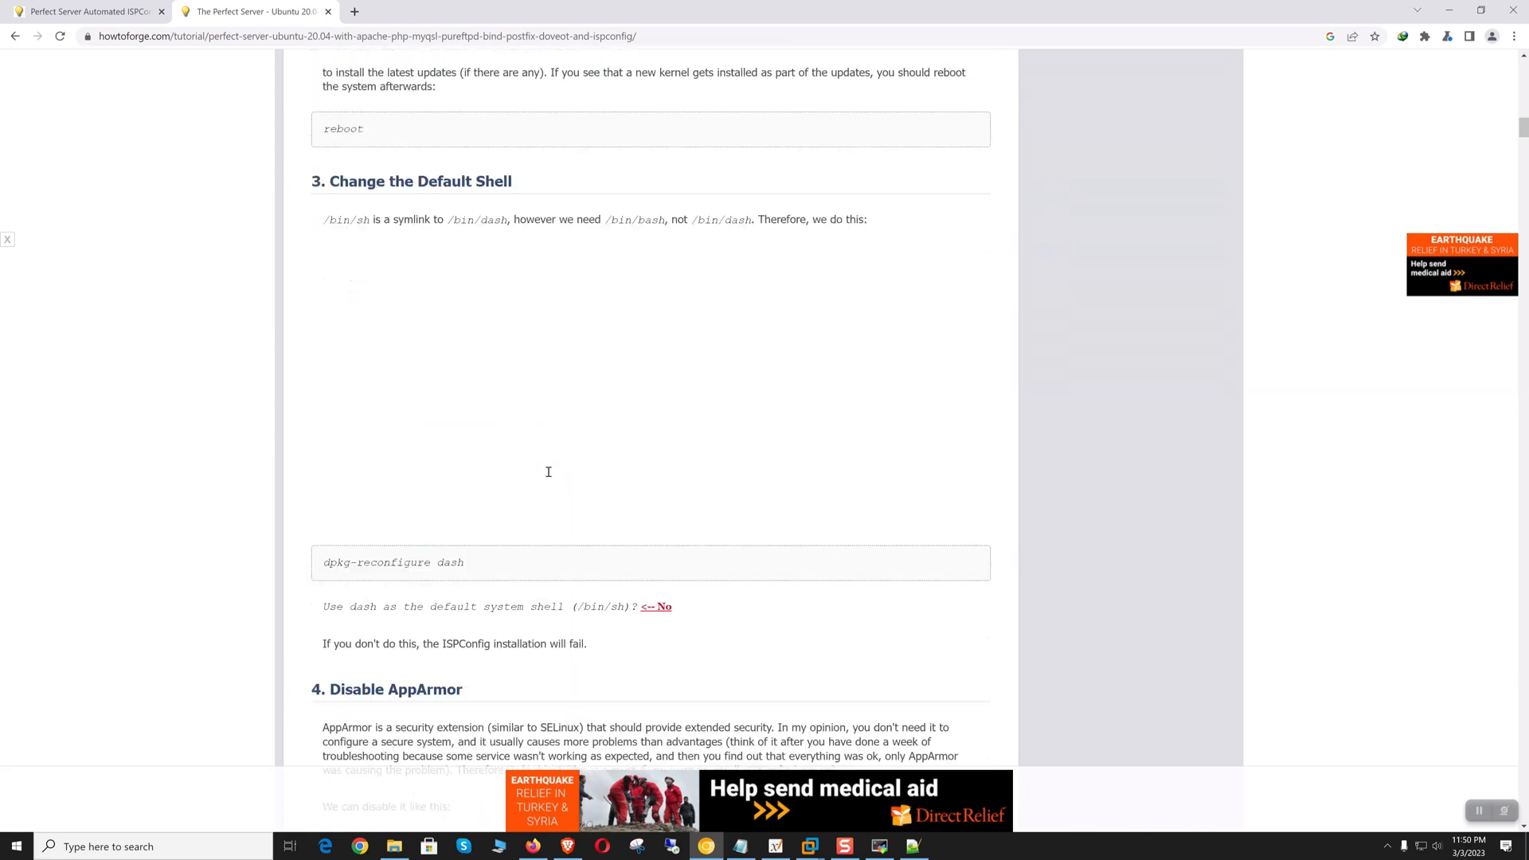
{"action": "scroll", "scroll_direction": "up", "scroll_amount": 3}
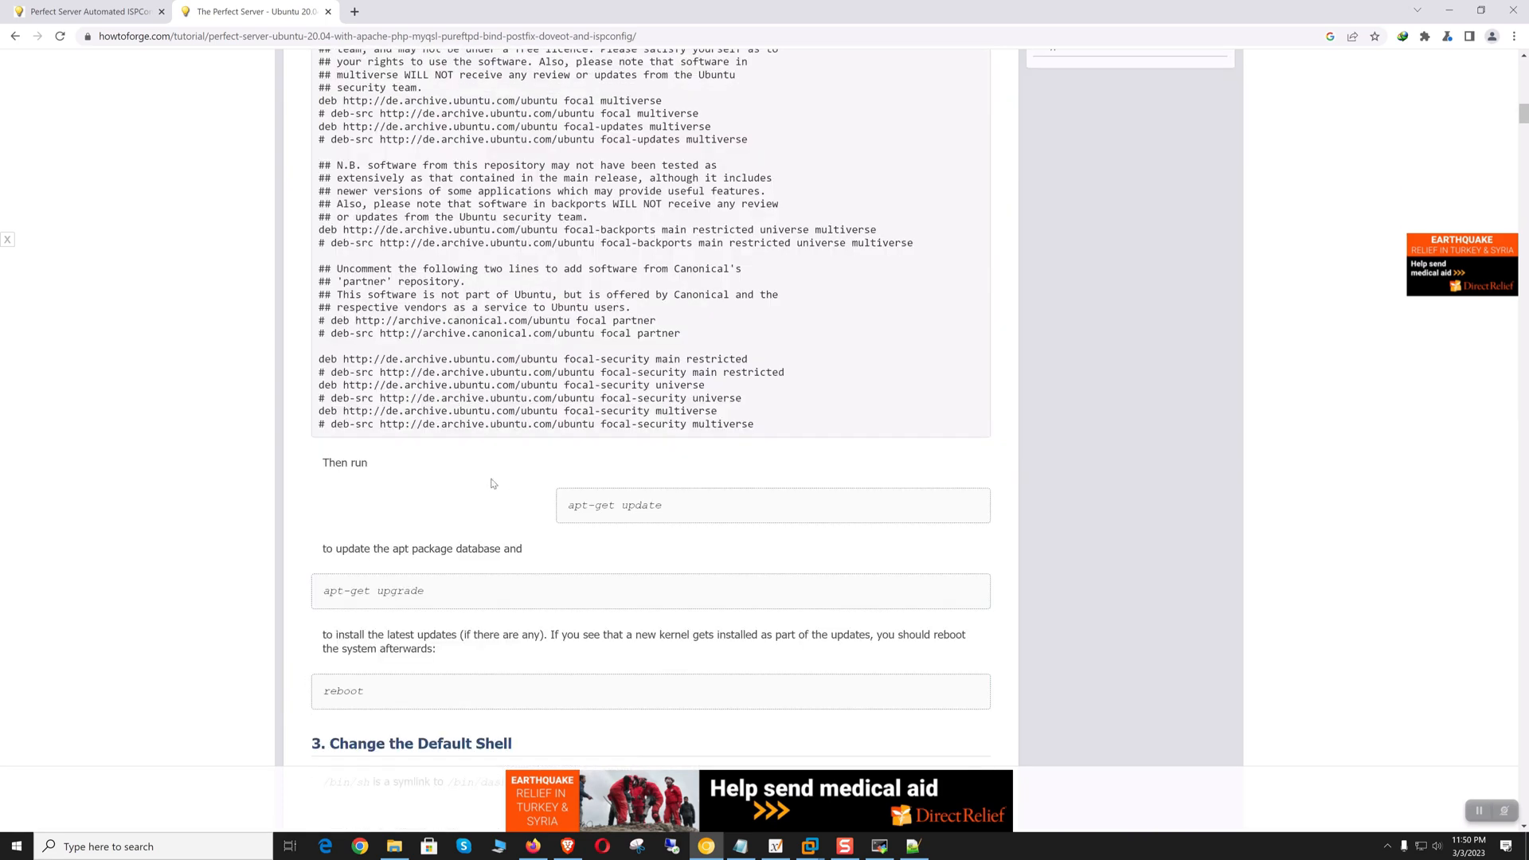
{"action": "mouse_move", "coordinate": [879, 846]}
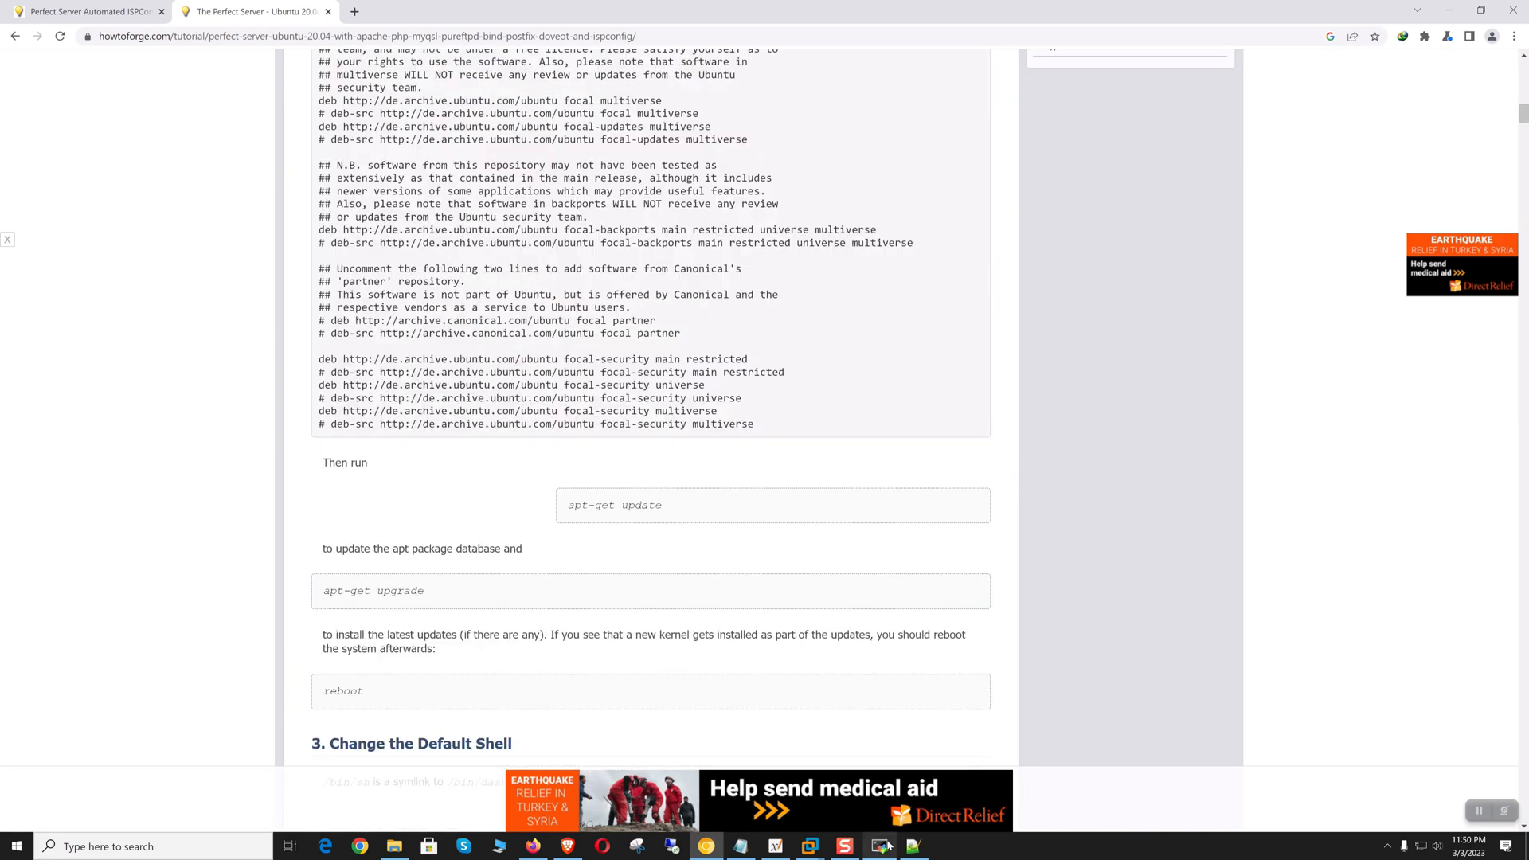
{"action": "left_click", "coordinate": [880, 846]}
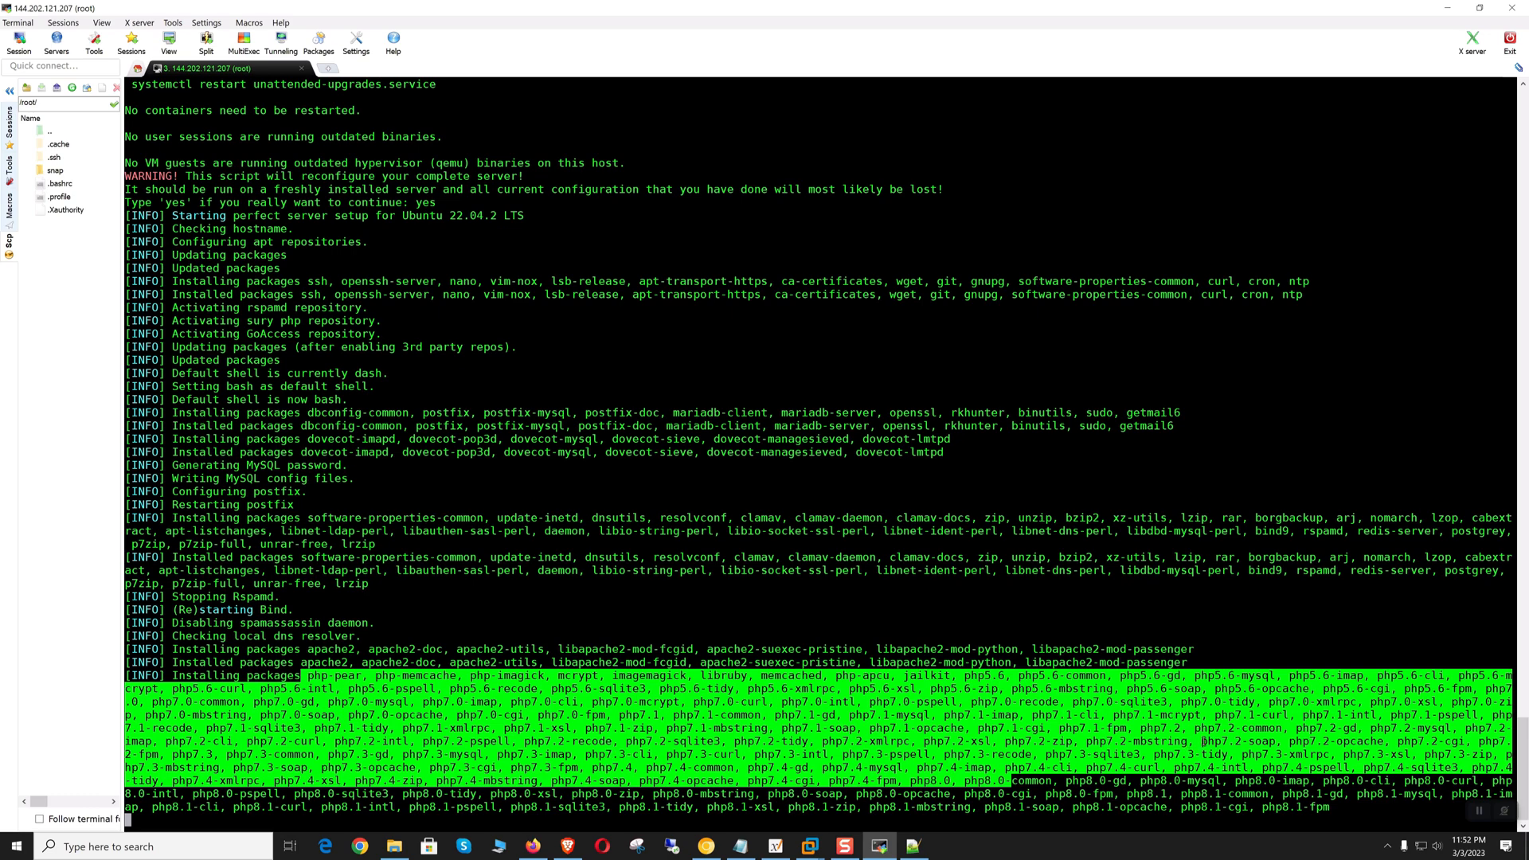
Step: Follow the installer output until 'Installation ready' with all services OK and passwords printed
{"action": "scroll", "scroll_direction": "down", "scroll_amount": 3}
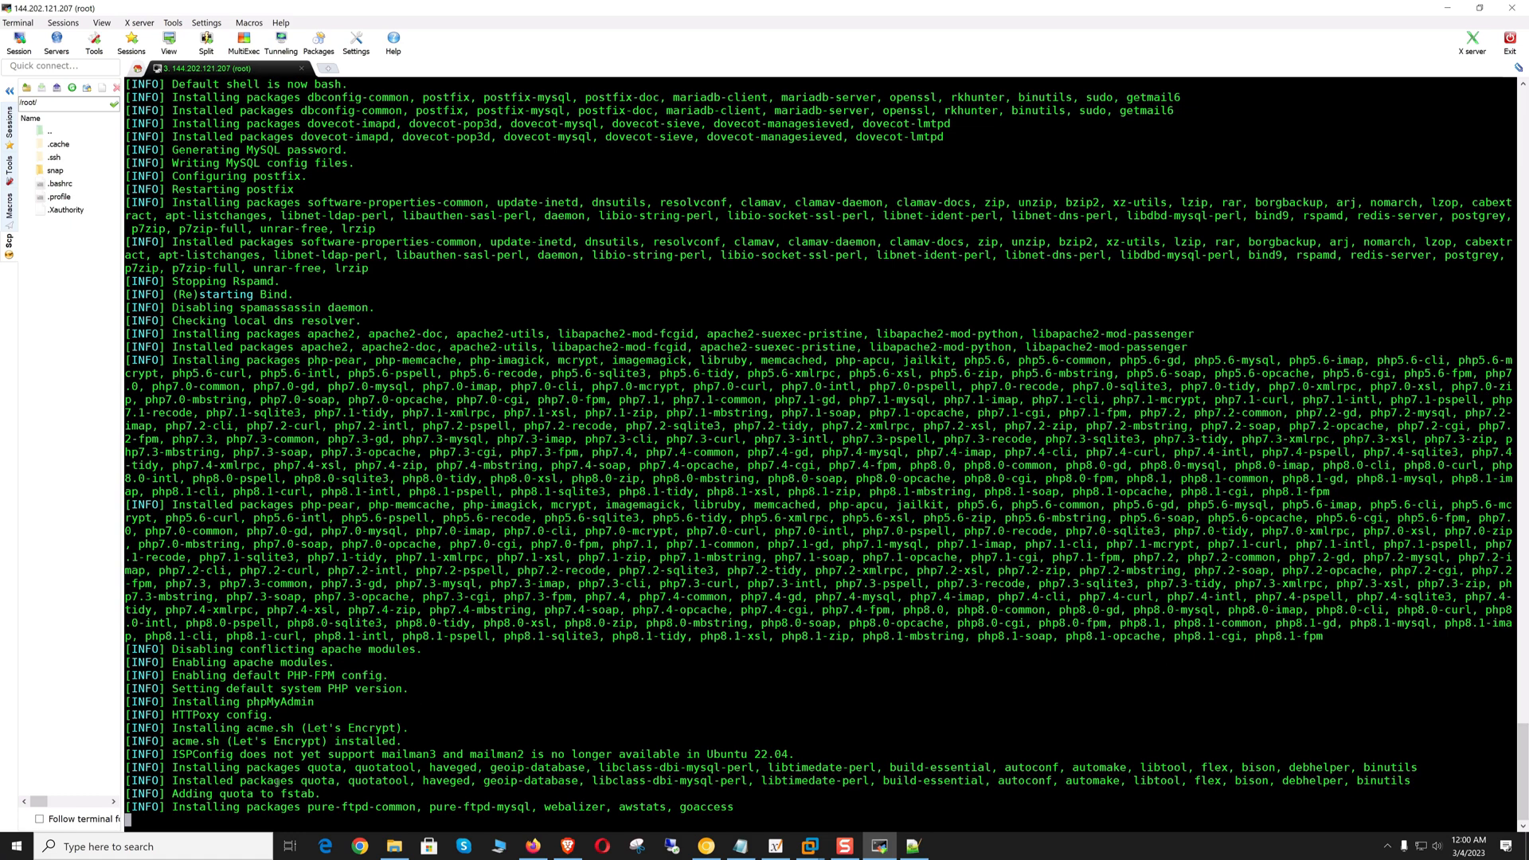
{"action": "scroll", "scroll_direction": "down", "scroll_amount": 3}
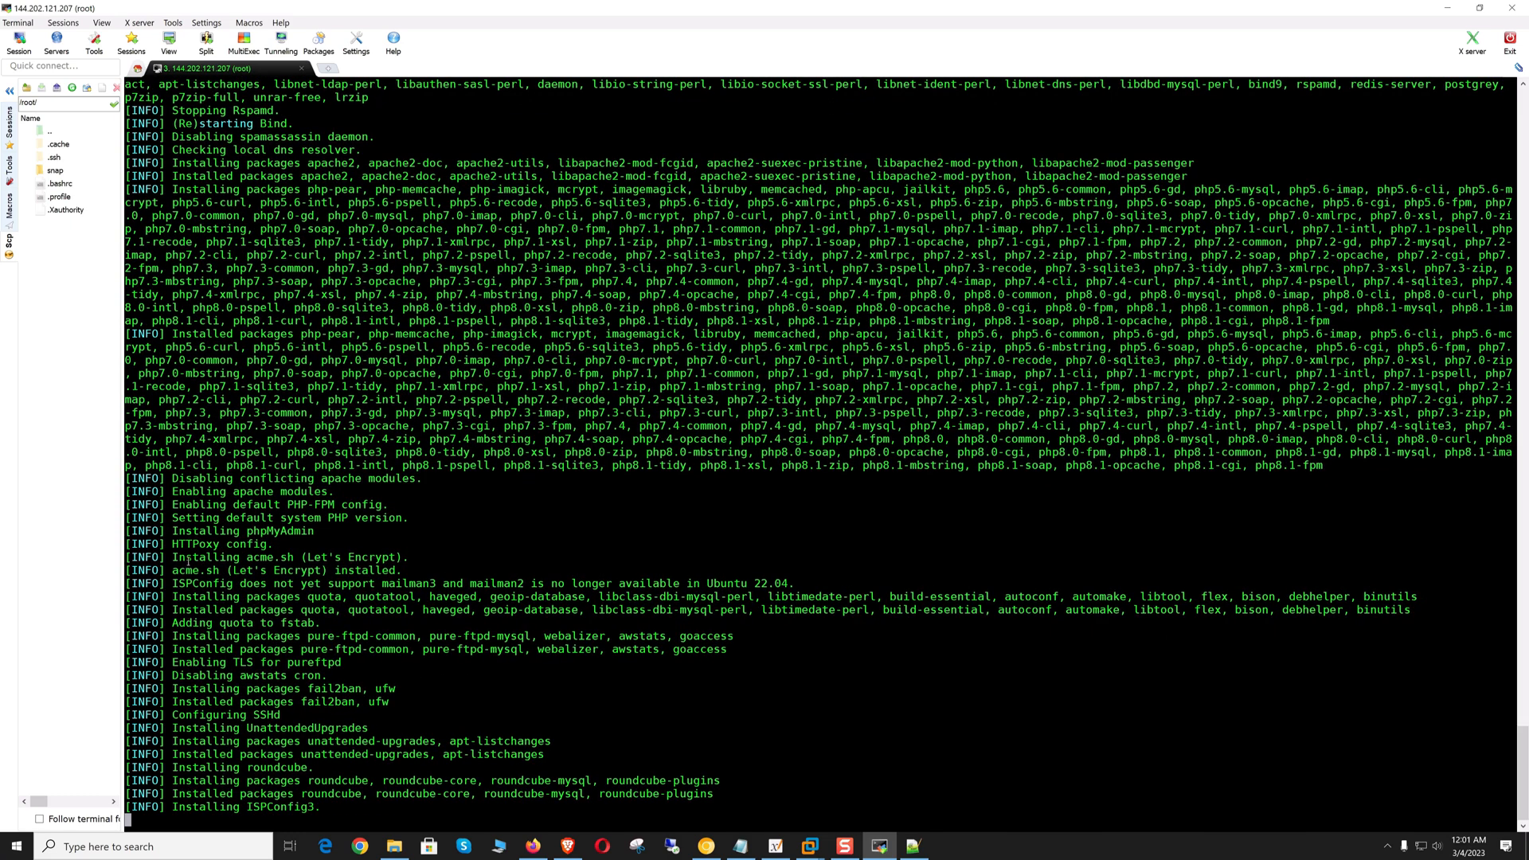
{"action": "double_click", "coordinate": [290, 557]}
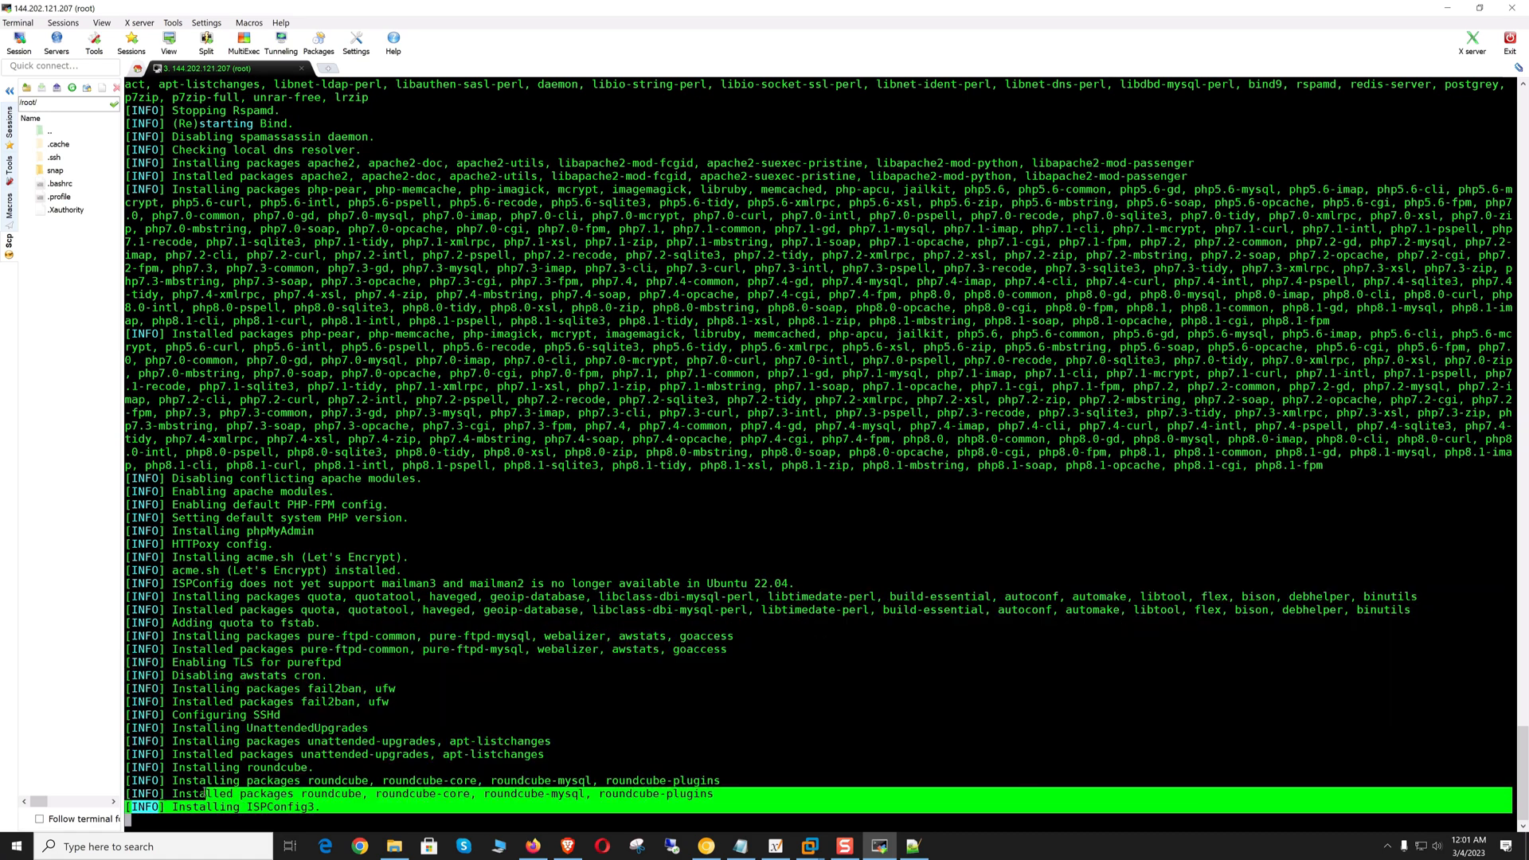
{"action": "scroll", "scroll_direction": "down", "scroll_amount": 3}
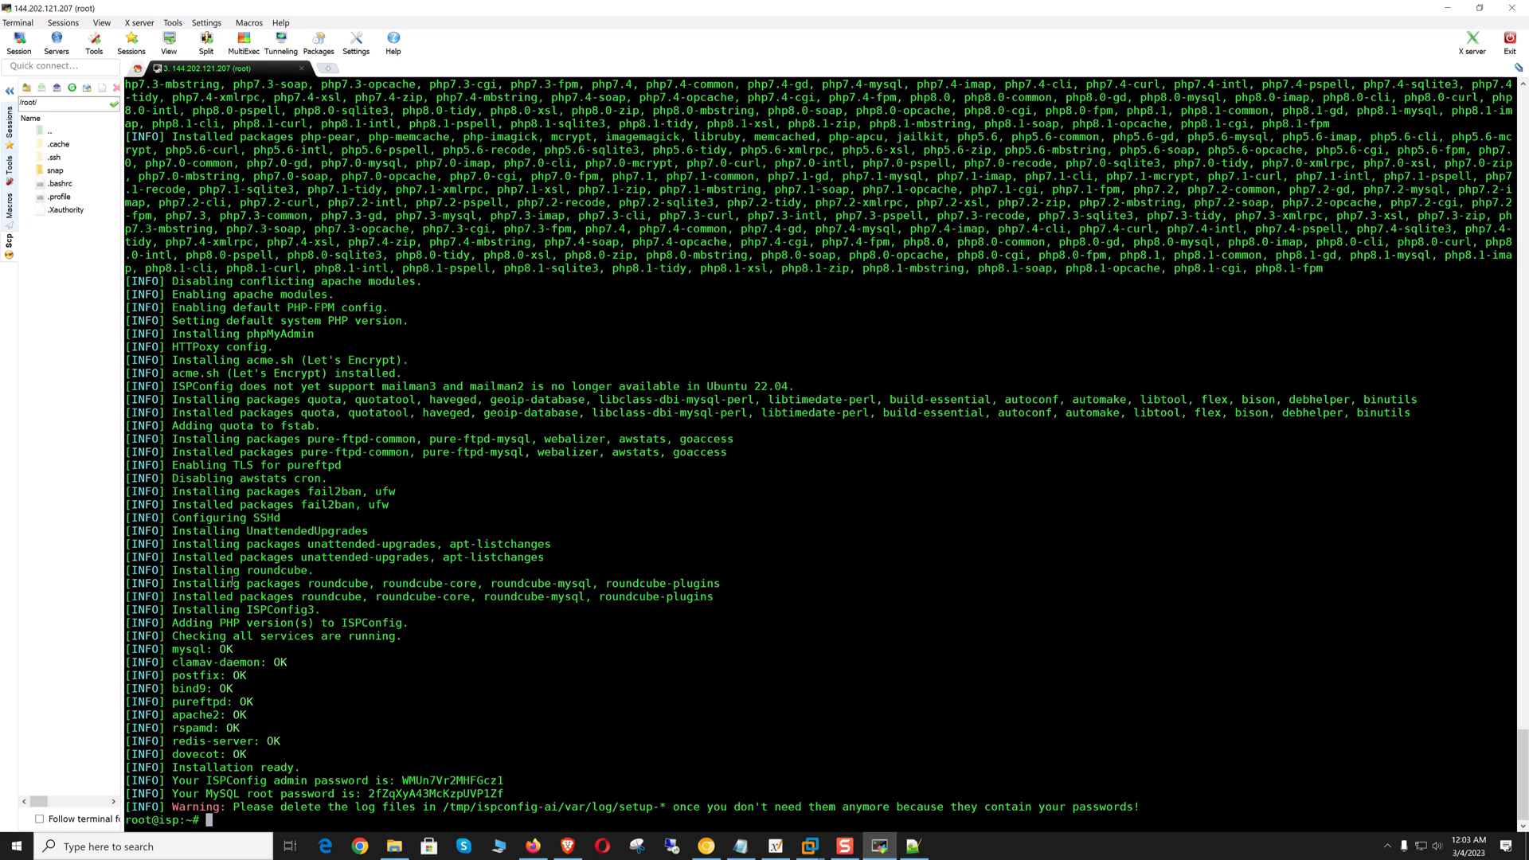
{"action": "mouse_move", "coordinate": [349, 752]}
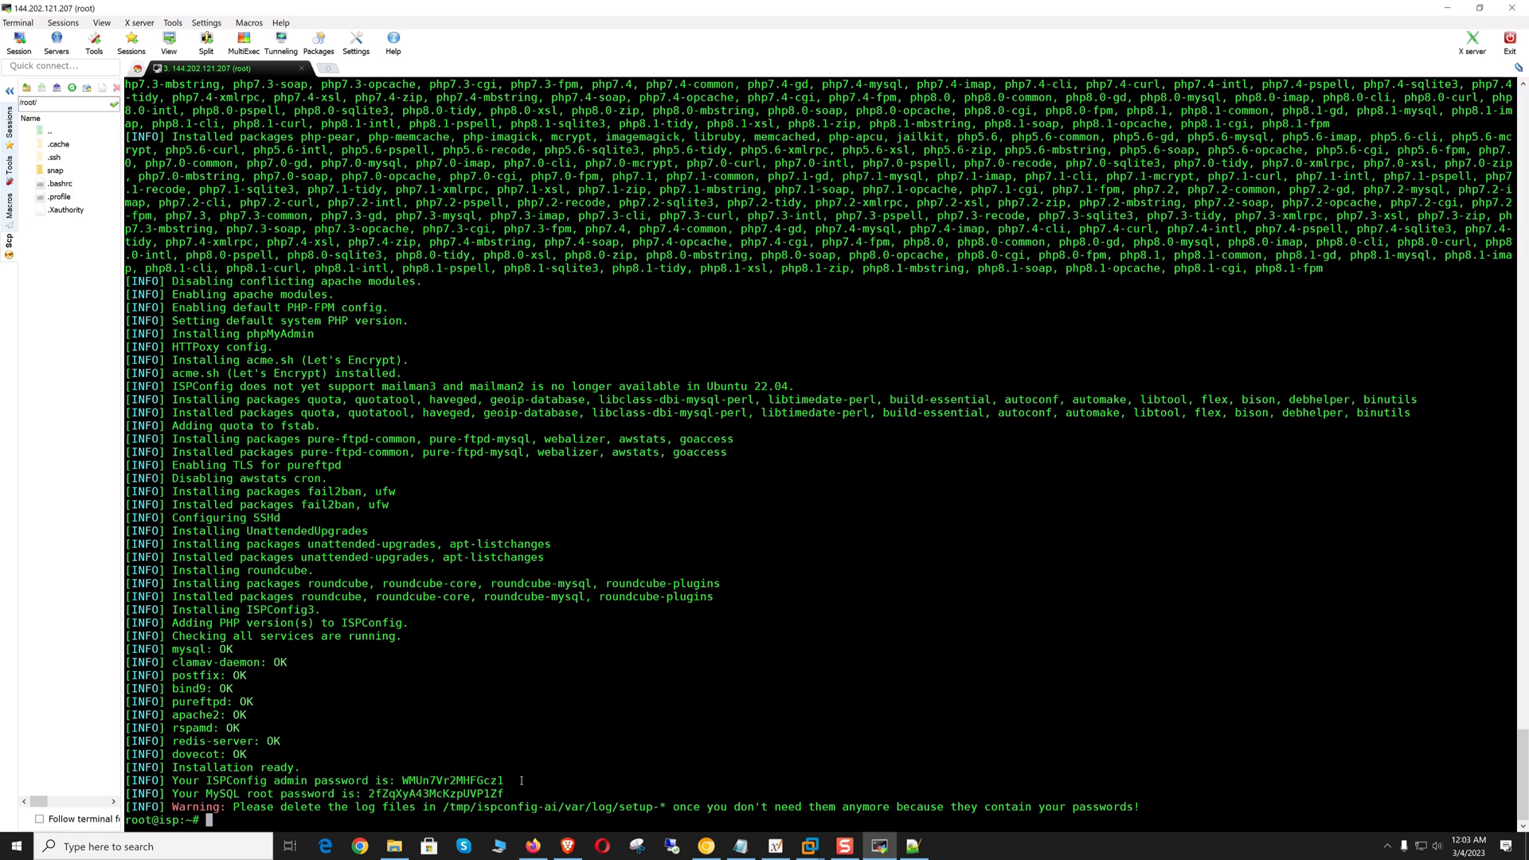
{"action": "mouse_move", "coordinate": [586, 705]}
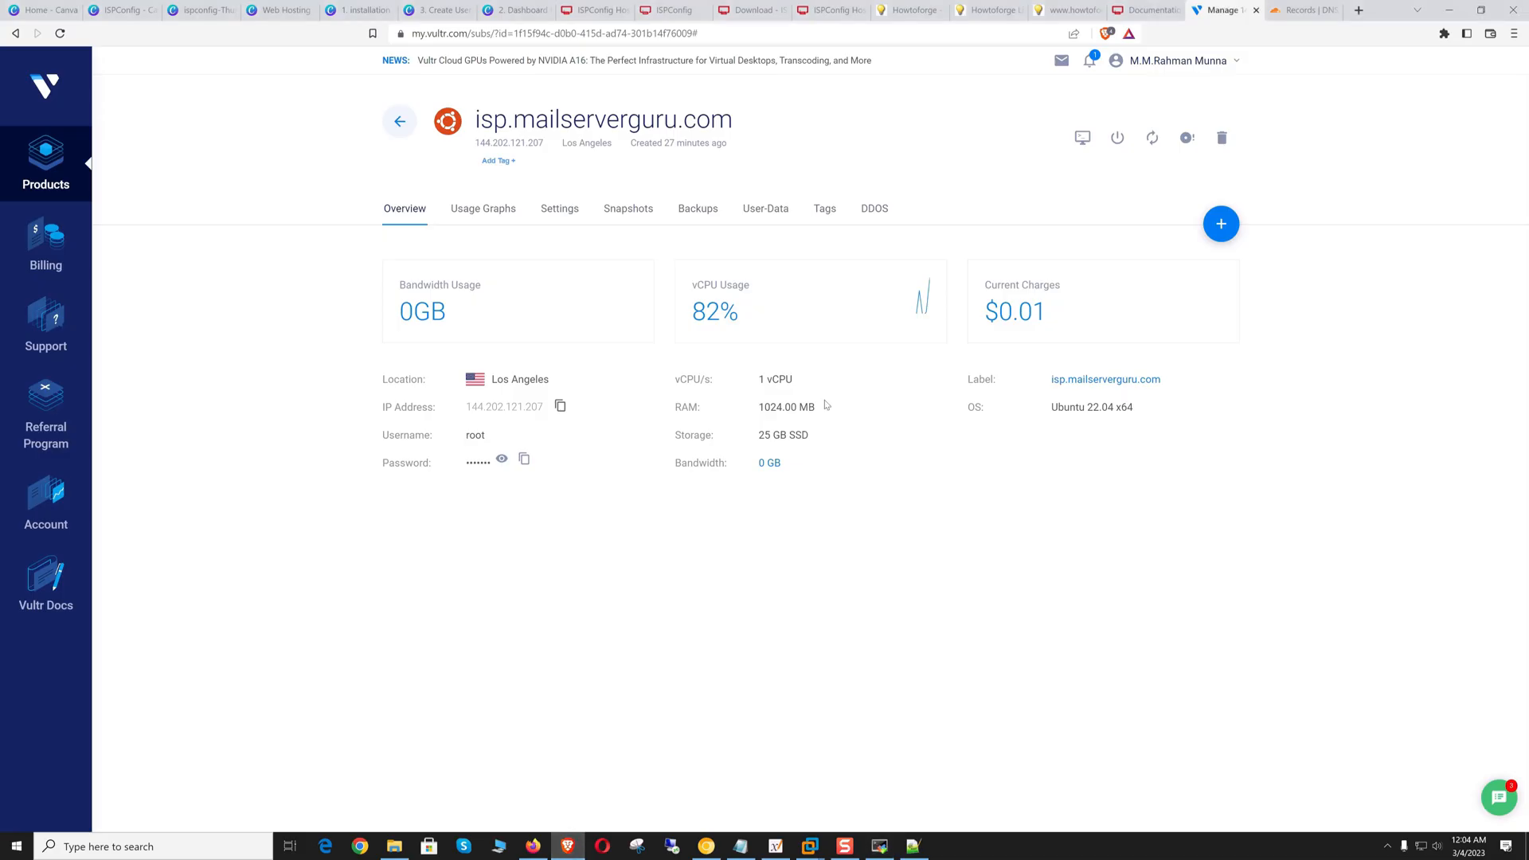
{"action": "left_click", "coordinate": [1357, 9]}
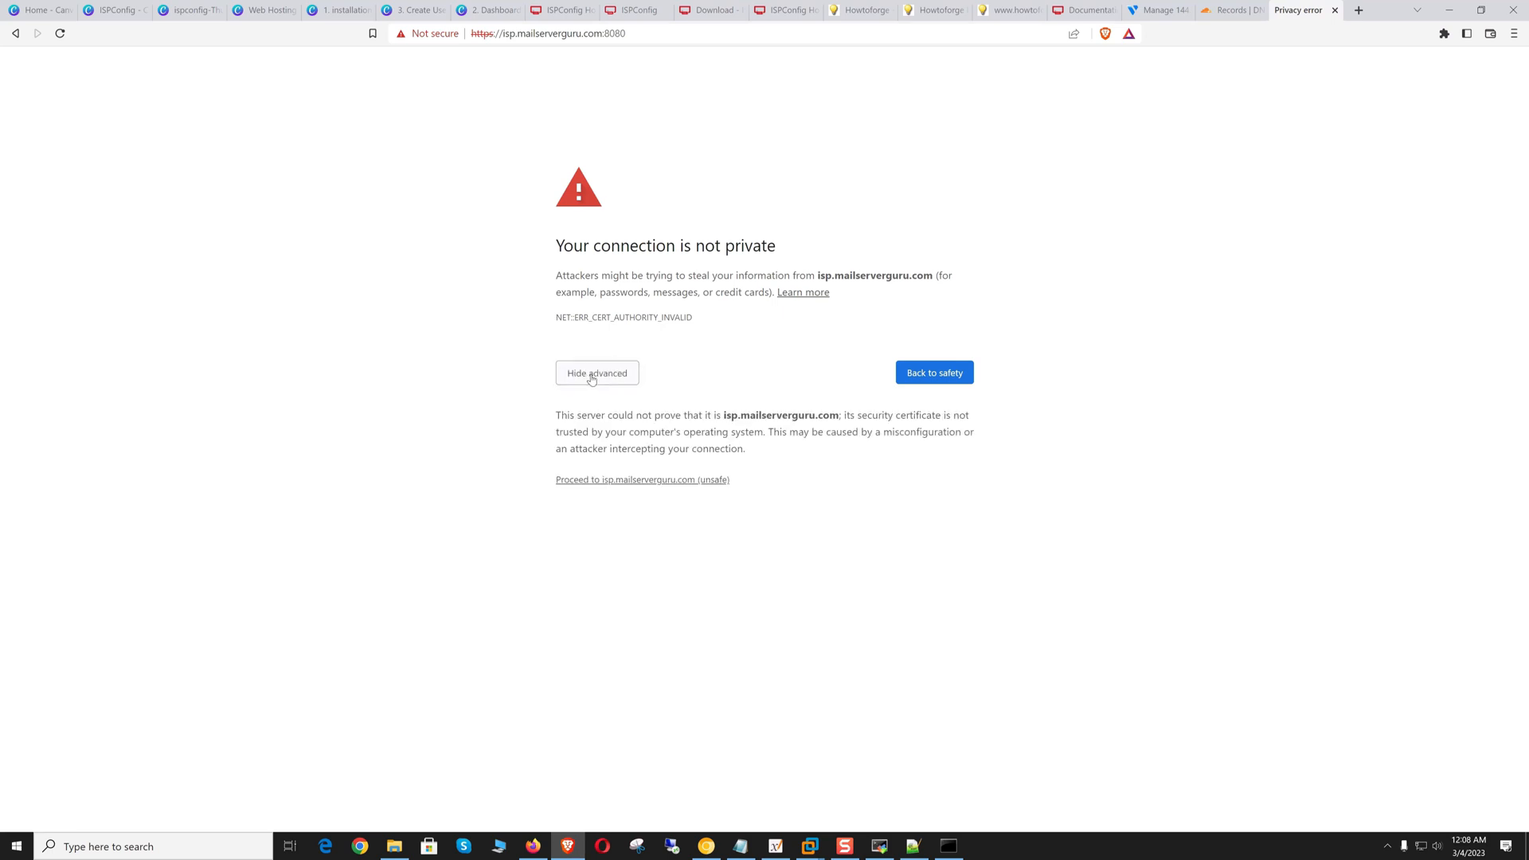
{"action": "left_click", "coordinate": [642, 479]}
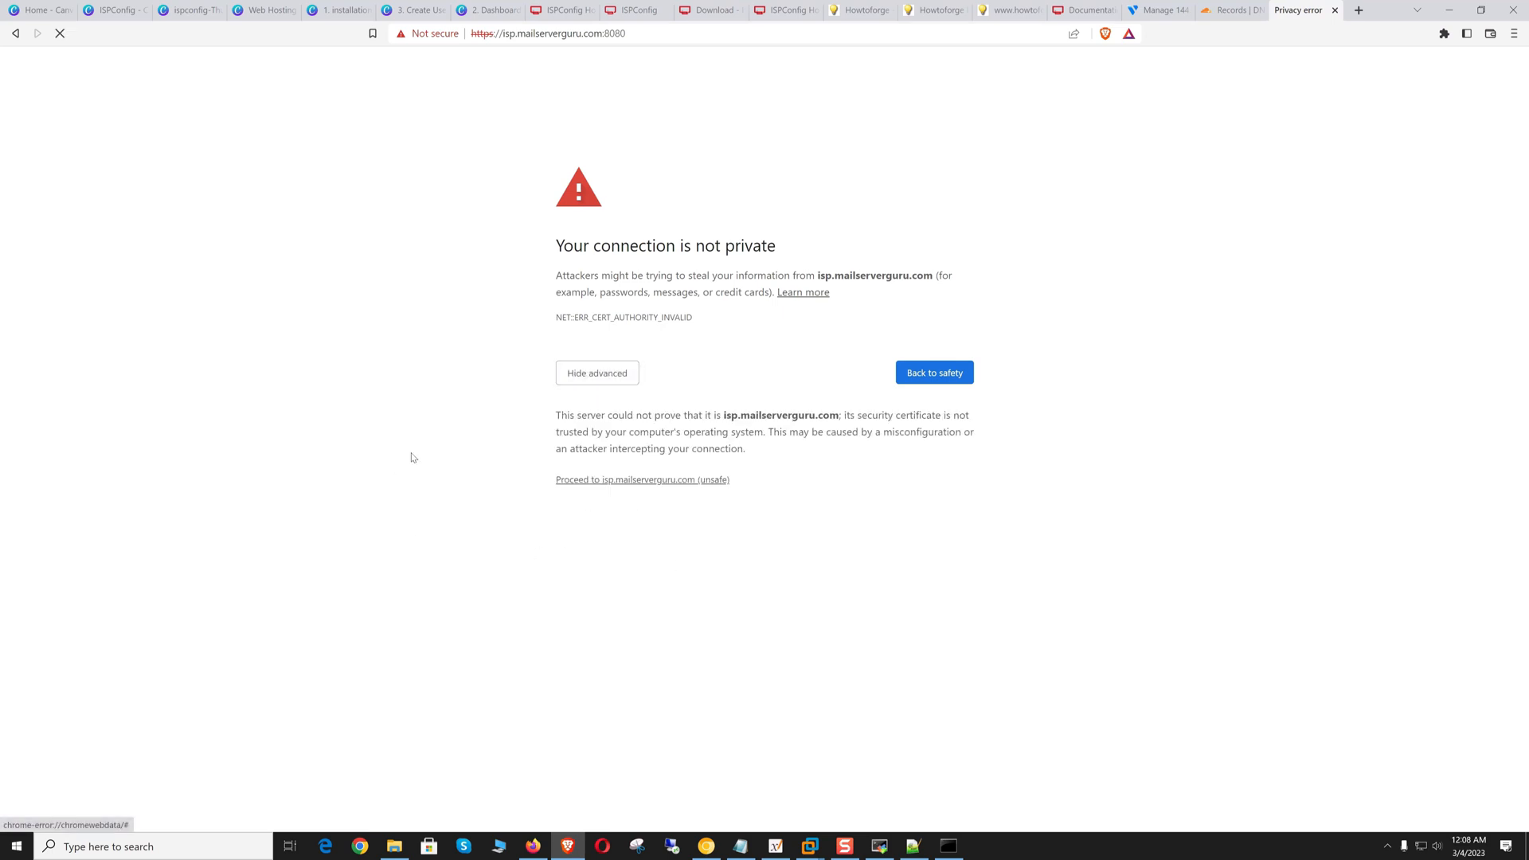
{"action": "left_click", "coordinate": [642, 479]}
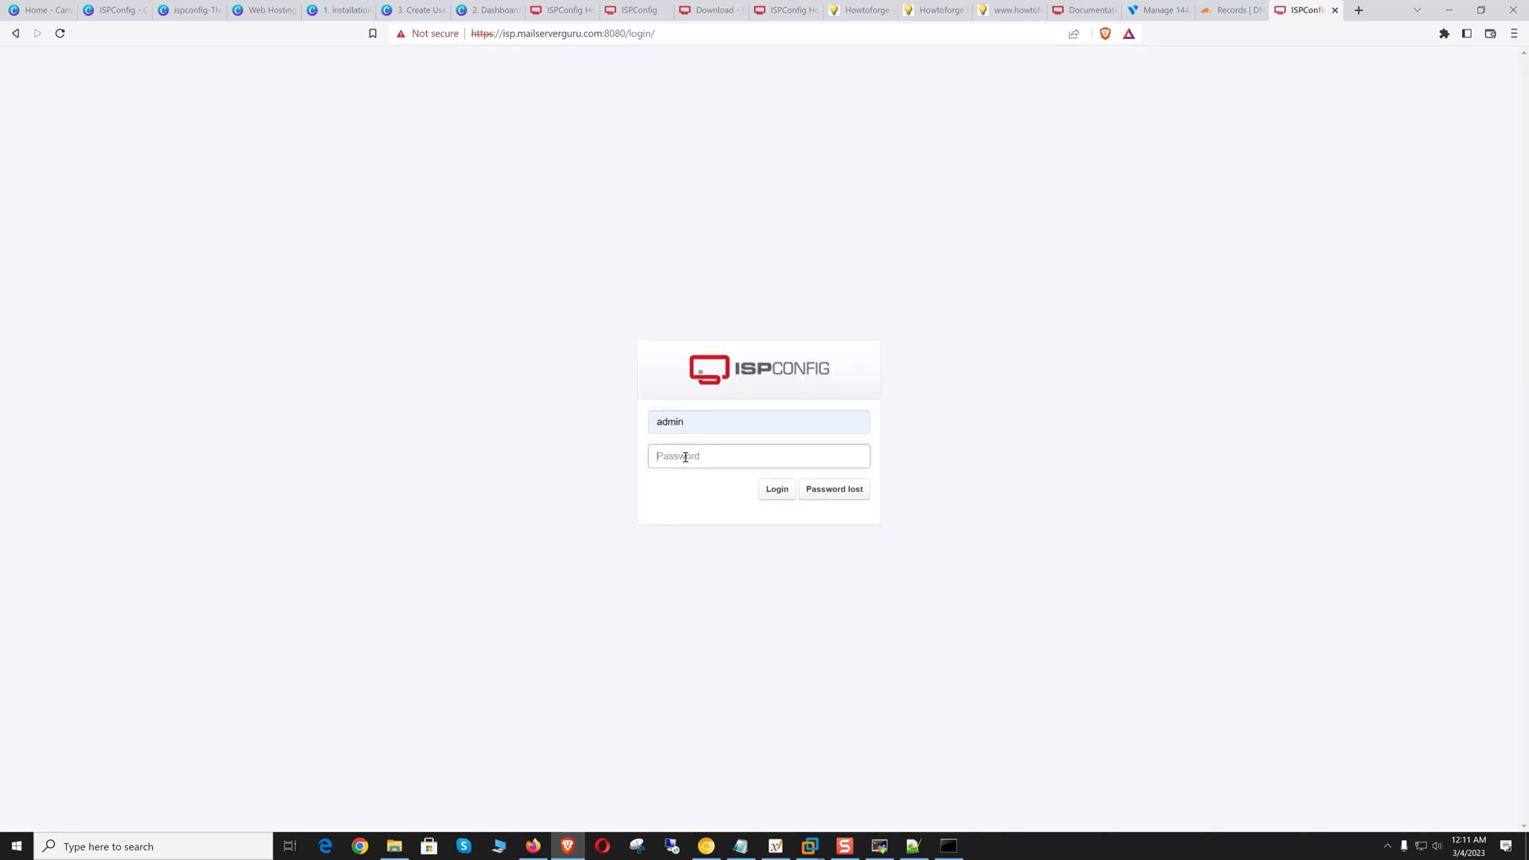
Step: Log in as admin and land on the ISPConfig dashboard with its modules and quota overview
{"action": "left_click", "coordinate": [778, 489]}
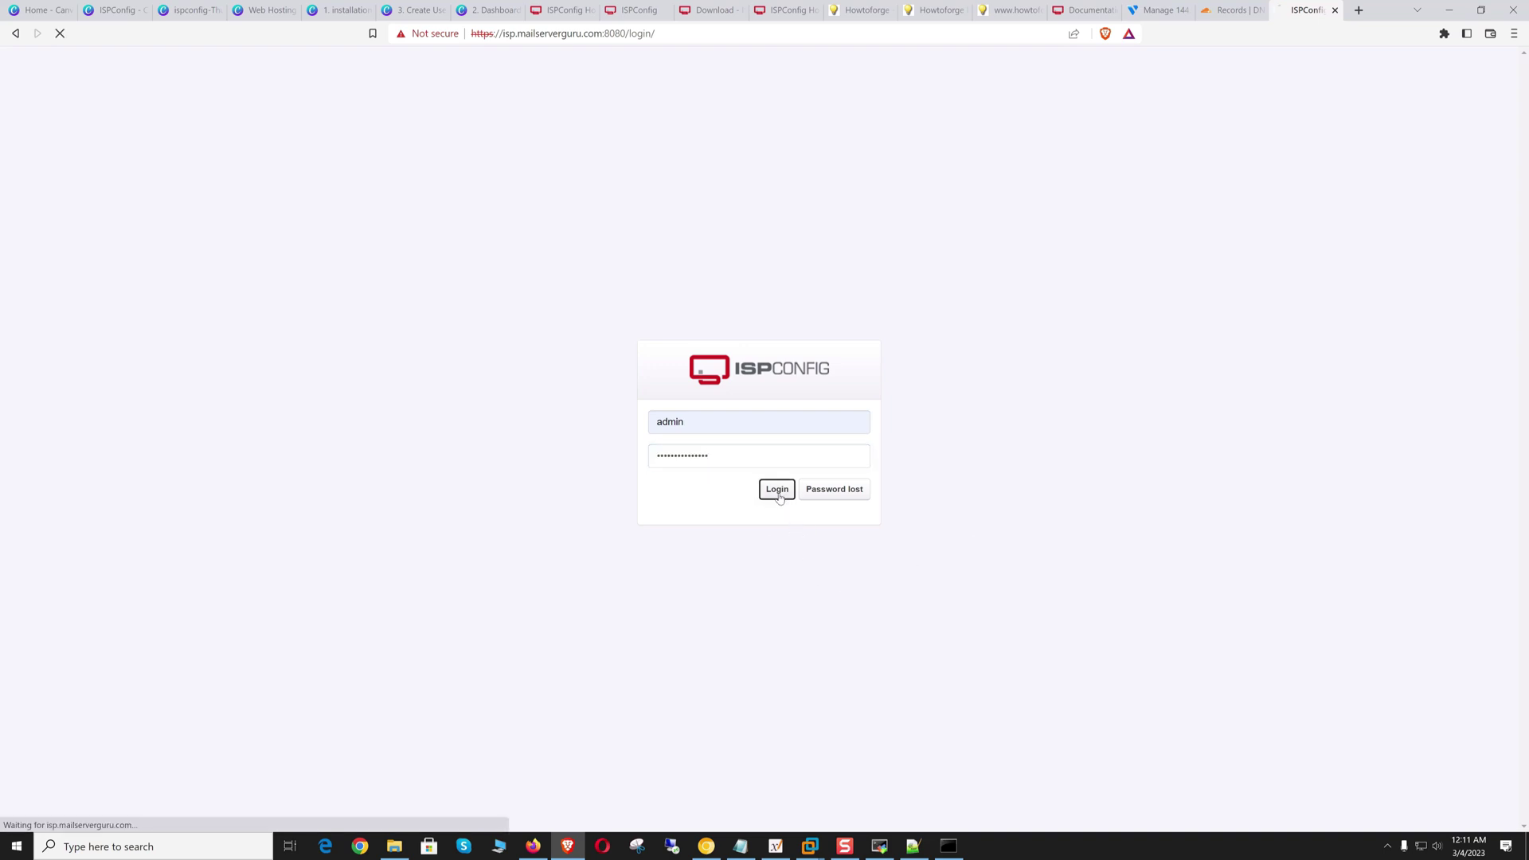
{"action": "left_click", "coordinate": [775, 489]}
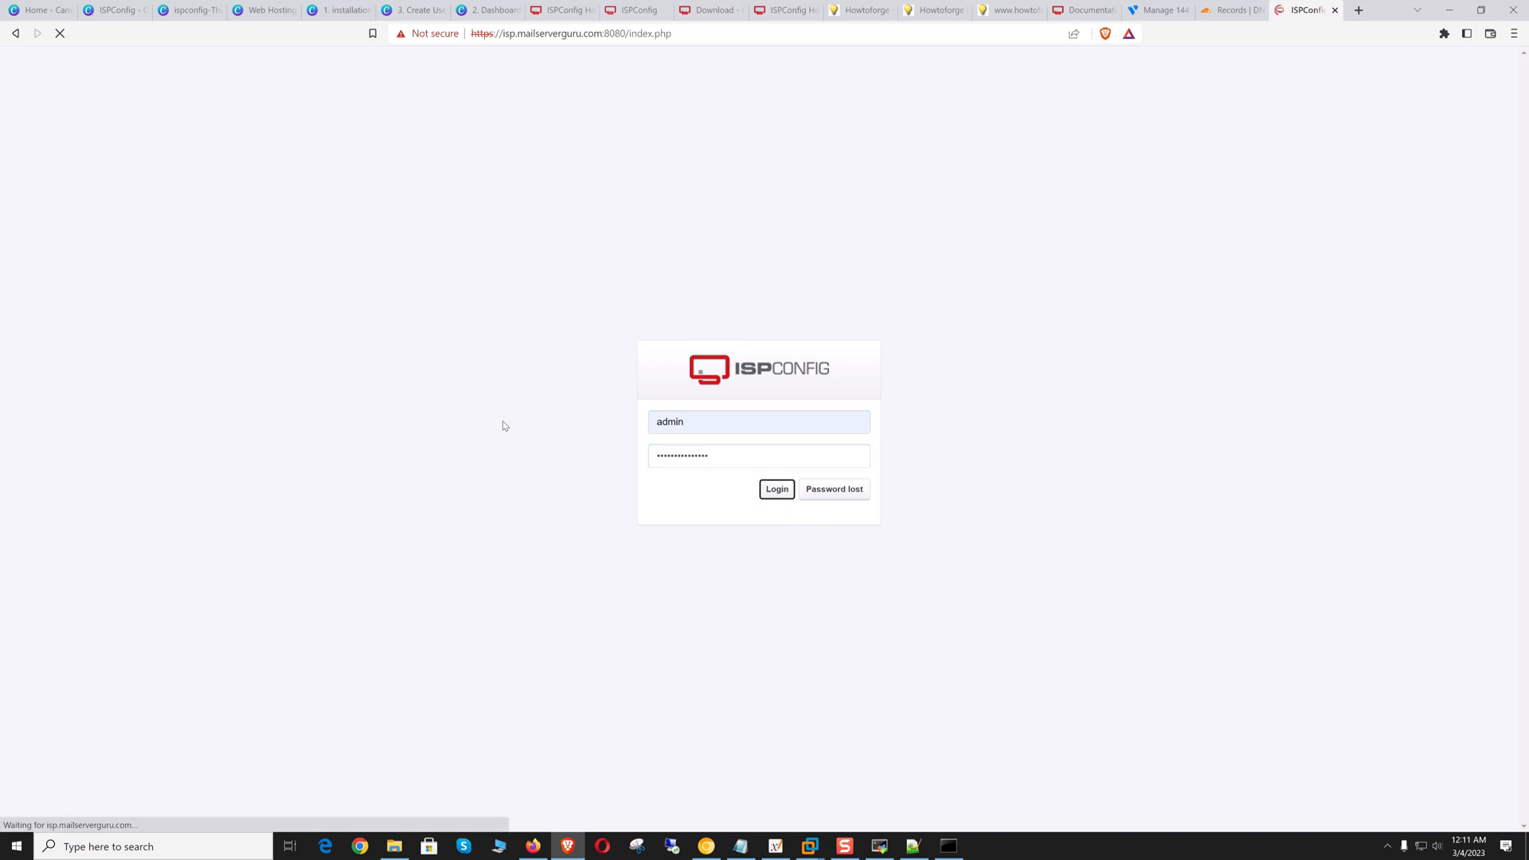
{"action": "left_click", "coordinate": [776, 489]}
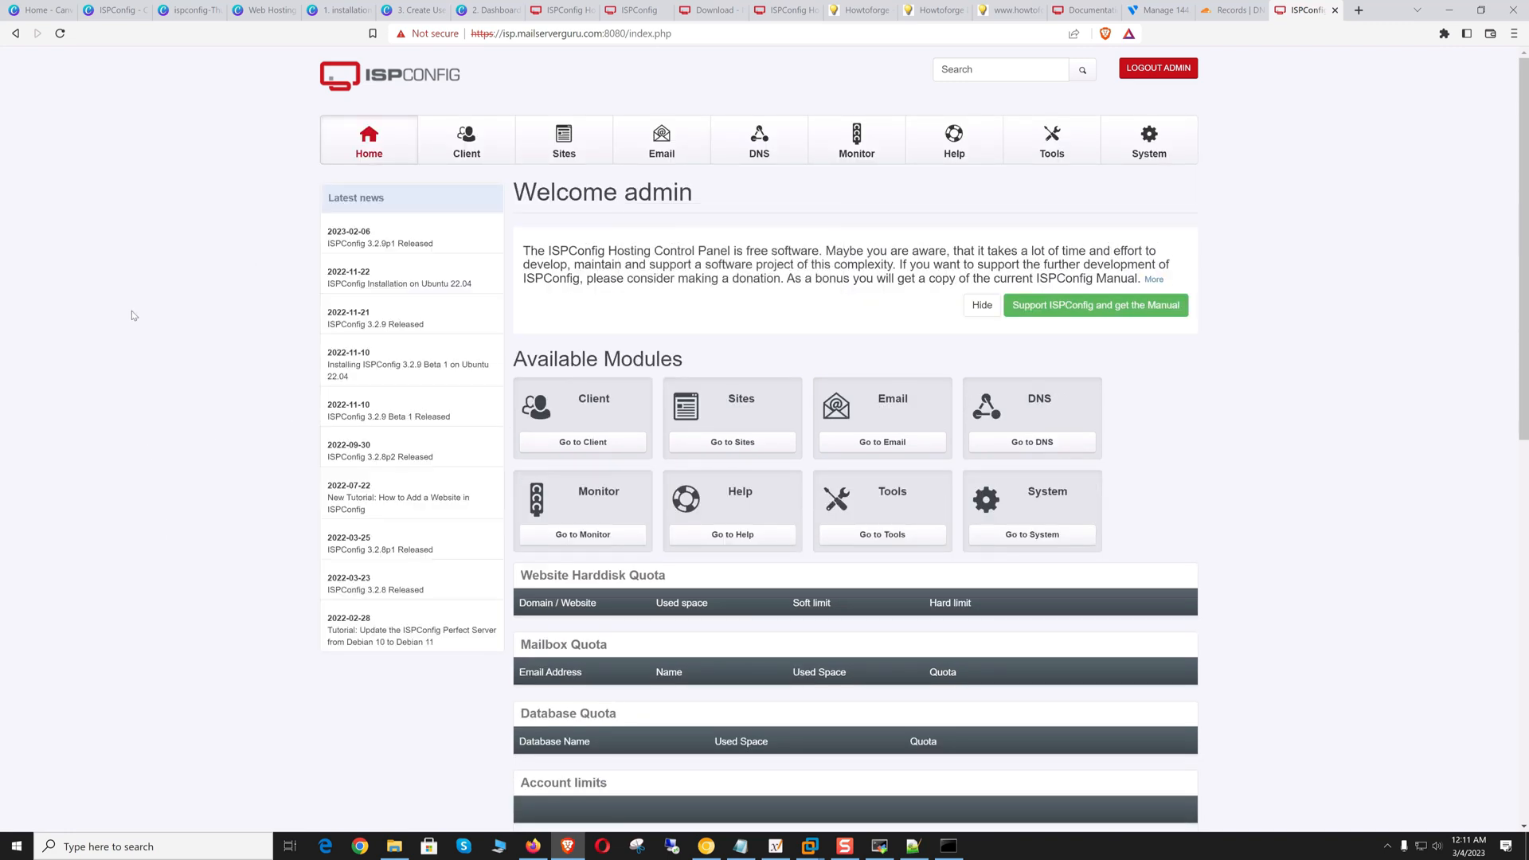
{"action": "mouse_move", "coordinate": [1051, 177]}
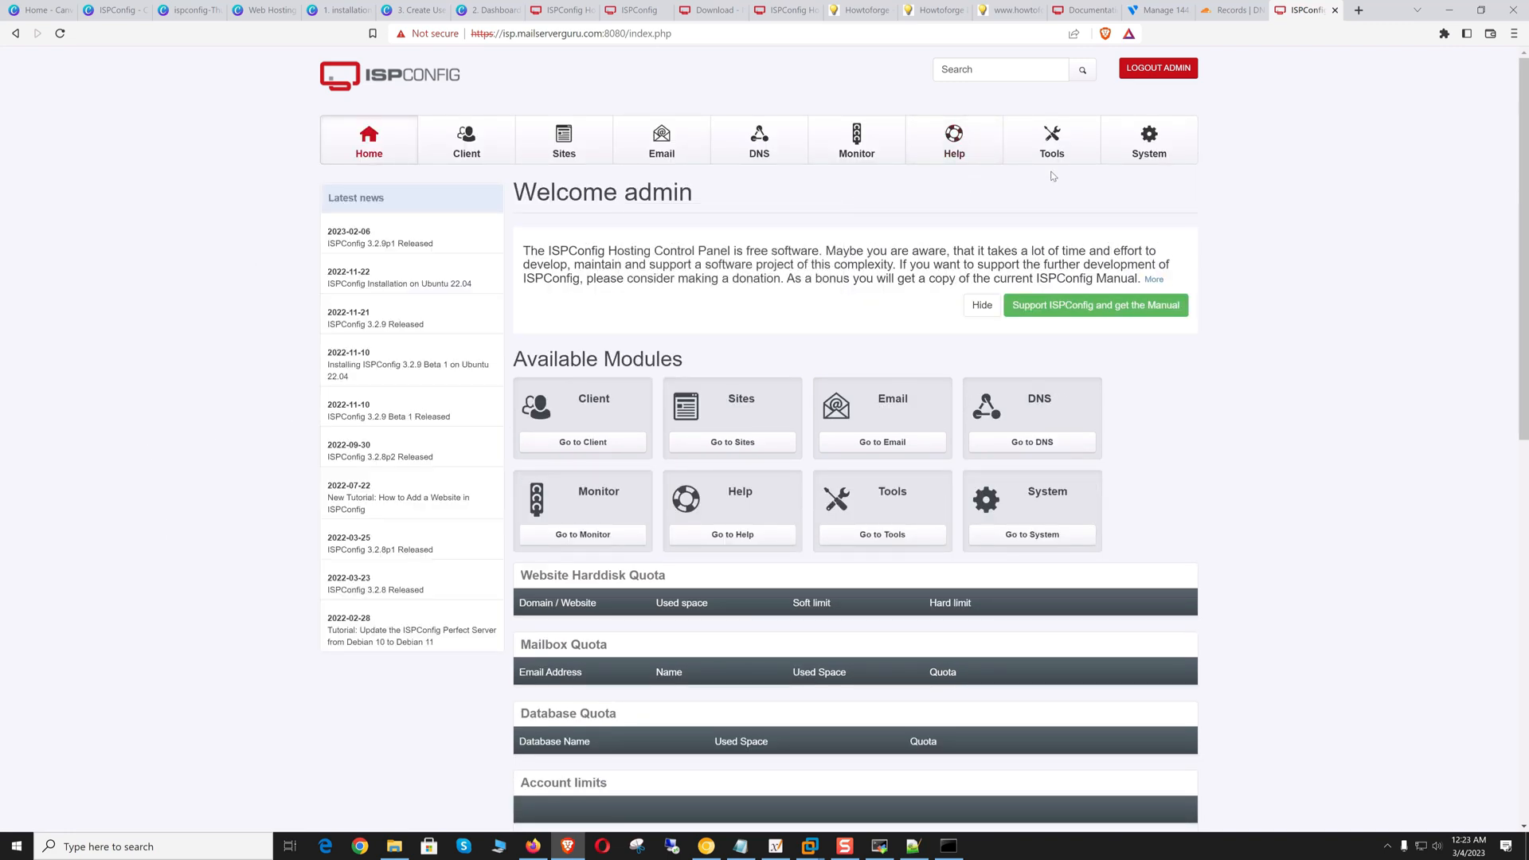
{"action": "mouse_move", "coordinate": [896, 189]}
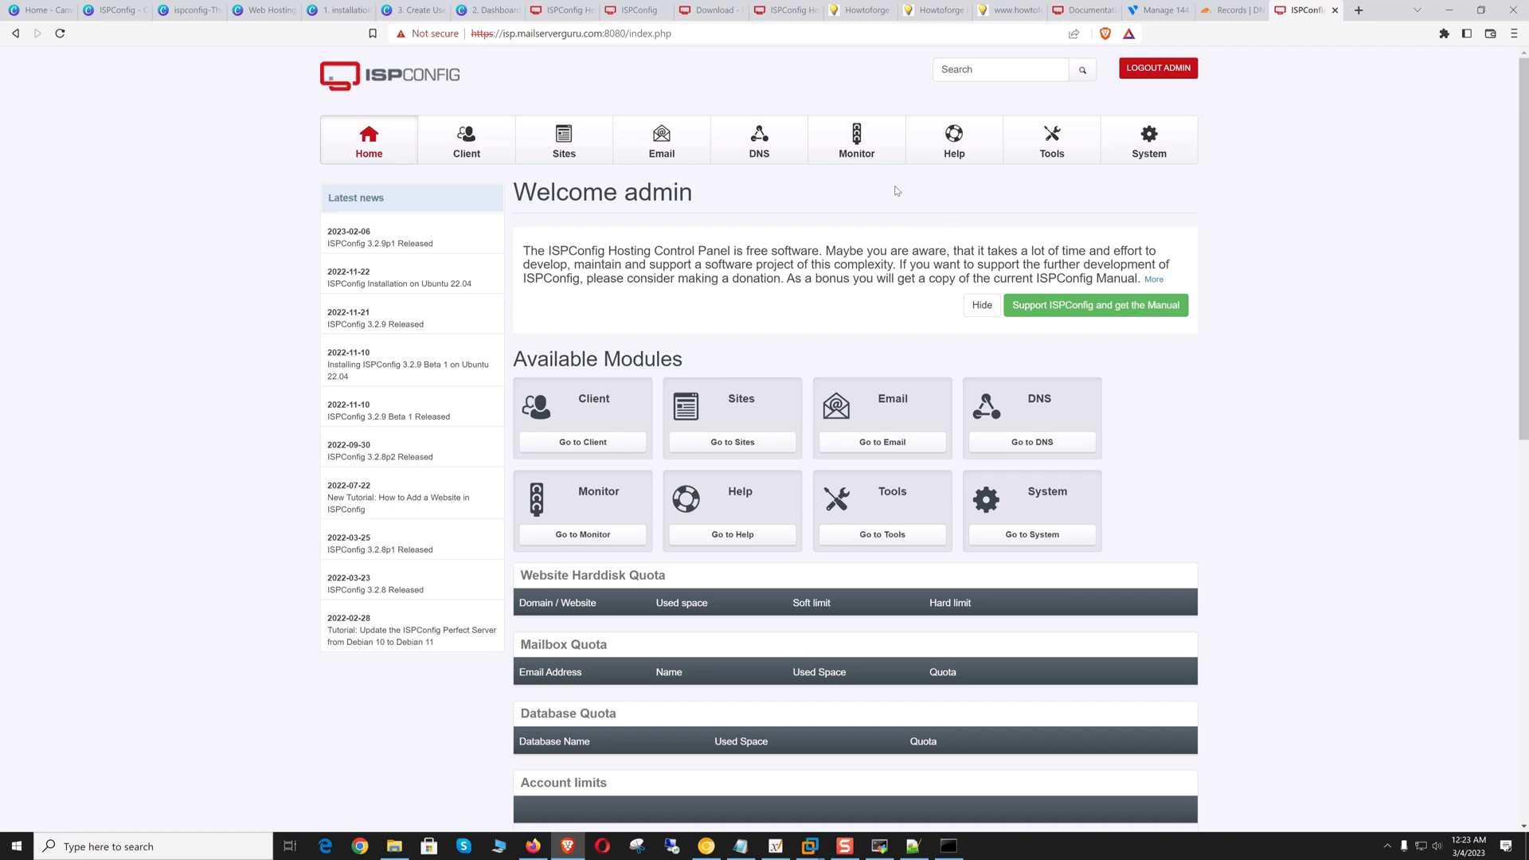
{"action": "mouse_move", "coordinate": [1058, 211]}
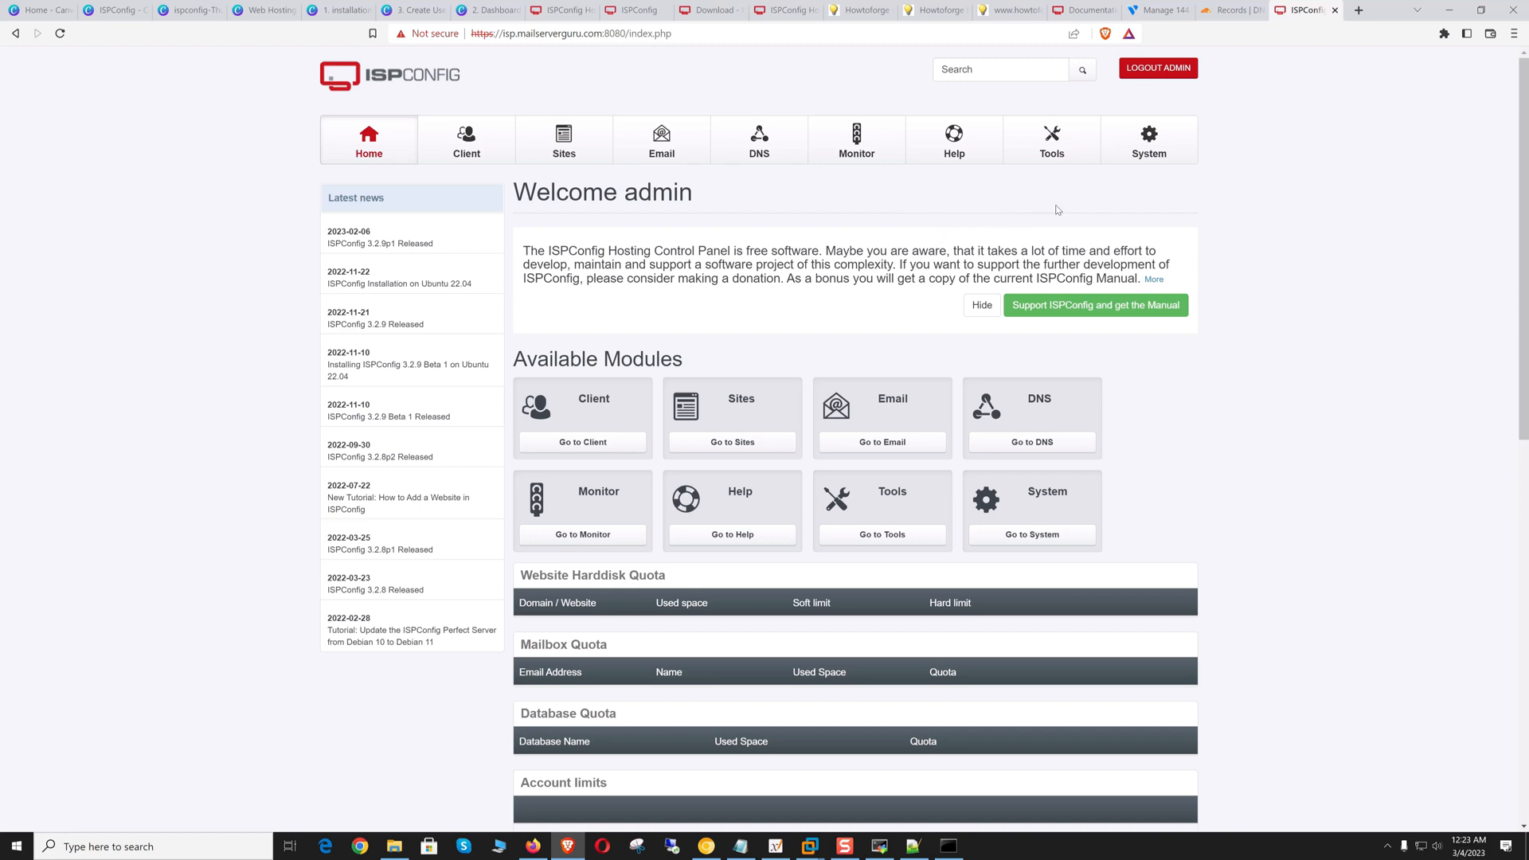
{"action": "mouse_move", "coordinate": [795, 234]}
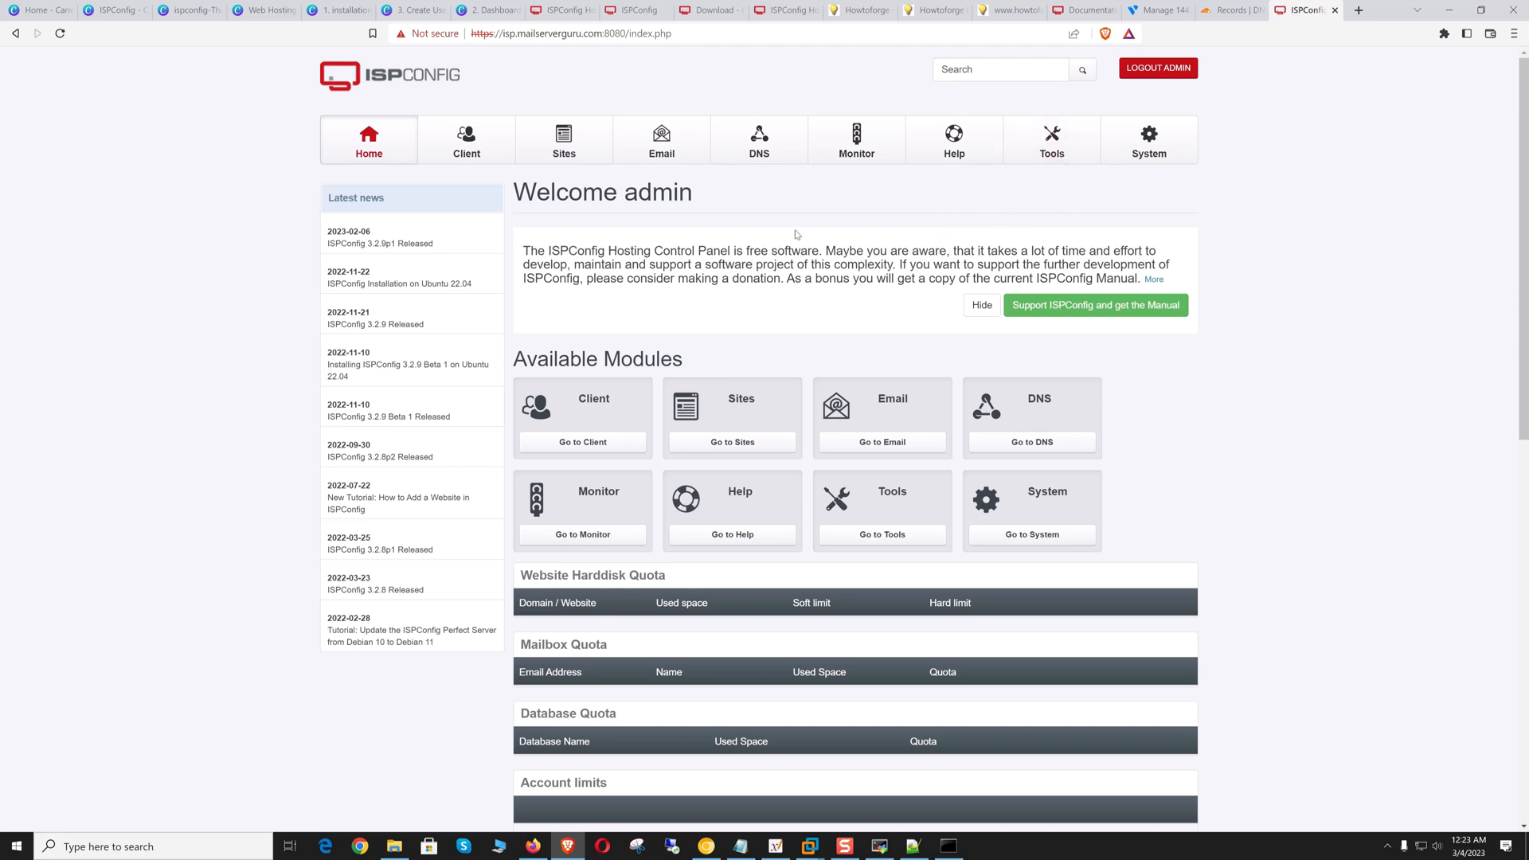
{"action": "mouse_move", "coordinate": [867, 196]}
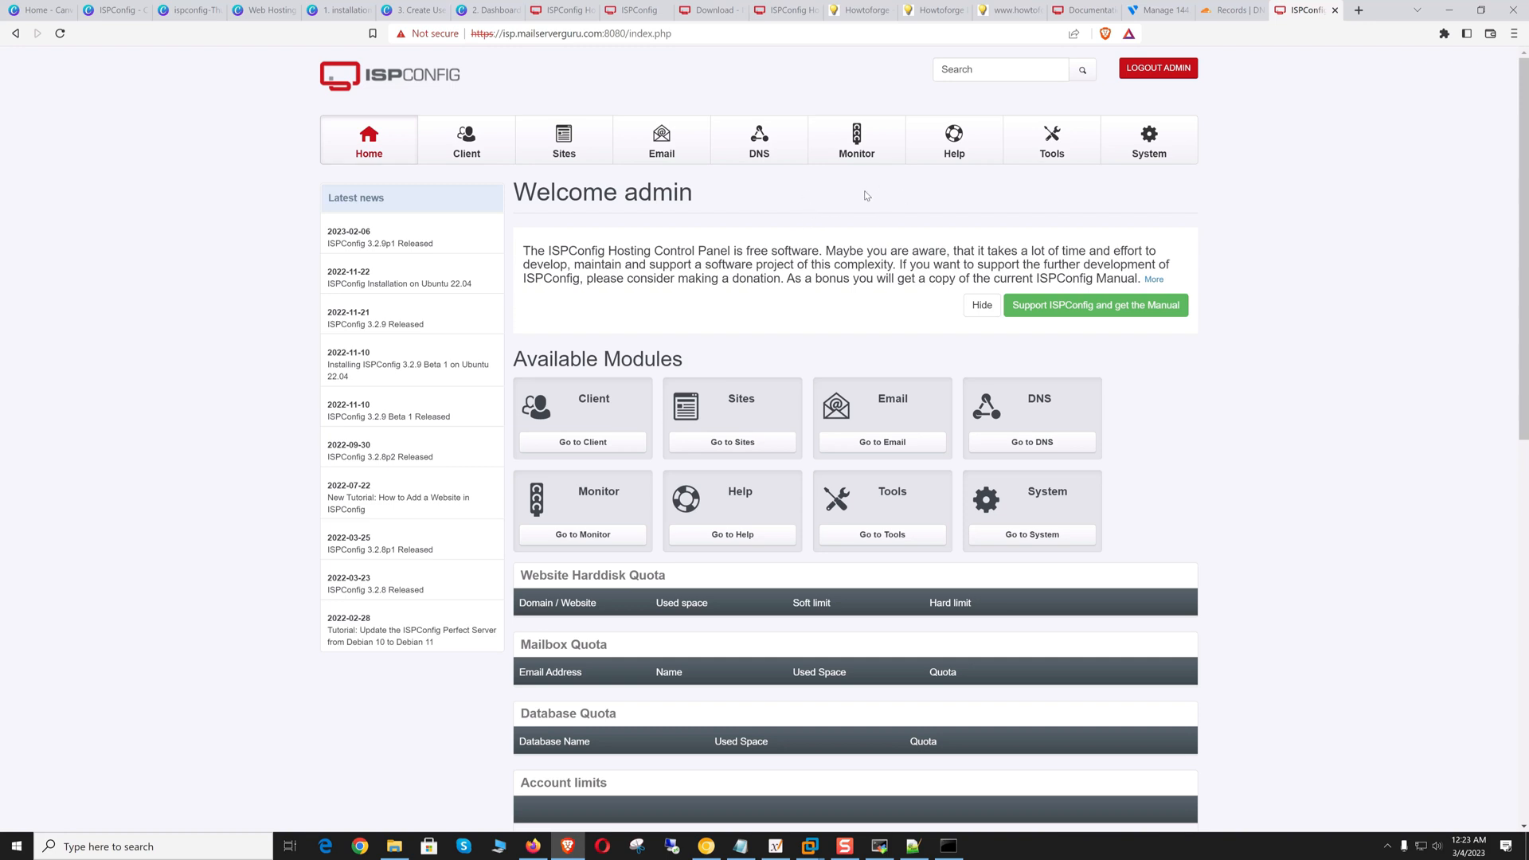
{"action": "mouse_move", "coordinate": [744, 207]}
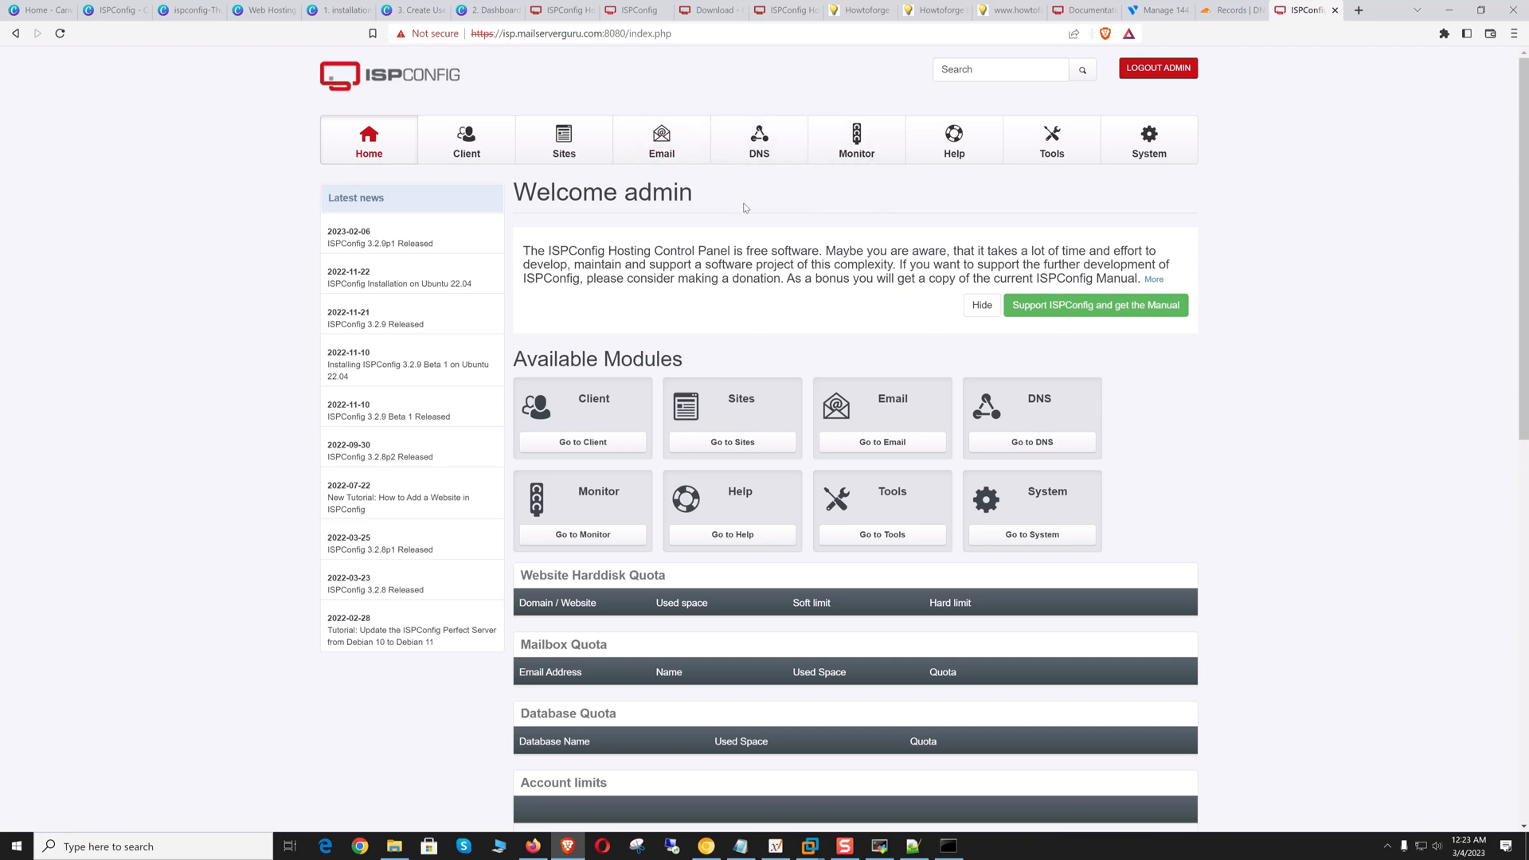
{"action": "mouse_move", "coordinate": [775, 218]}
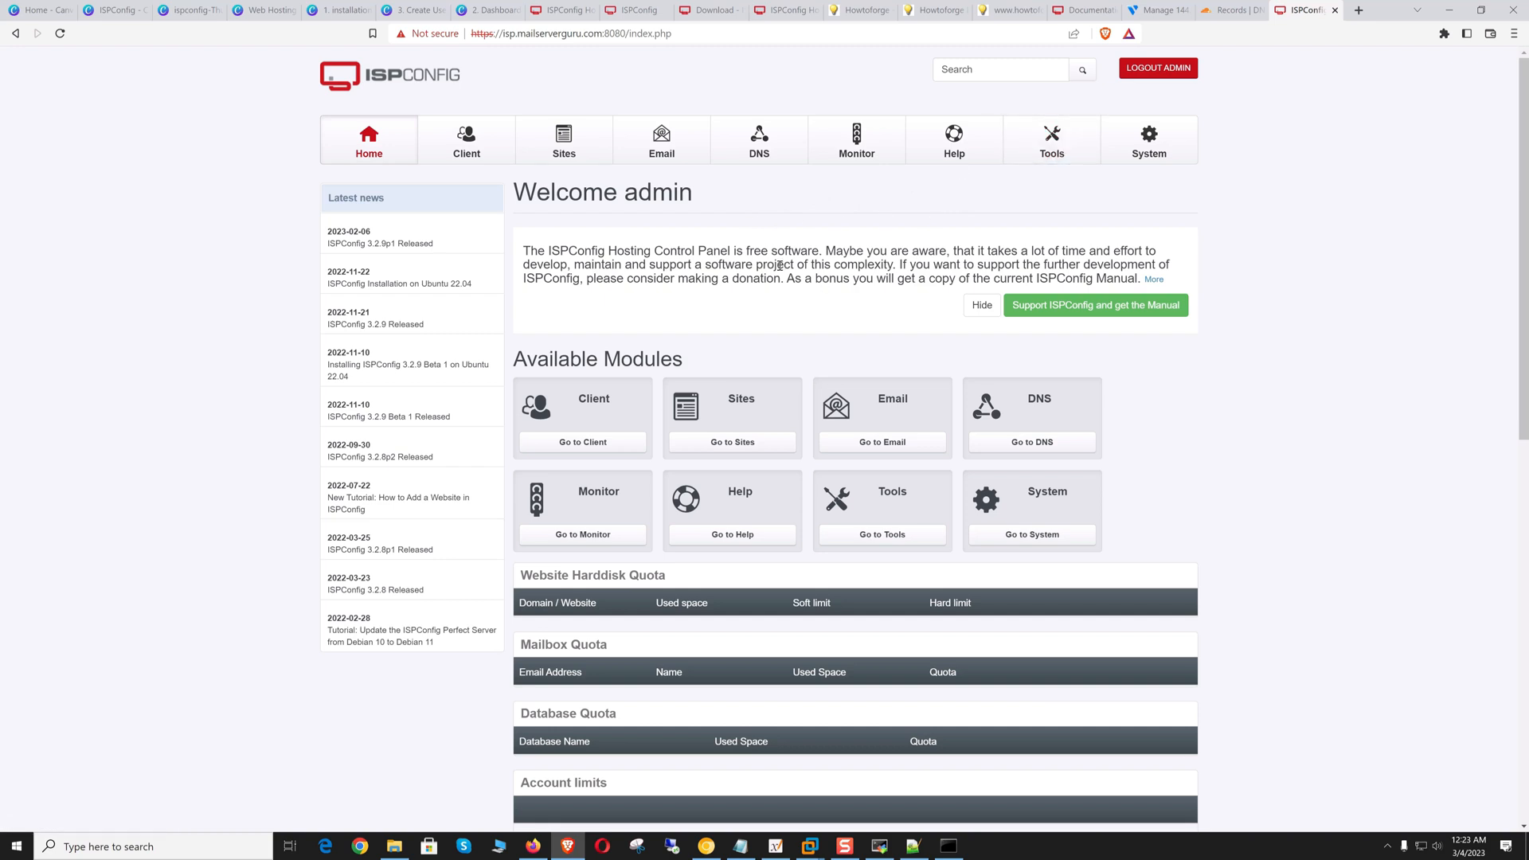
{"action": "mouse_move", "coordinate": [988, 220]}
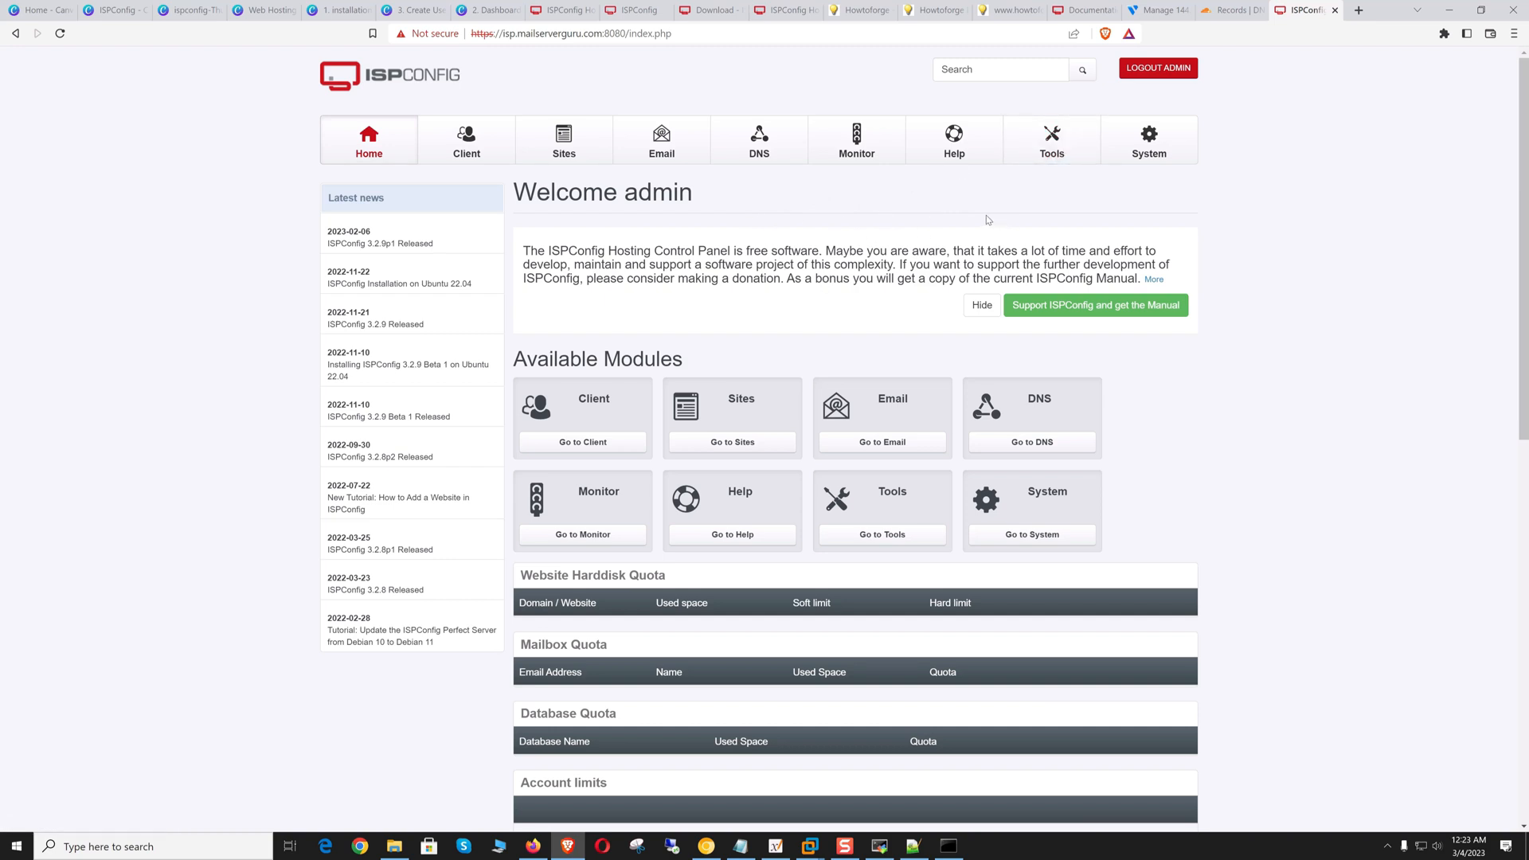